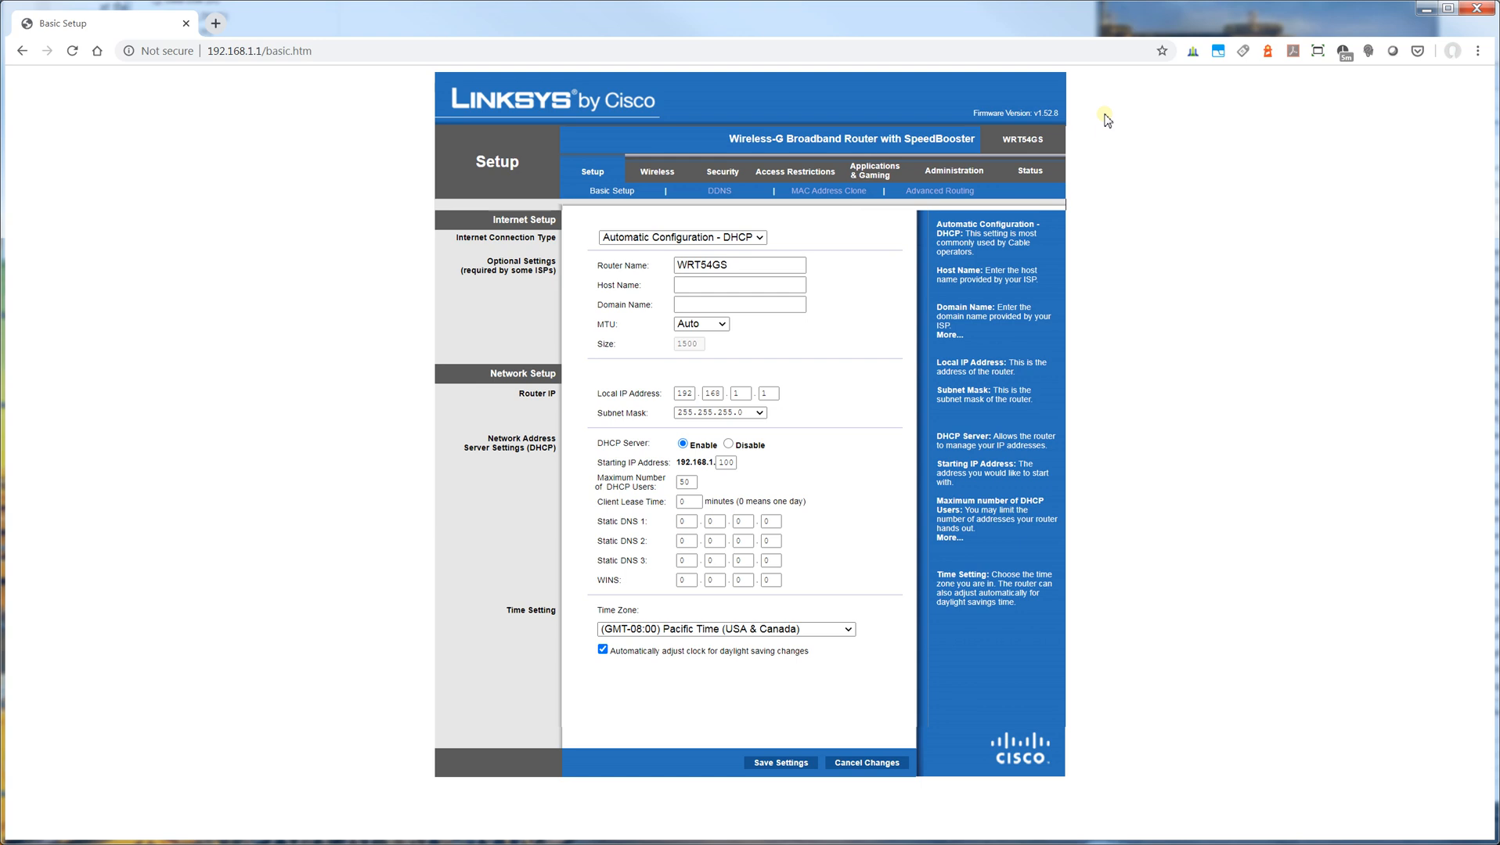
pyautogui.moveTo(159, 273)
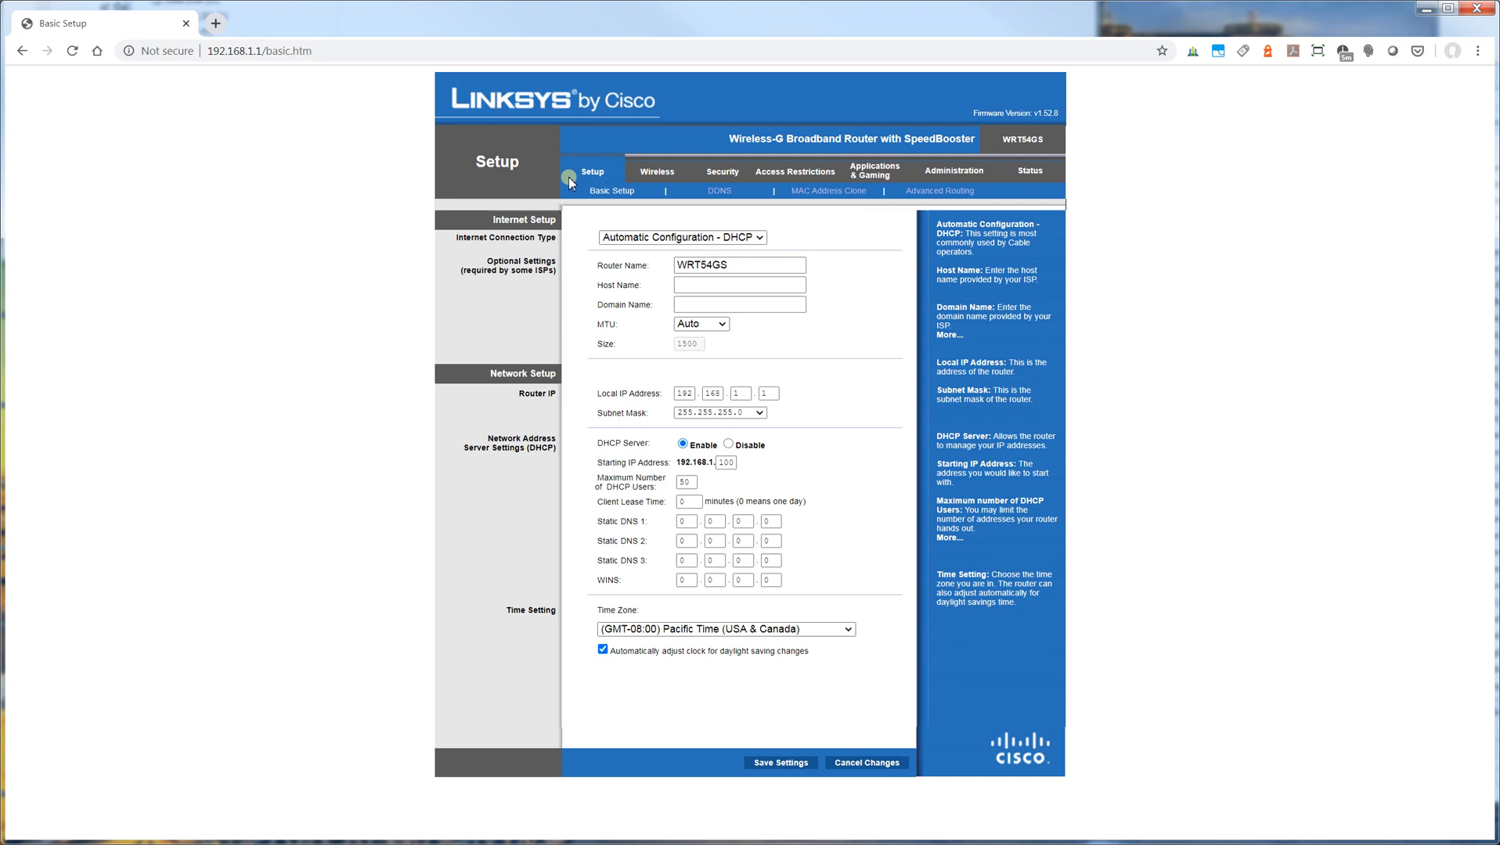
pyautogui.moveTo(247, 294)
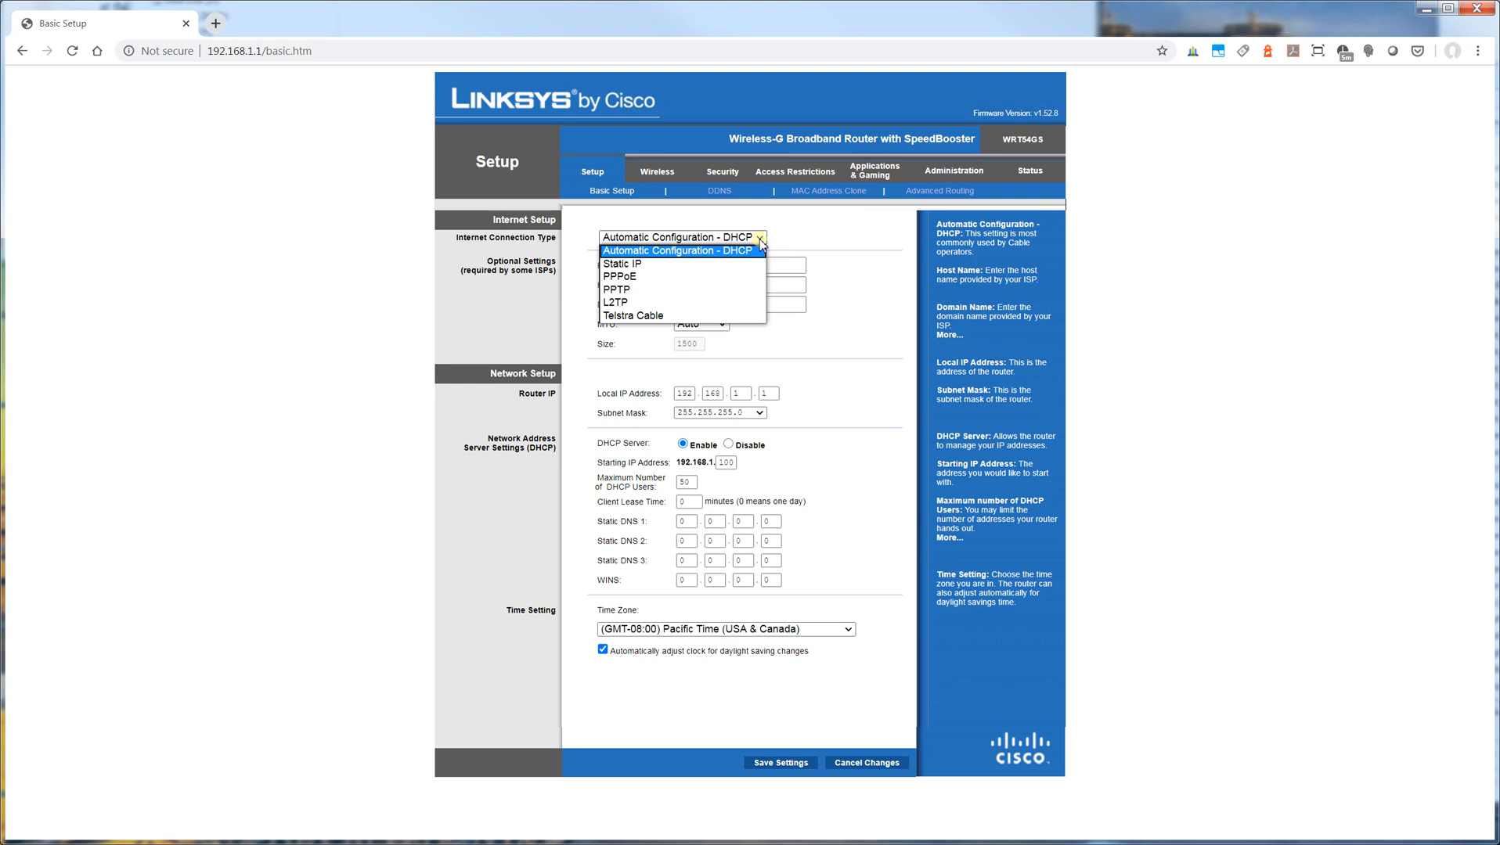
# Step: Browse the time zone list, then review the DDNS service choices (Disable, DynDNS.org, TZO.com), leaving Disable
pyautogui.click(846, 630)
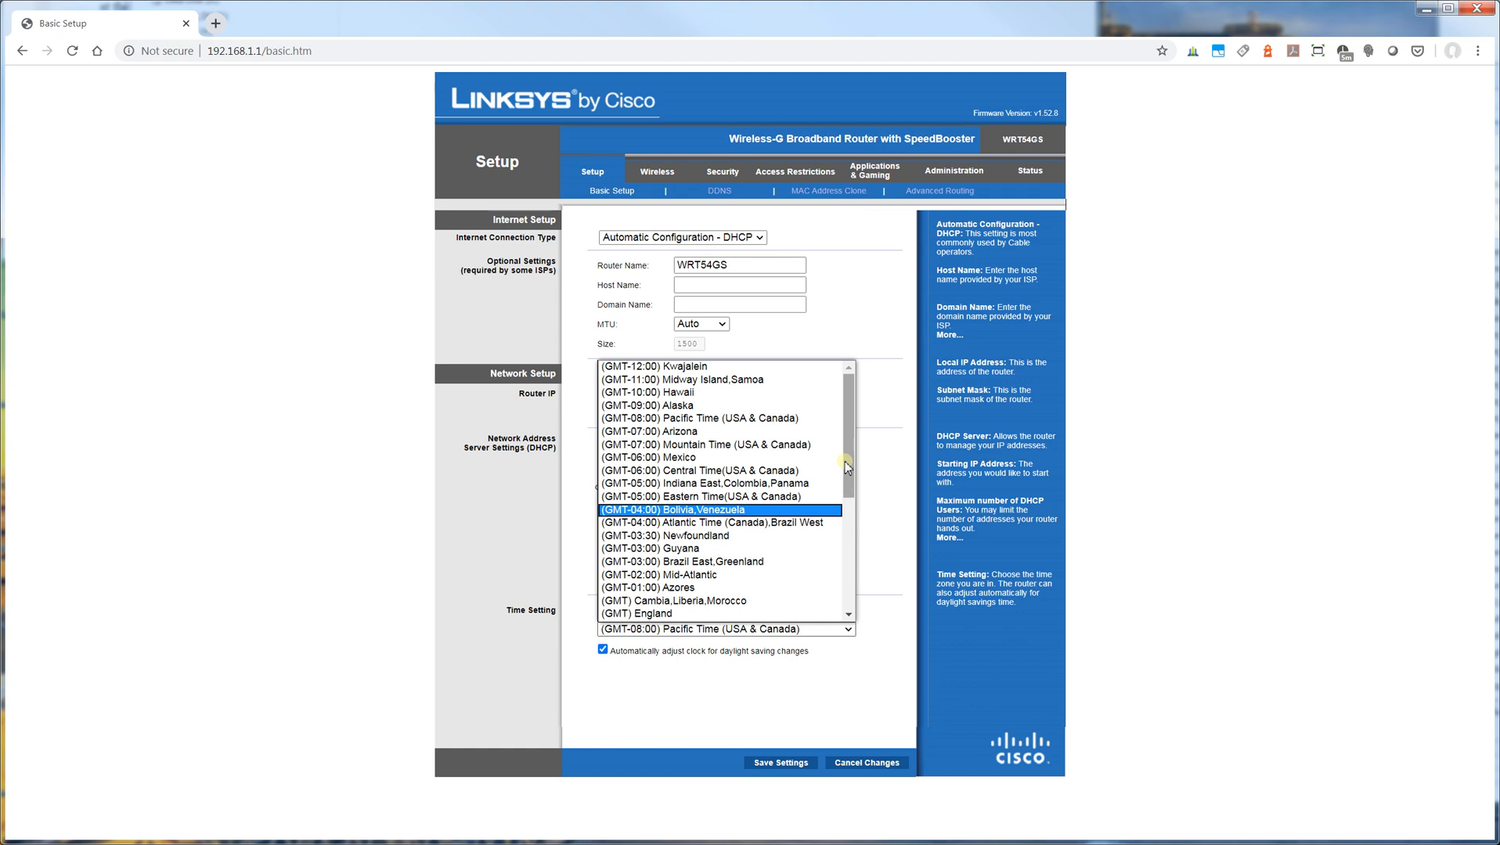
pyautogui.scroll(-3)
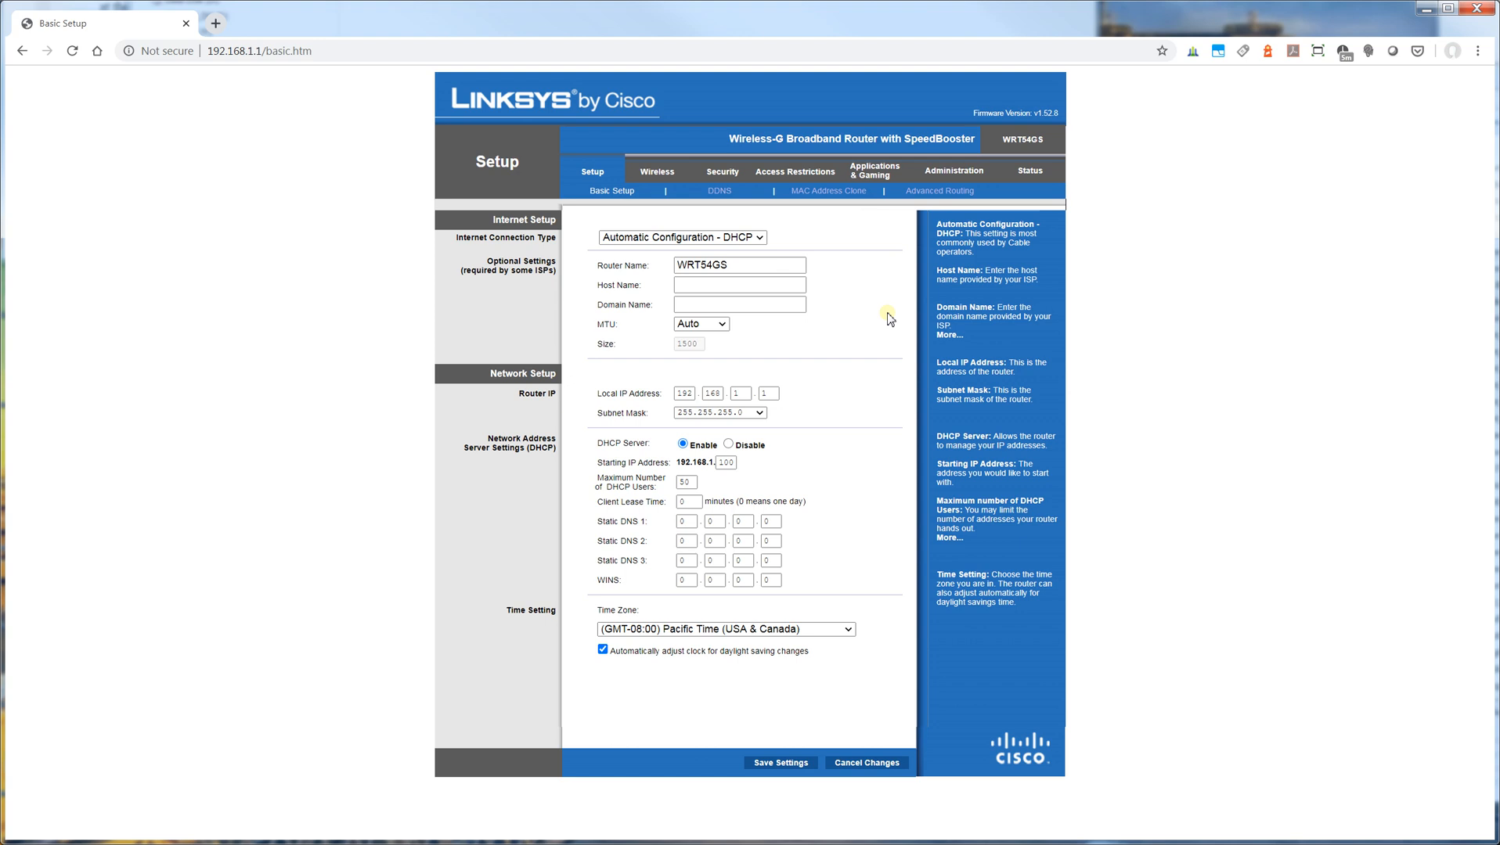
pyautogui.moveTo(1002, 124)
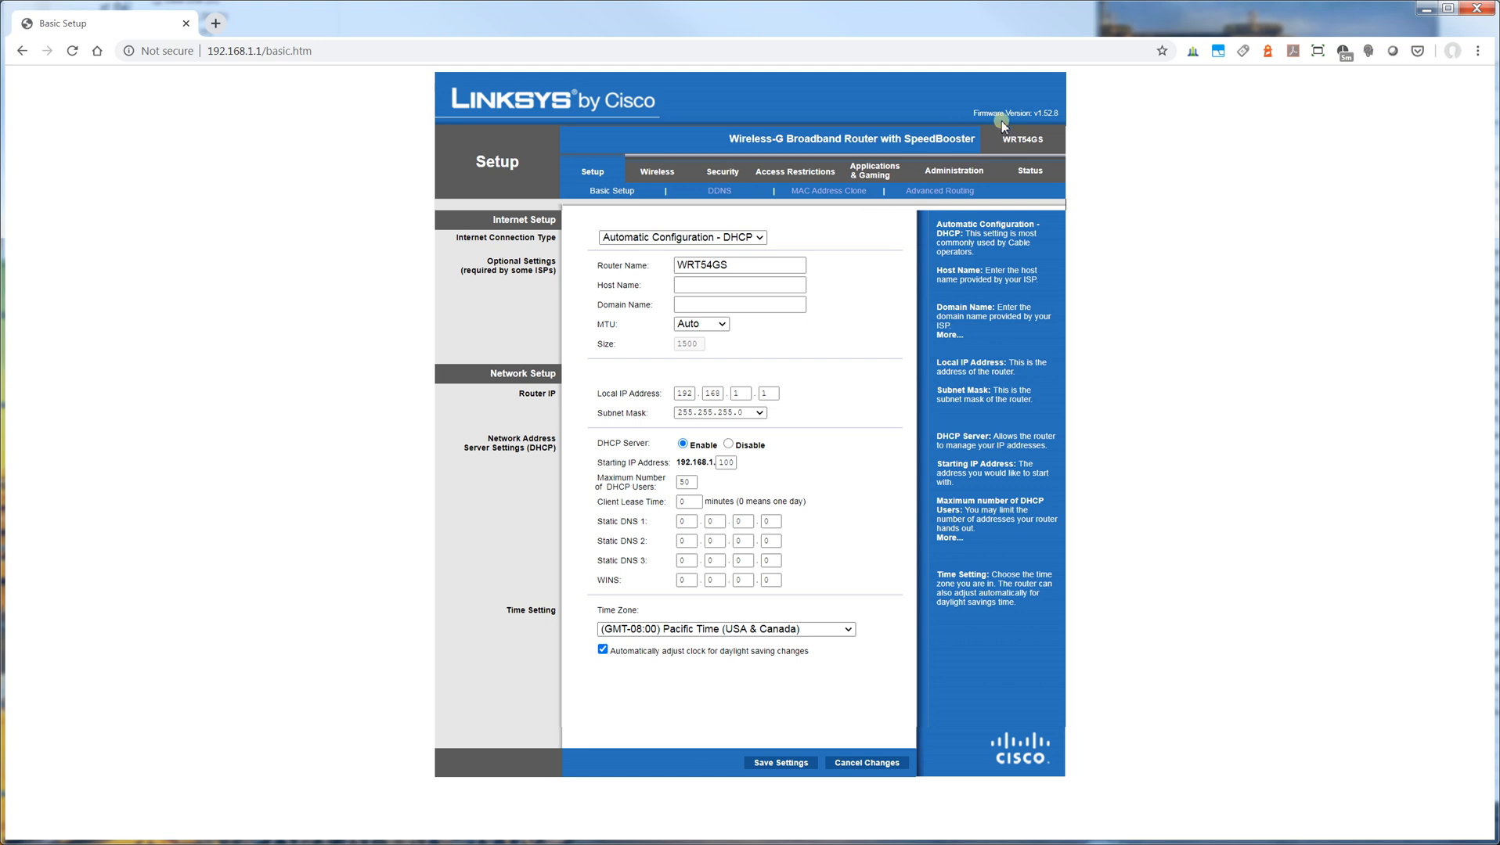
pyautogui.moveTo(1040, 123)
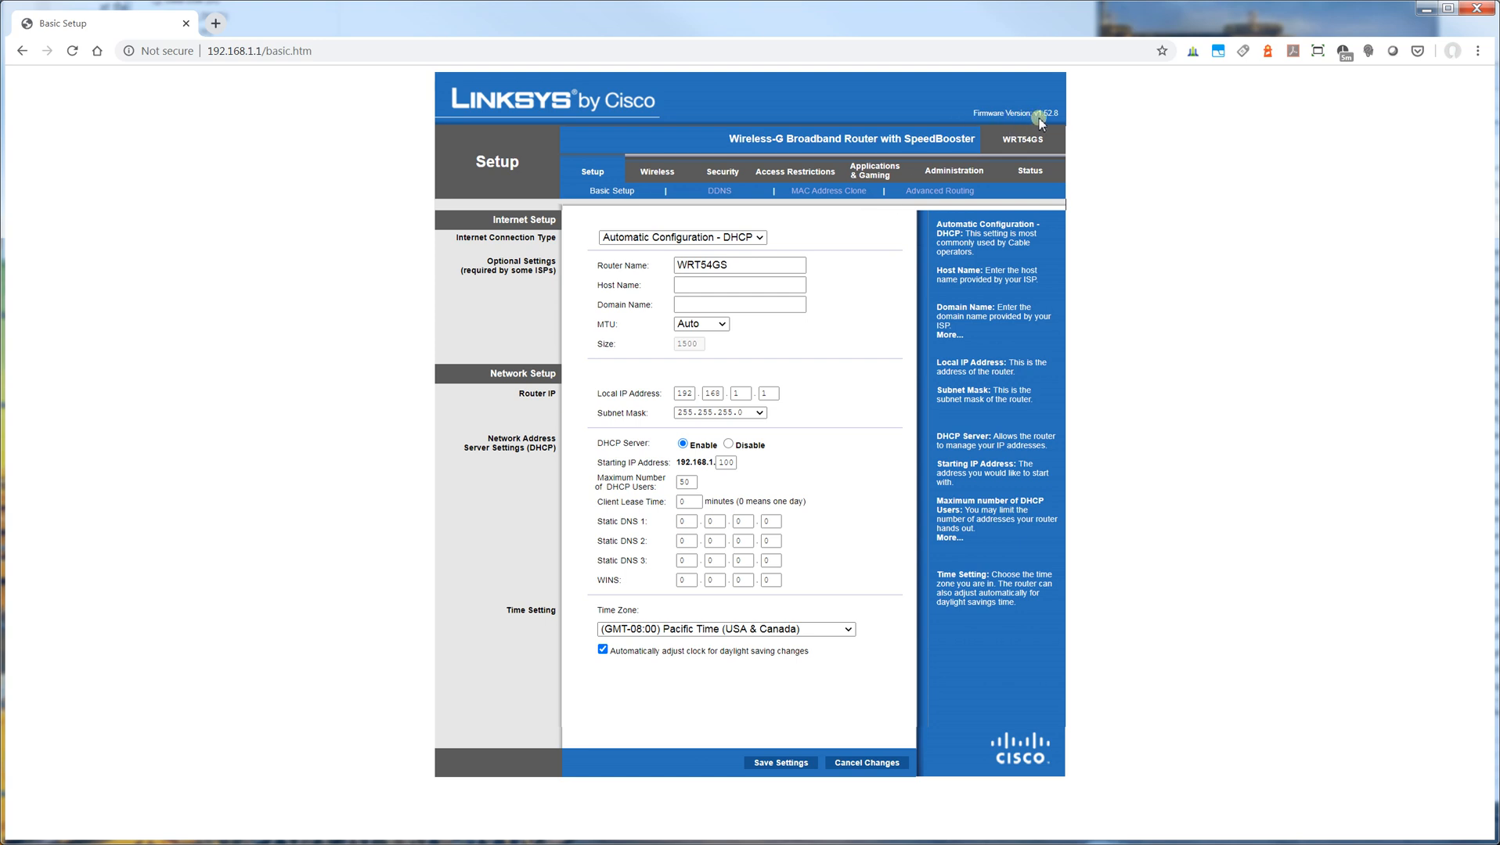
pyautogui.moveTo(852, 373)
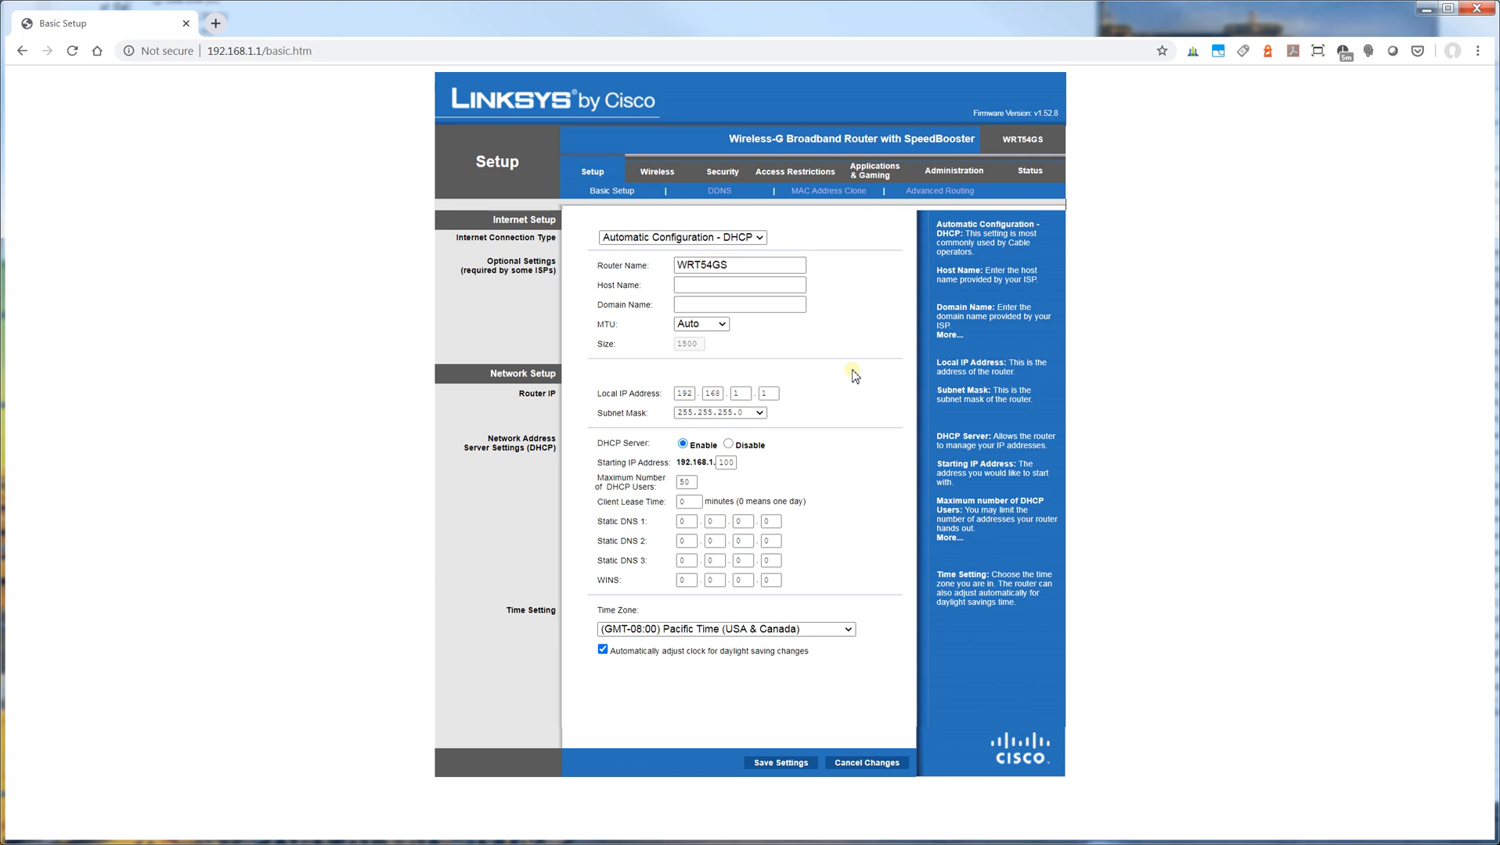
pyautogui.moveTo(645, 191)
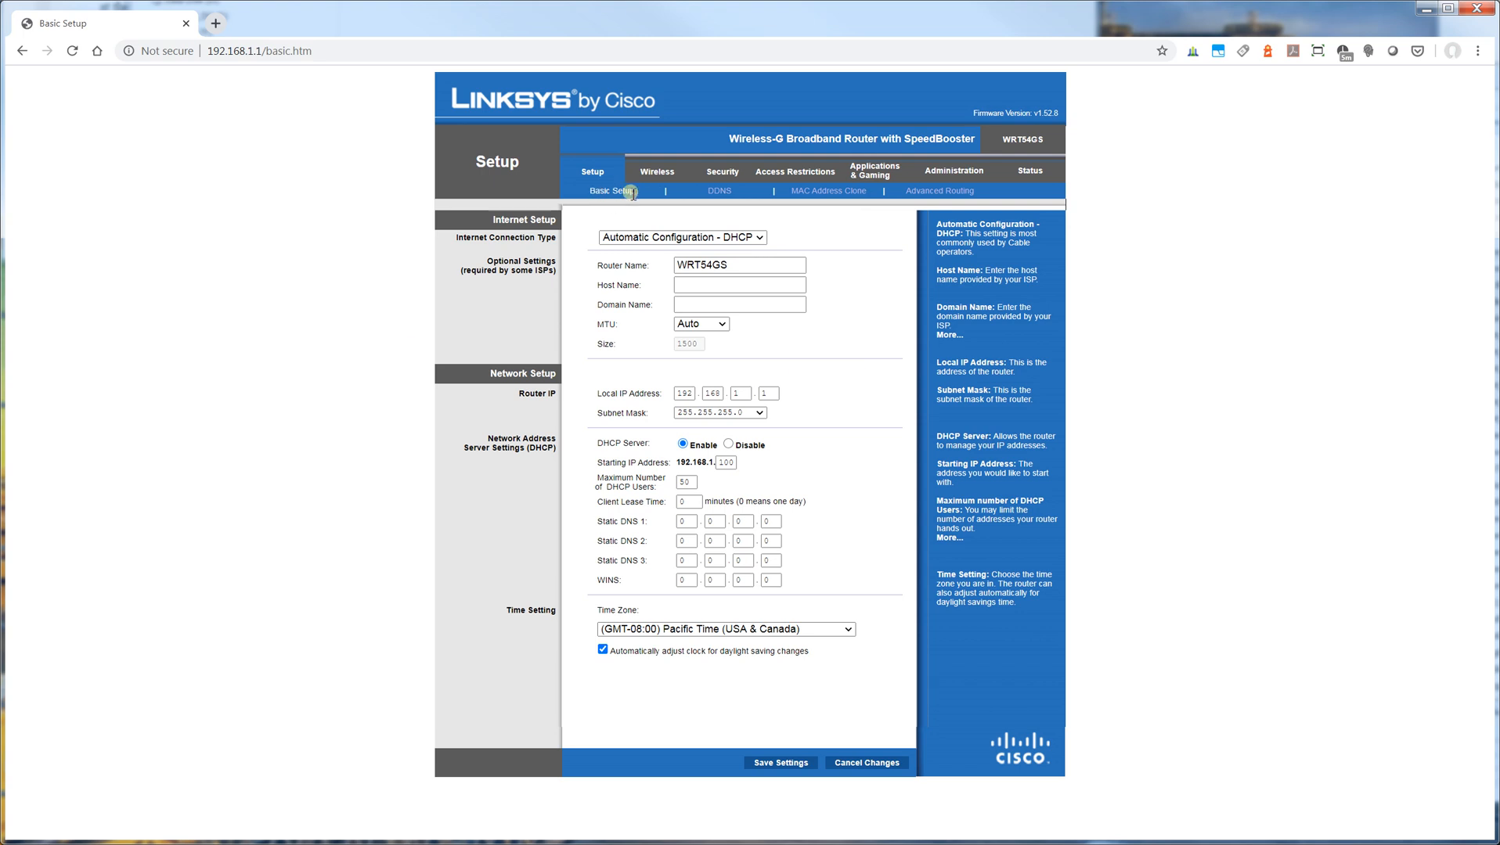
pyautogui.moveTo(718, 191)
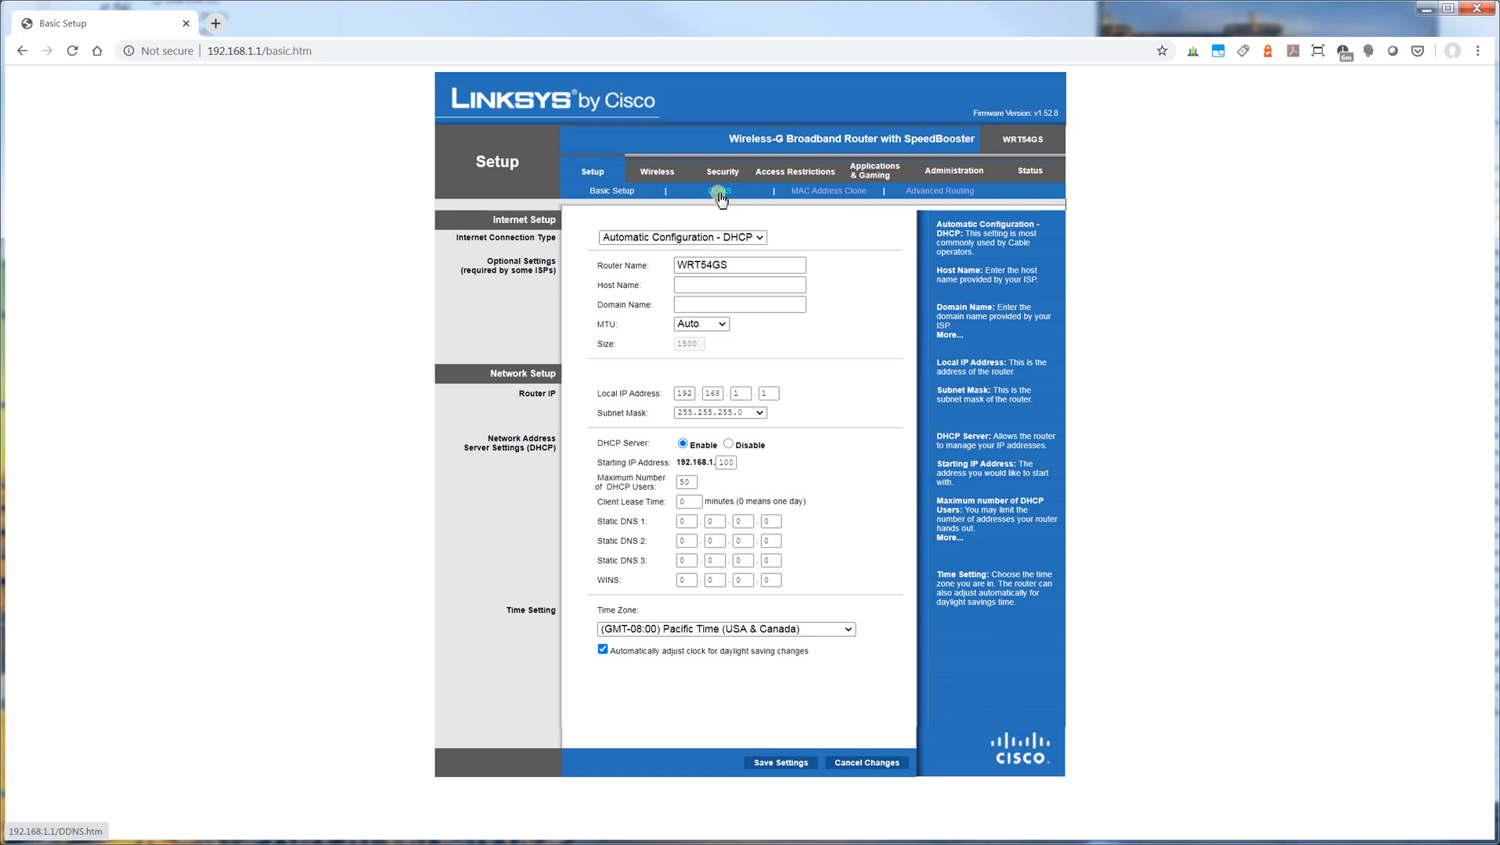
pyautogui.click(719, 191)
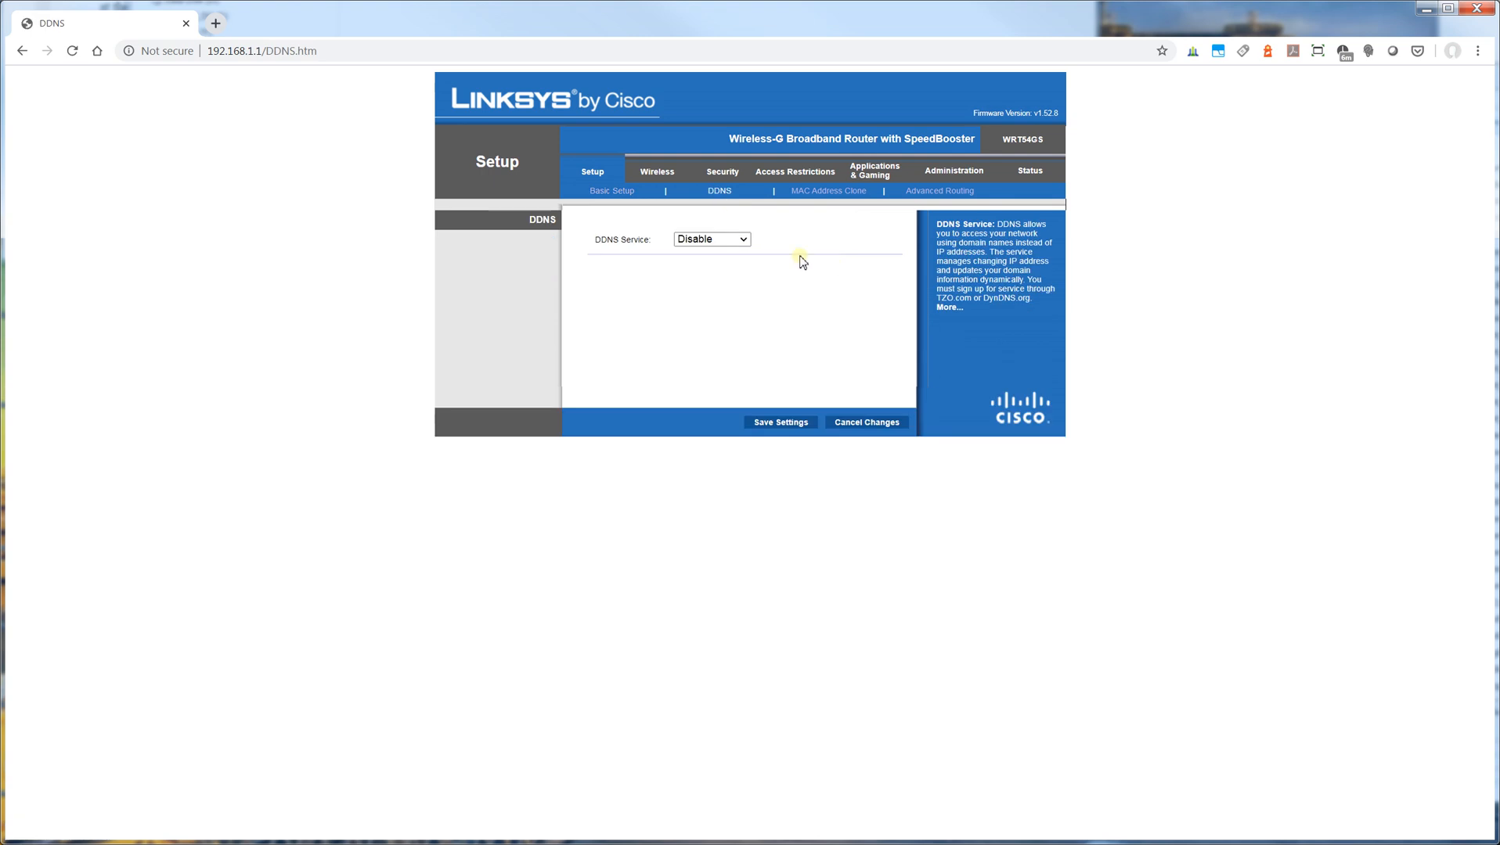
pyautogui.click(709, 240)
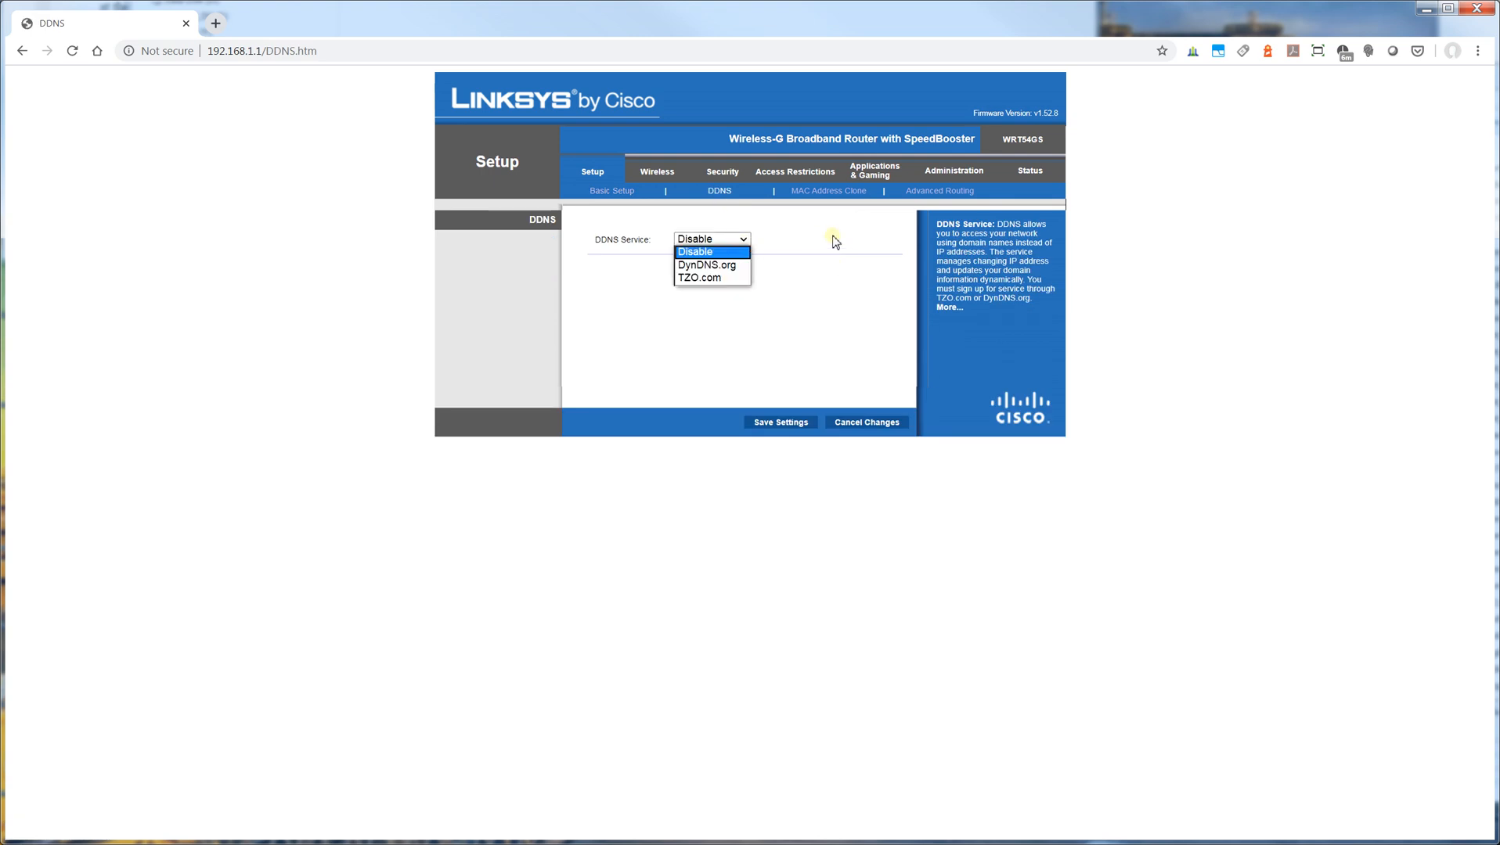
pyautogui.moveTo(833, 237)
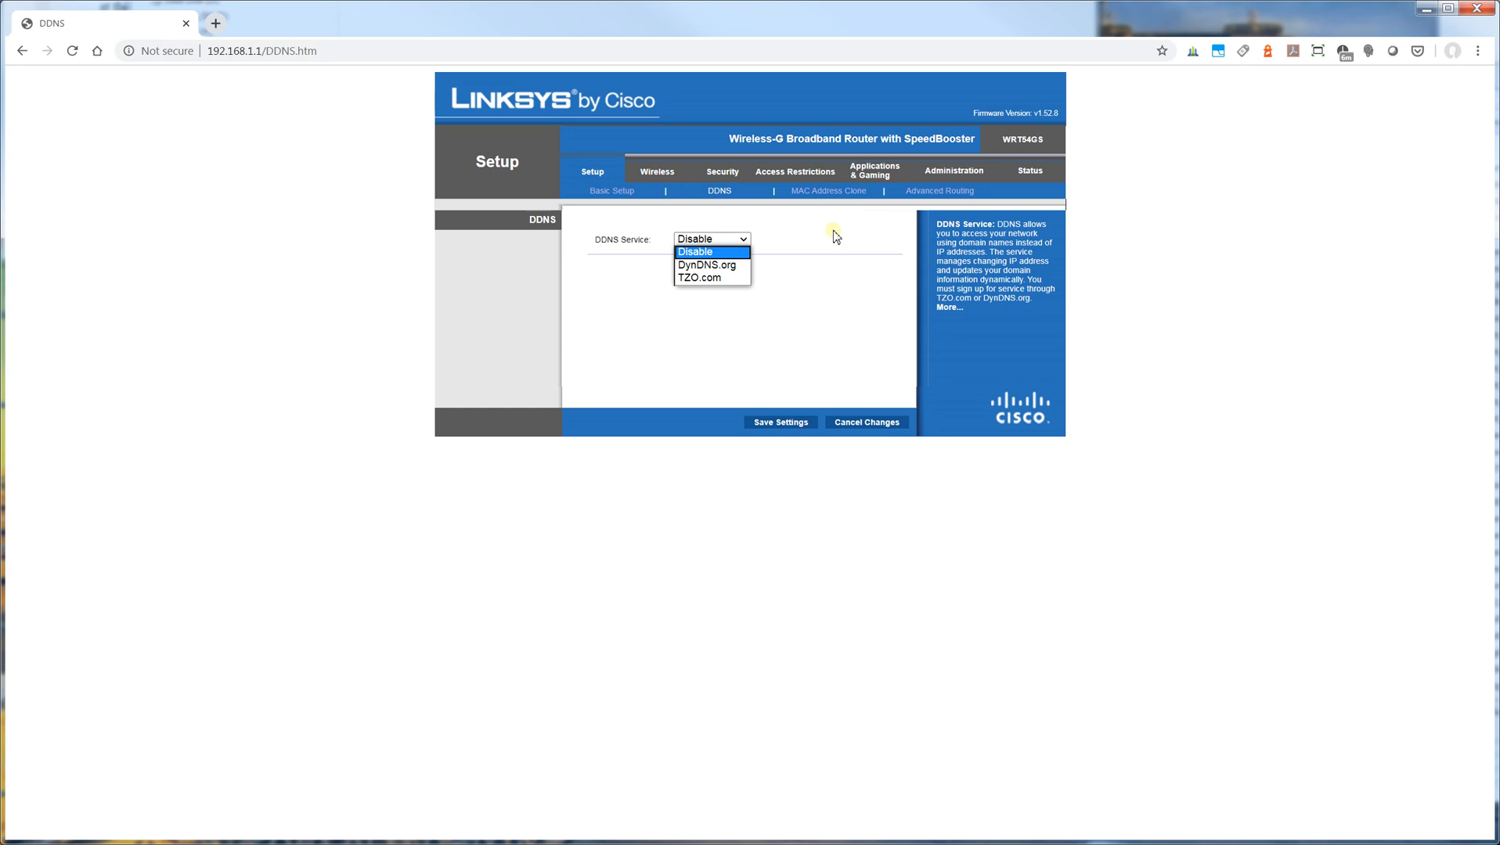
pyautogui.click(695, 252)
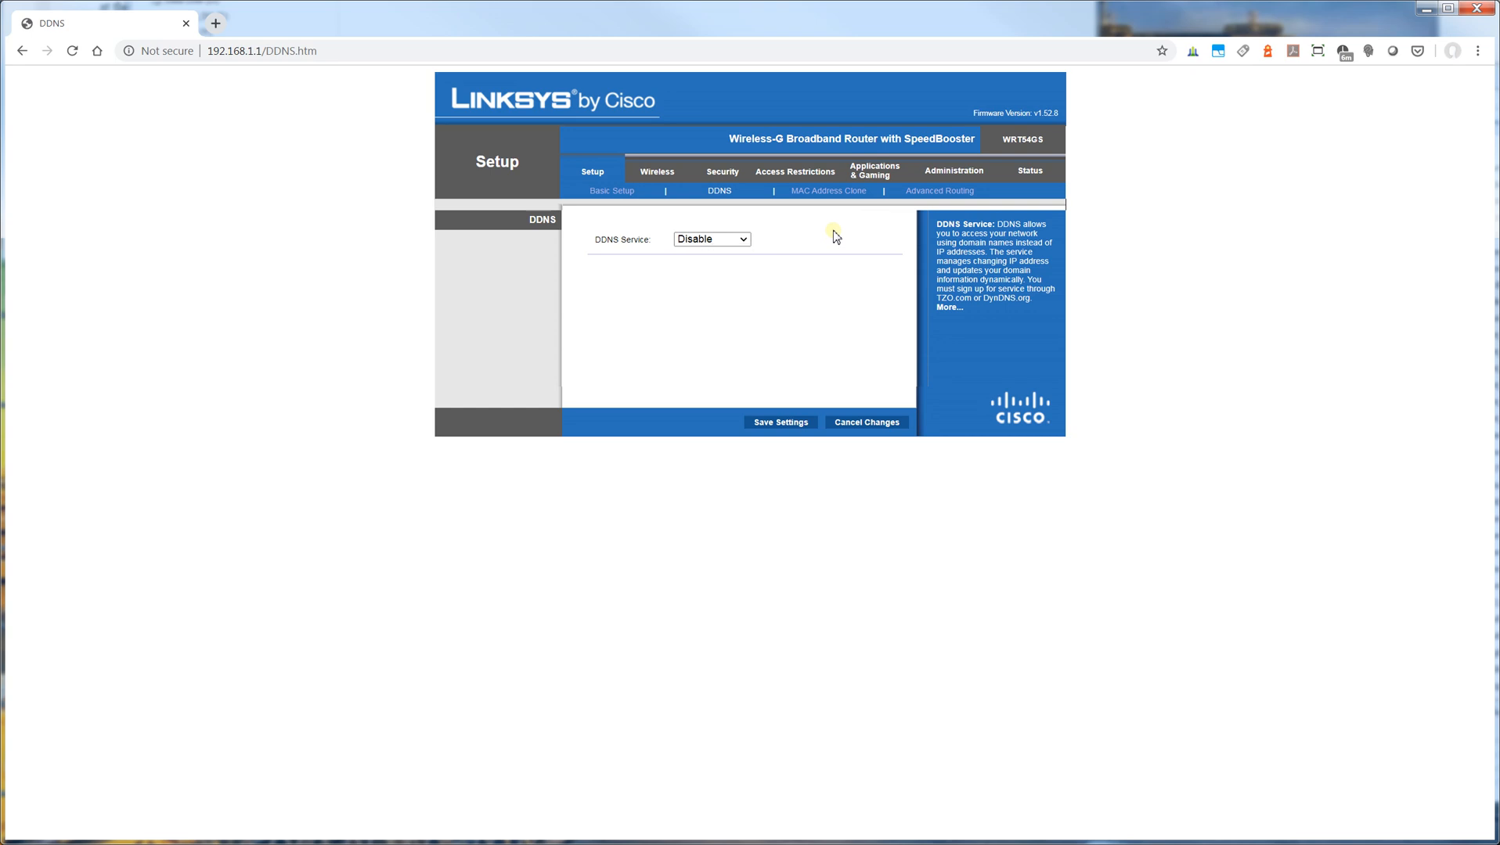
pyautogui.click(711, 240)
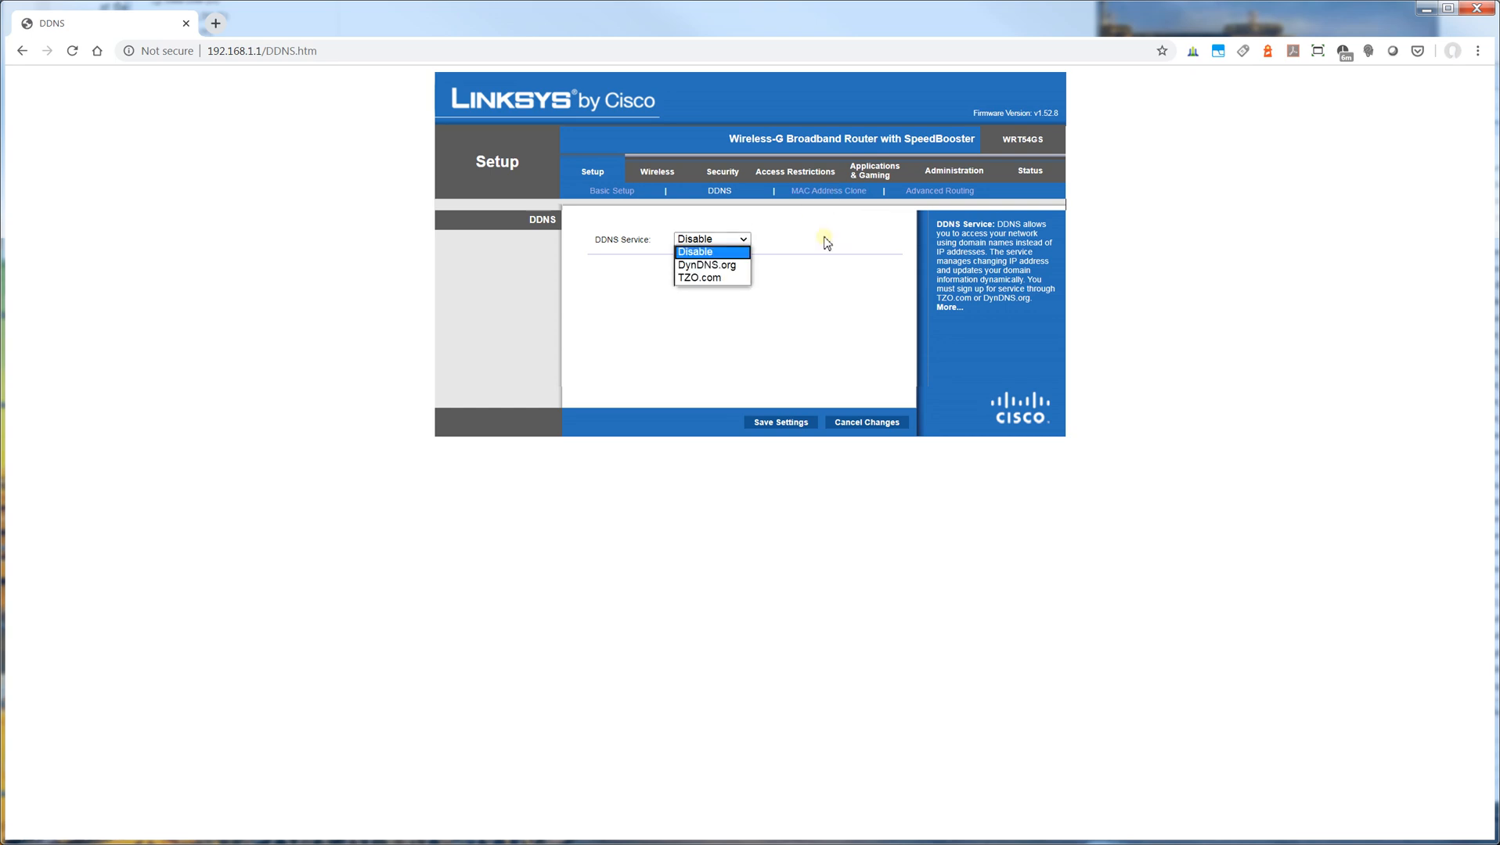
pyautogui.moveTo(817, 191)
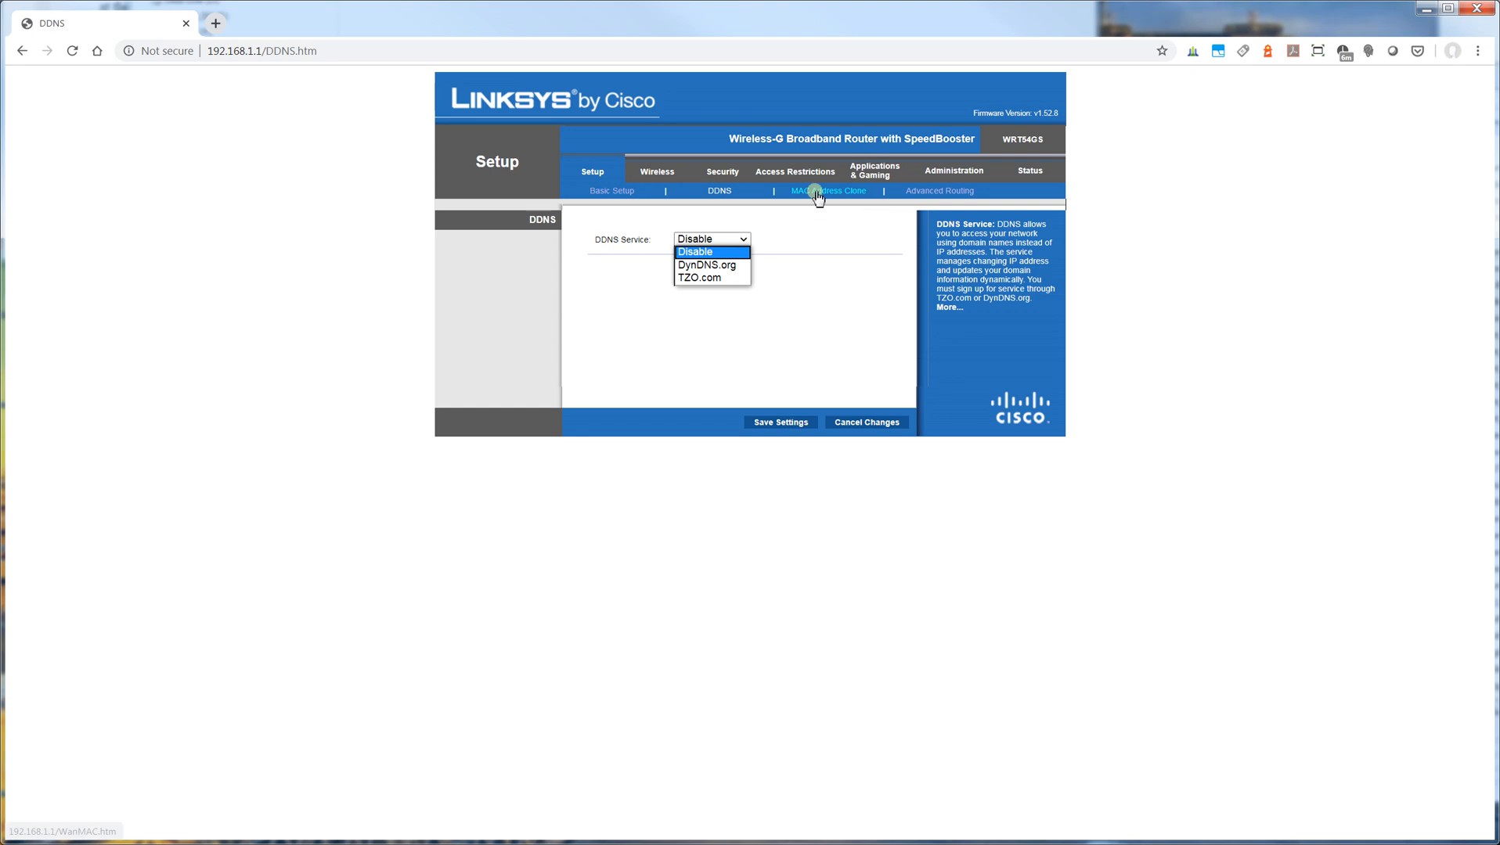
# Step: View the MAC Address Clone page with cloning enabled, then head to Advanced Routing
pyautogui.click(827, 191)
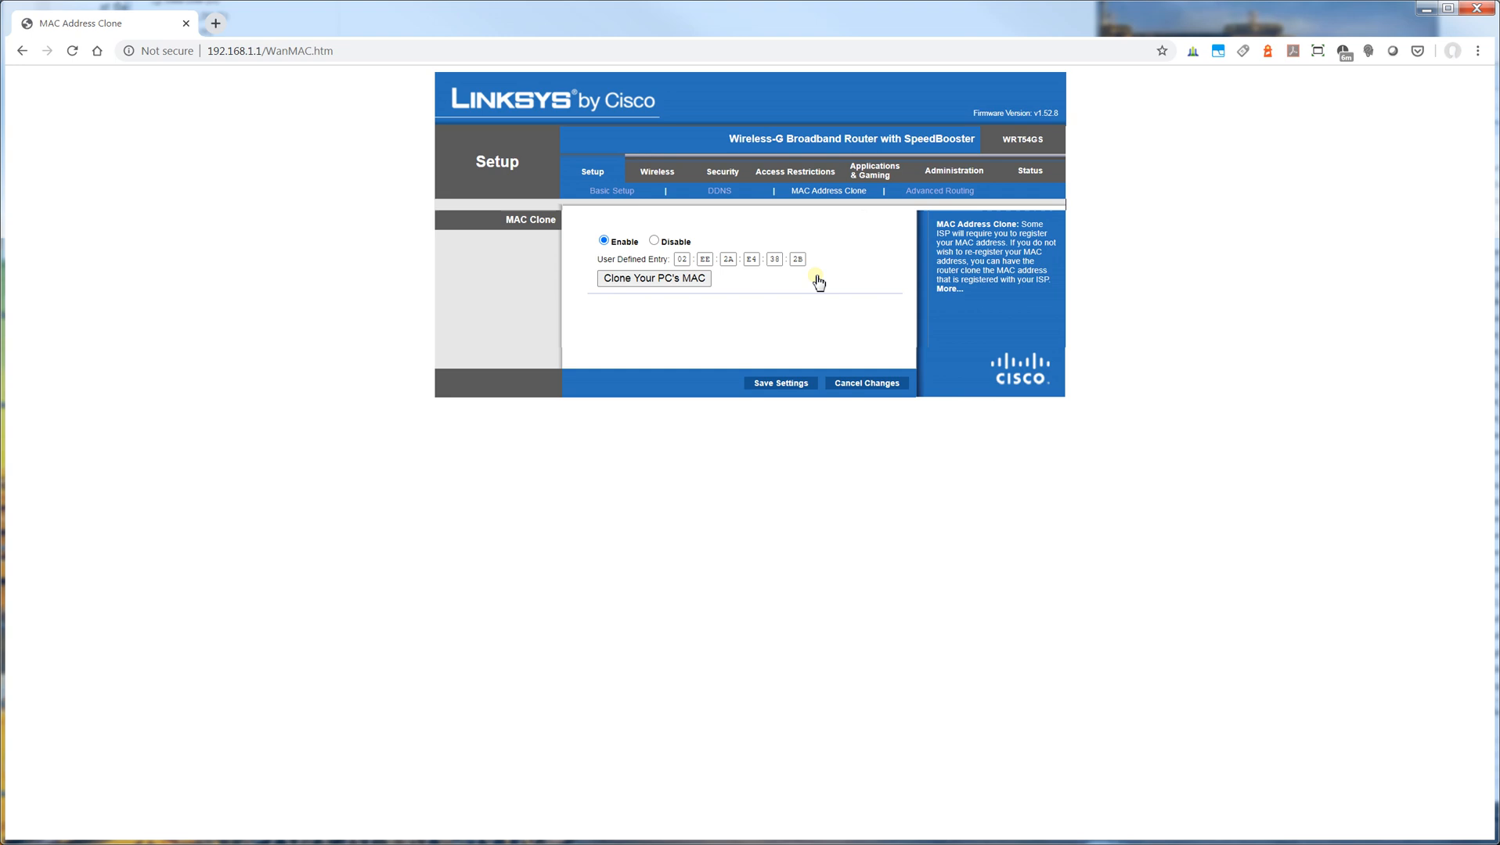
pyautogui.moveTo(734, 239)
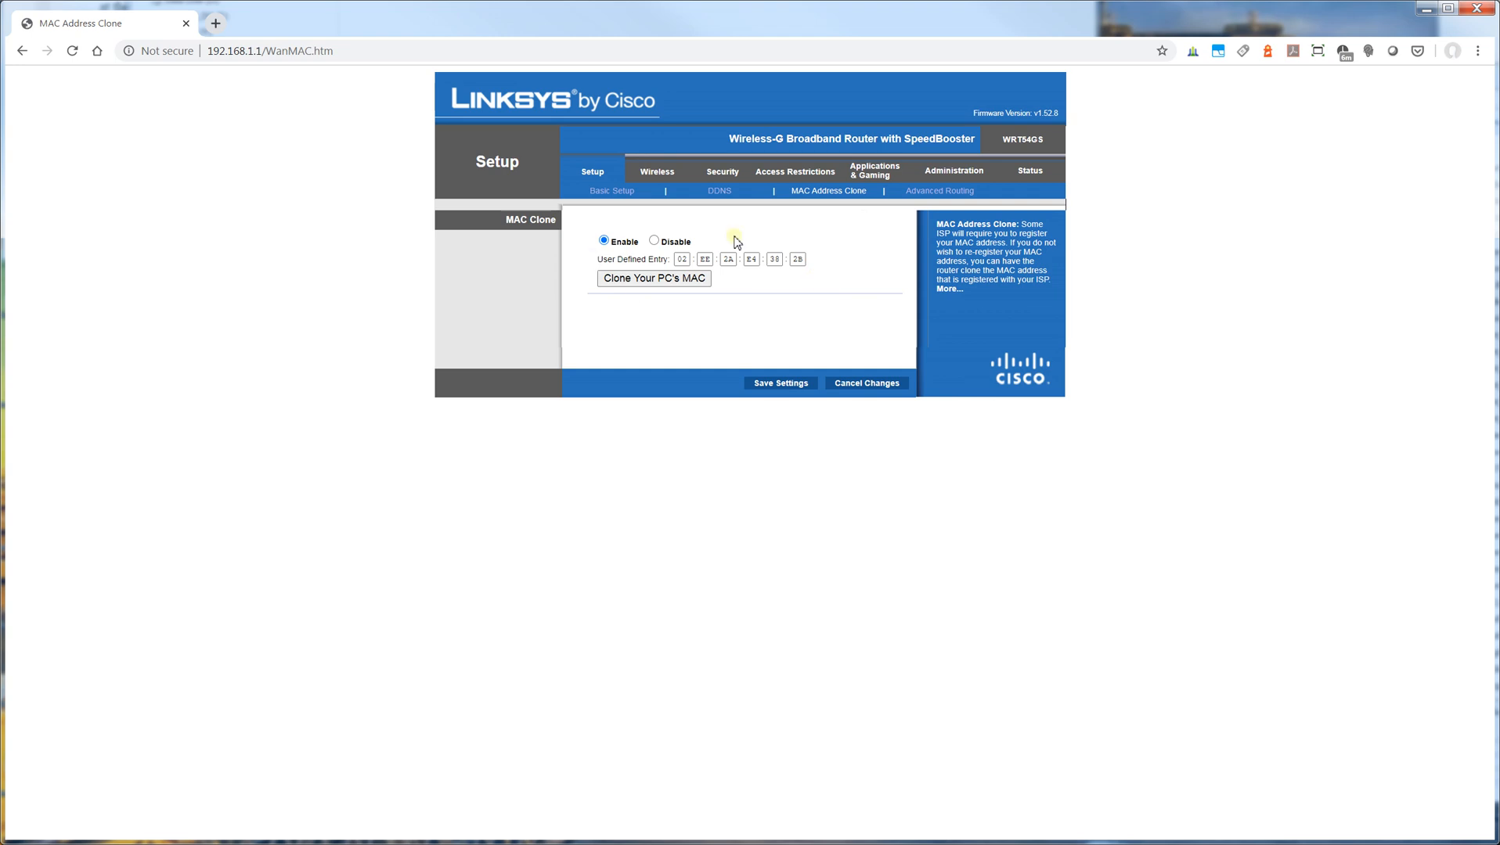
pyautogui.moveTo(764, 302)
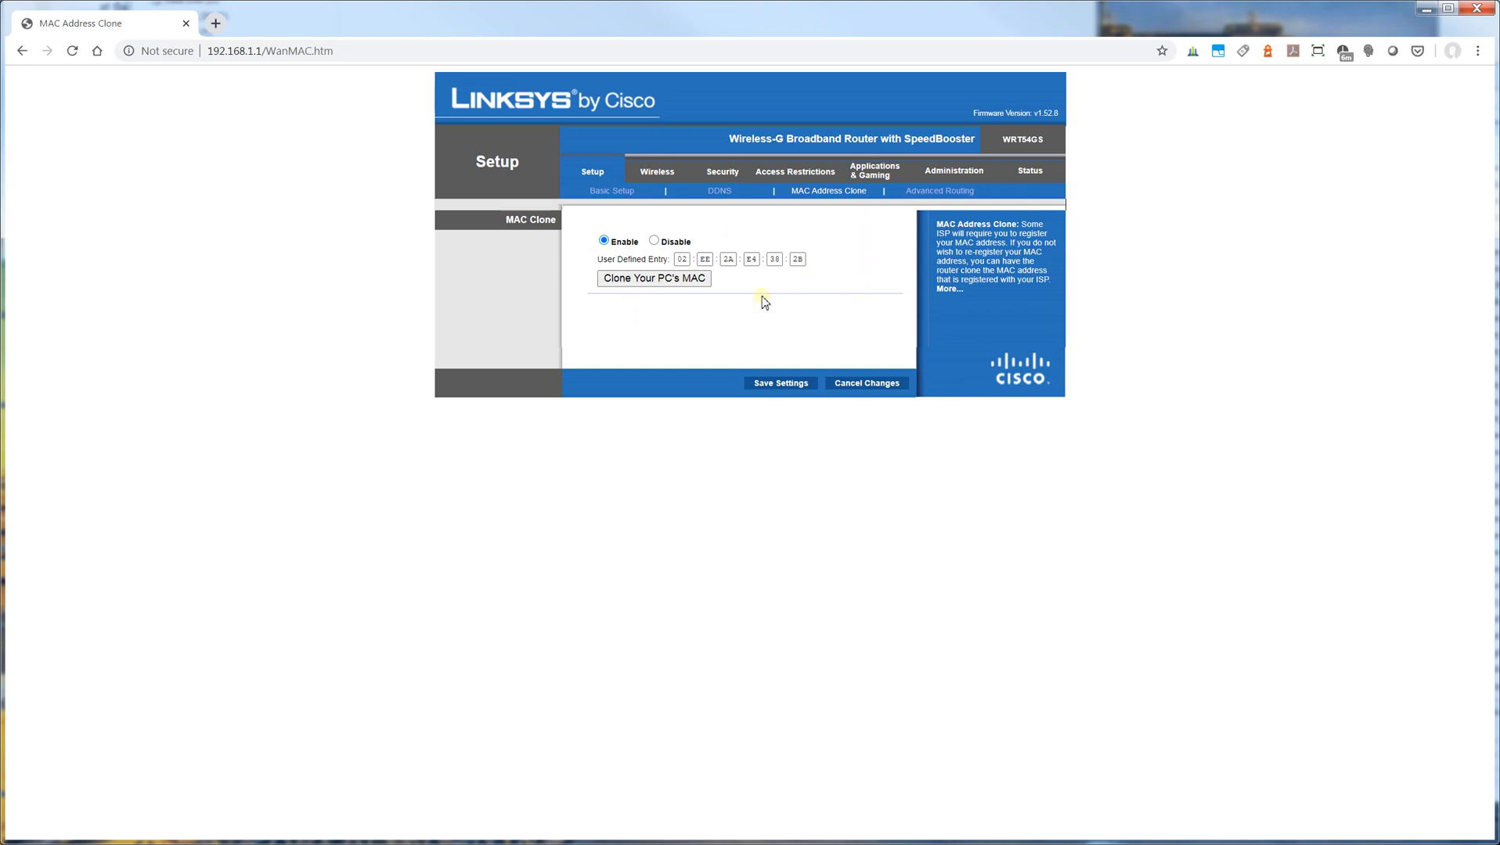
pyautogui.click(937, 191)
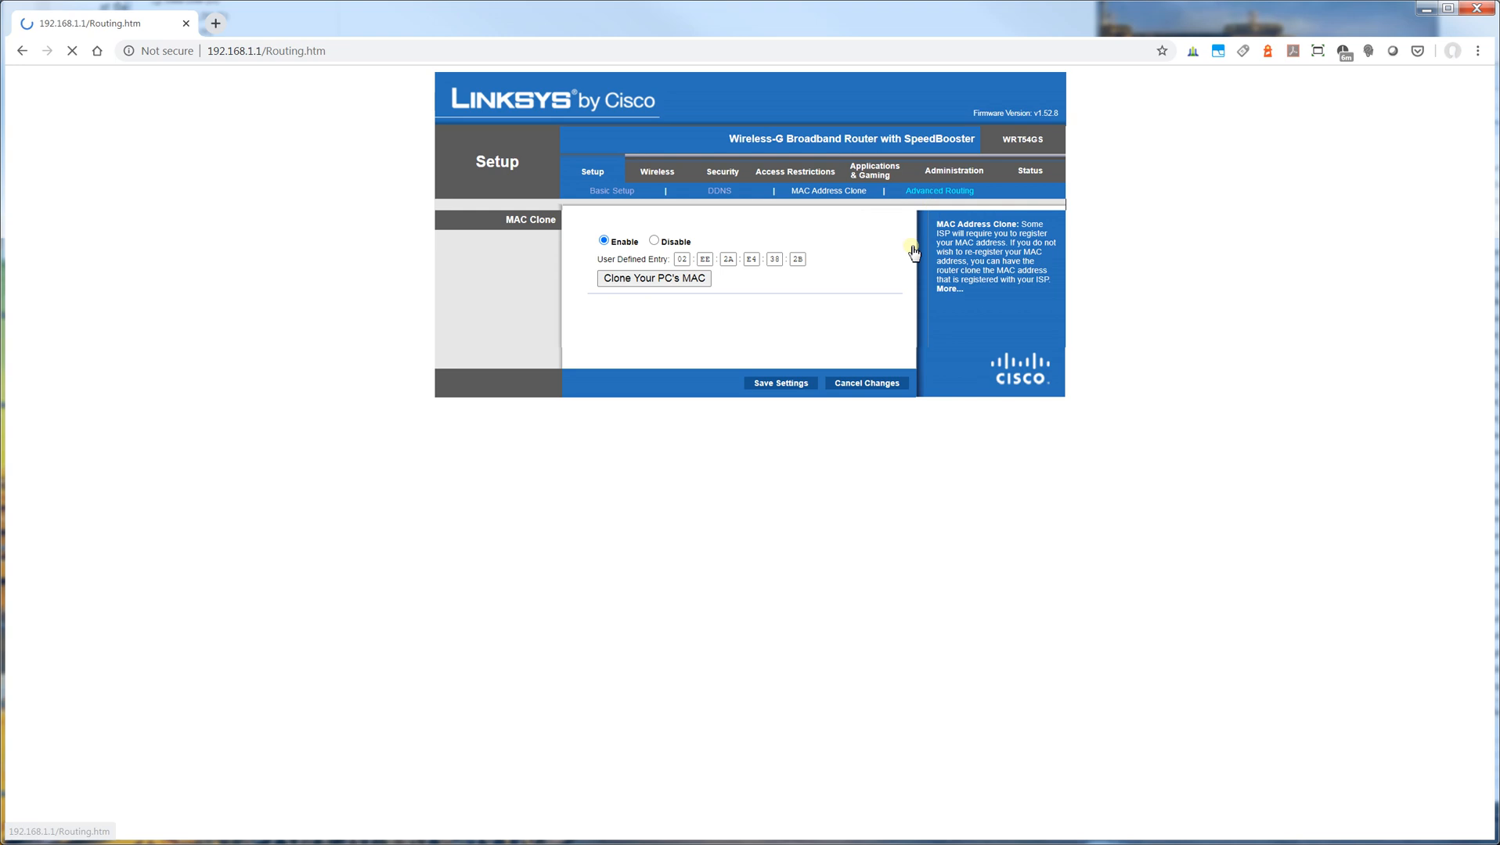
# Step: Review the Operating Mode choices (left at Gateway) and the static-route Interface choices
pyautogui.click(937, 191)
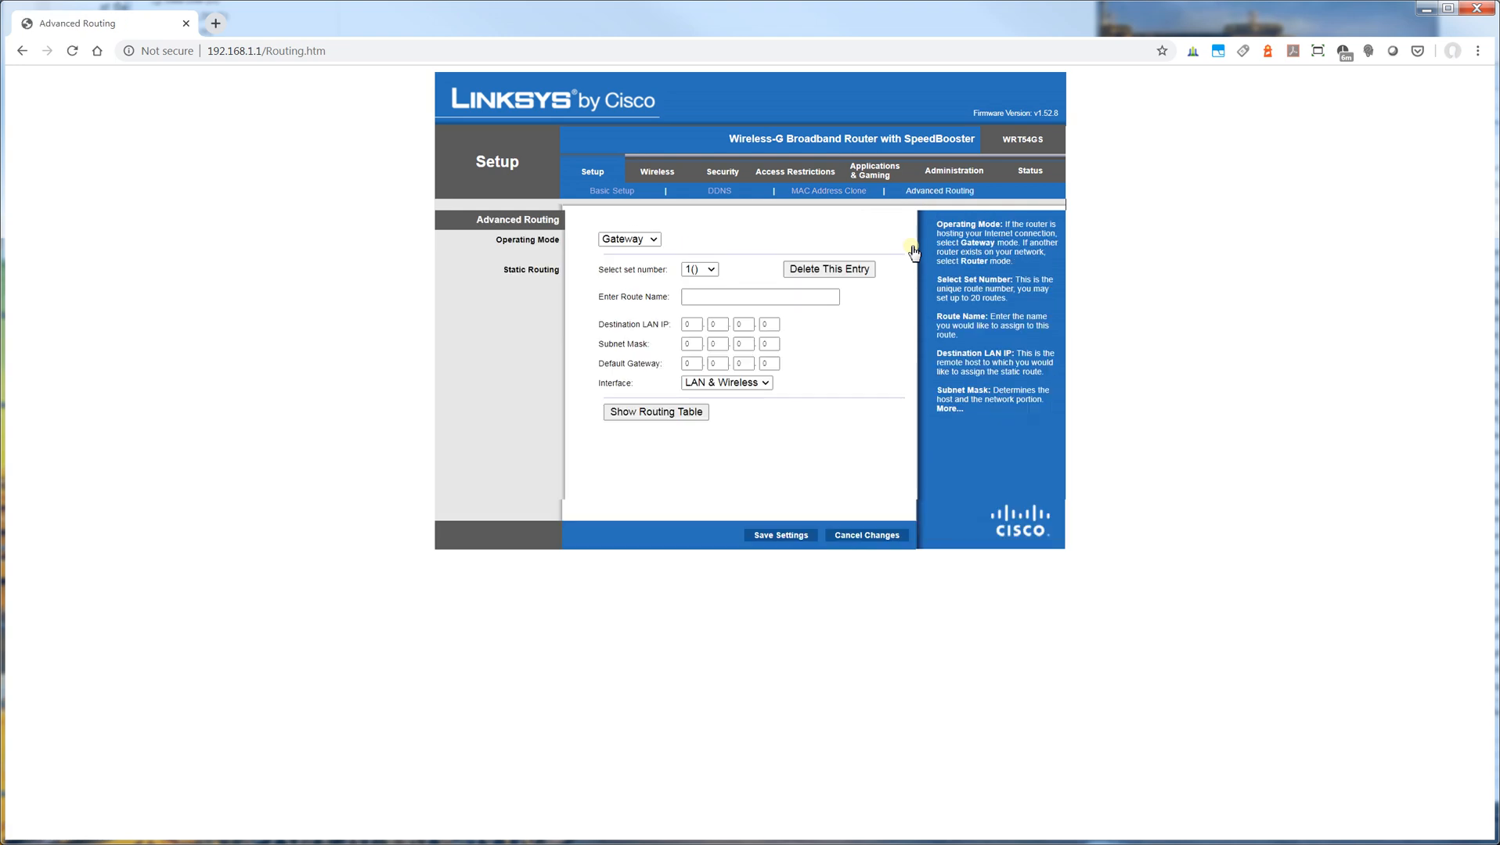
pyautogui.click(628, 239)
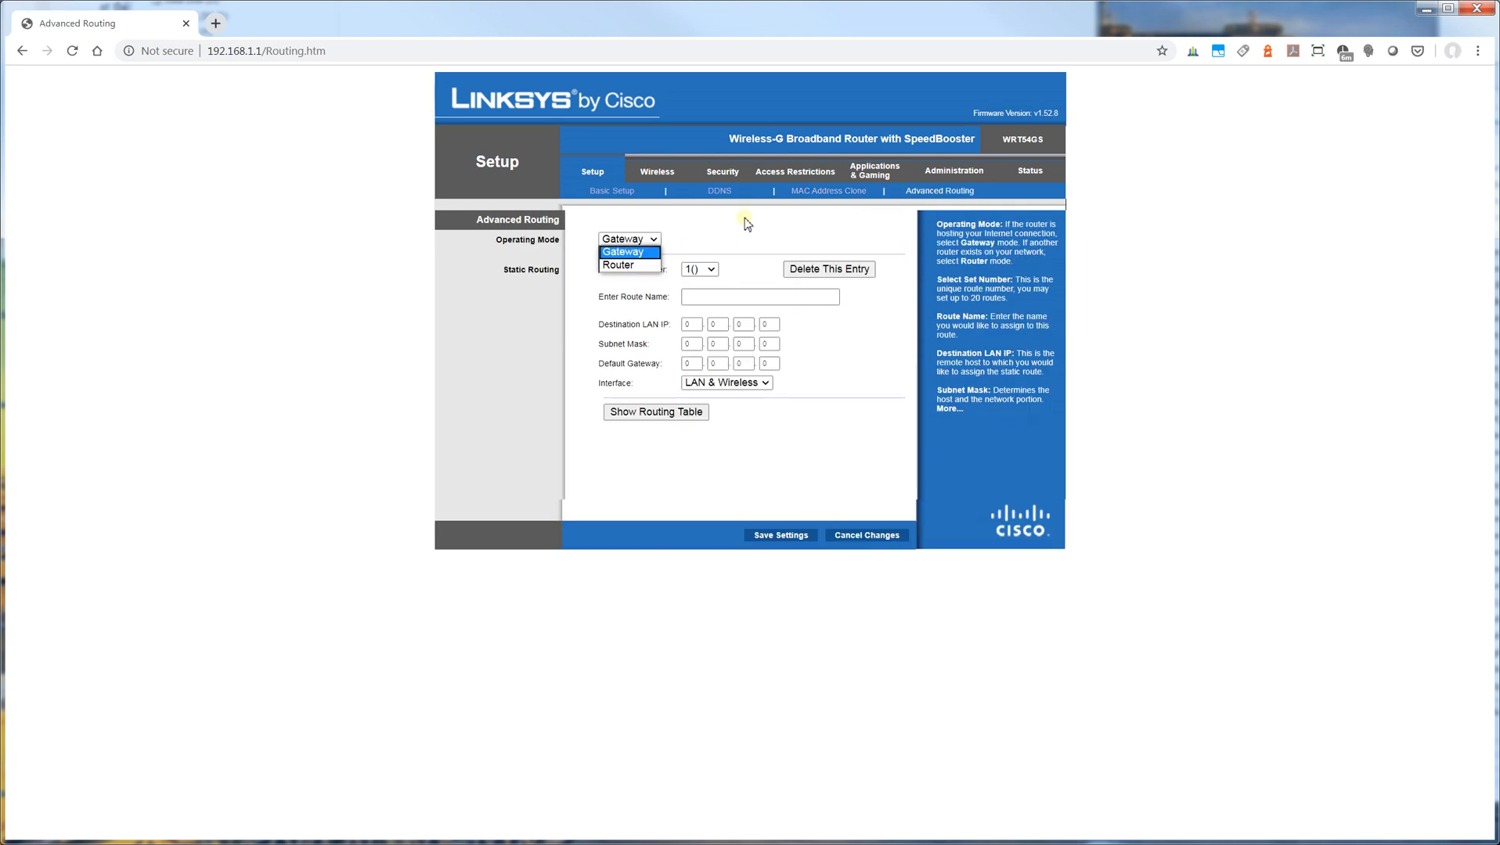
pyautogui.click(623, 252)
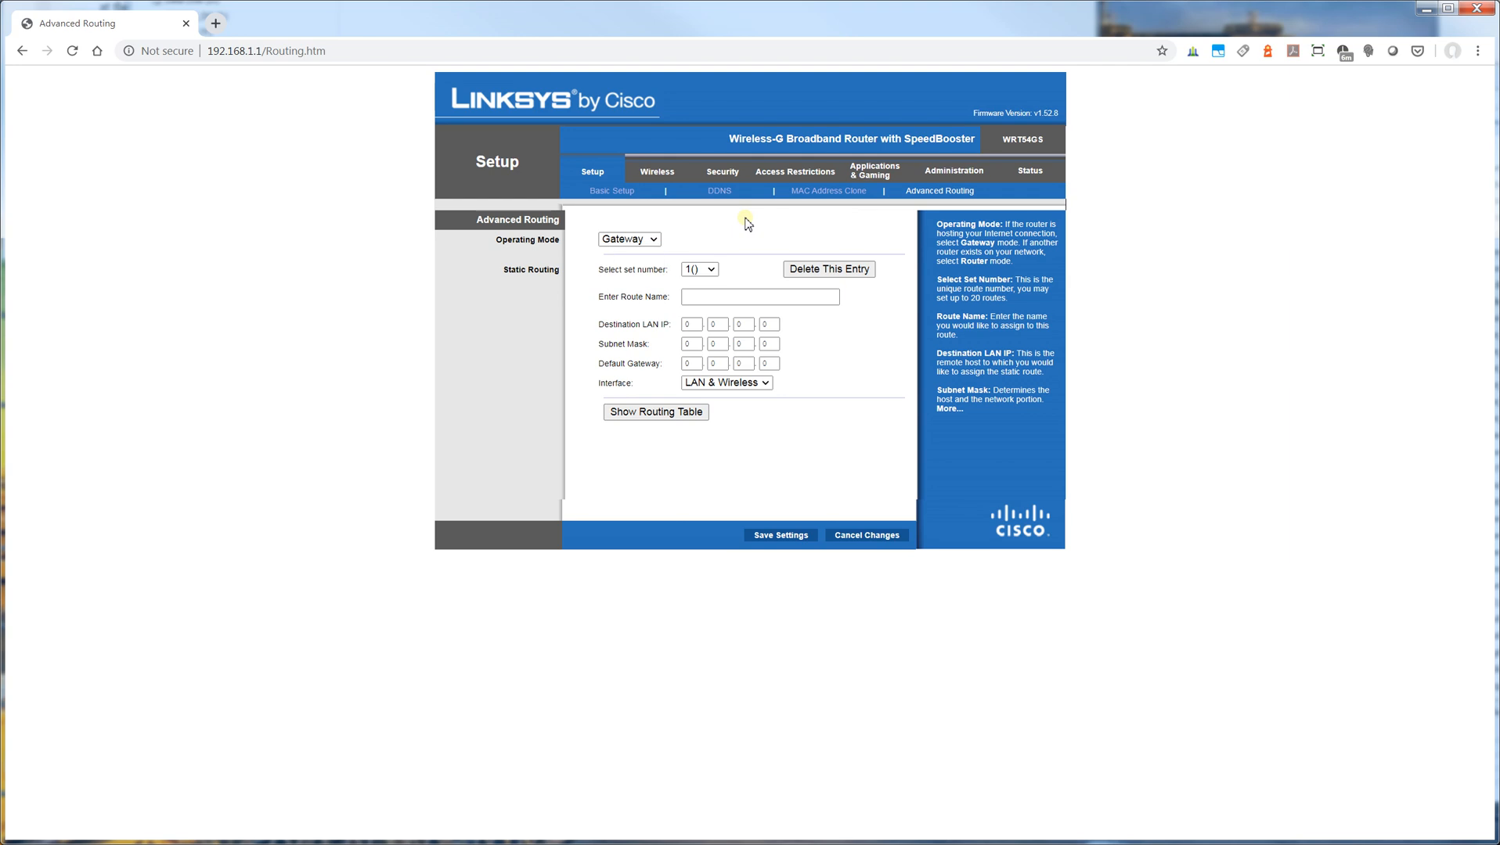
pyautogui.click(725, 382)
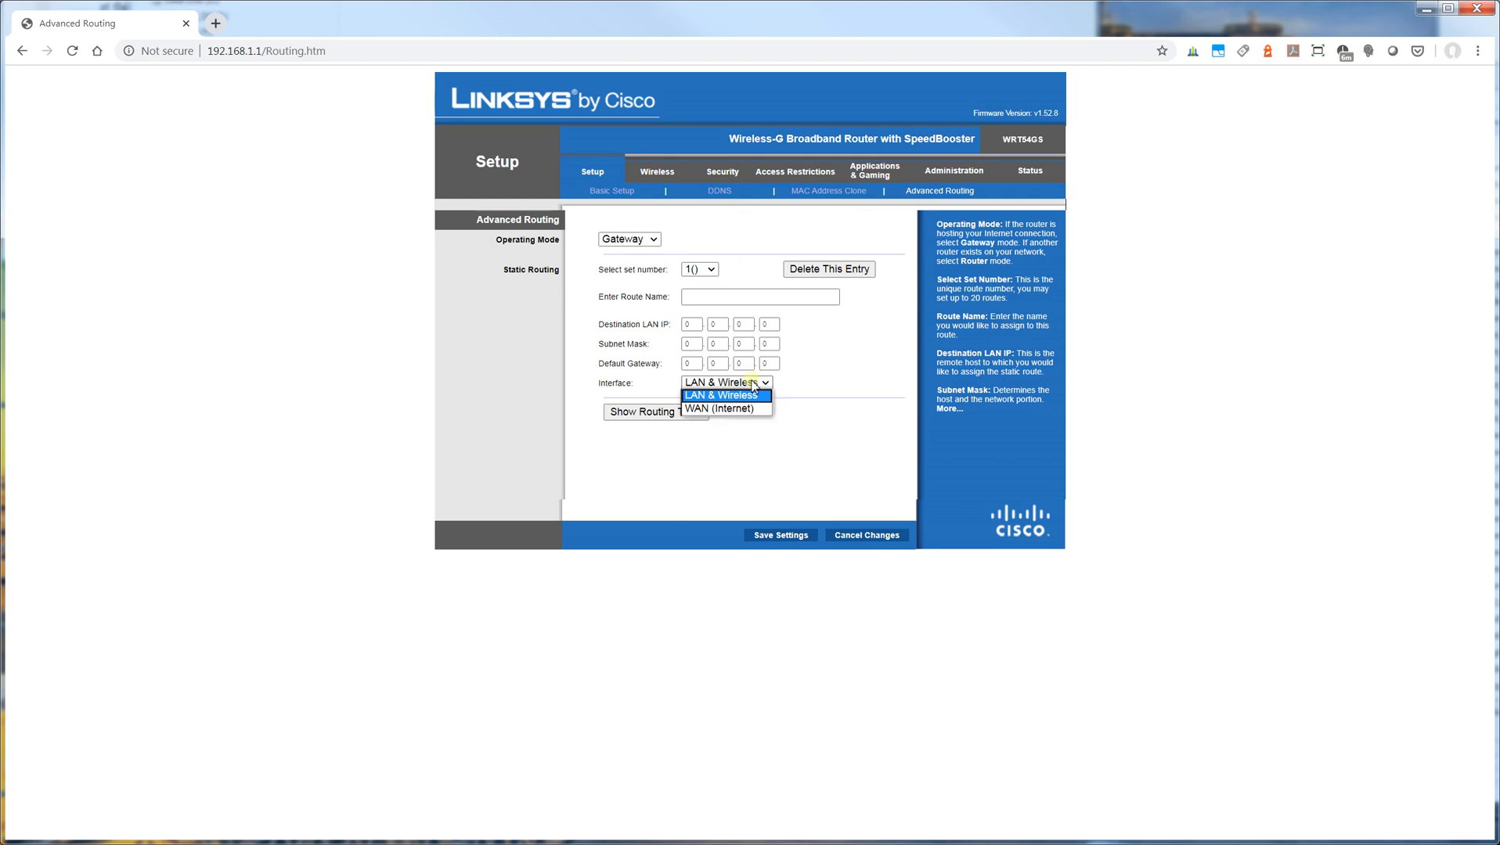
pyautogui.moveTo(840, 373)
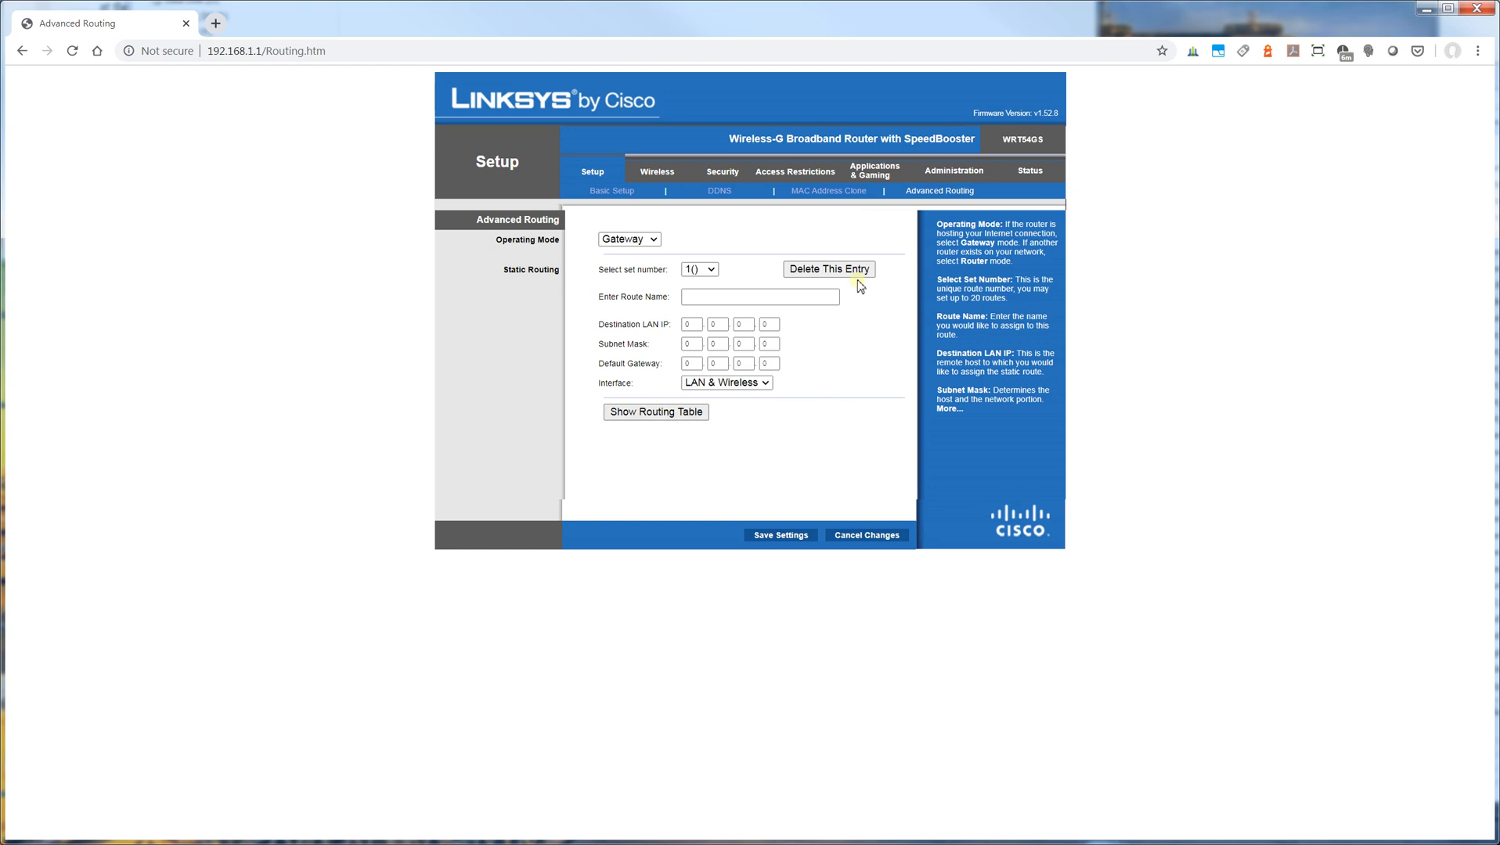
pyautogui.moveTo(865, 534)
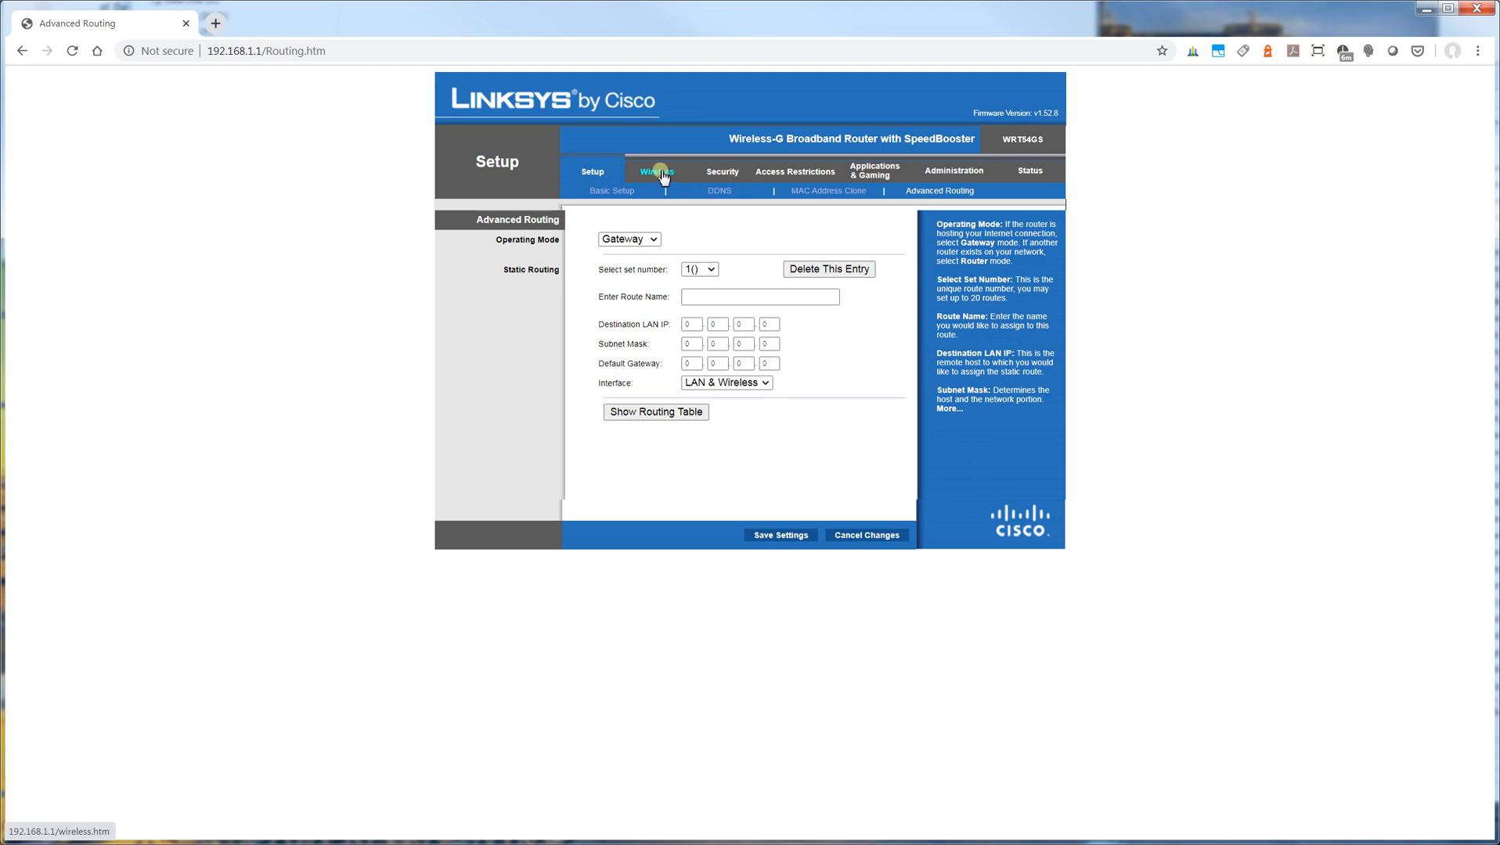
pyautogui.click(656, 170)
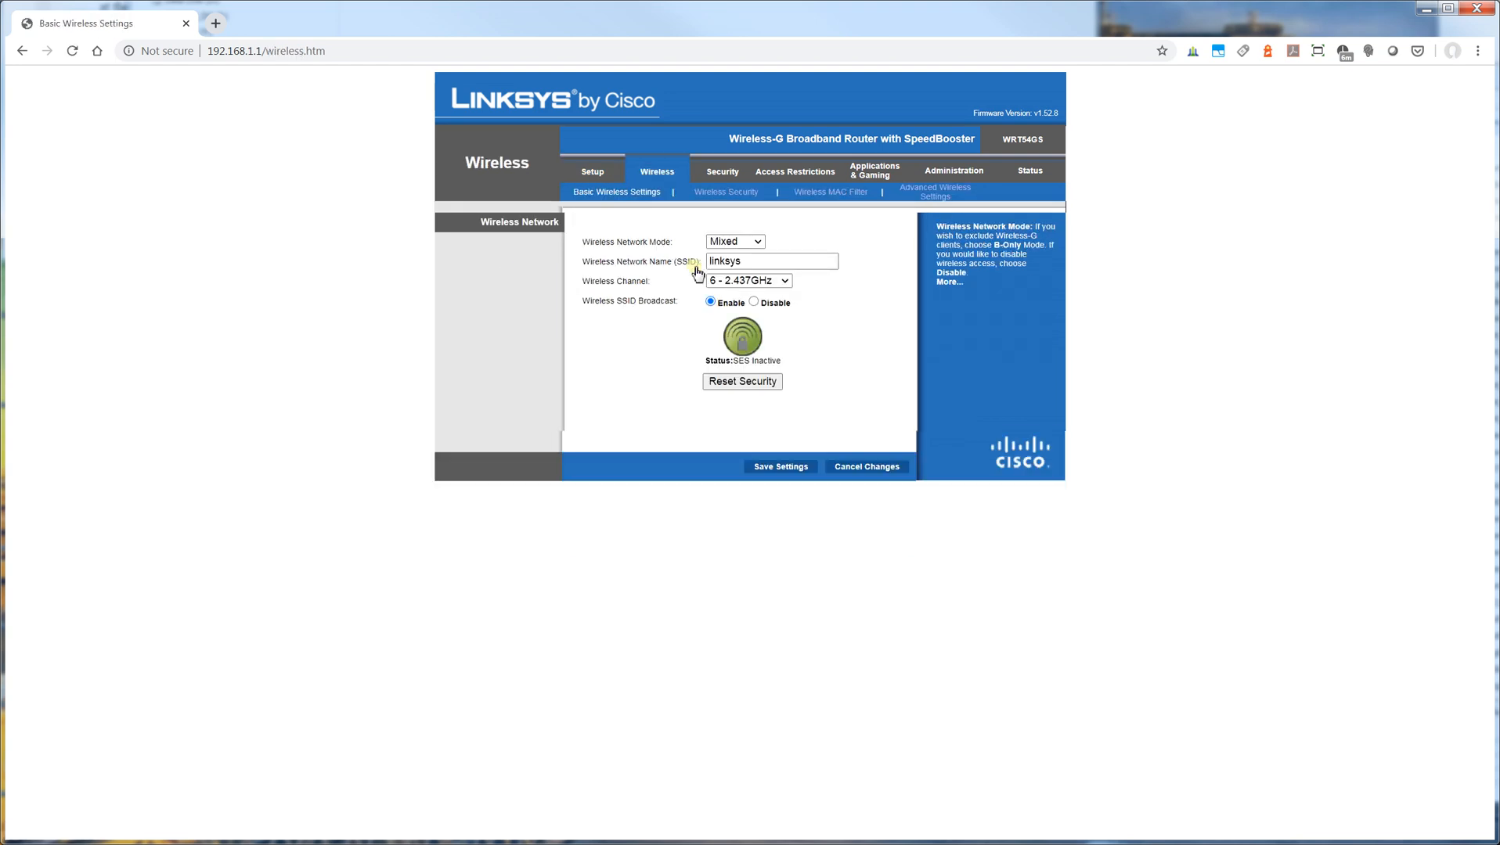
pyautogui.click(592, 170)
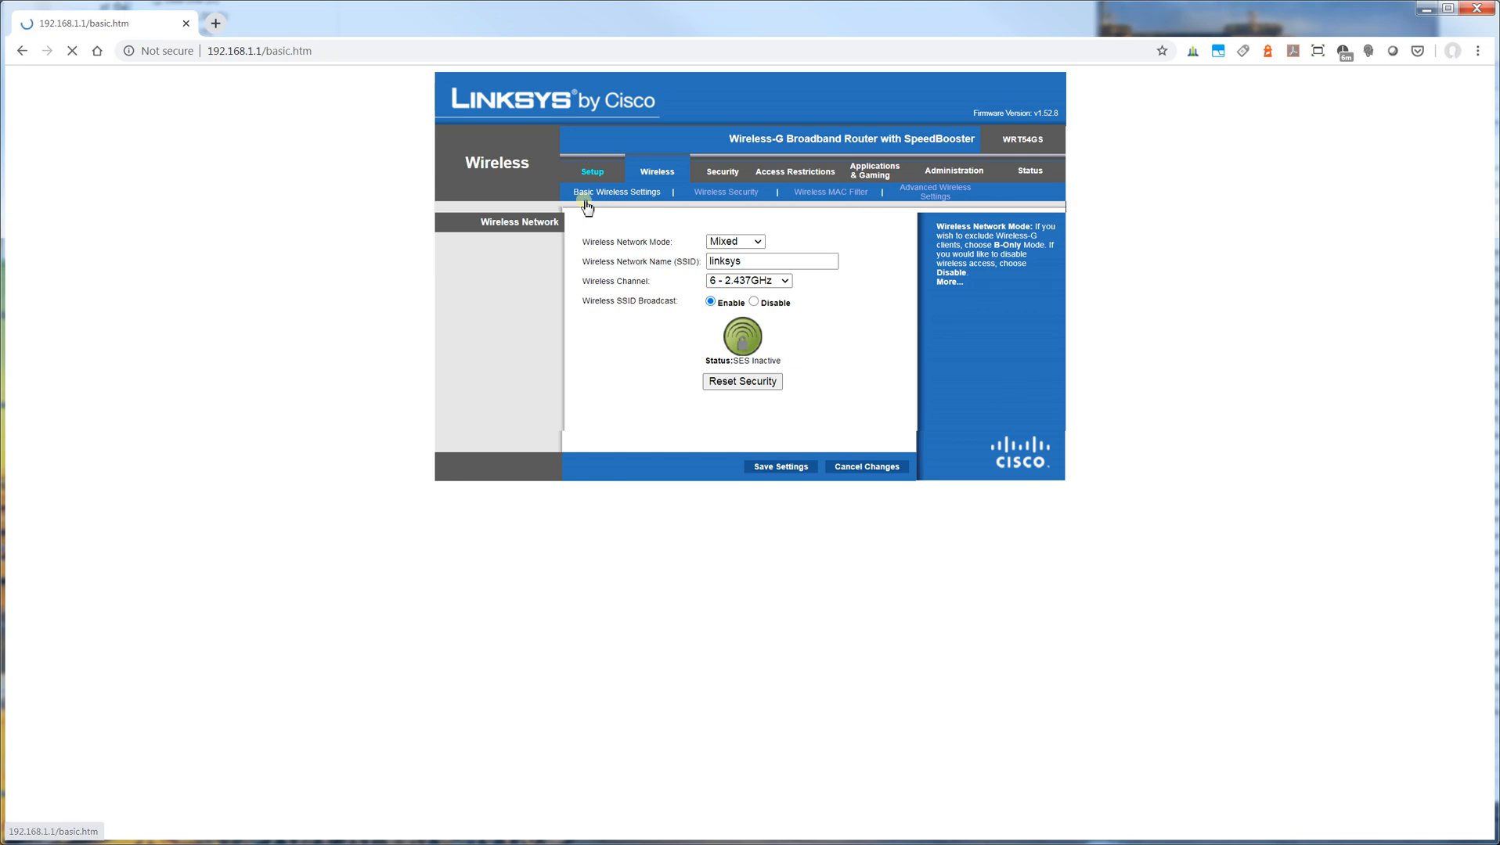
pyautogui.click(591, 171)
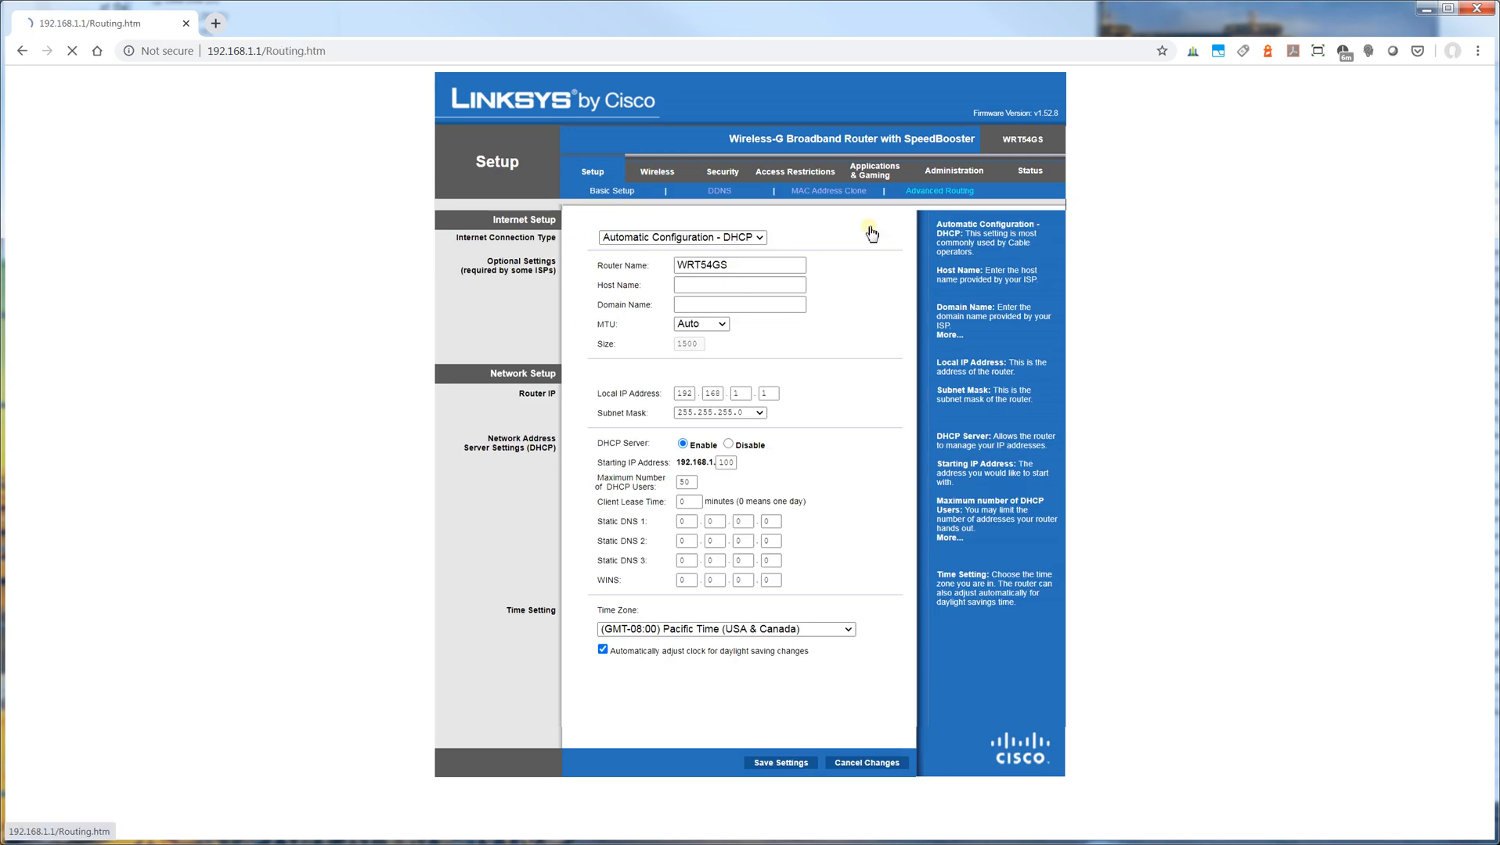
pyautogui.click(938, 191)
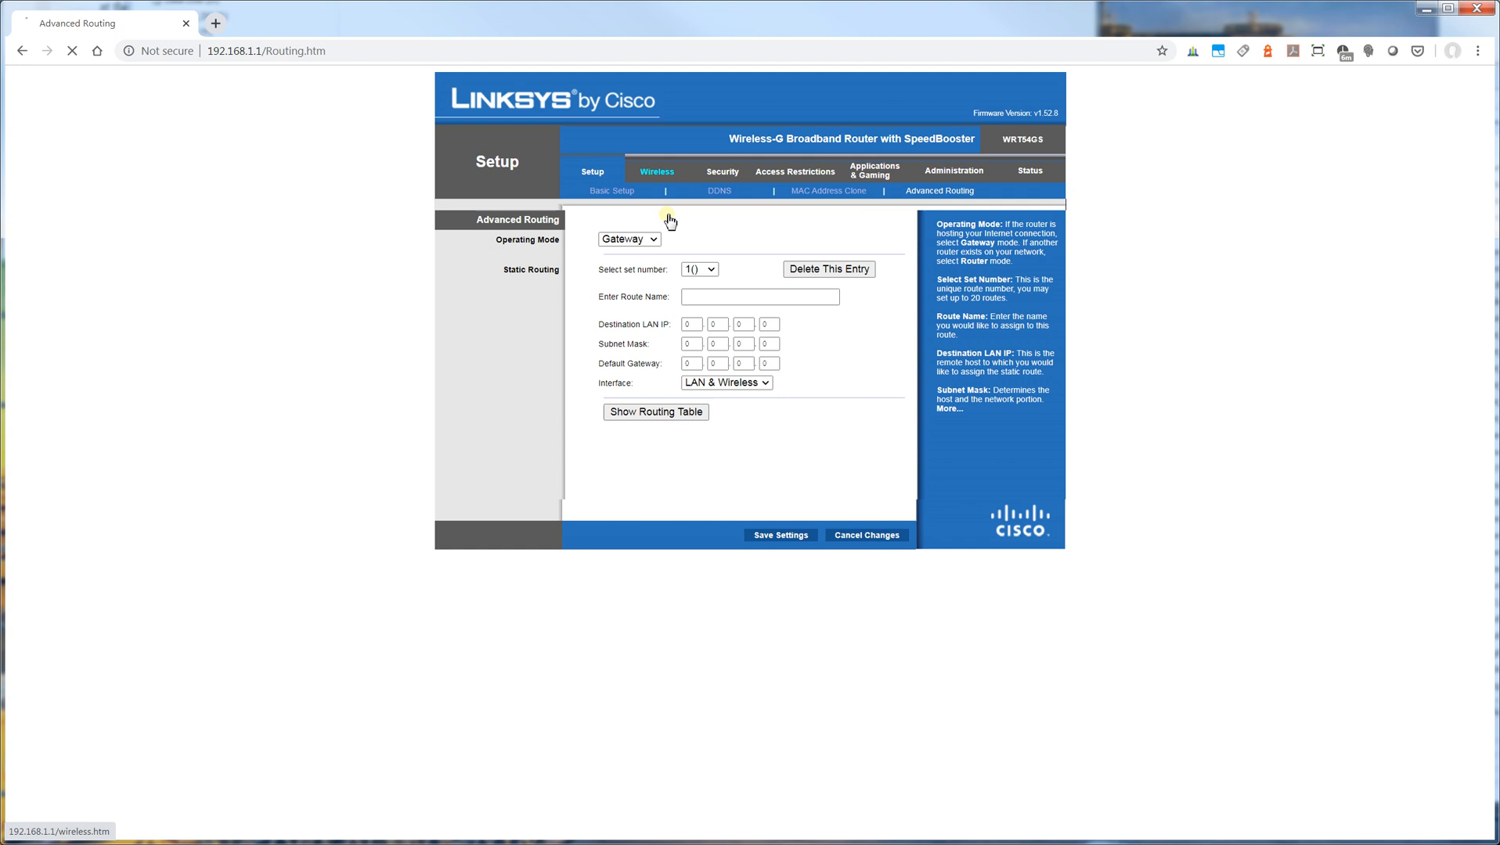
pyautogui.click(656, 170)
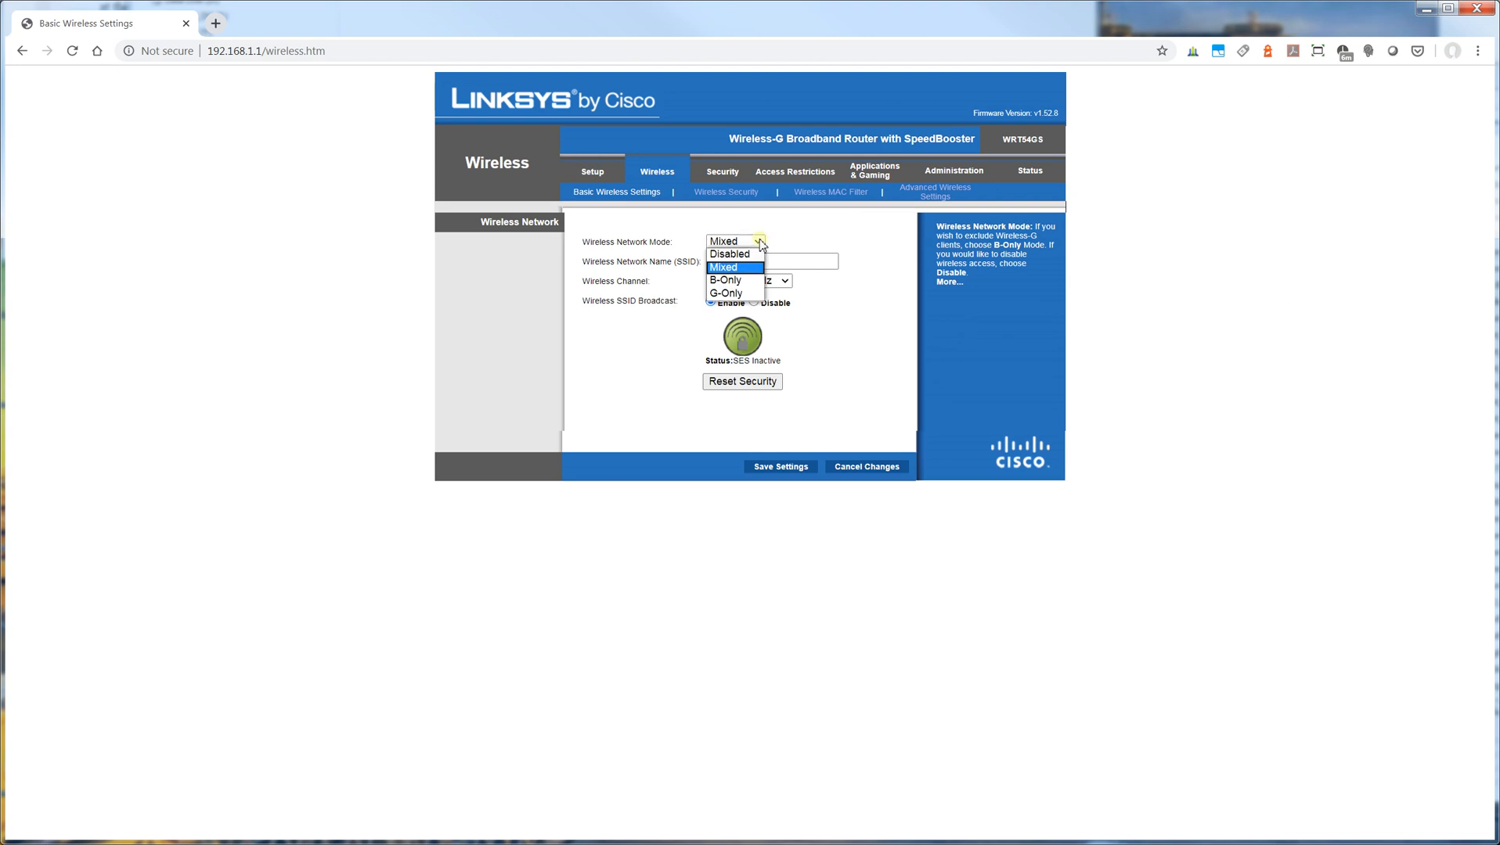
pyautogui.moveTo(845, 236)
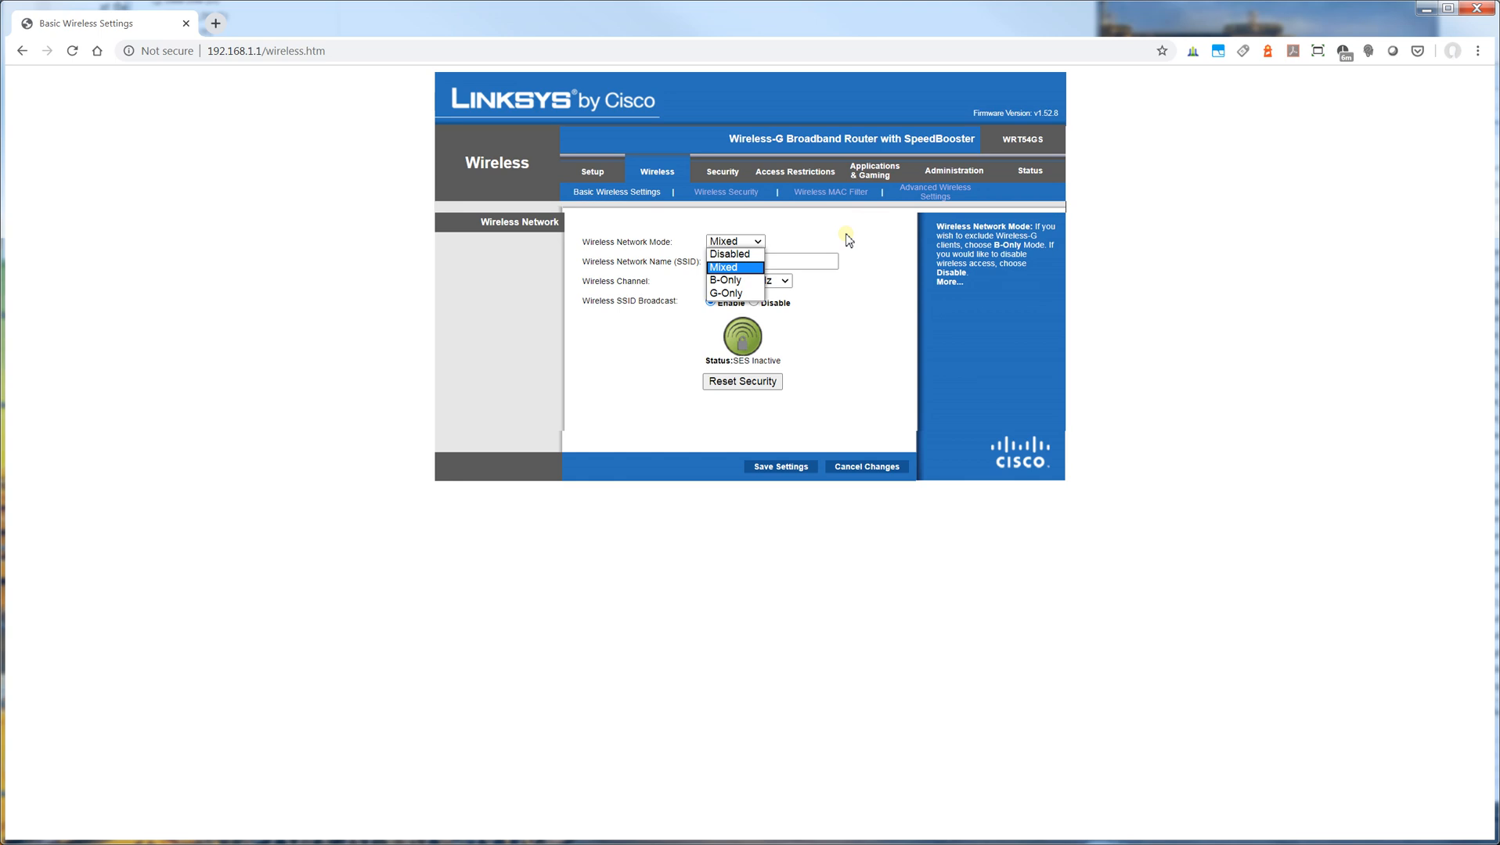
pyautogui.click(733, 266)
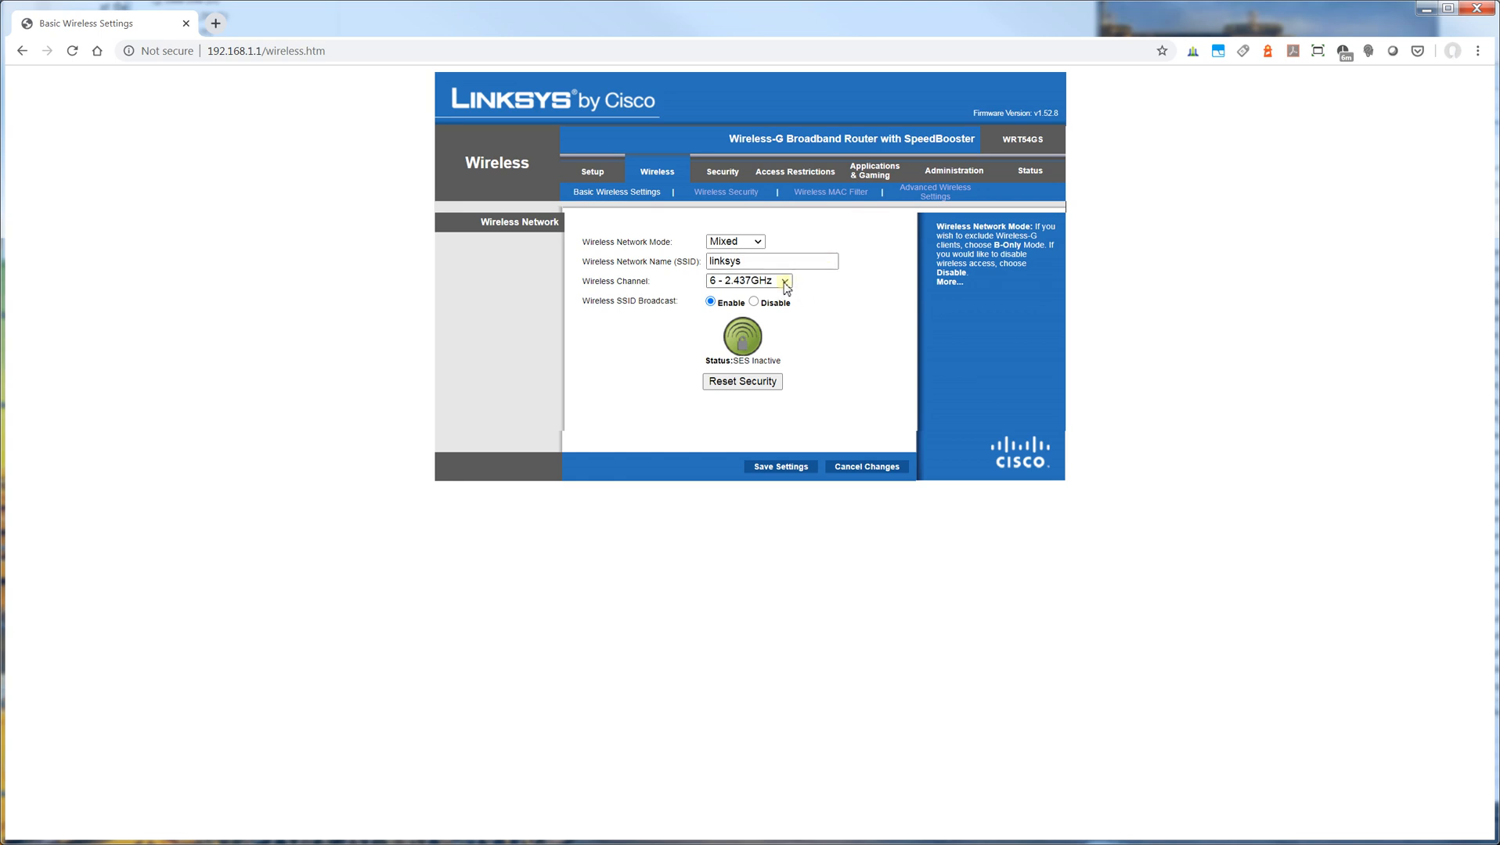
pyautogui.click(749, 280)
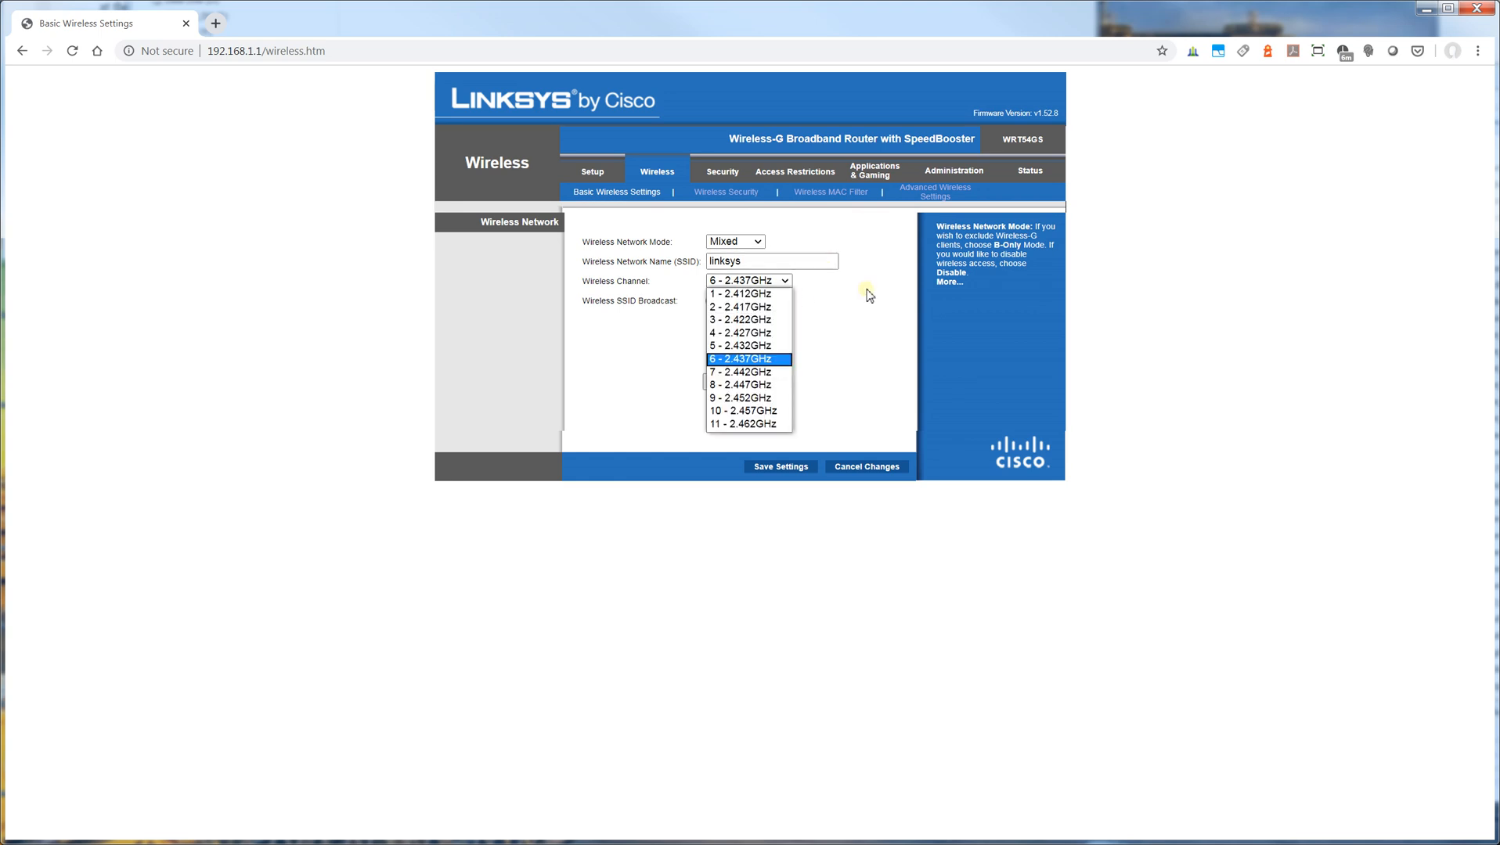
pyautogui.click(748, 359)
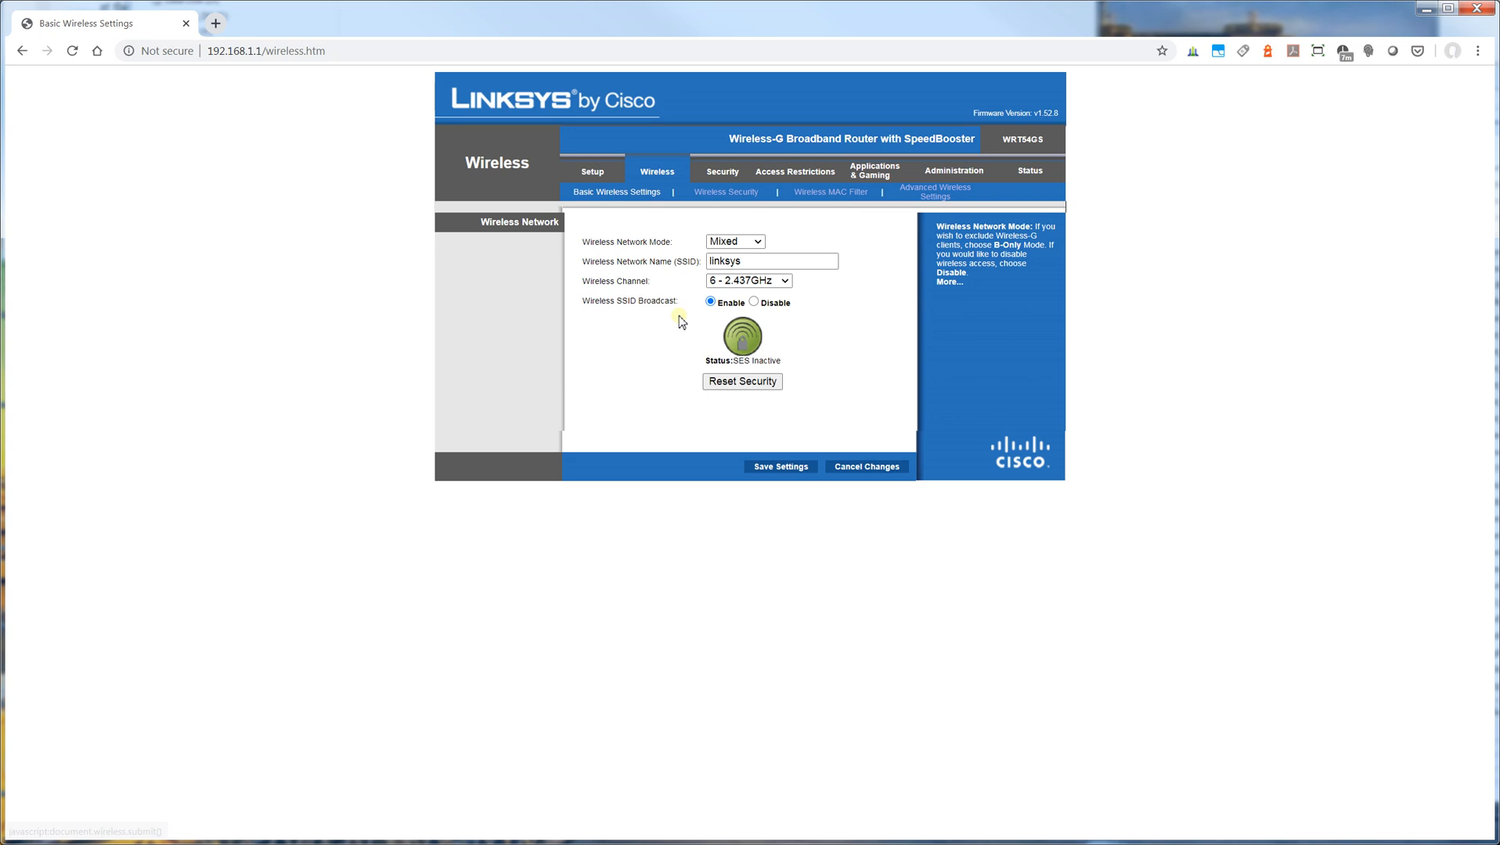
pyautogui.moveTo(907, 357)
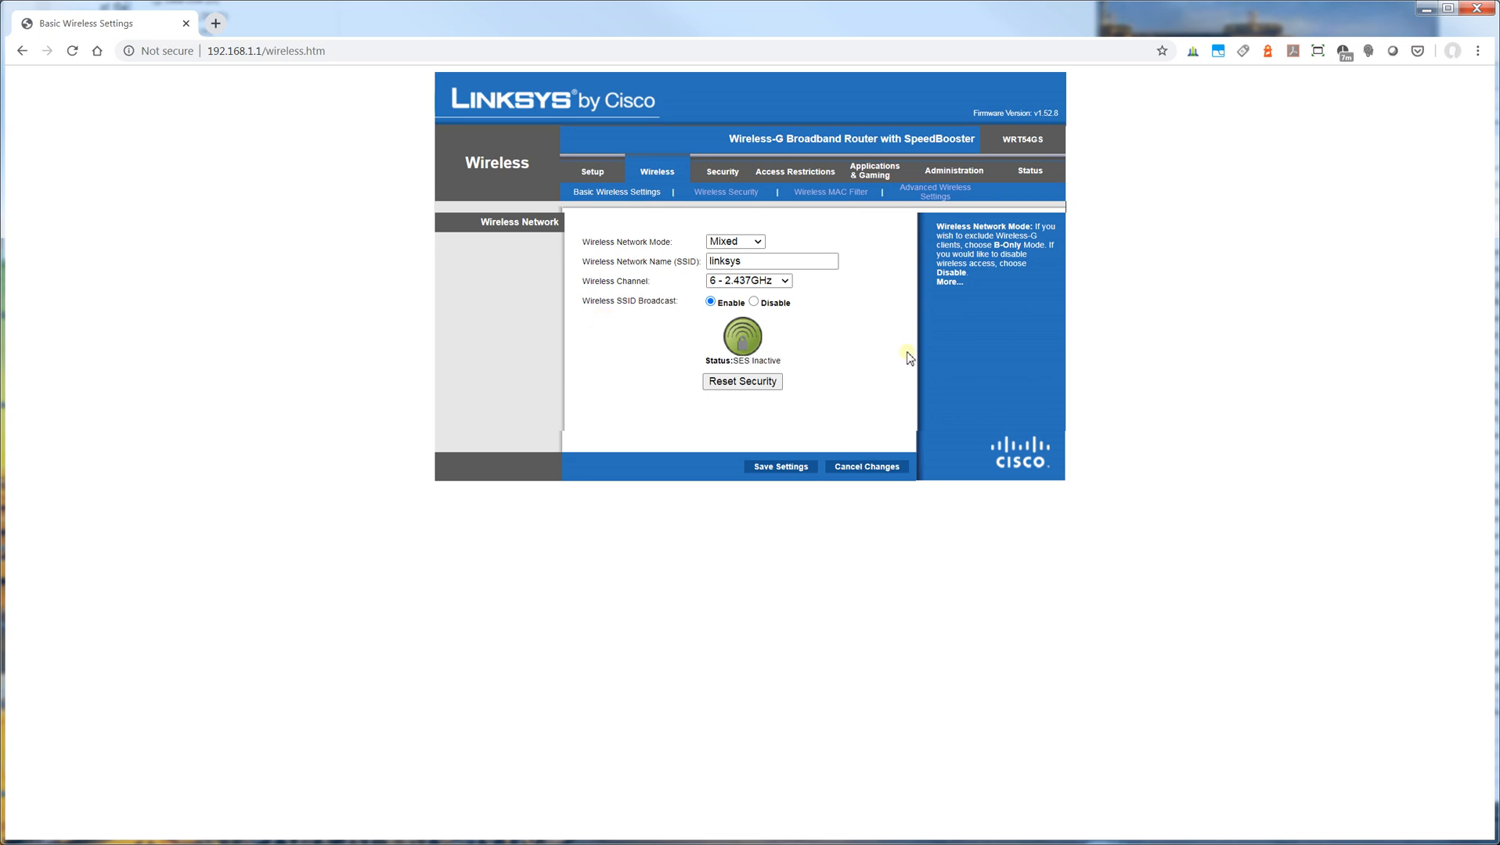
pyautogui.moveTo(731, 196)
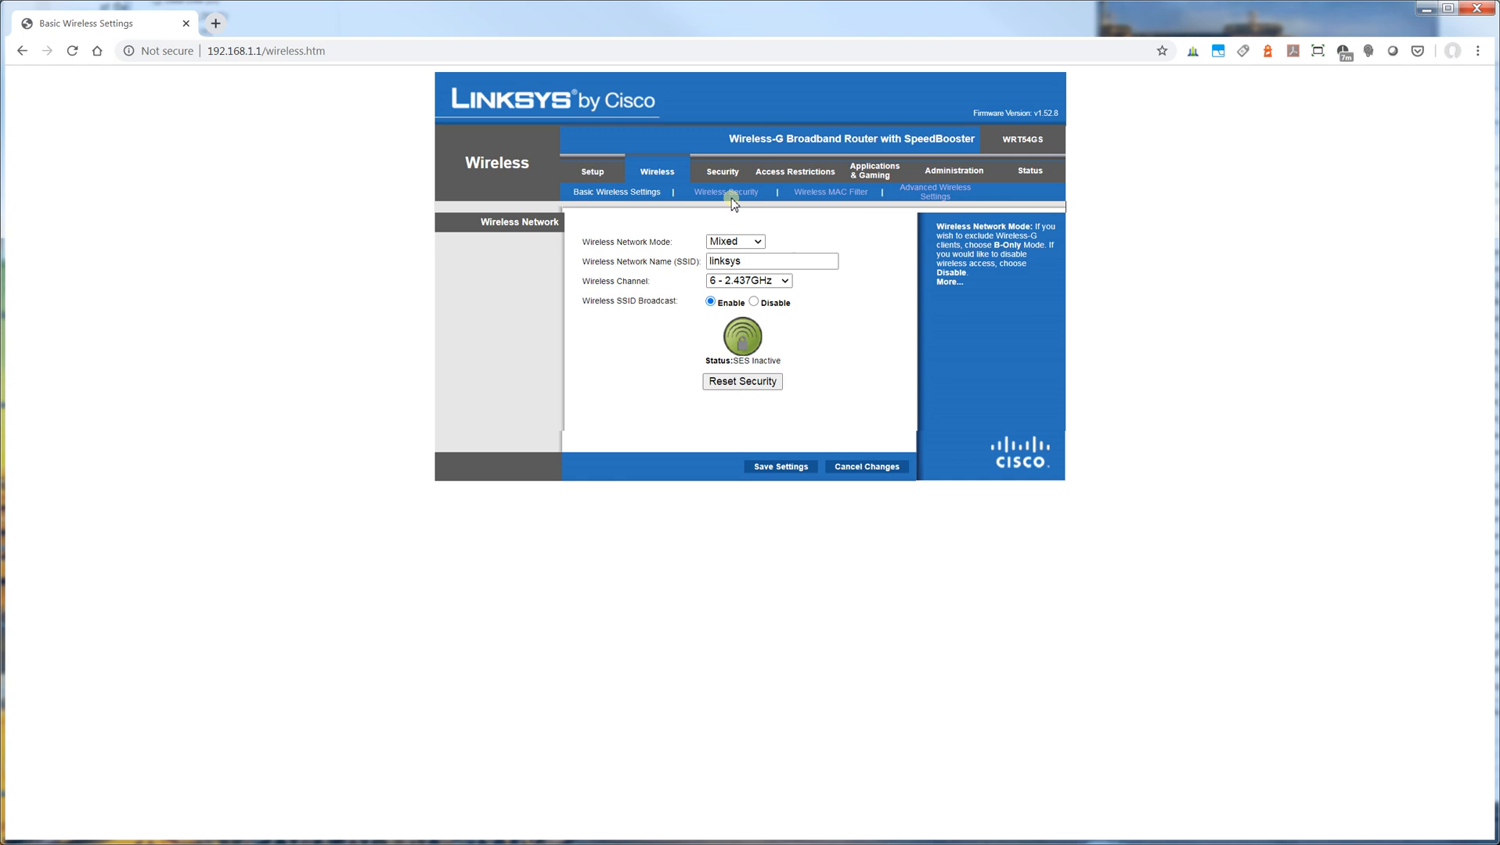
# Step: On Wireless Security, switch Security Mode to WPA Personal, then WPA Enterprise
pyautogui.click(725, 193)
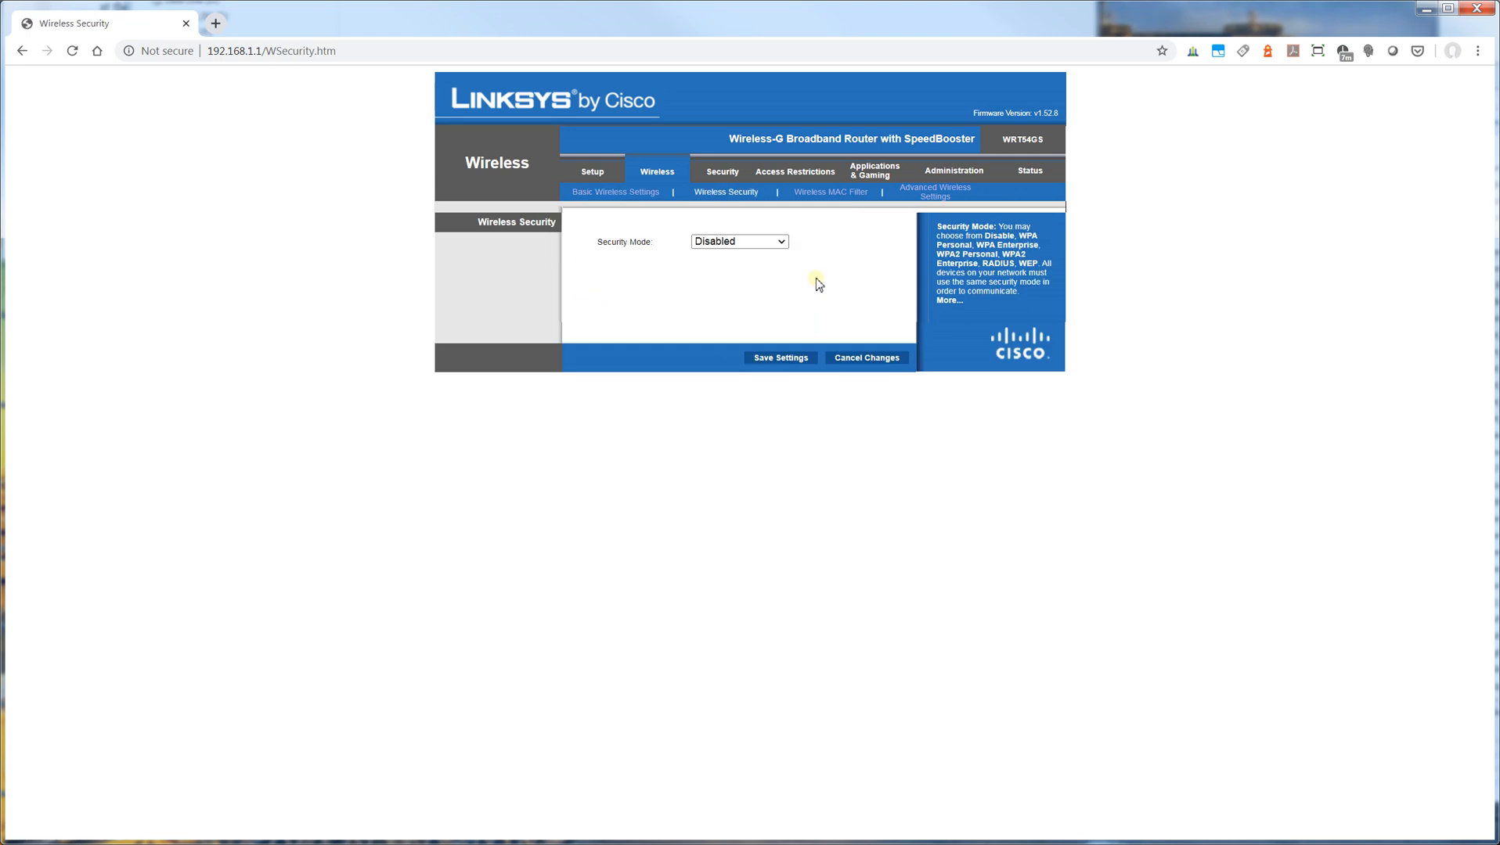
pyautogui.click(738, 241)
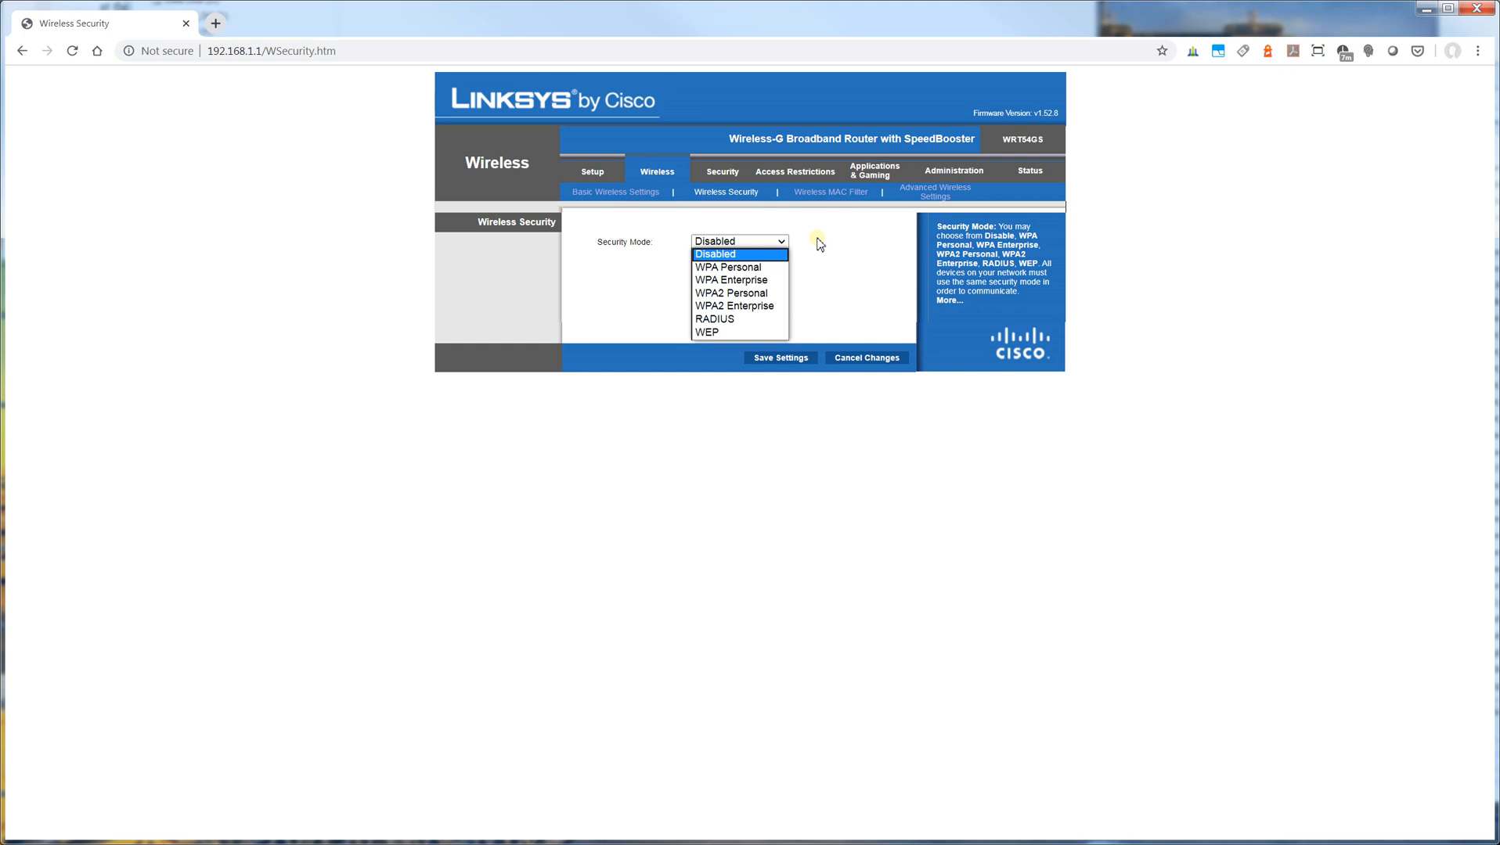
pyautogui.moveTo(739, 266)
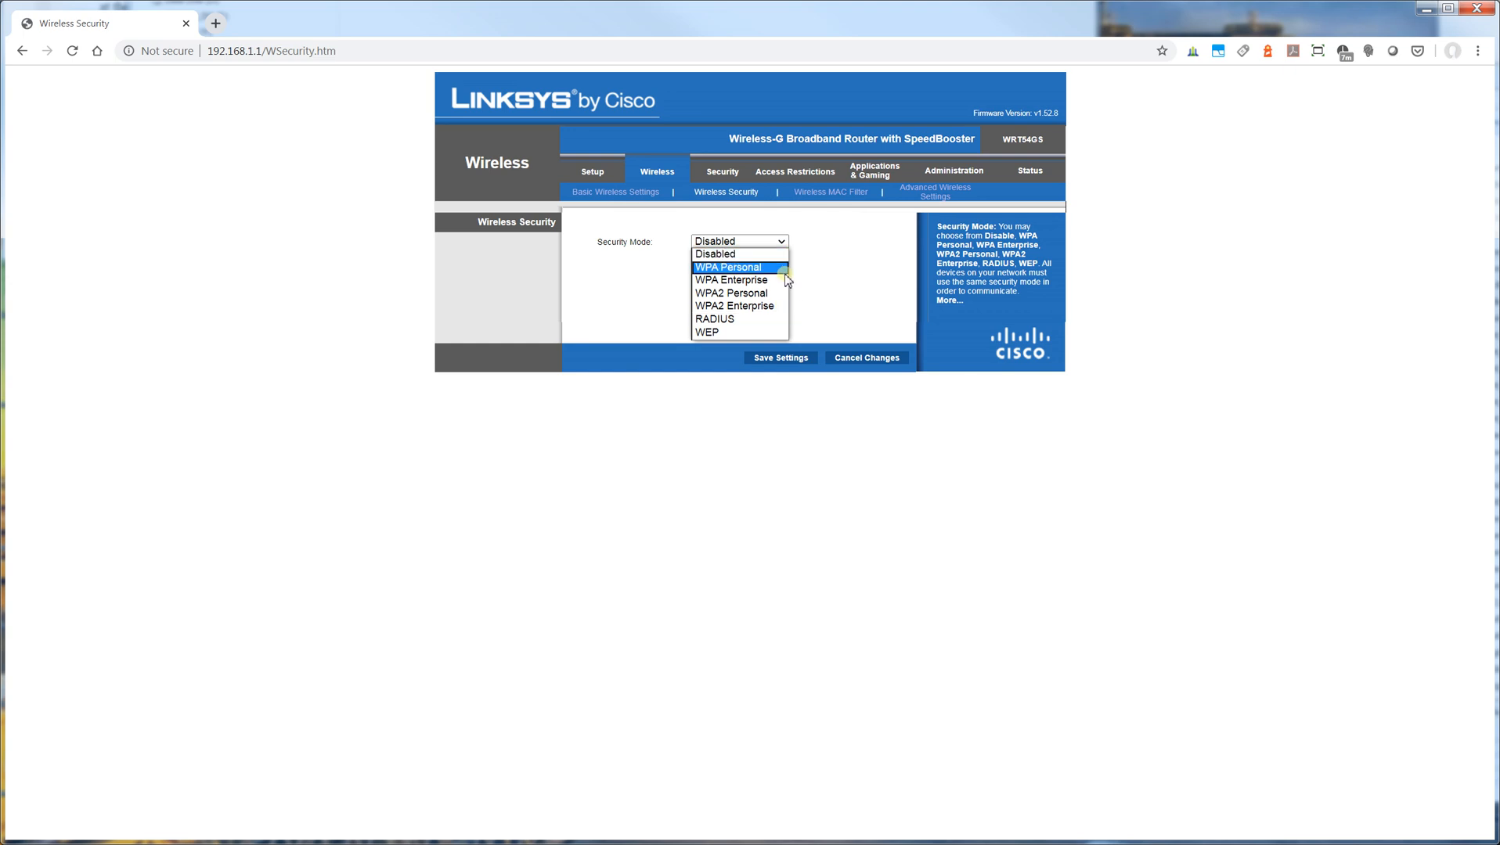
pyautogui.click(714, 254)
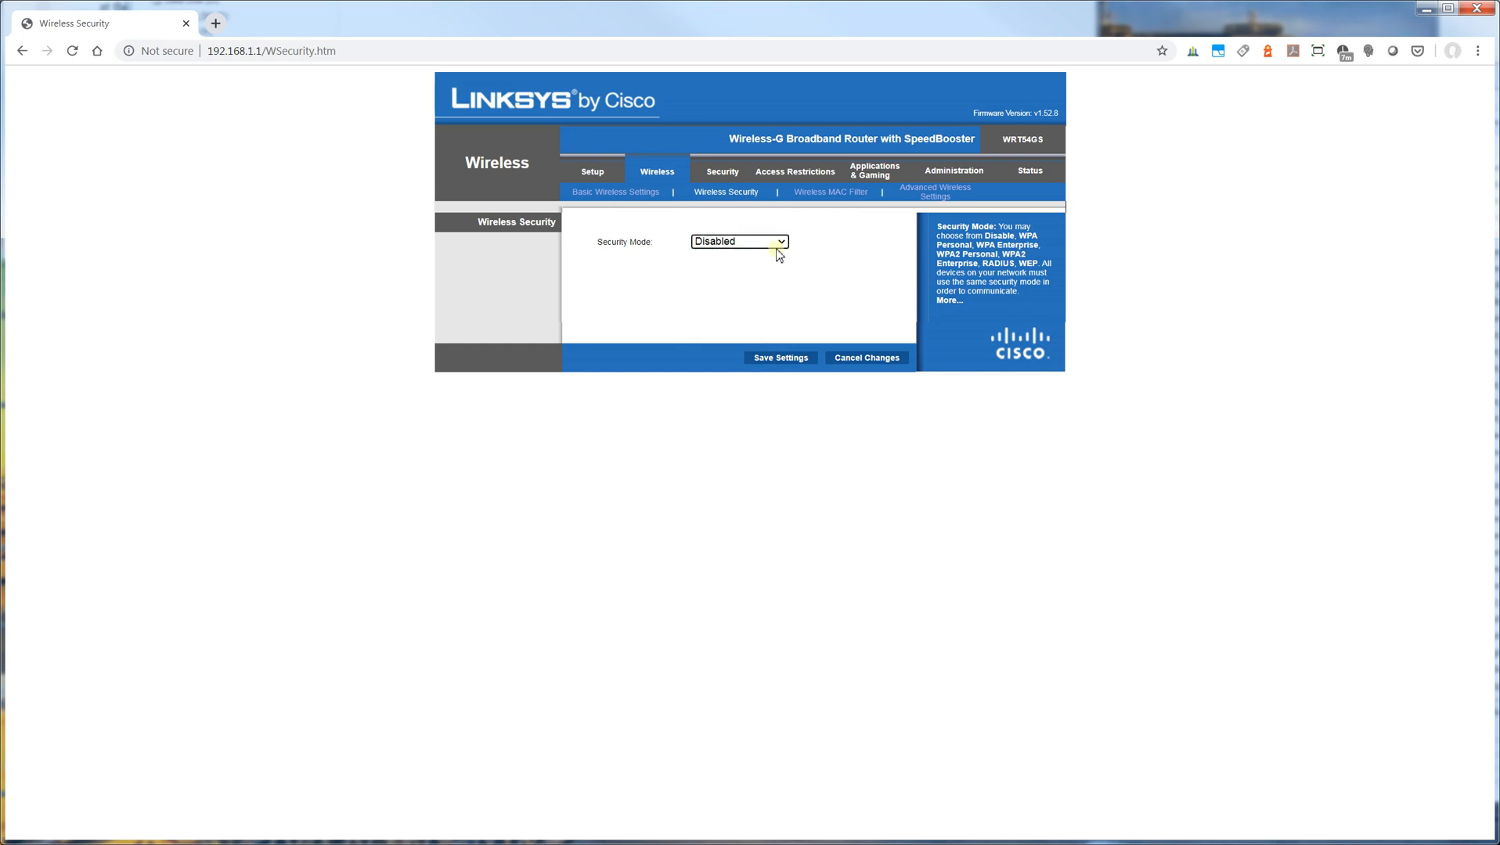
pyautogui.click(739, 242)
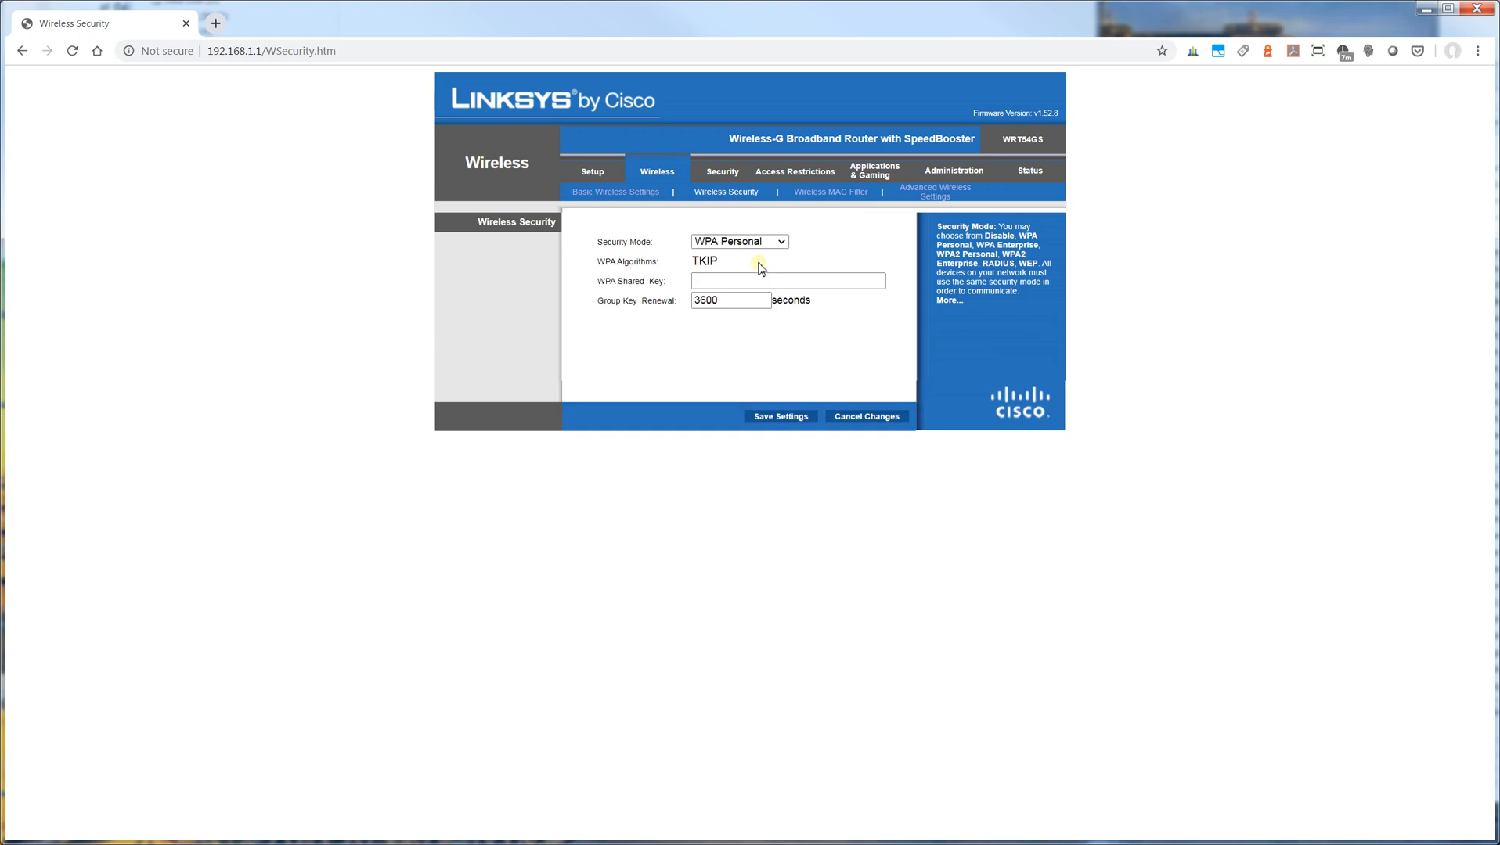
pyautogui.moveTo(781, 255)
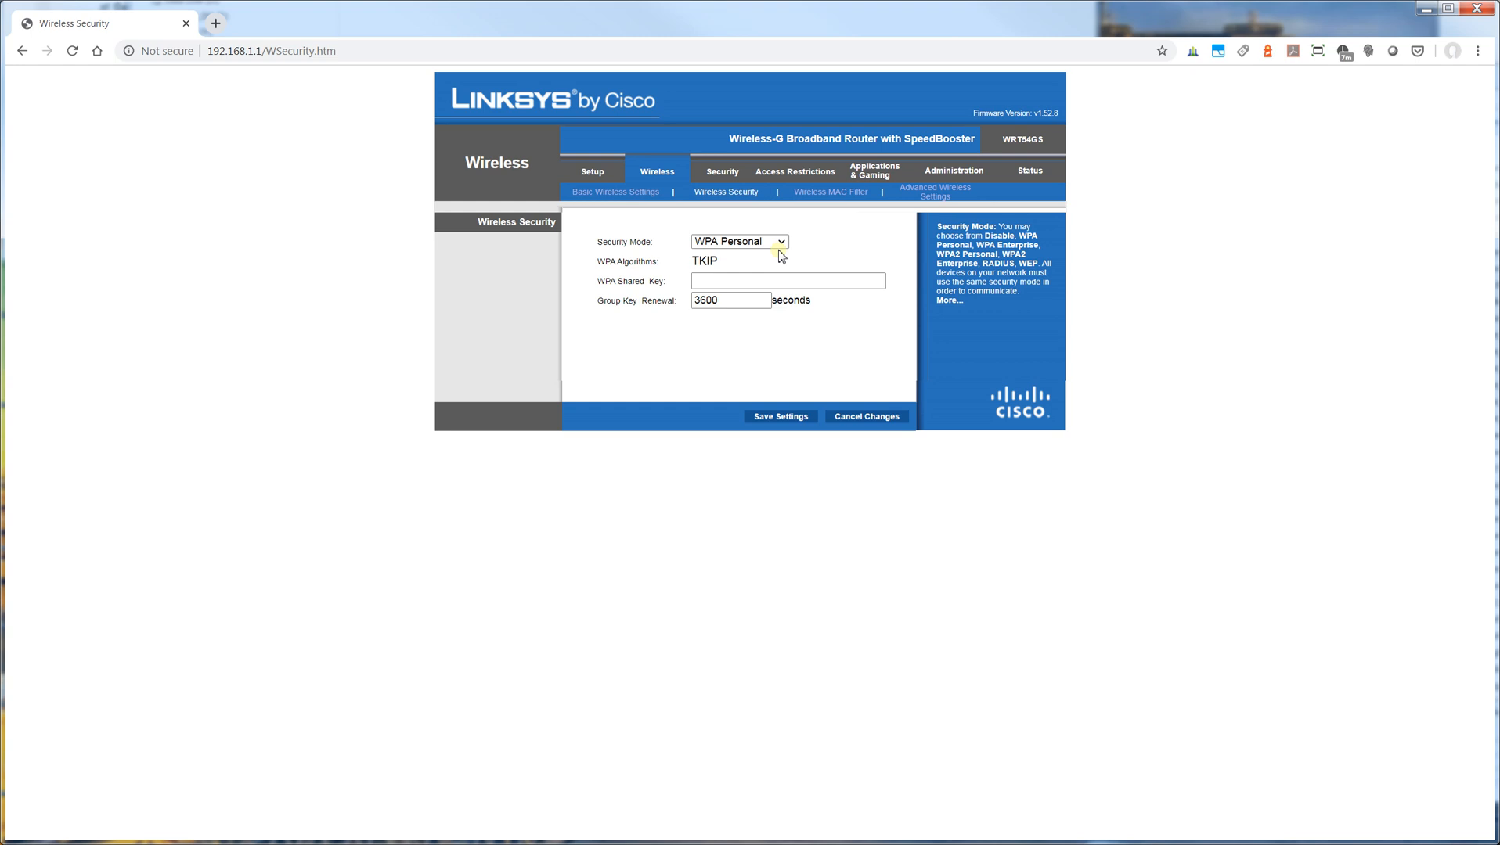
pyautogui.click(739, 241)
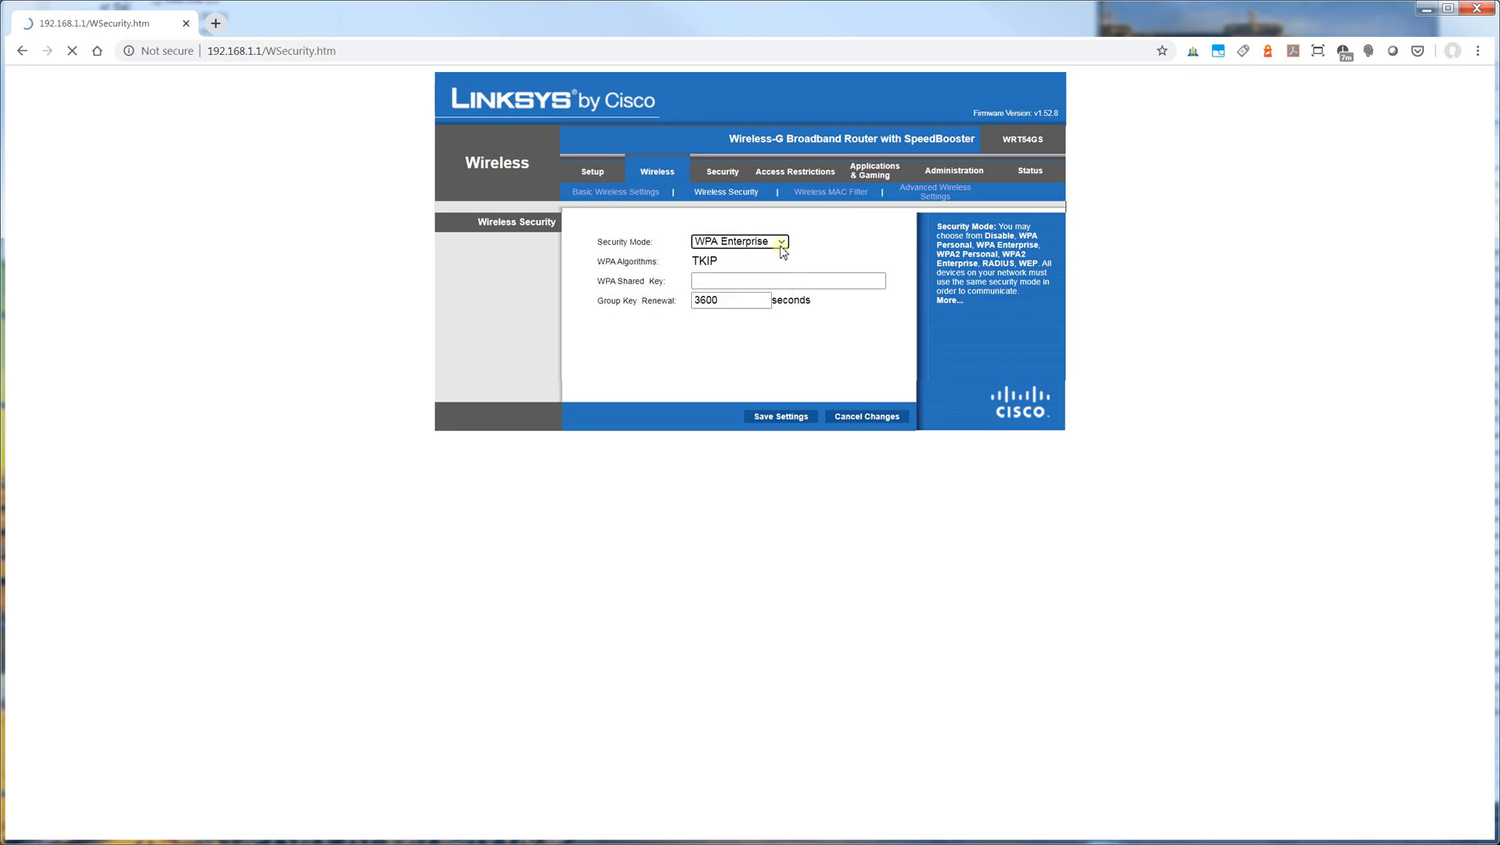
pyautogui.click(737, 242)
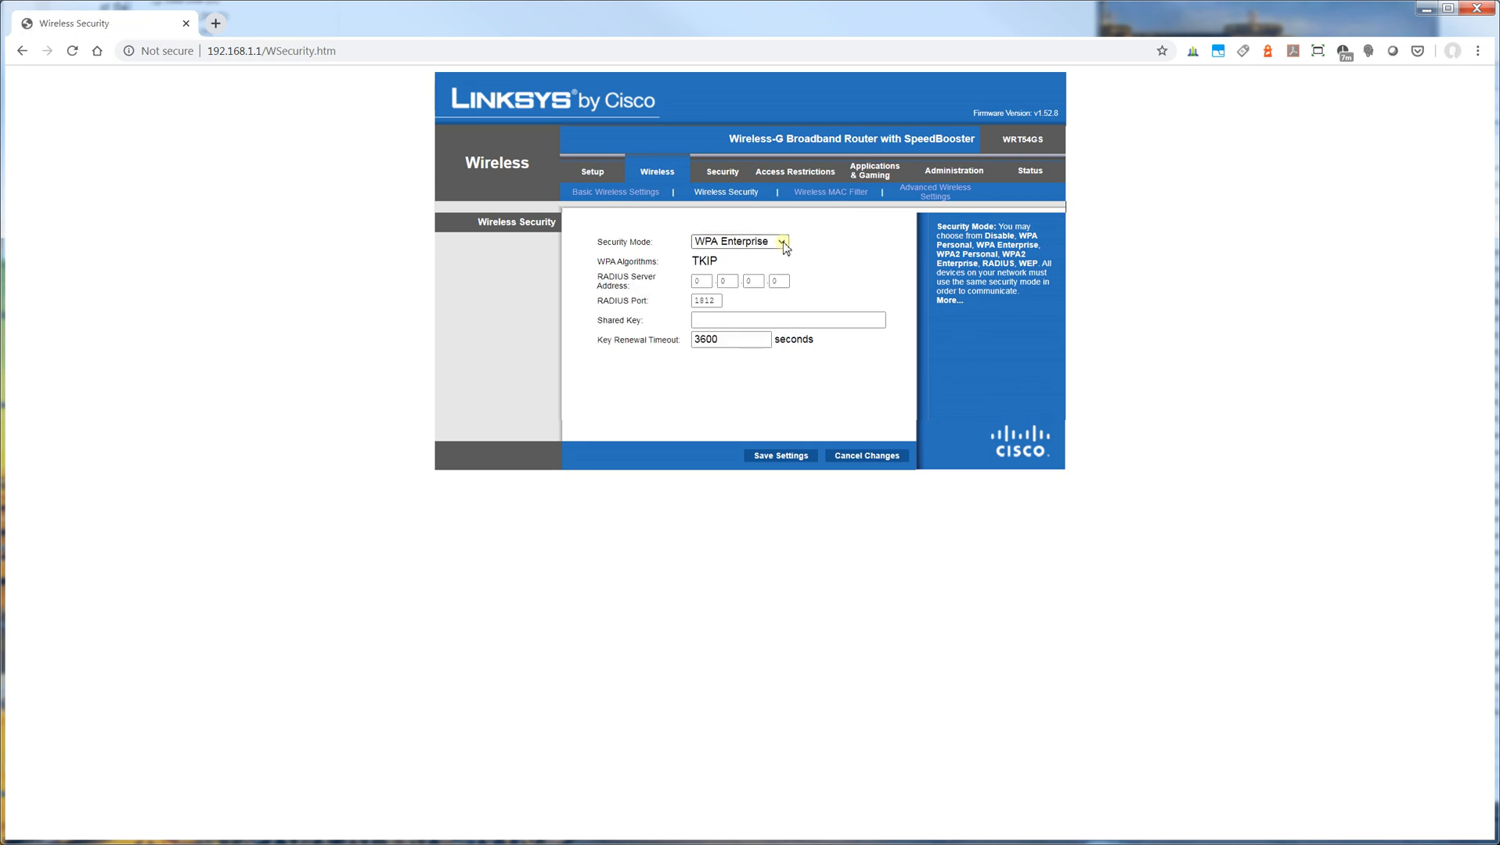
pyautogui.click(737, 241)
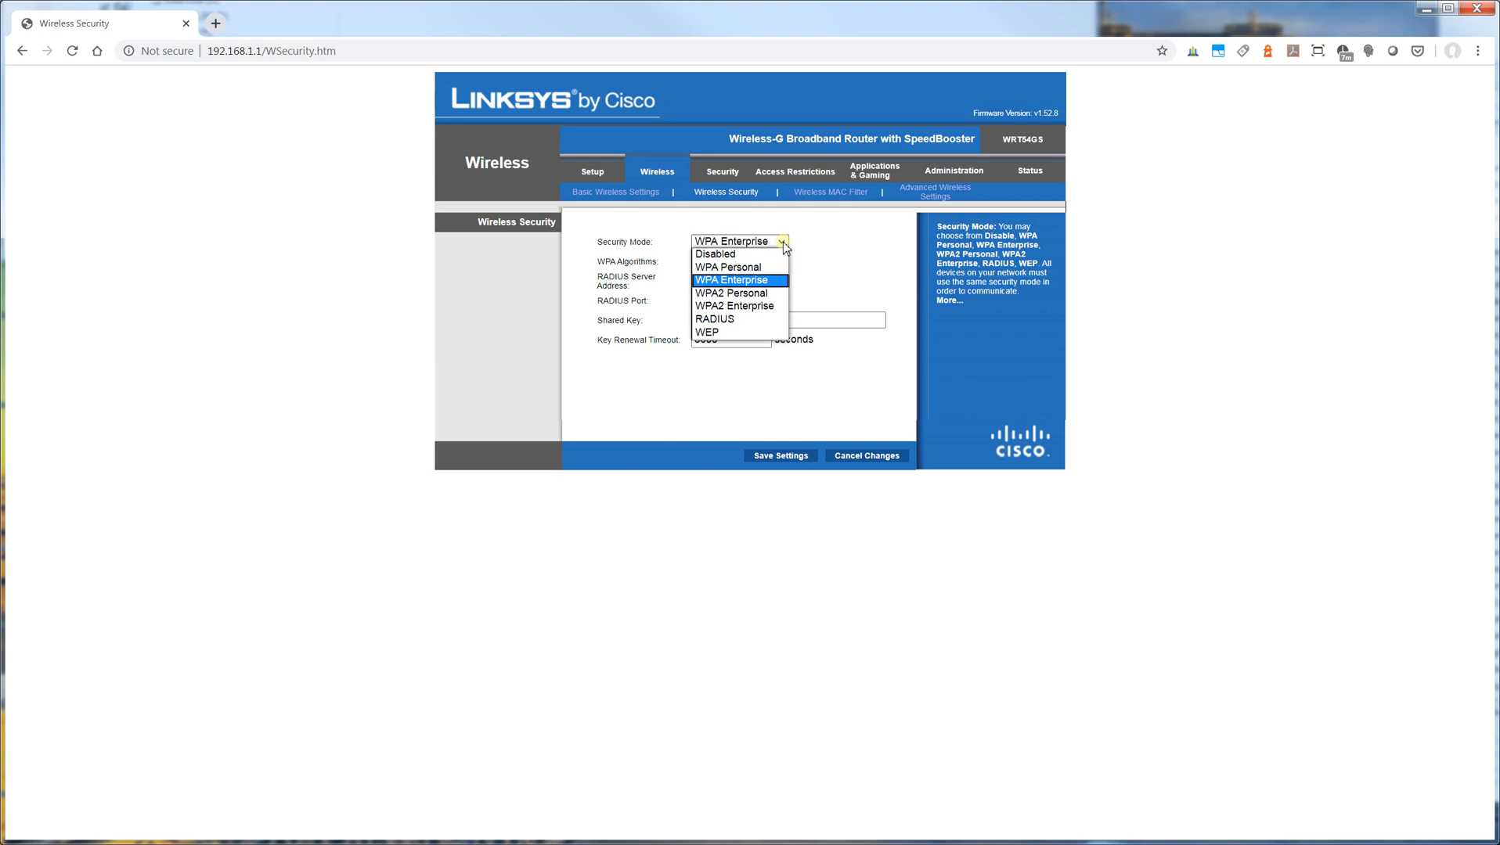
pyautogui.moveTo(731, 266)
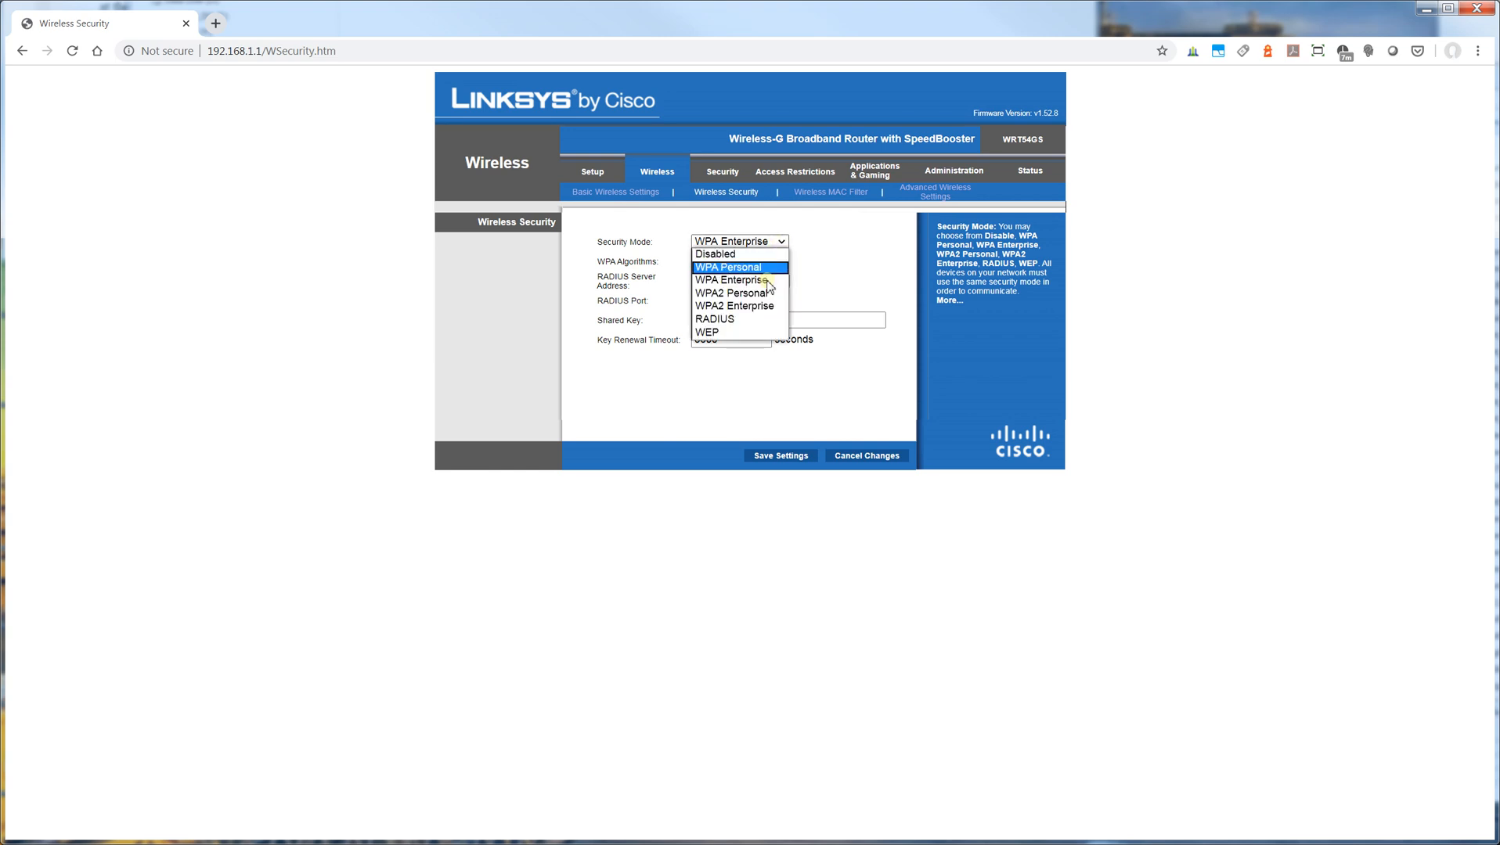
# Step: Switch to WPA2 Personal keeping AES encryption, then to WPA2 Enterprise
pyautogui.click(733, 292)
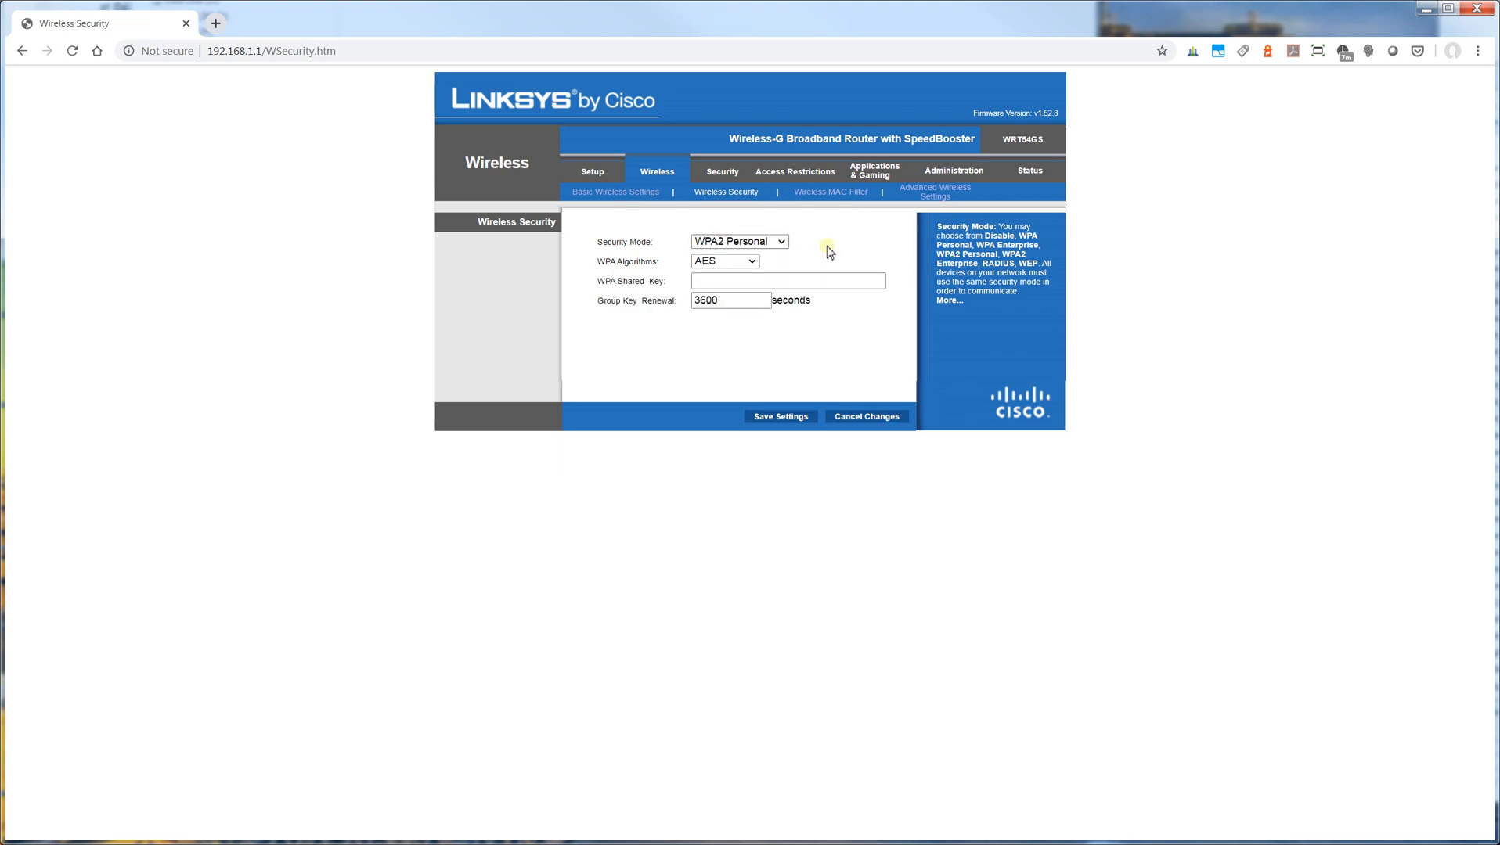
pyautogui.click(724, 262)
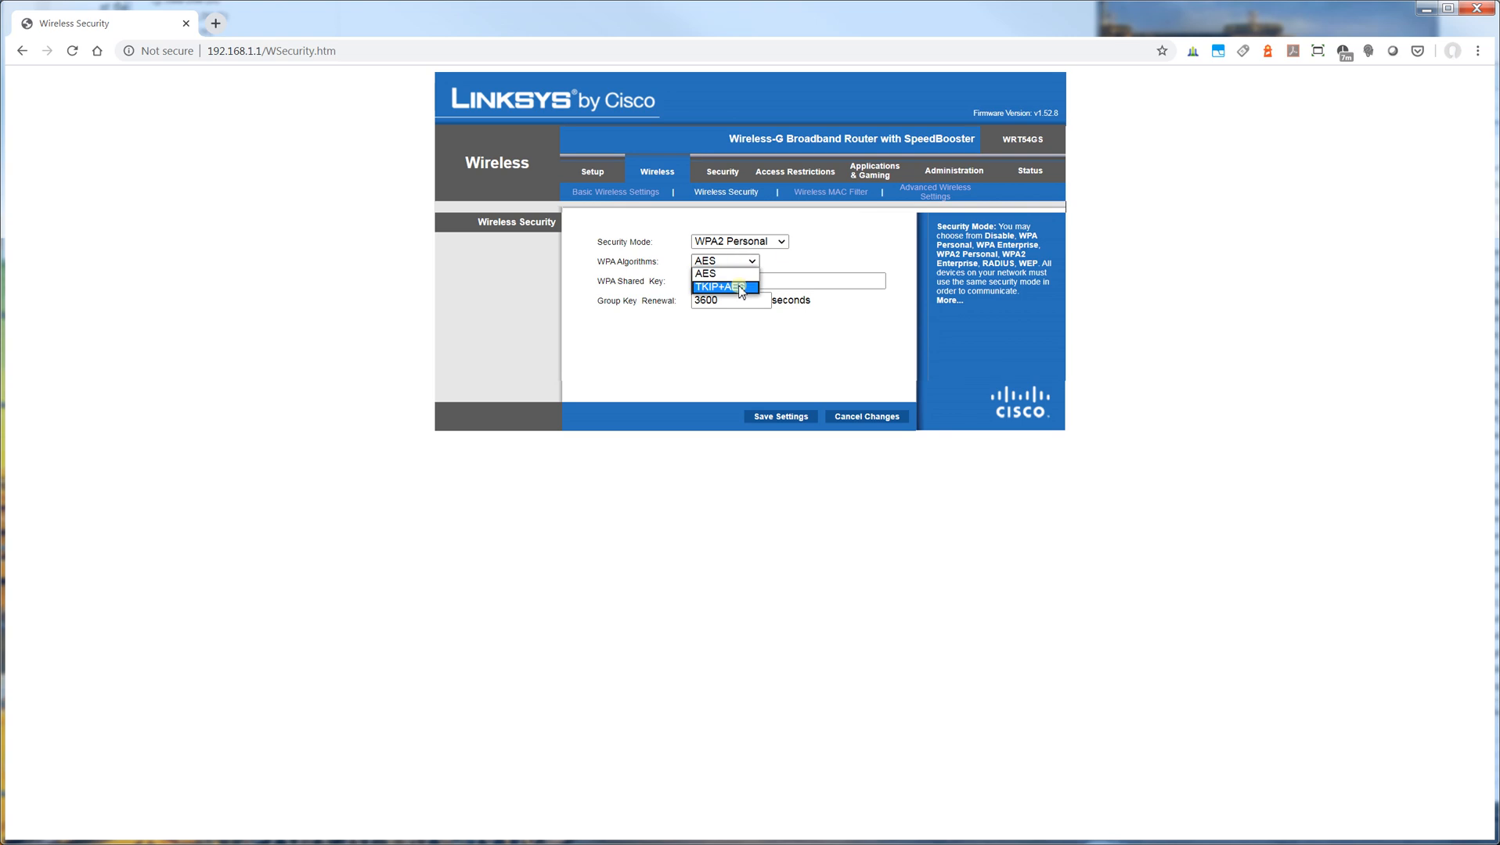
pyautogui.click(704, 274)
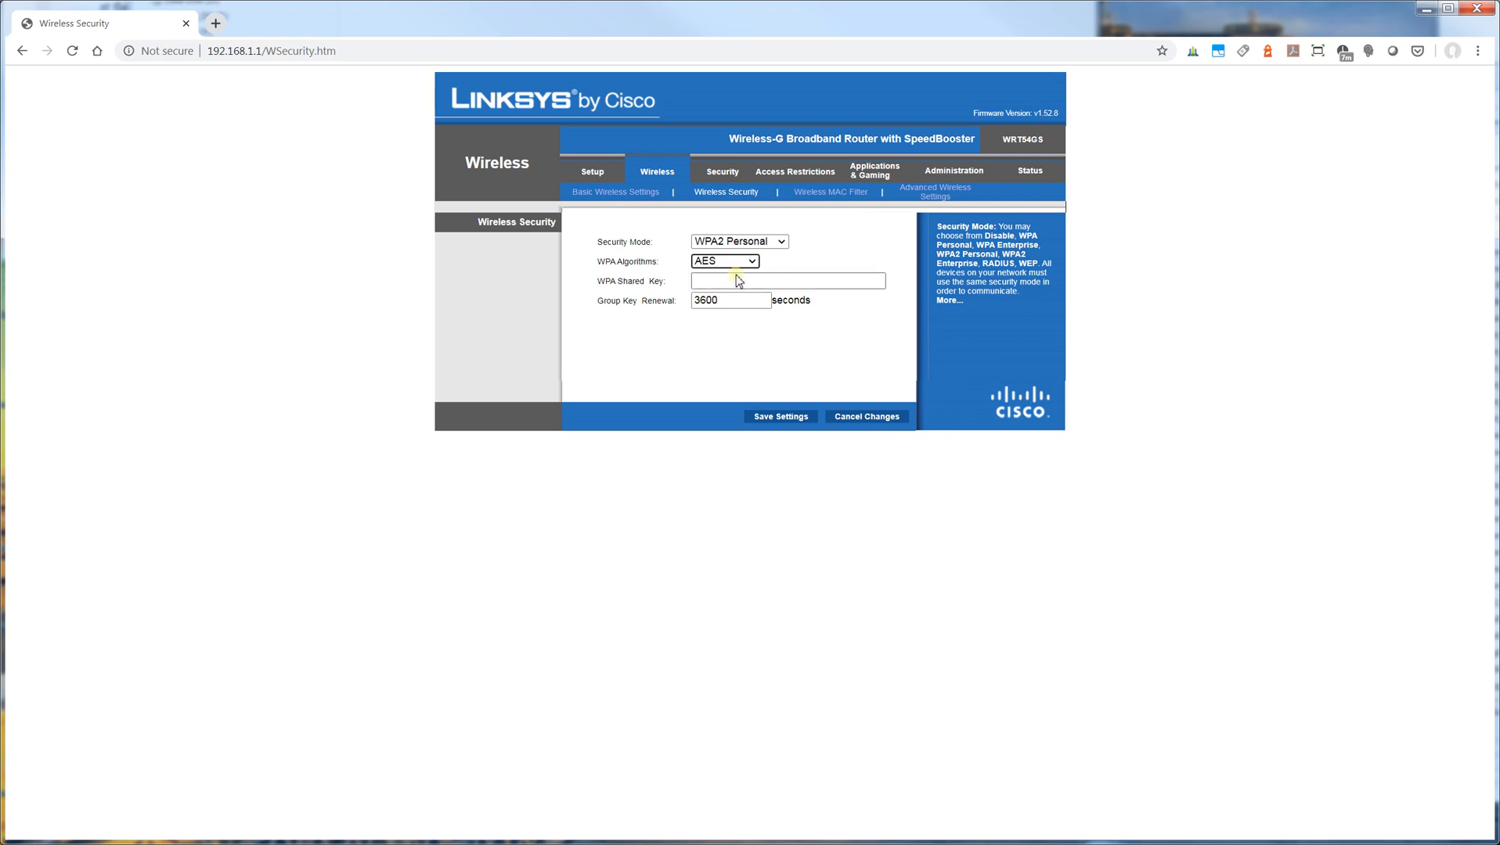
pyautogui.click(739, 241)
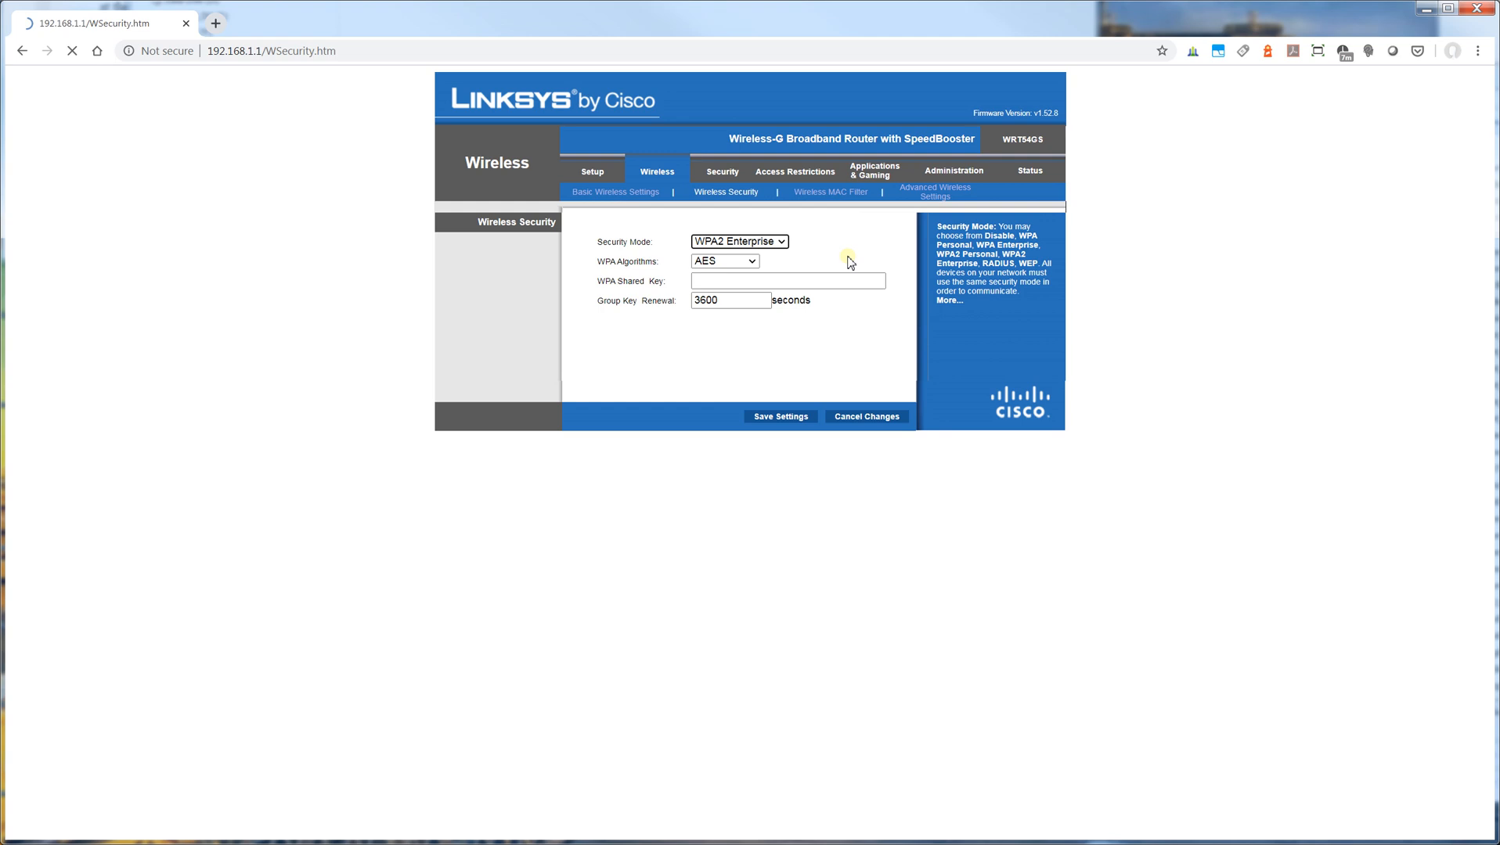
pyautogui.click(739, 242)
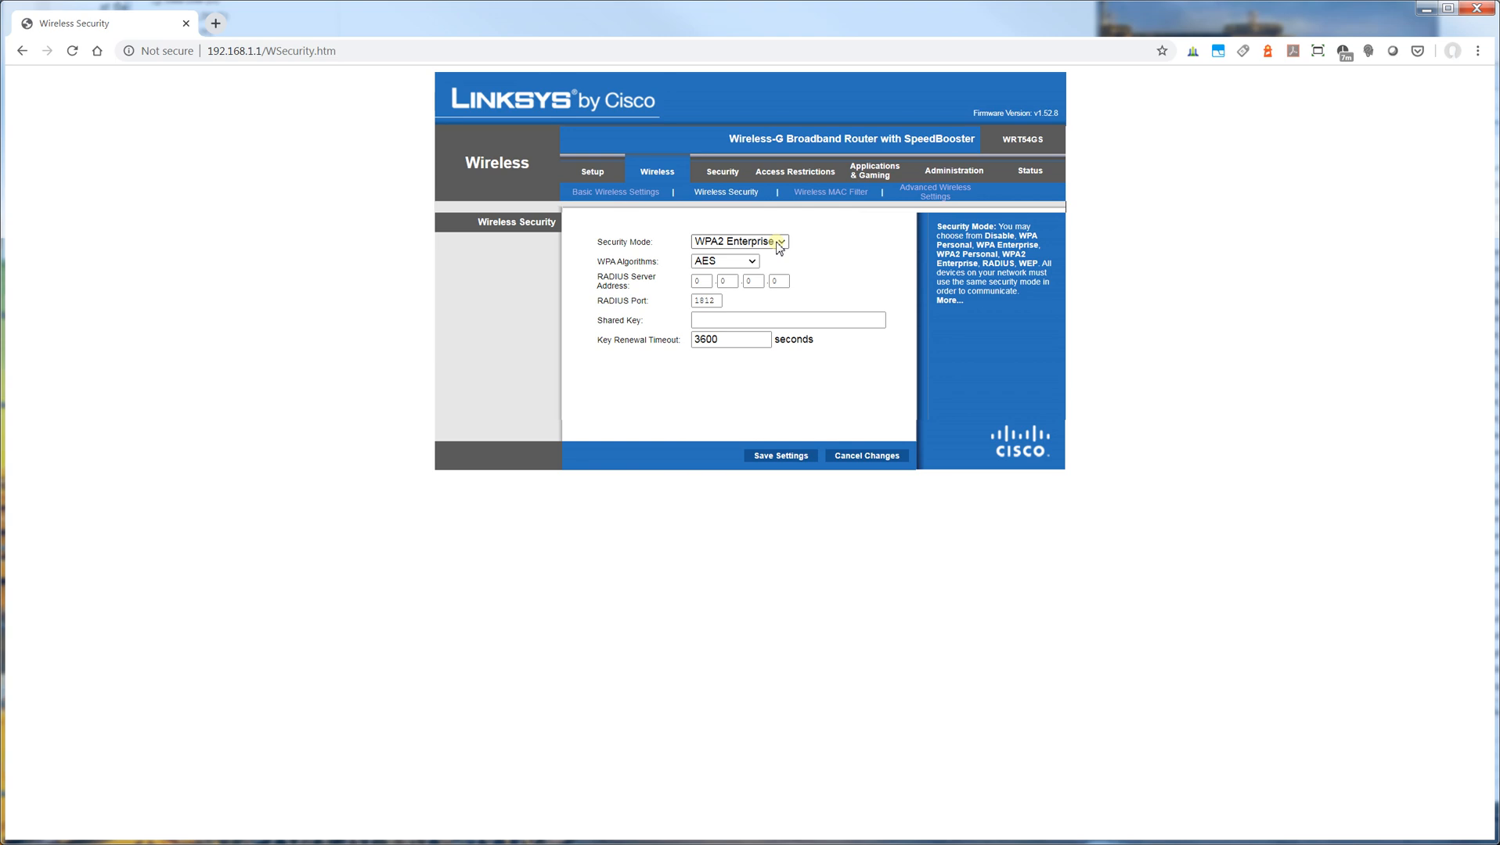
# Step: Cycle Security Mode through RADIUS and WEP, leave it Disabled, and go to Wireless MAC Filter
pyautogui.click(737, 241)
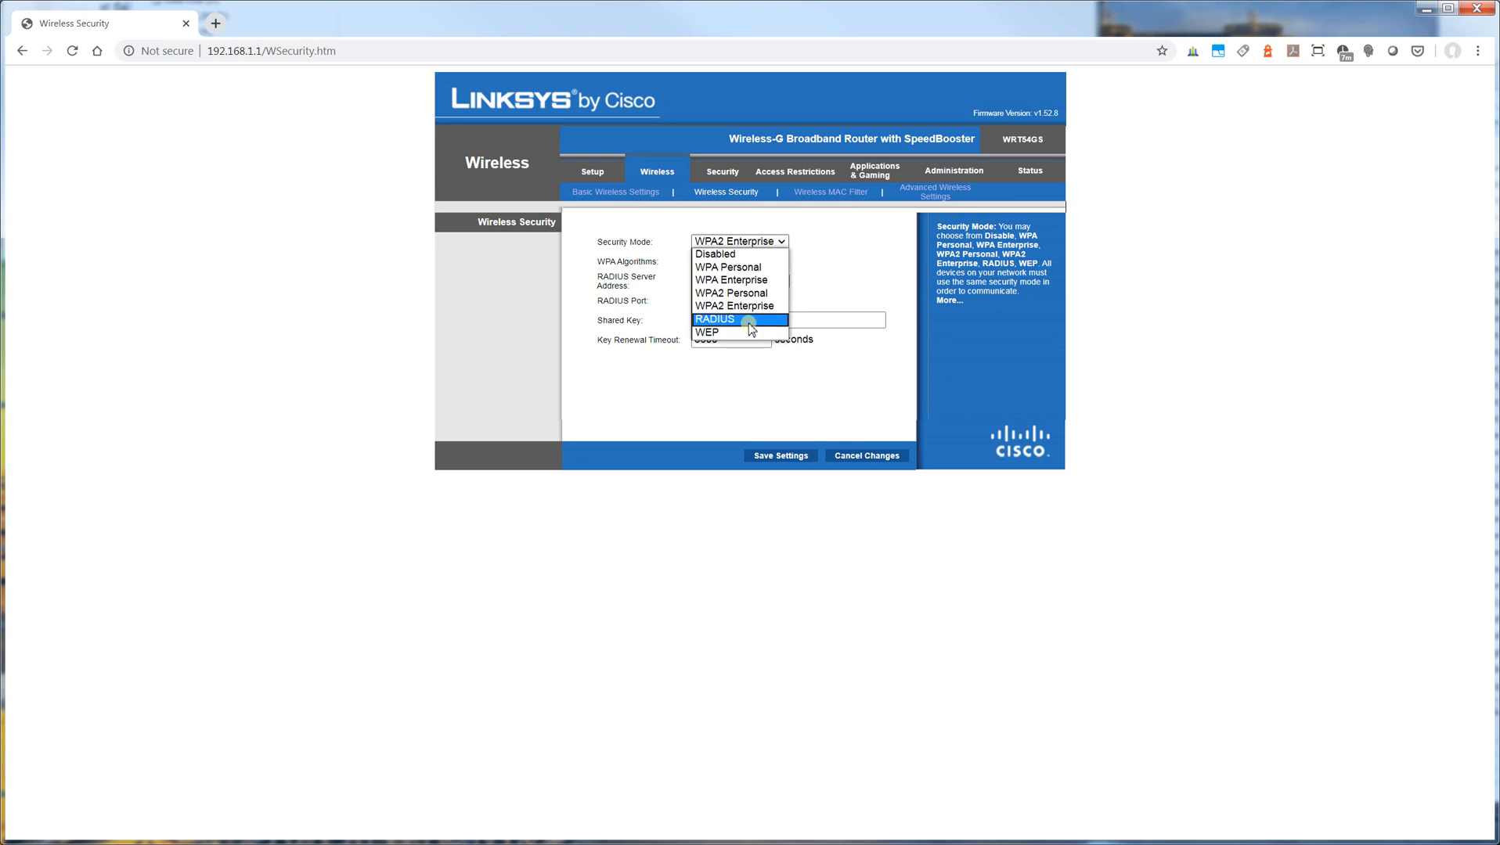
pyautogui.click(739, 318)
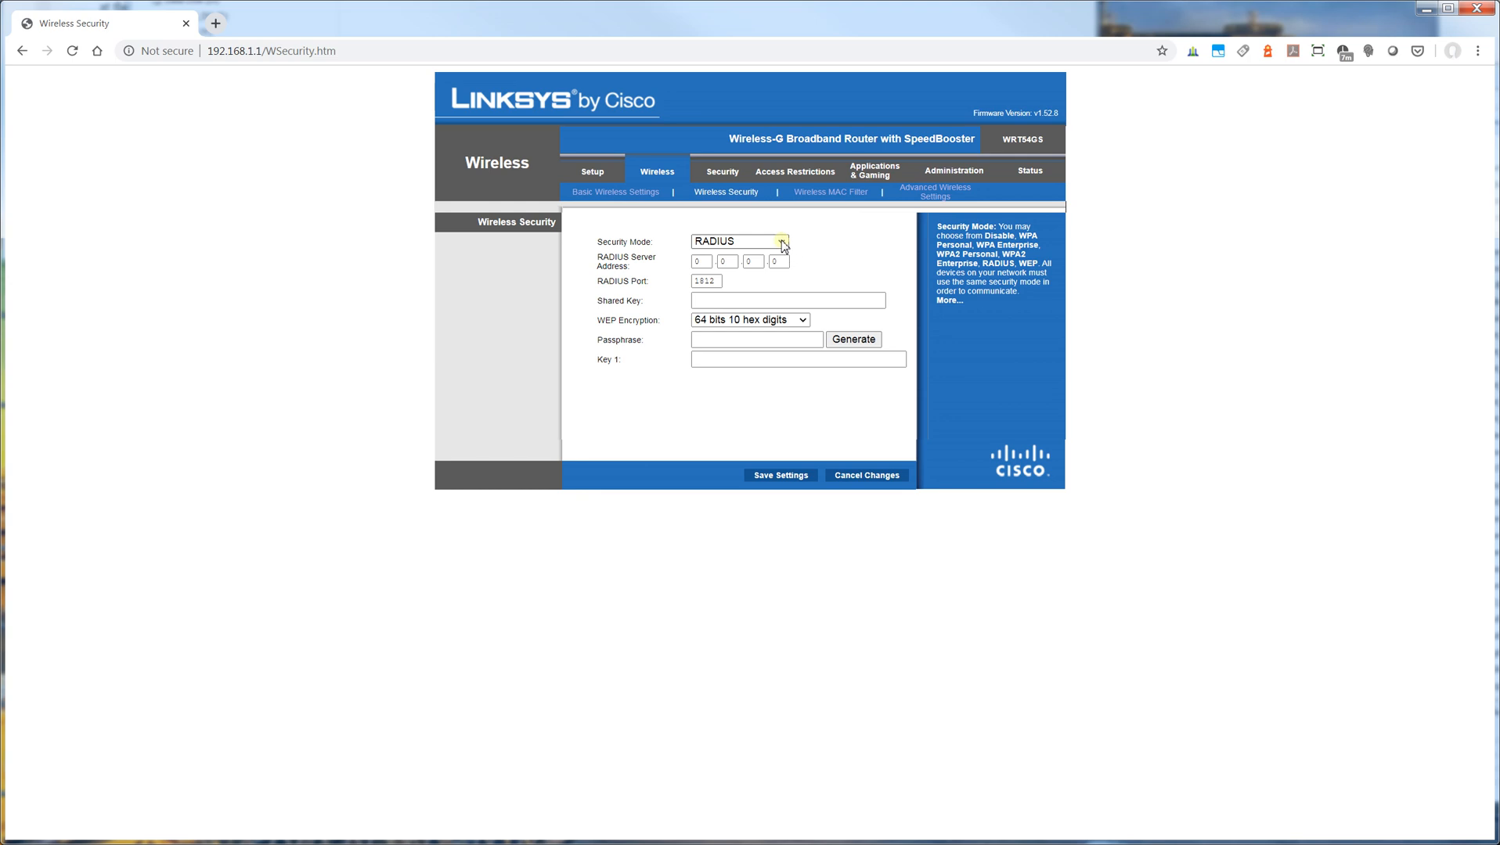
pyautogui.click(738, 239)
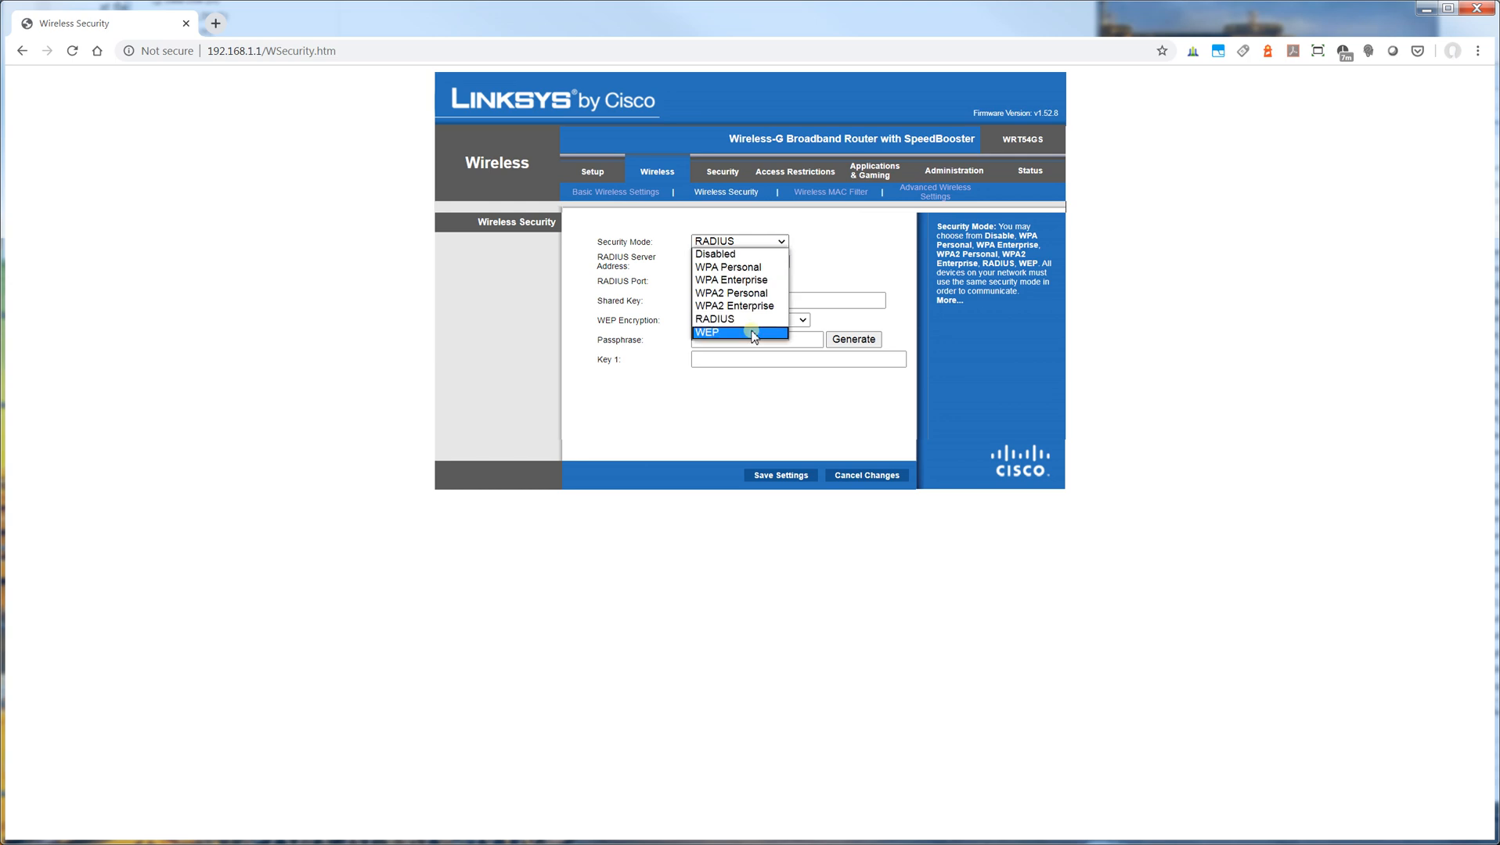
pyautogui.click(706, 334)
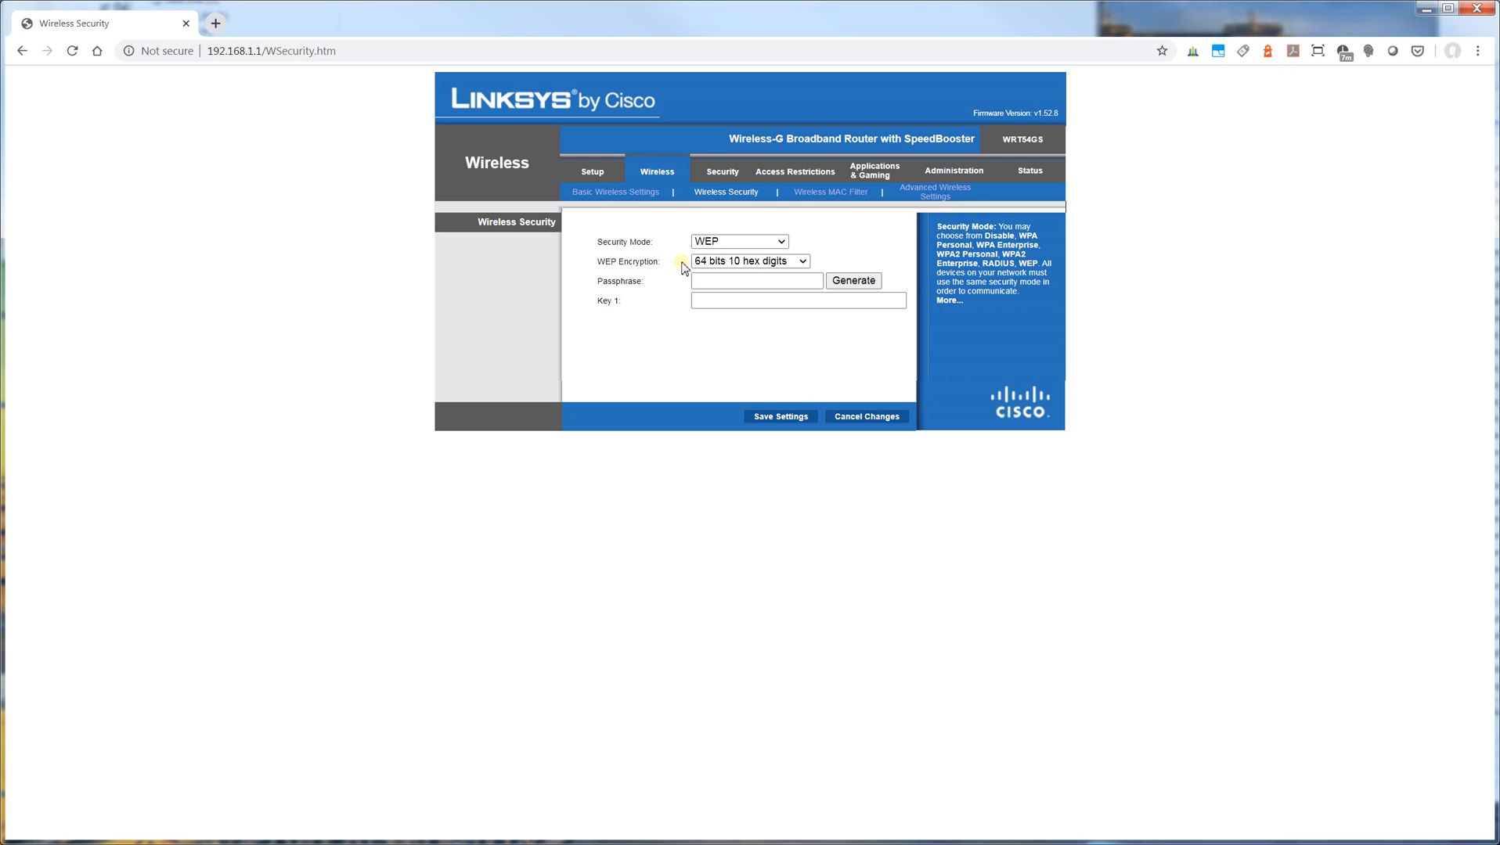
pyautogui.click(737, 241)
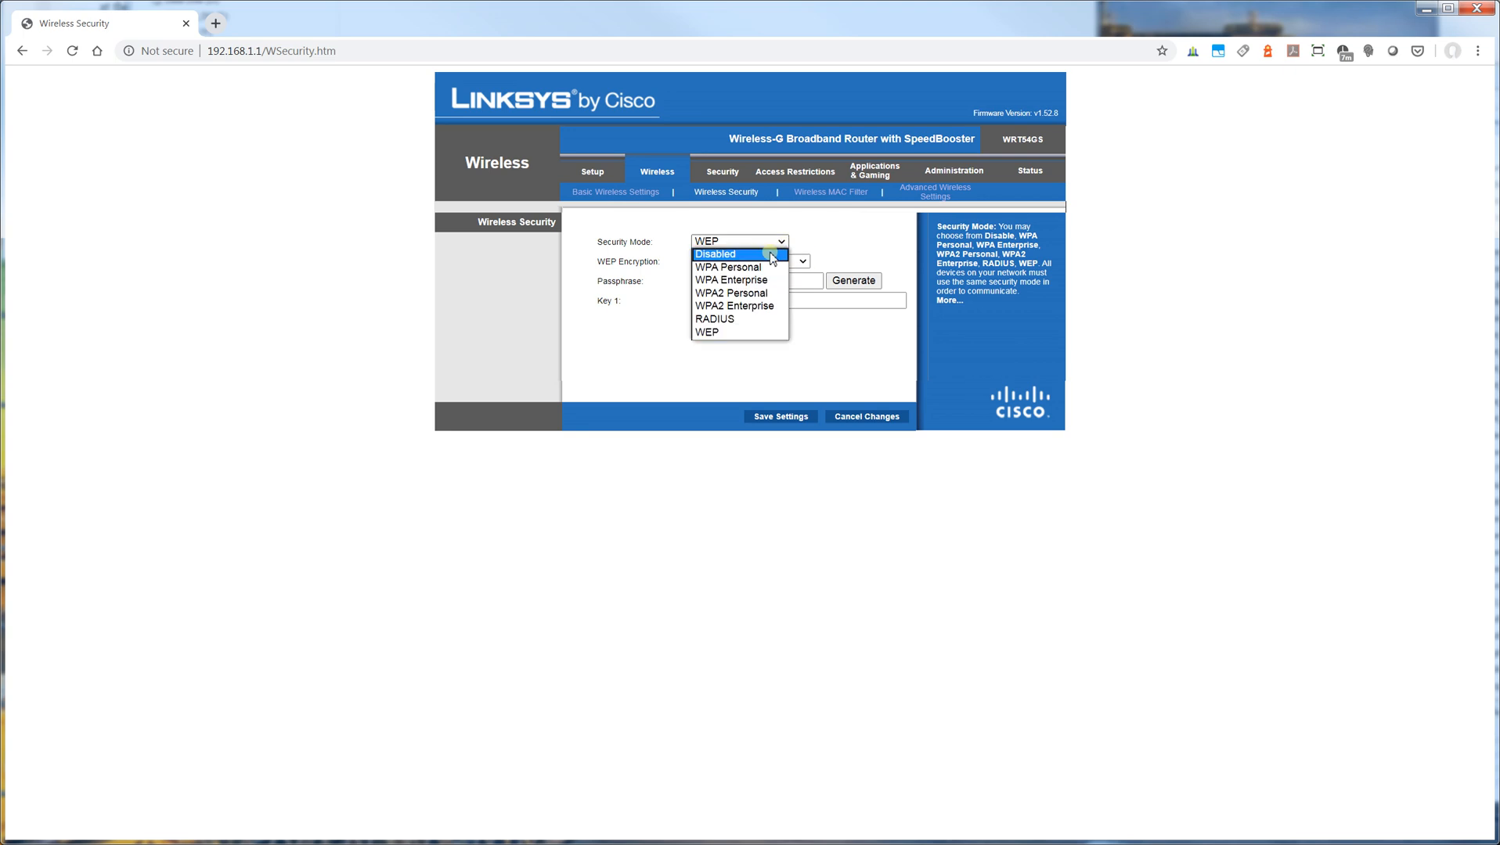
pyautogui.click(716, 254)
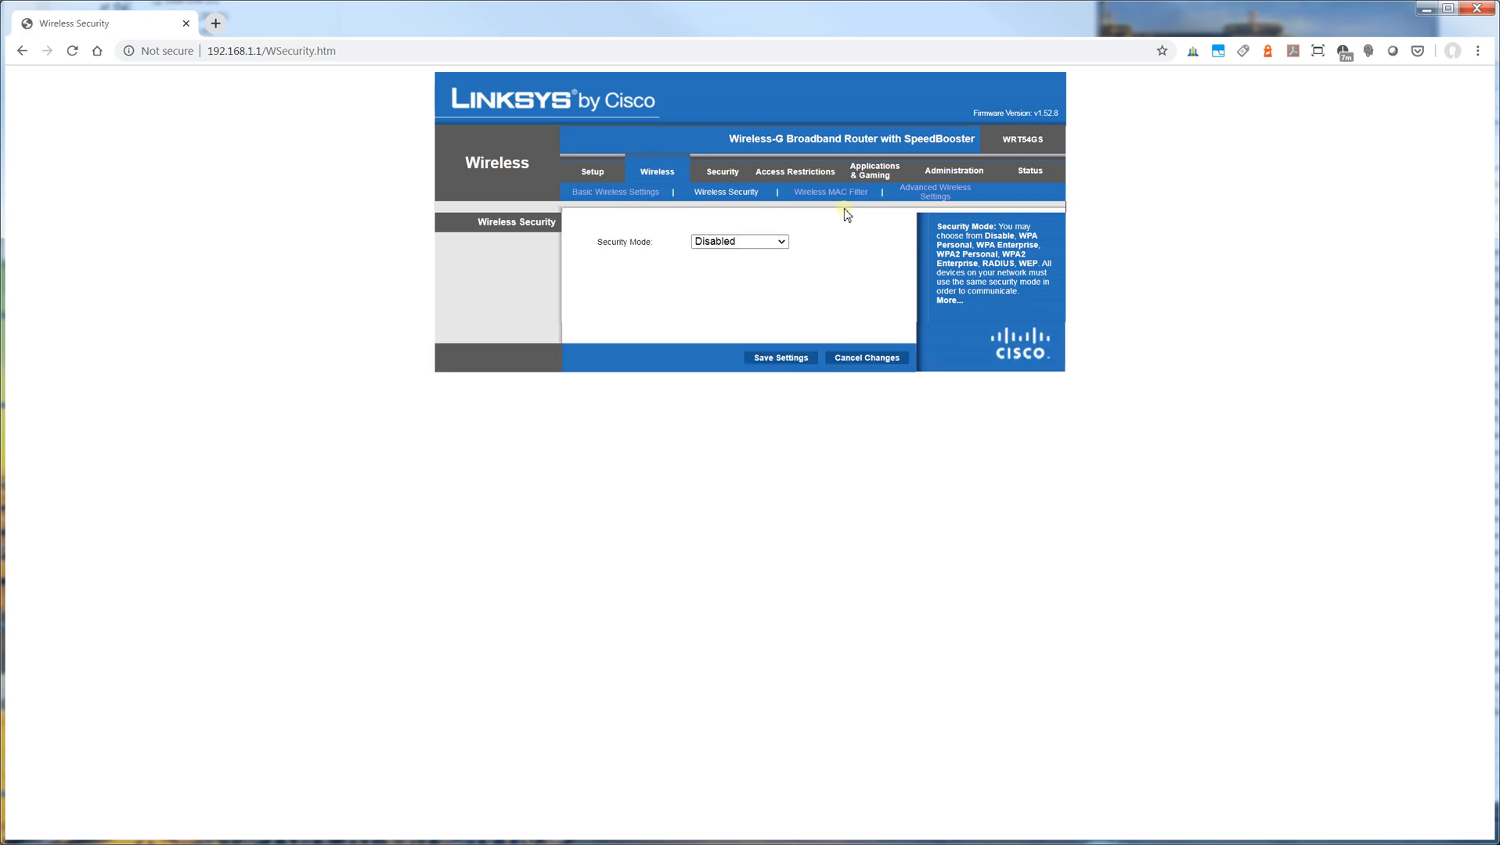
pyautogui.moveTo(830, 192)
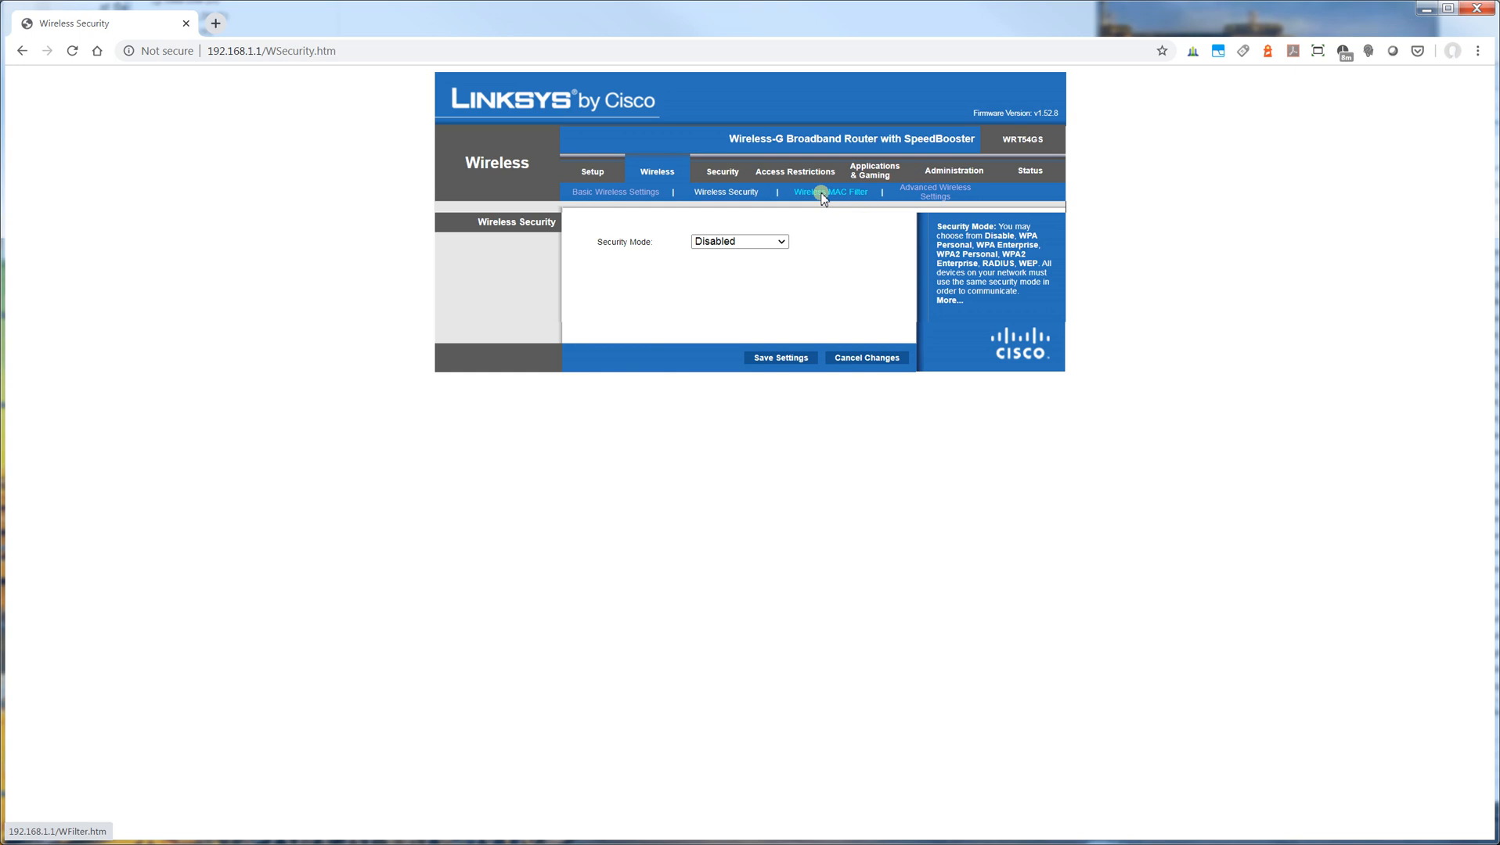
pyautogui.click(830, 191)
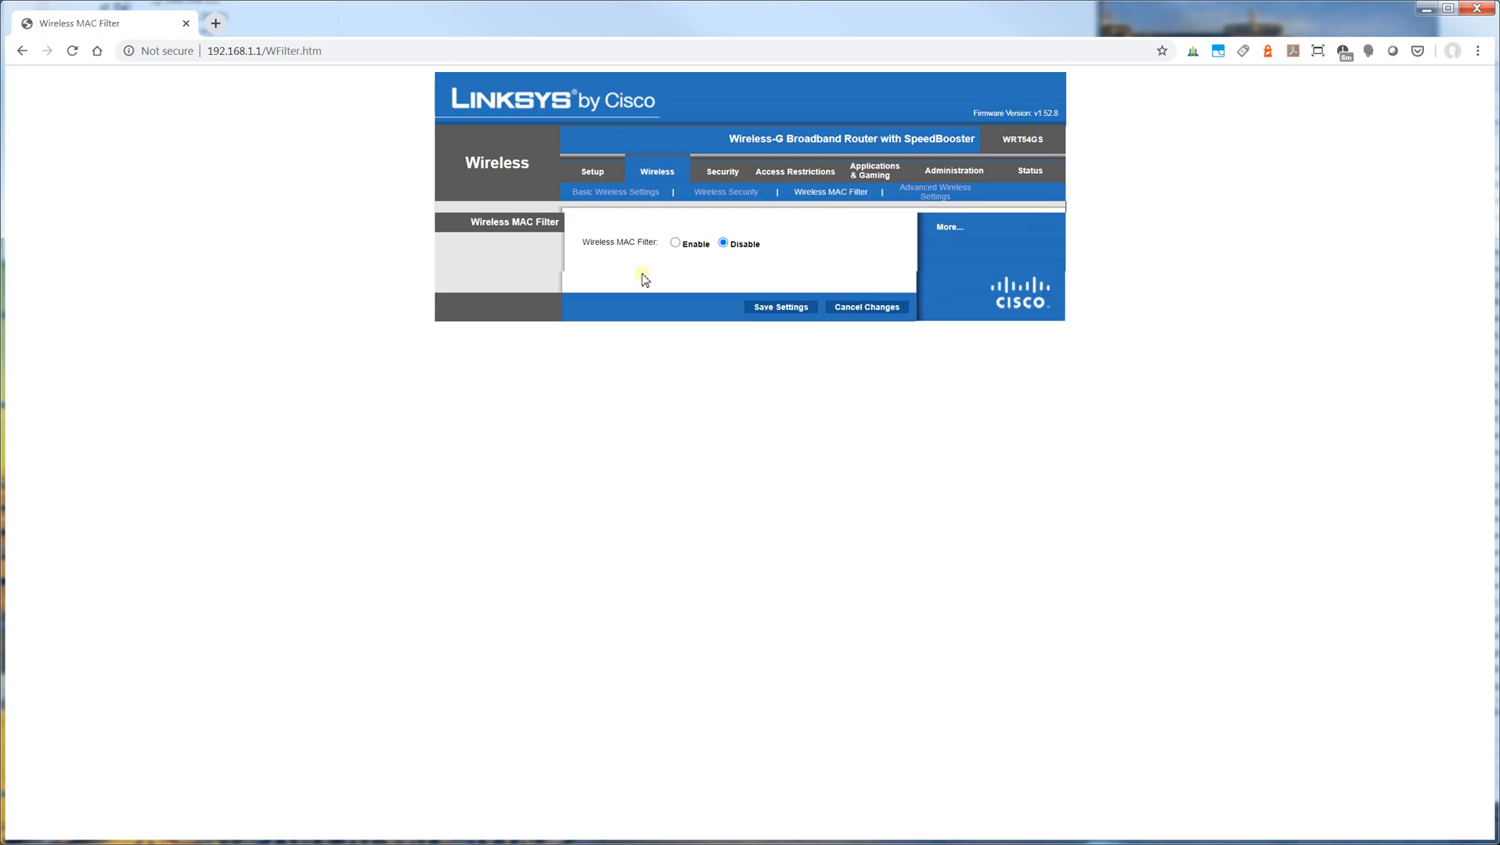
# Step: Enable wireless MAC filtering with Prevent, view the empty MAC filter list window and close it
pyautogui.click(674, 242)
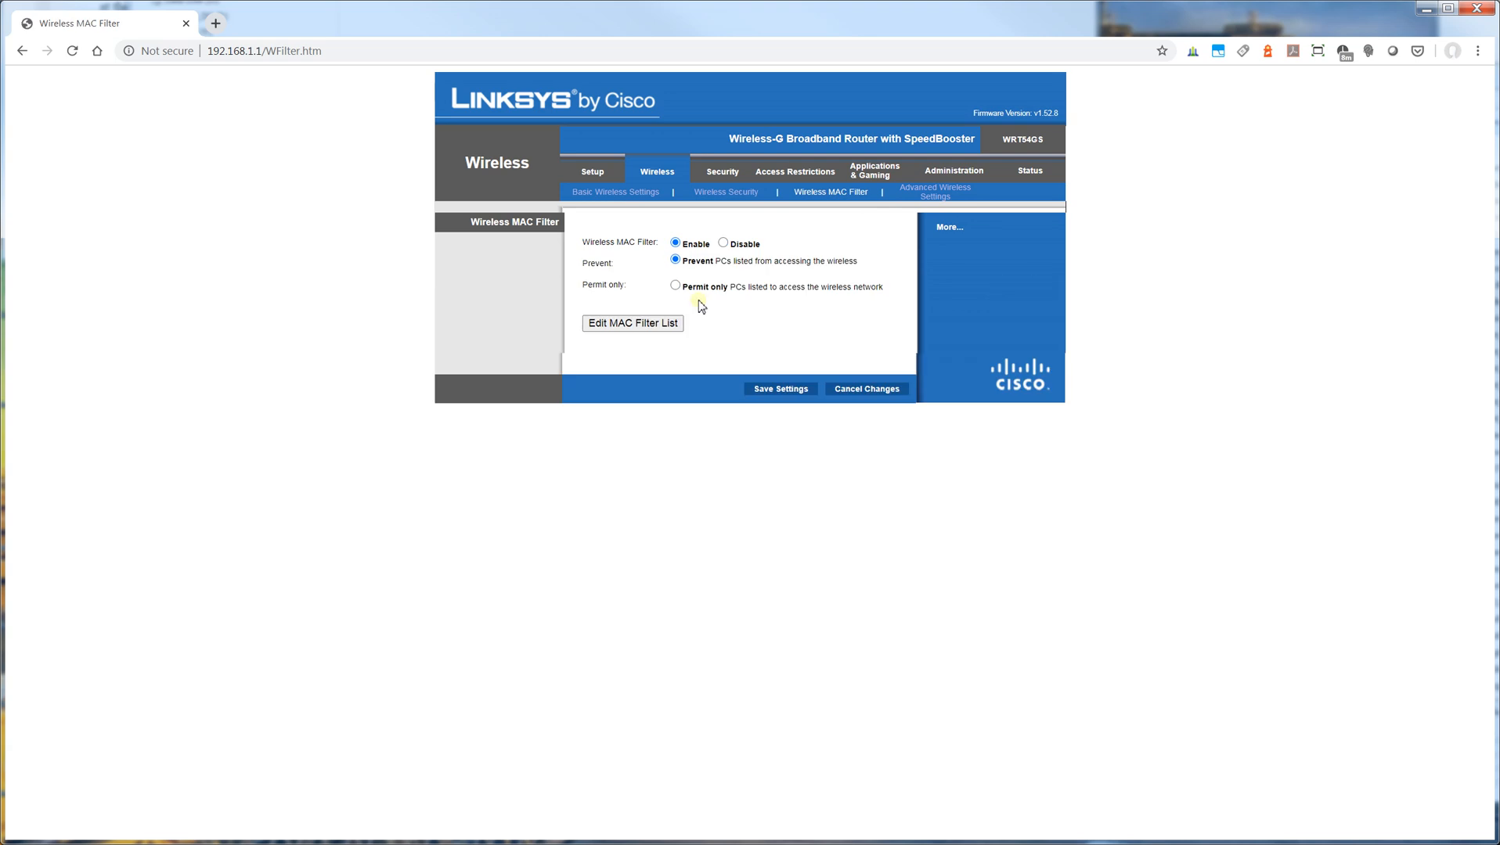
pyautogui.click(632, 322)
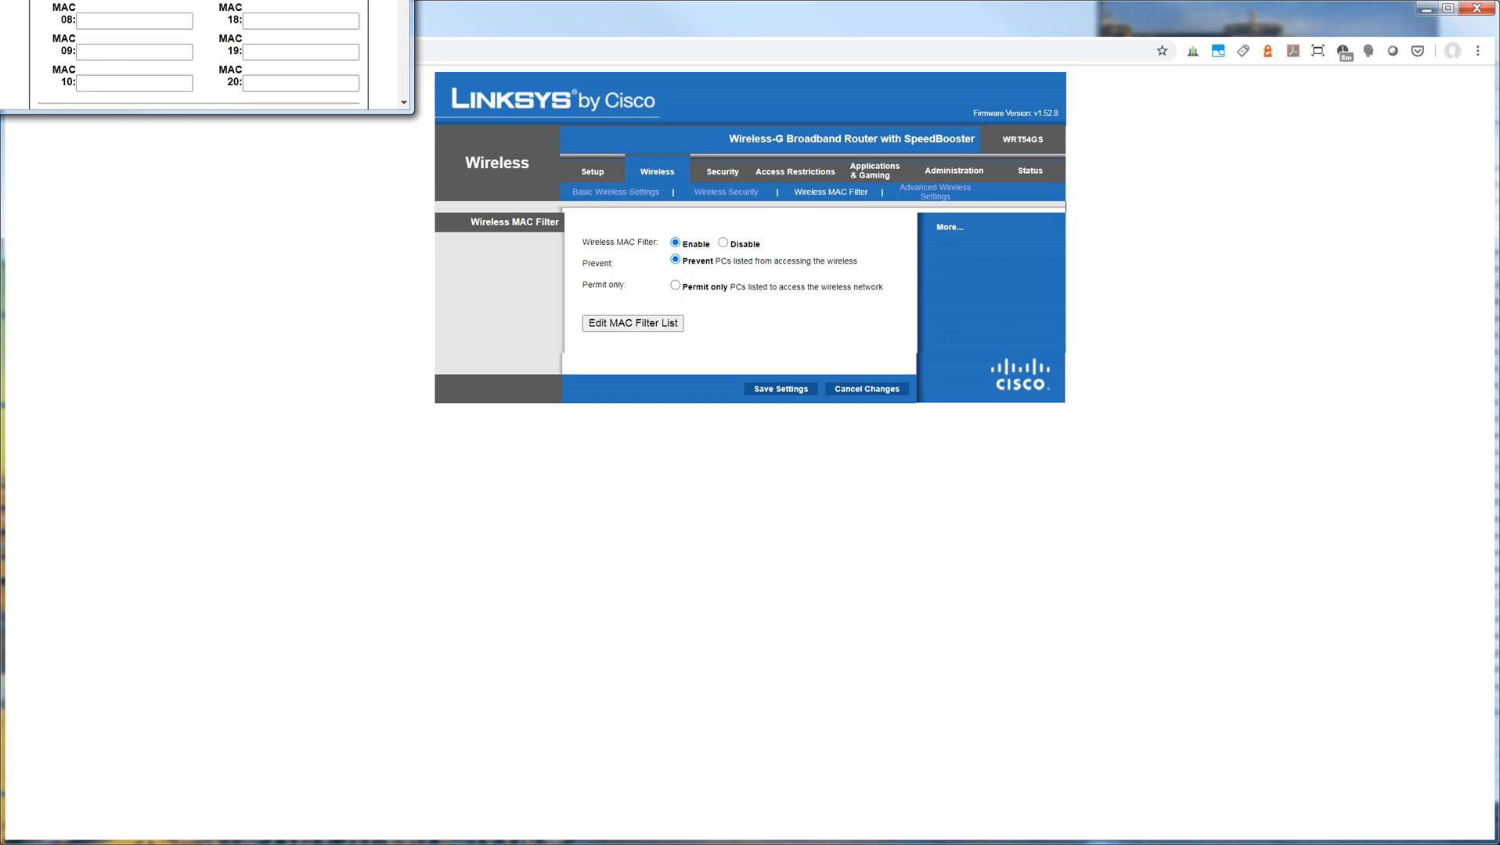
pyautogui.click(633, 322)
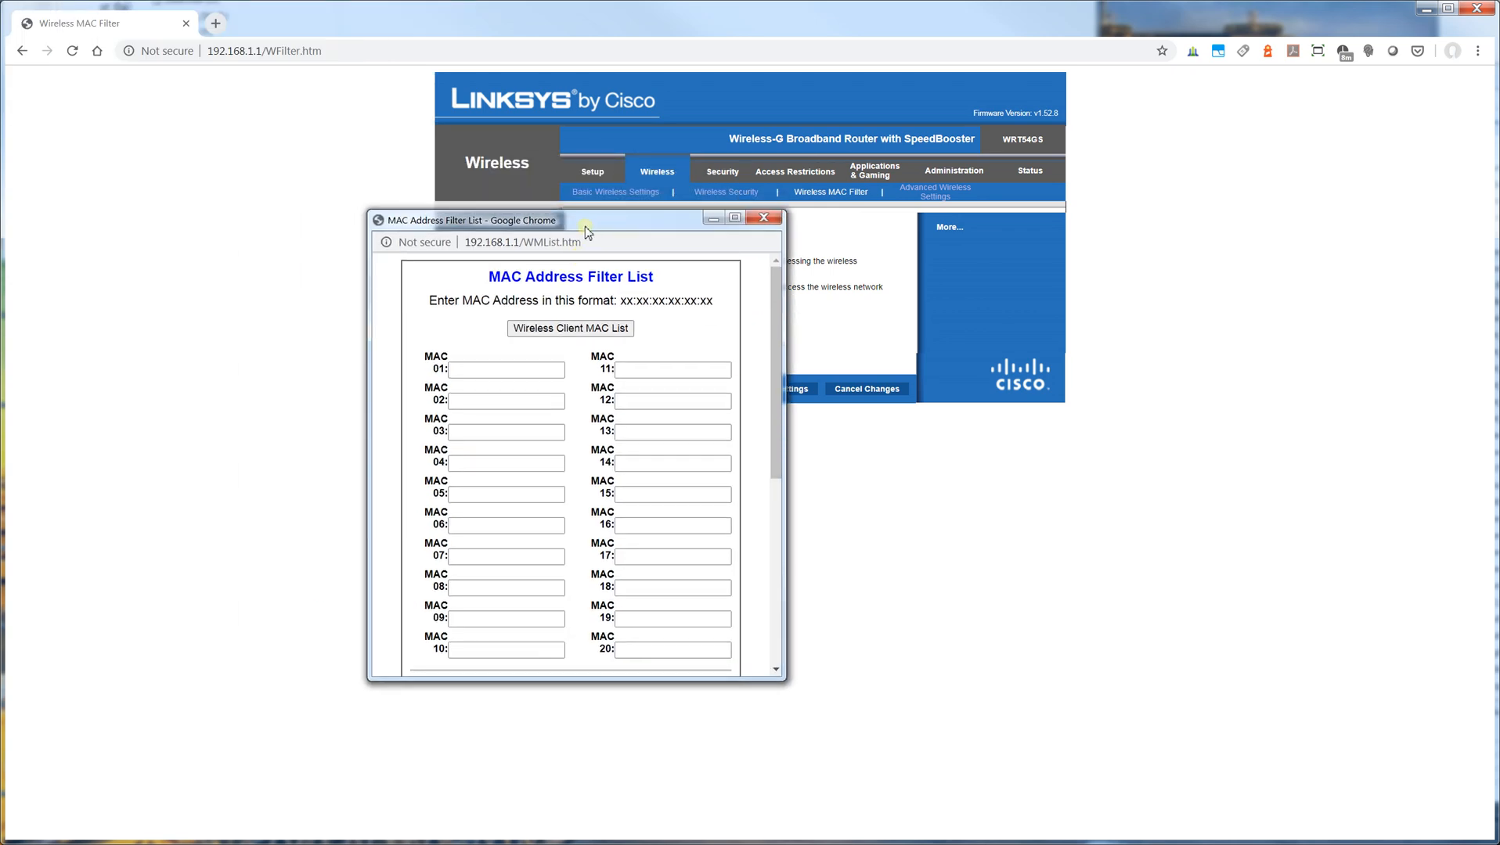
pyautogui.moveTo(576, 219); pyautogui.dragTo(332, 219)
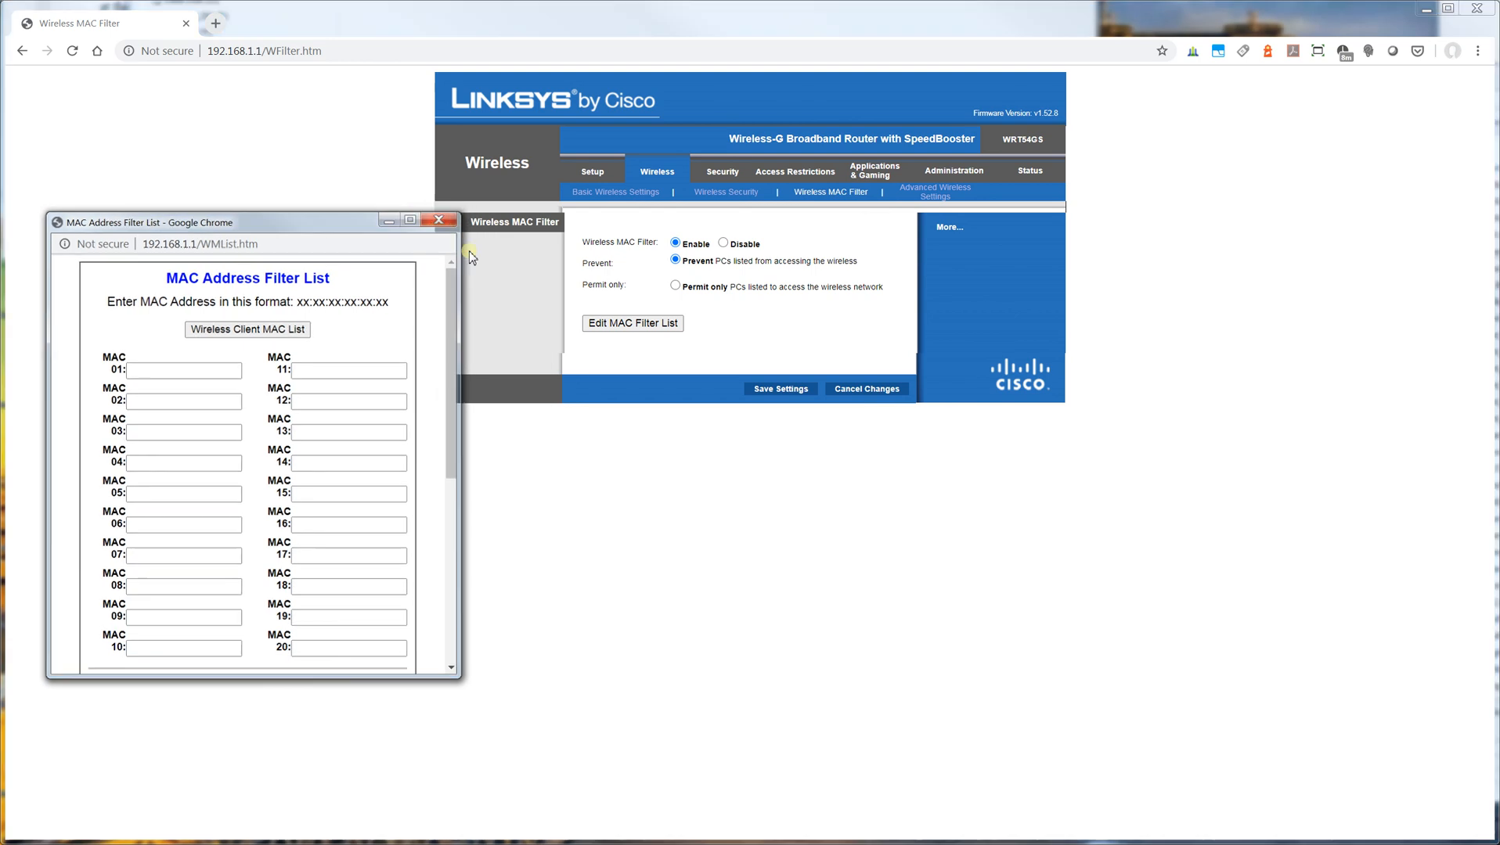
pyautogui.click(437, 219)
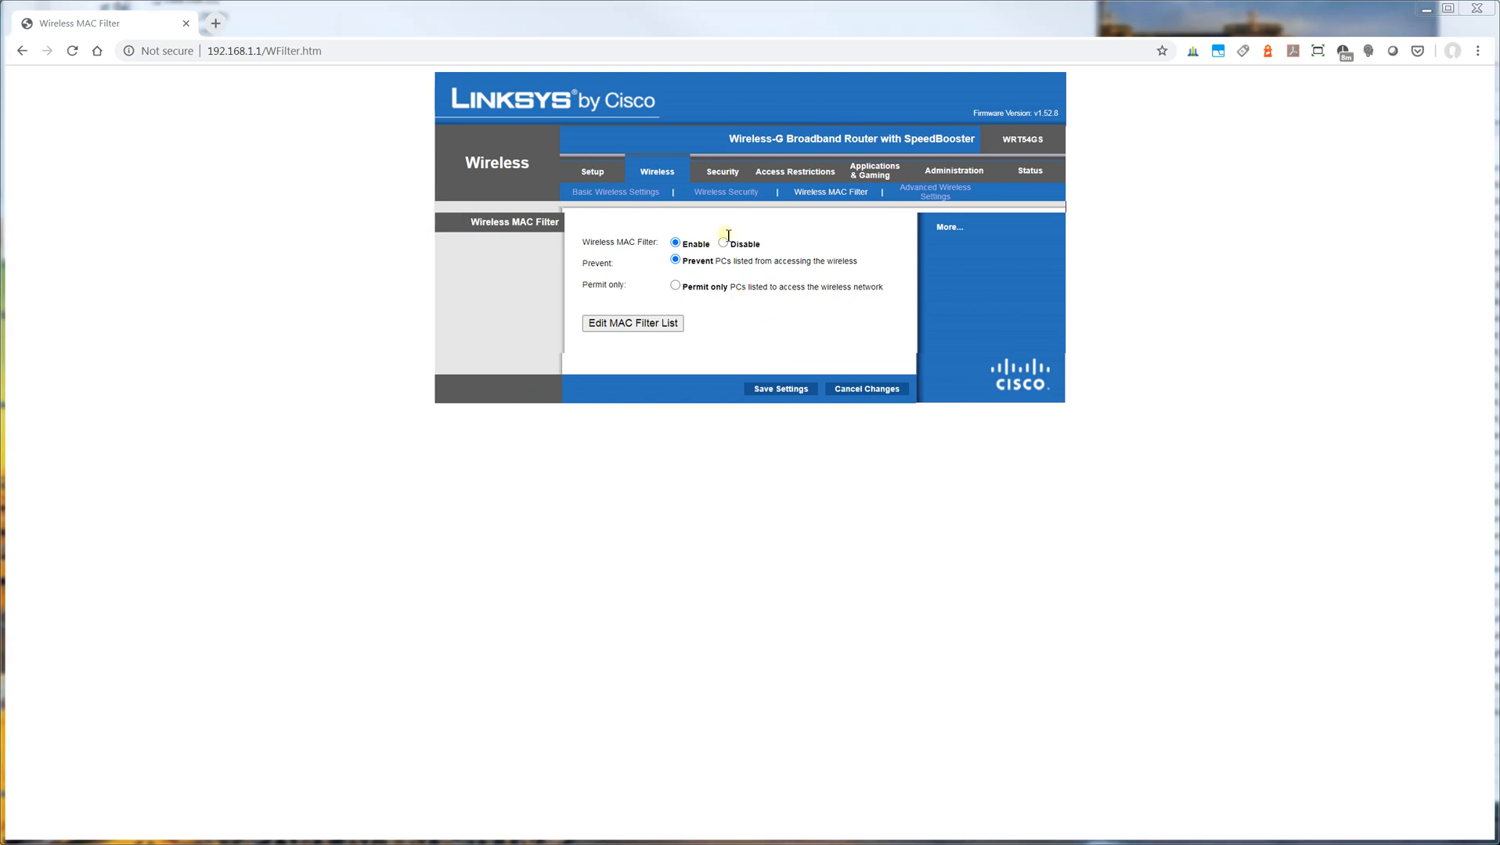
# Step: On Advanced Wireless Settings, review Authentication Type, Basic Rate (kept Default) and Transmission Rate choices
pyautogui.click(933, 192)
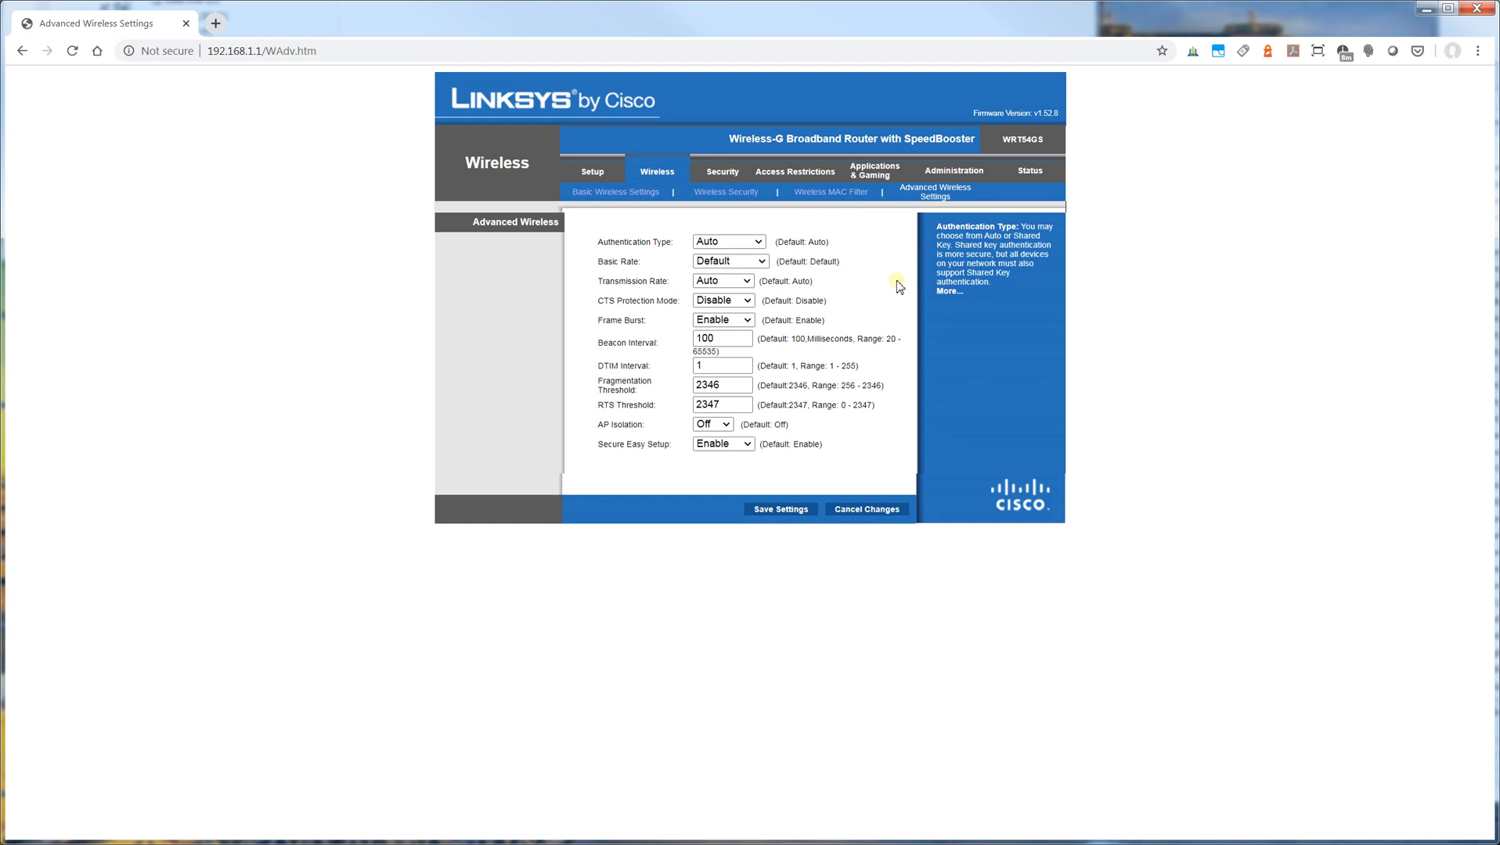
pyautogui.click(727, 241)
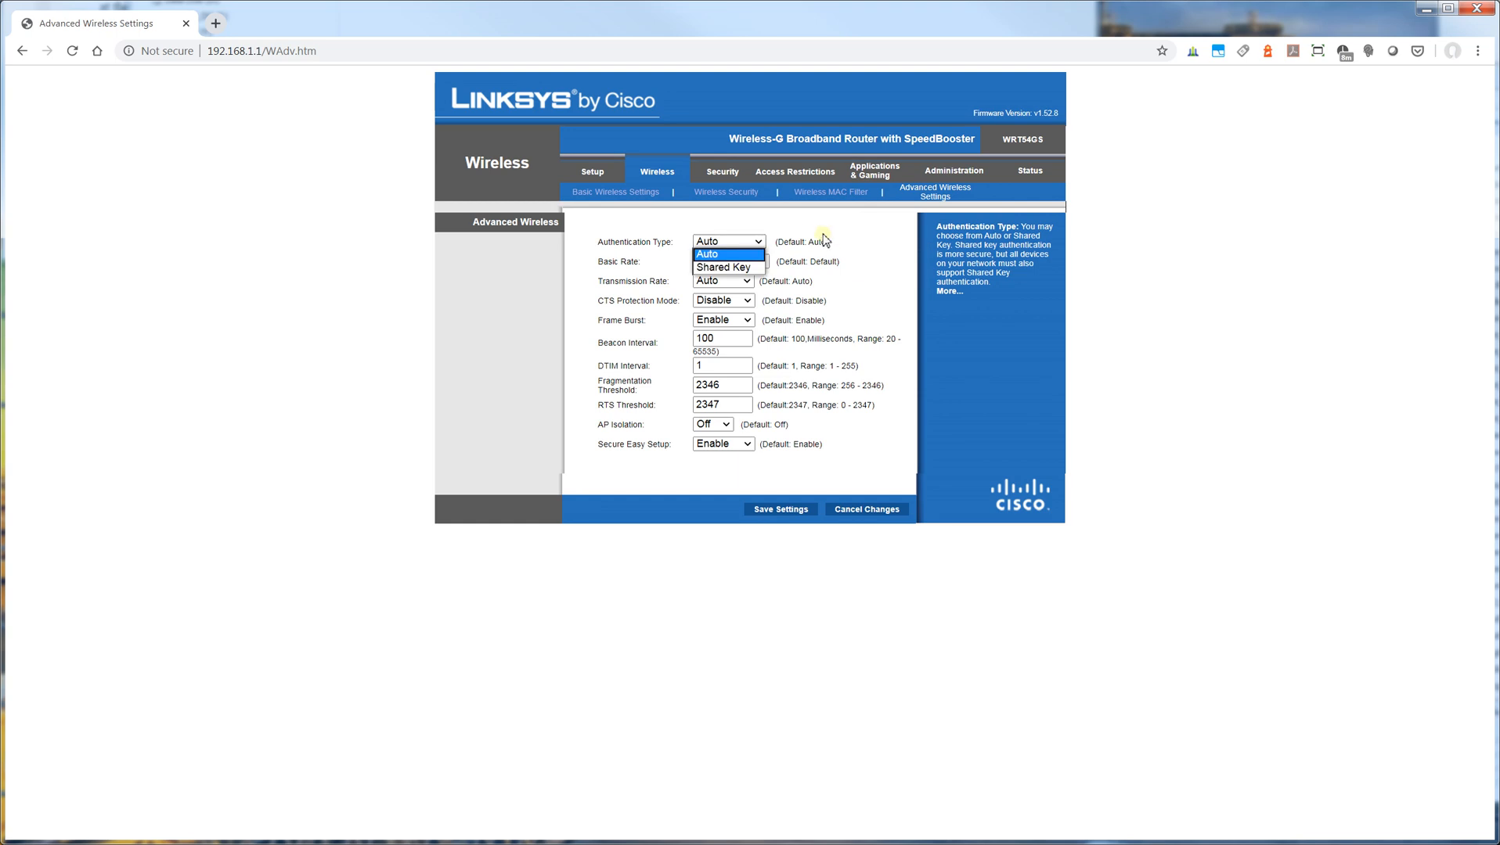
pyautogui.click(728, 261)
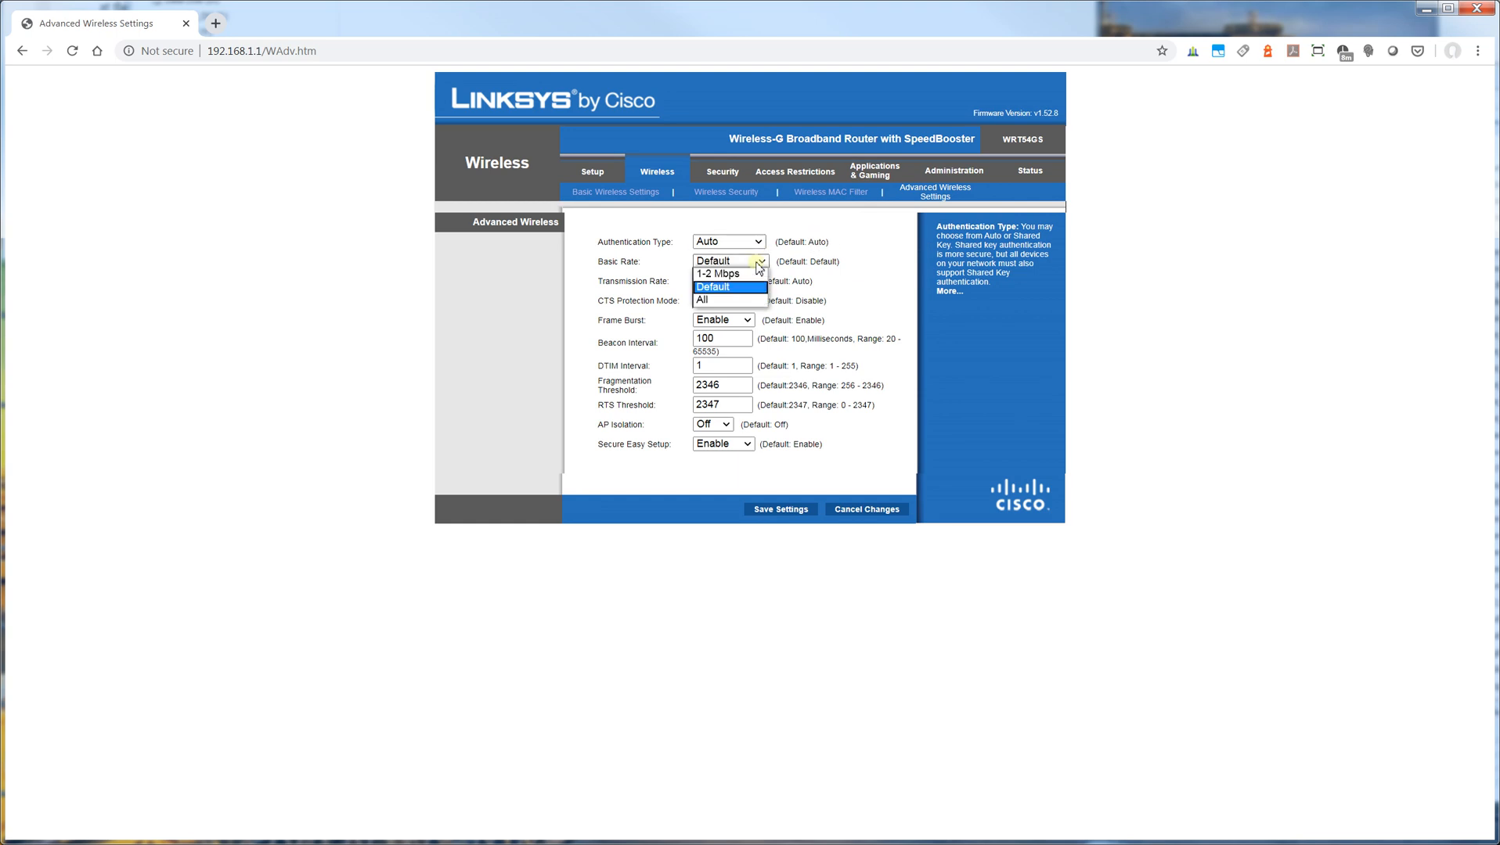
pyautogui.click(712, 287)
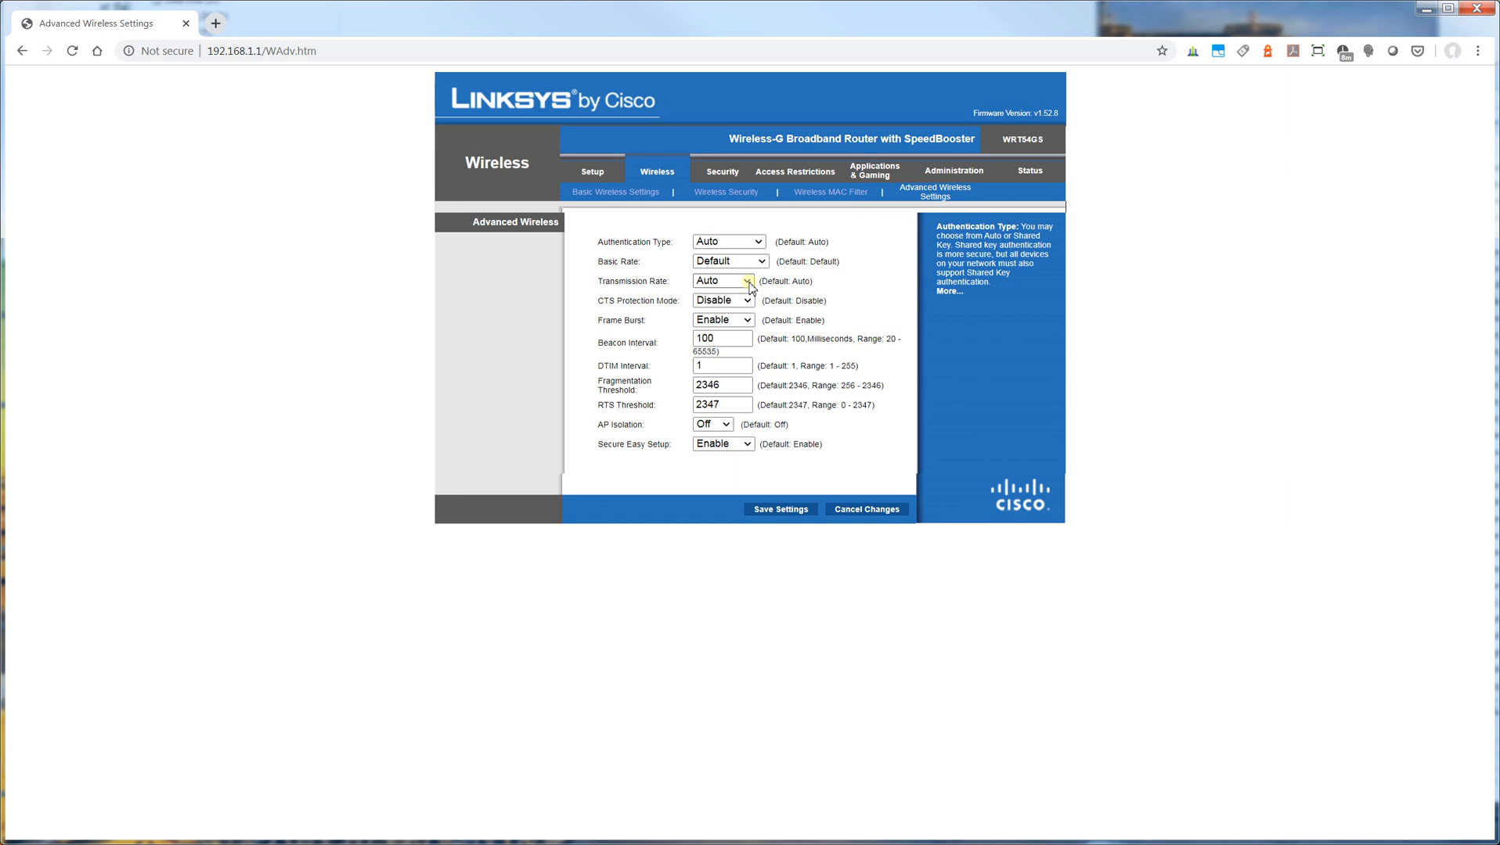
pyautogui.click(720, 280)
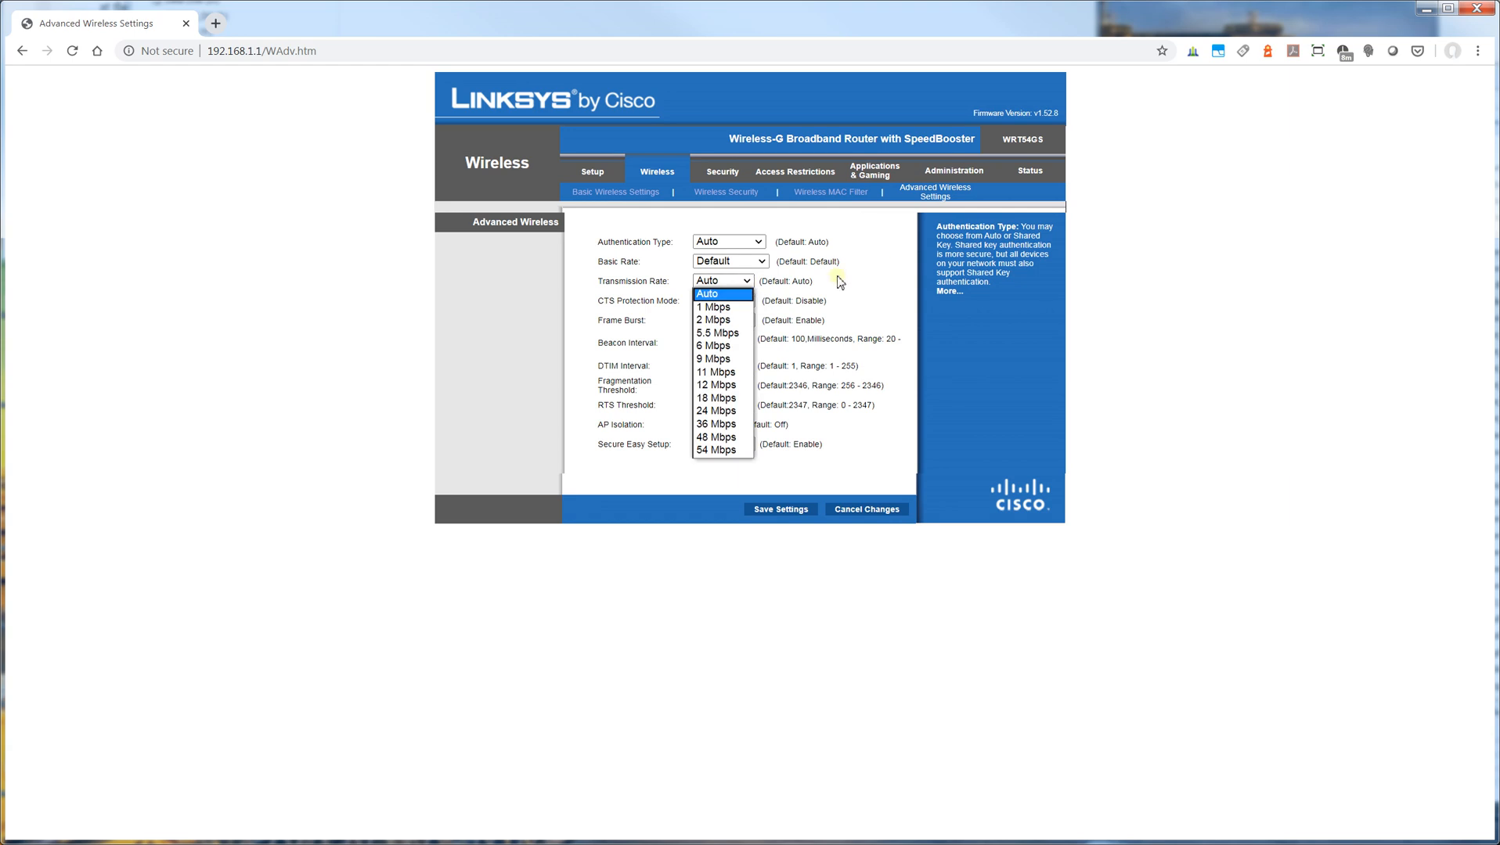
# Step: Review CTS Protection Mode, Frame Burst and Secure Easy Setup choices, keeping both enabled
pyautogui.click(722, 300)
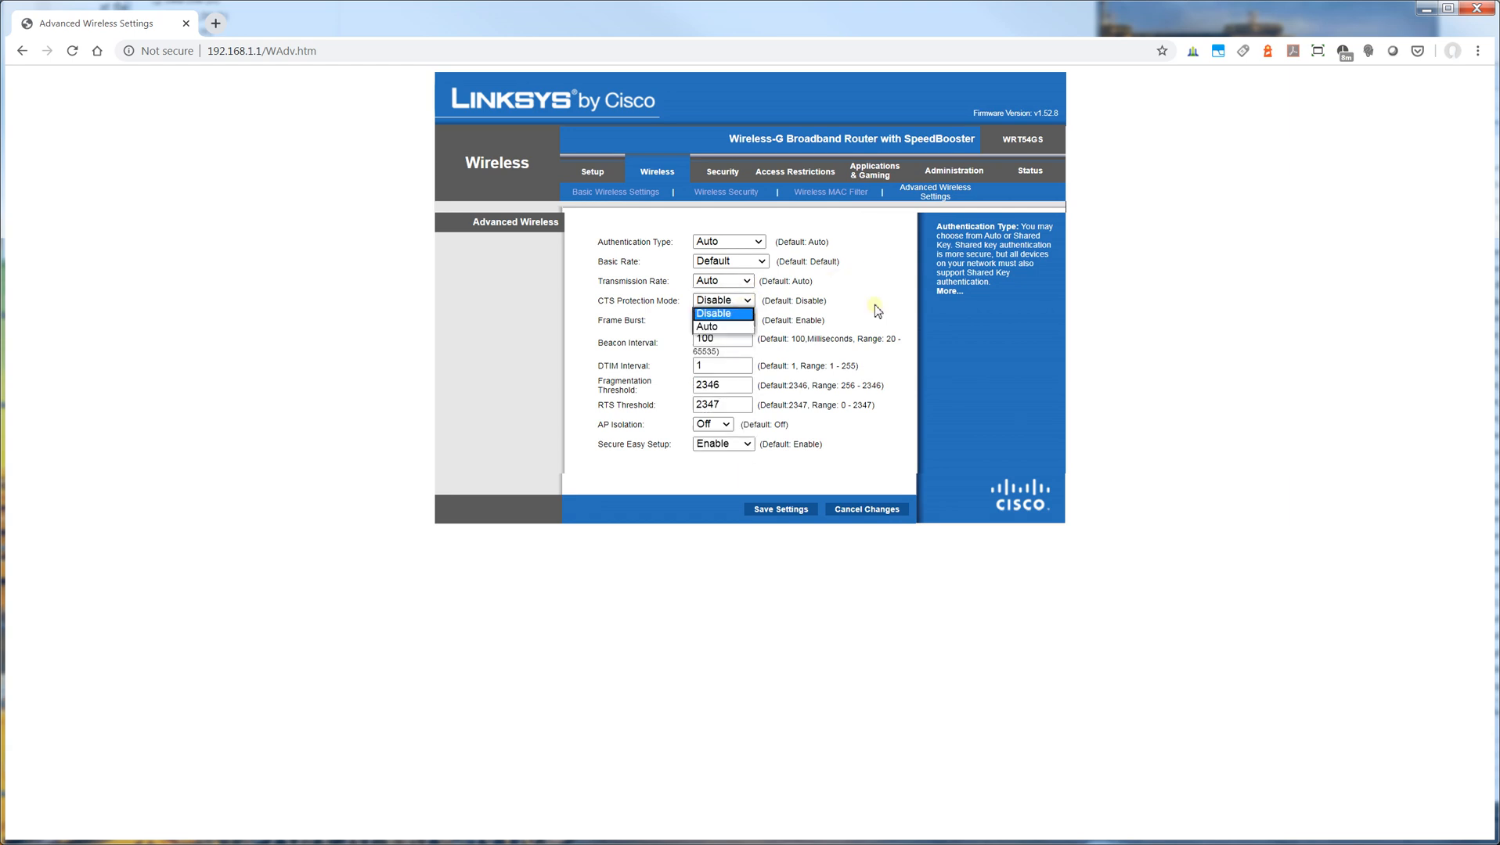
pyautogui.click(722, 321)
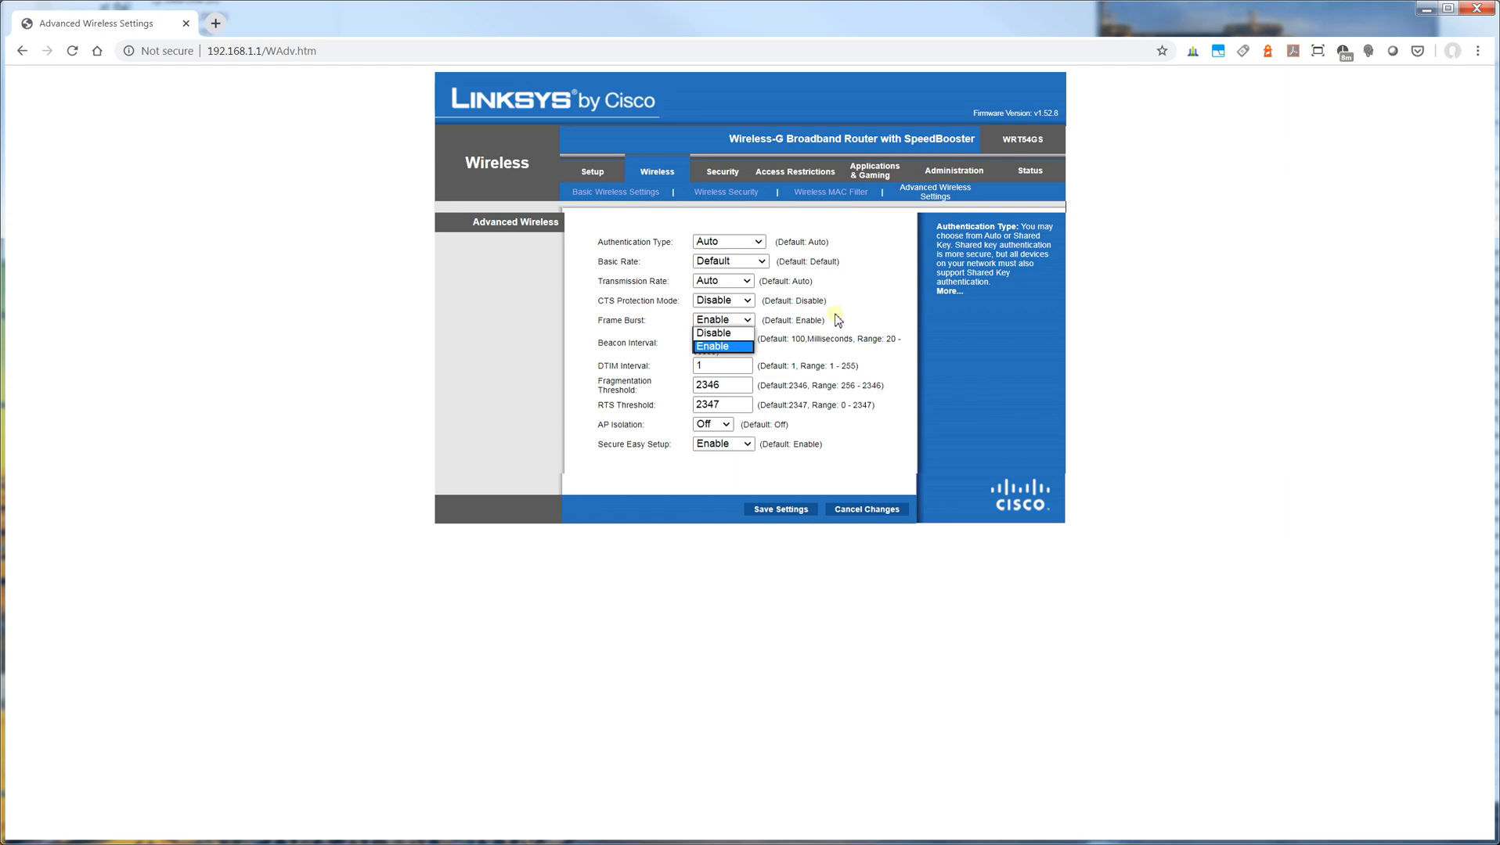
pyautogui.click(711, 346)
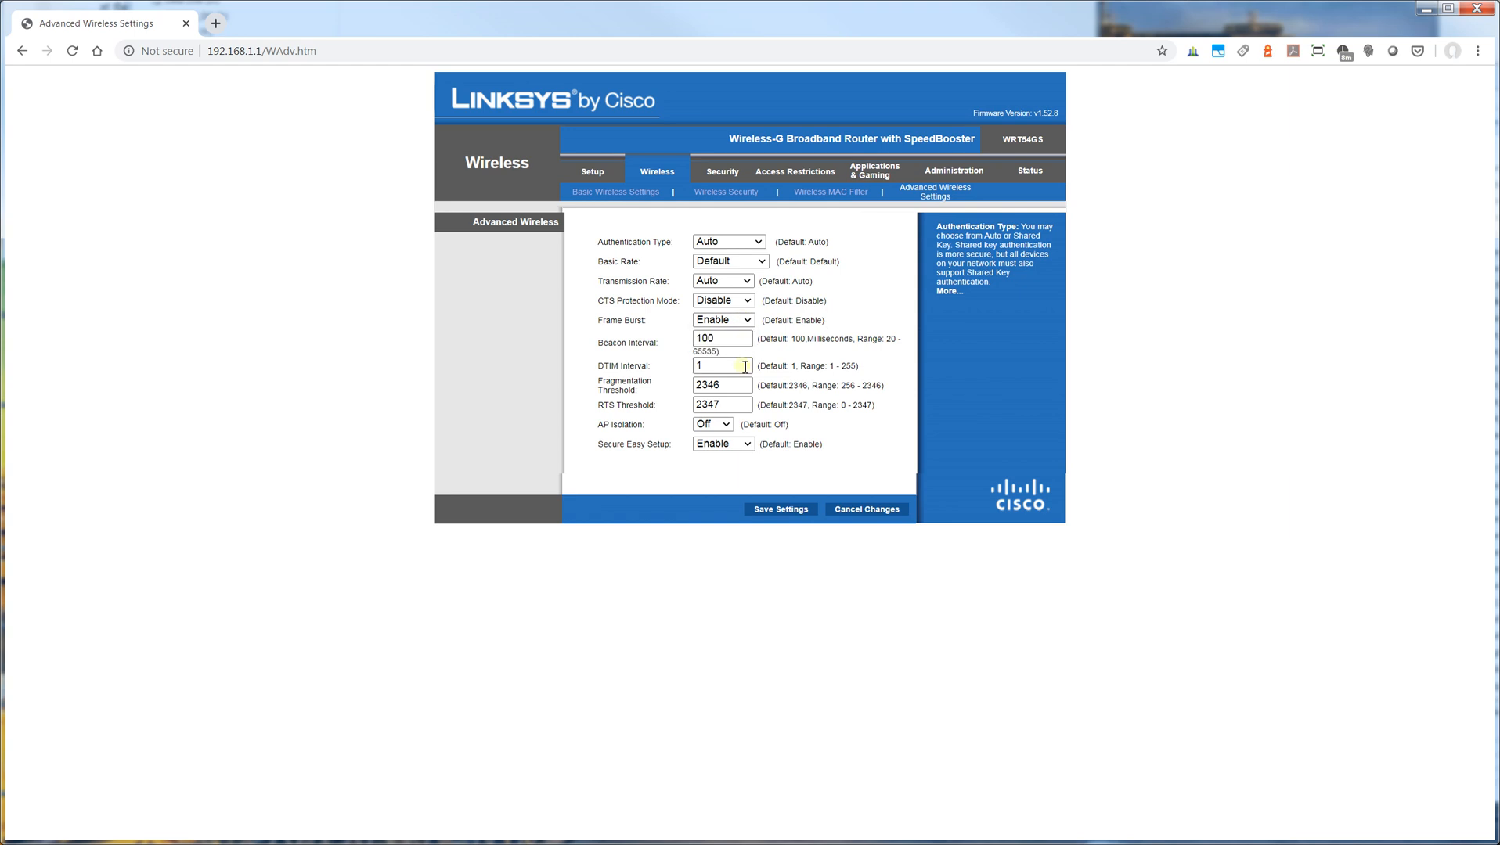
pyautogui.moveTo(743, 460)
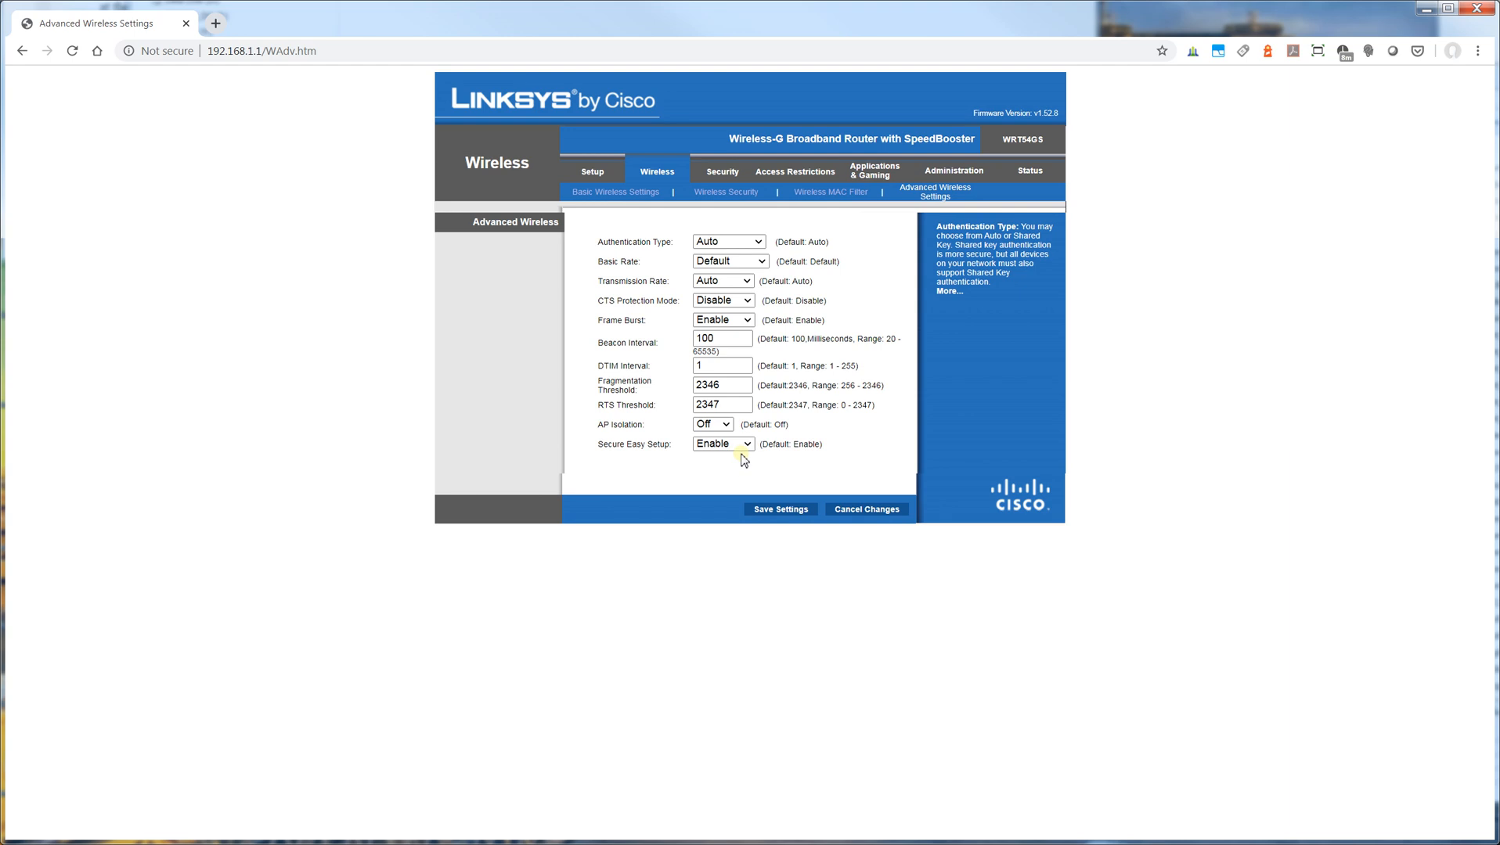
pyautogui.click(720, 443)
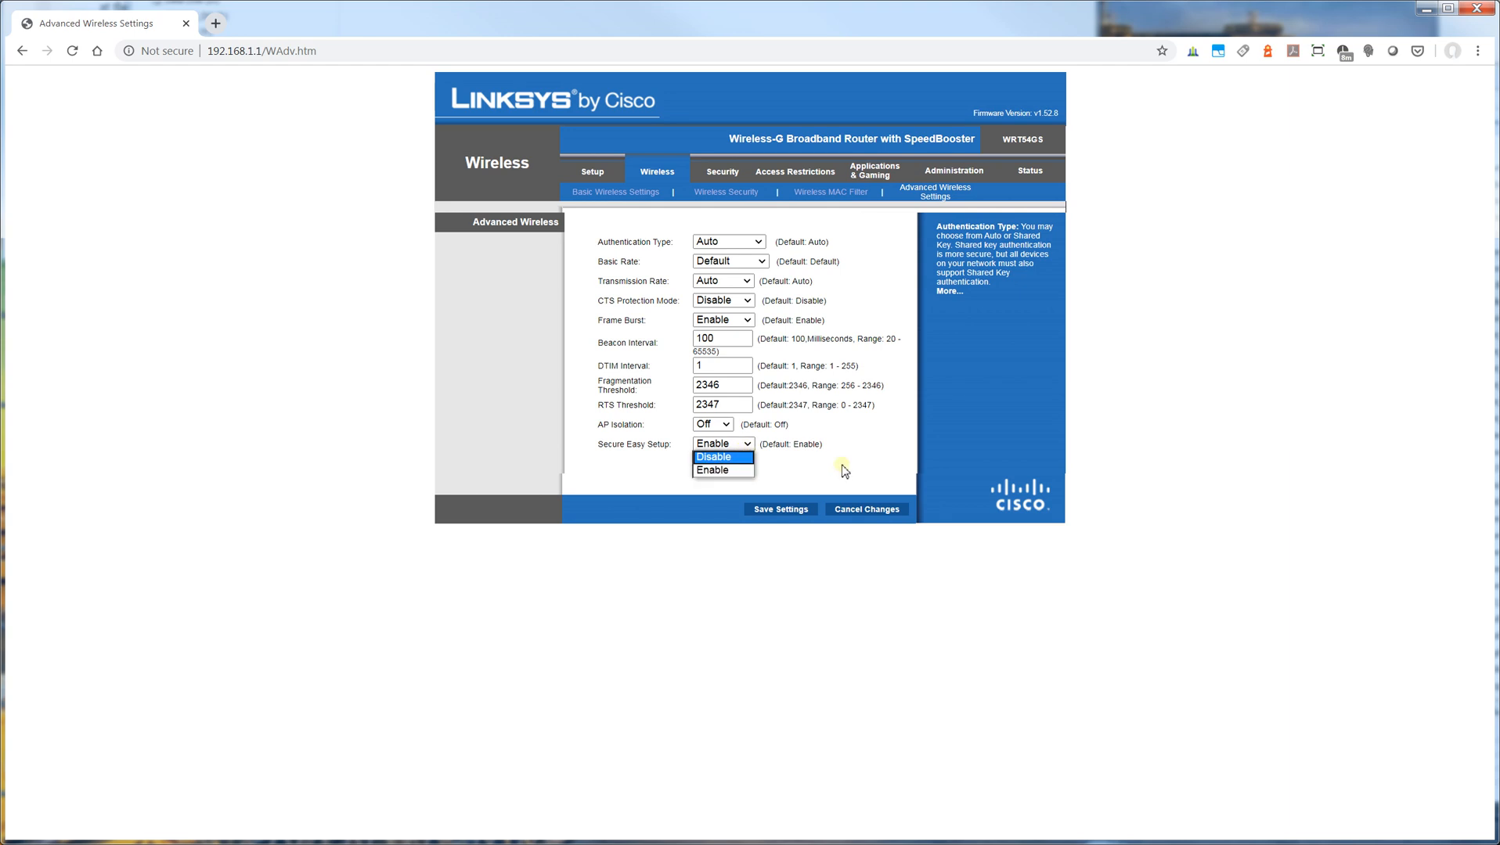
pyautogui.click(709, 470)
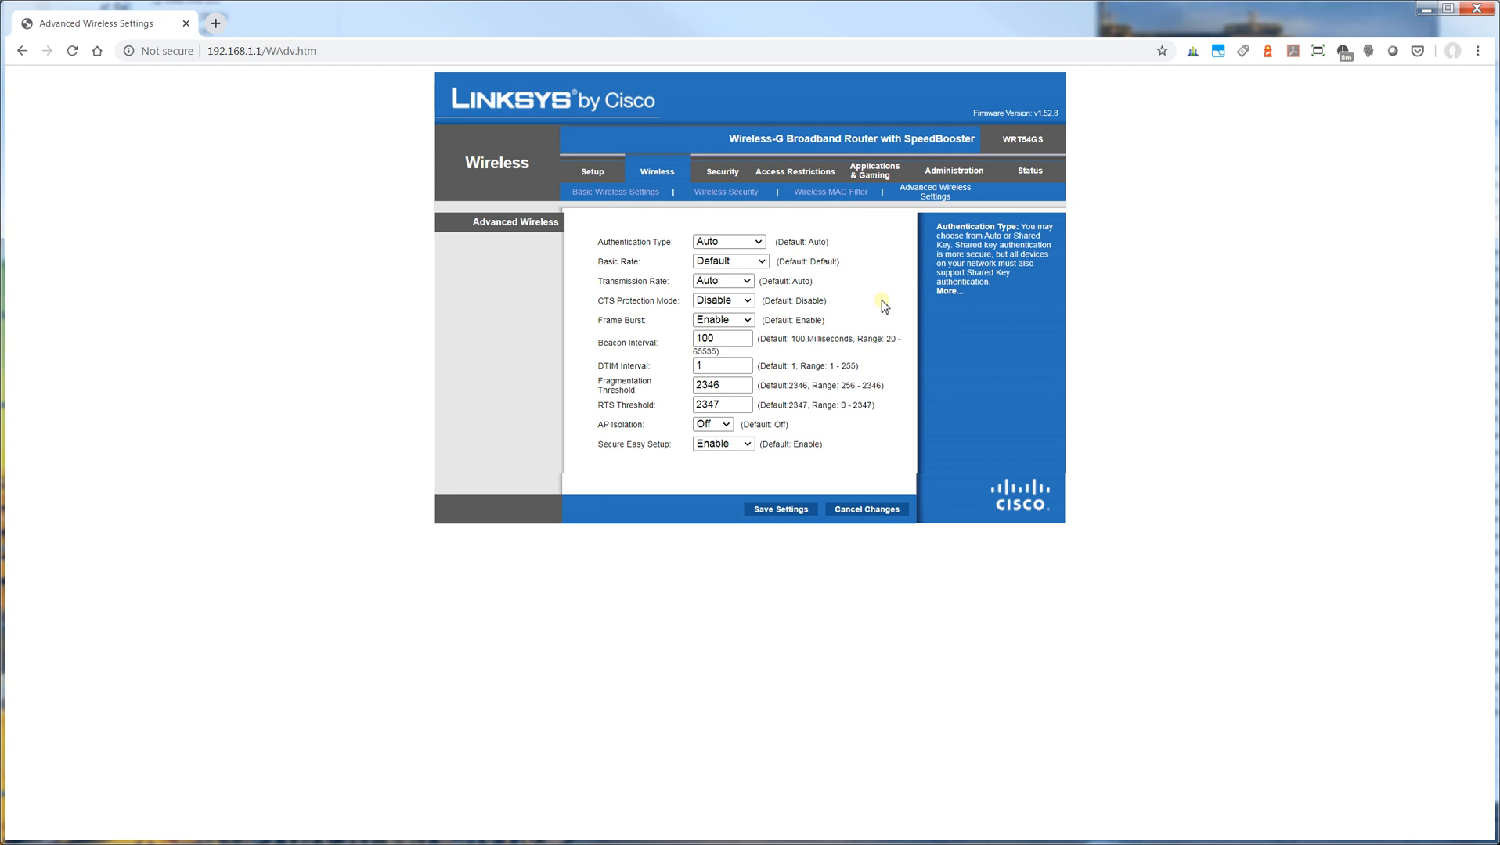
pyautogui.moveTo(868, 489)
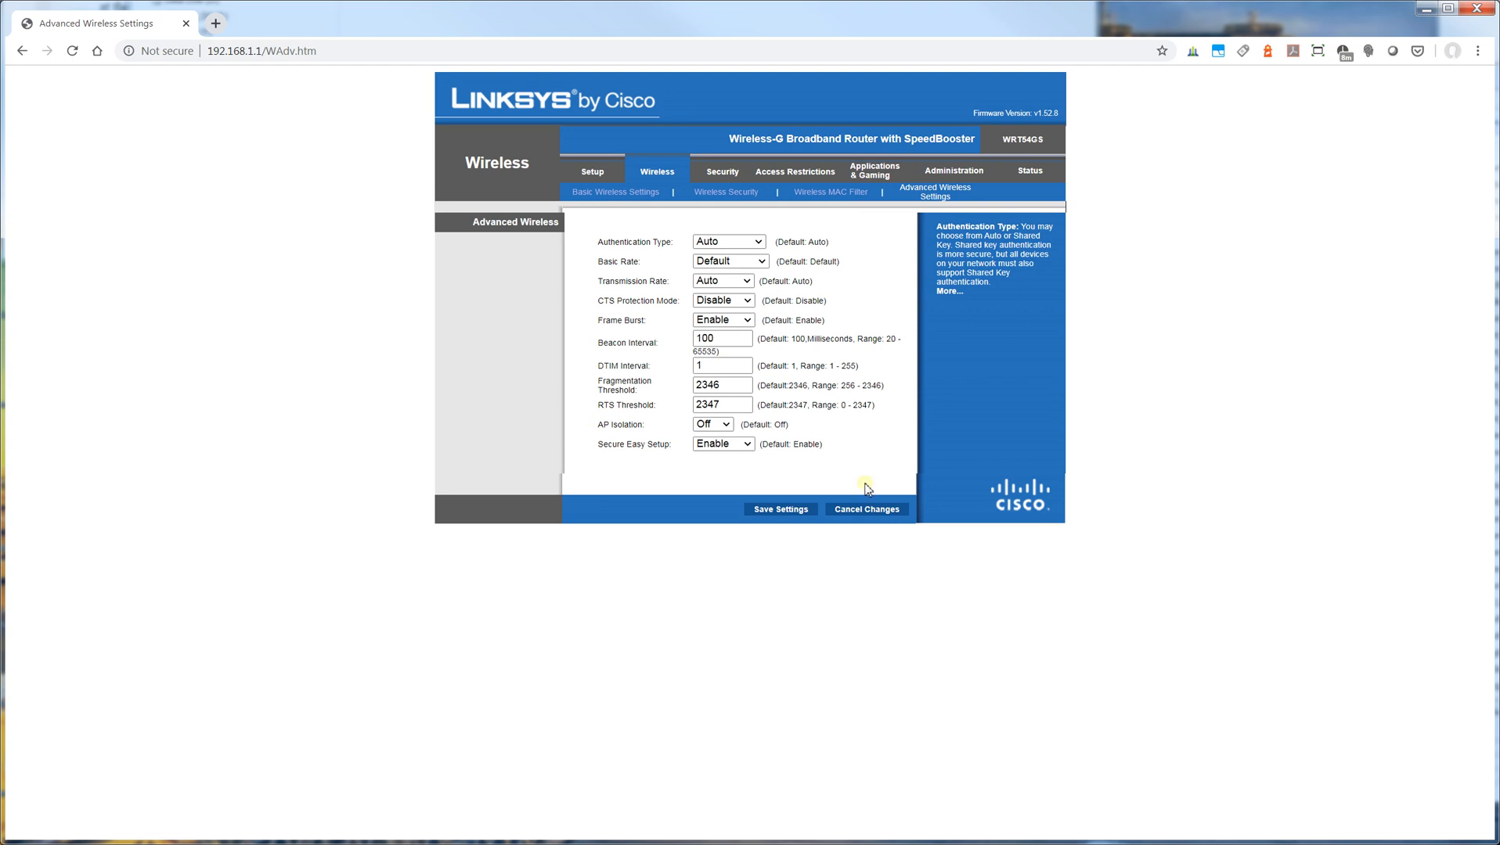
pyautogui.moveTo(722, 171)
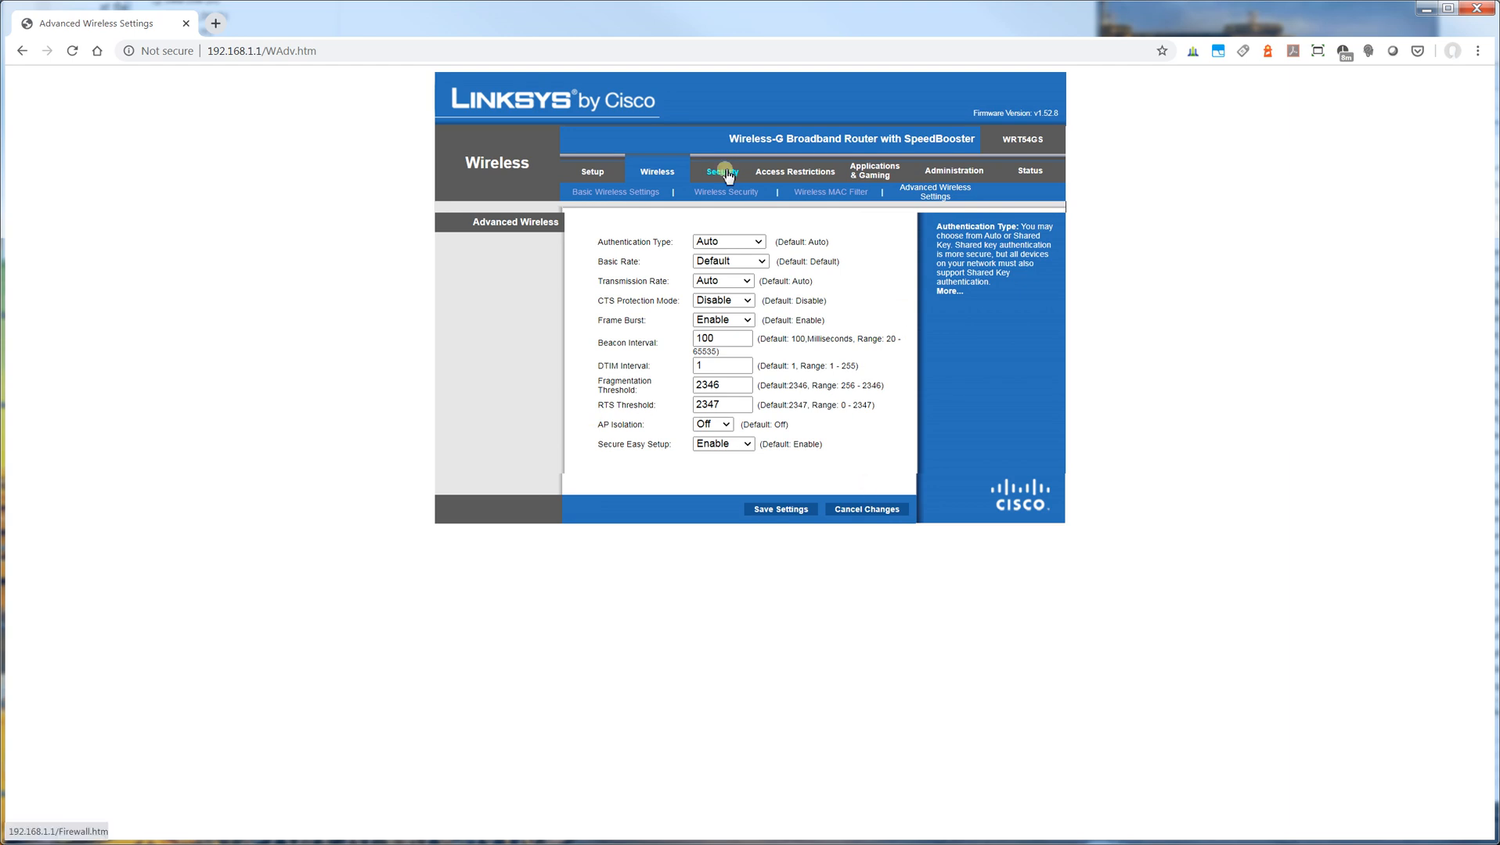
# Step: View the Security Firewall page, then VPN Passthrough with IPSec, PPTP and L2TP enabled
pyautogui.click(722, 170)
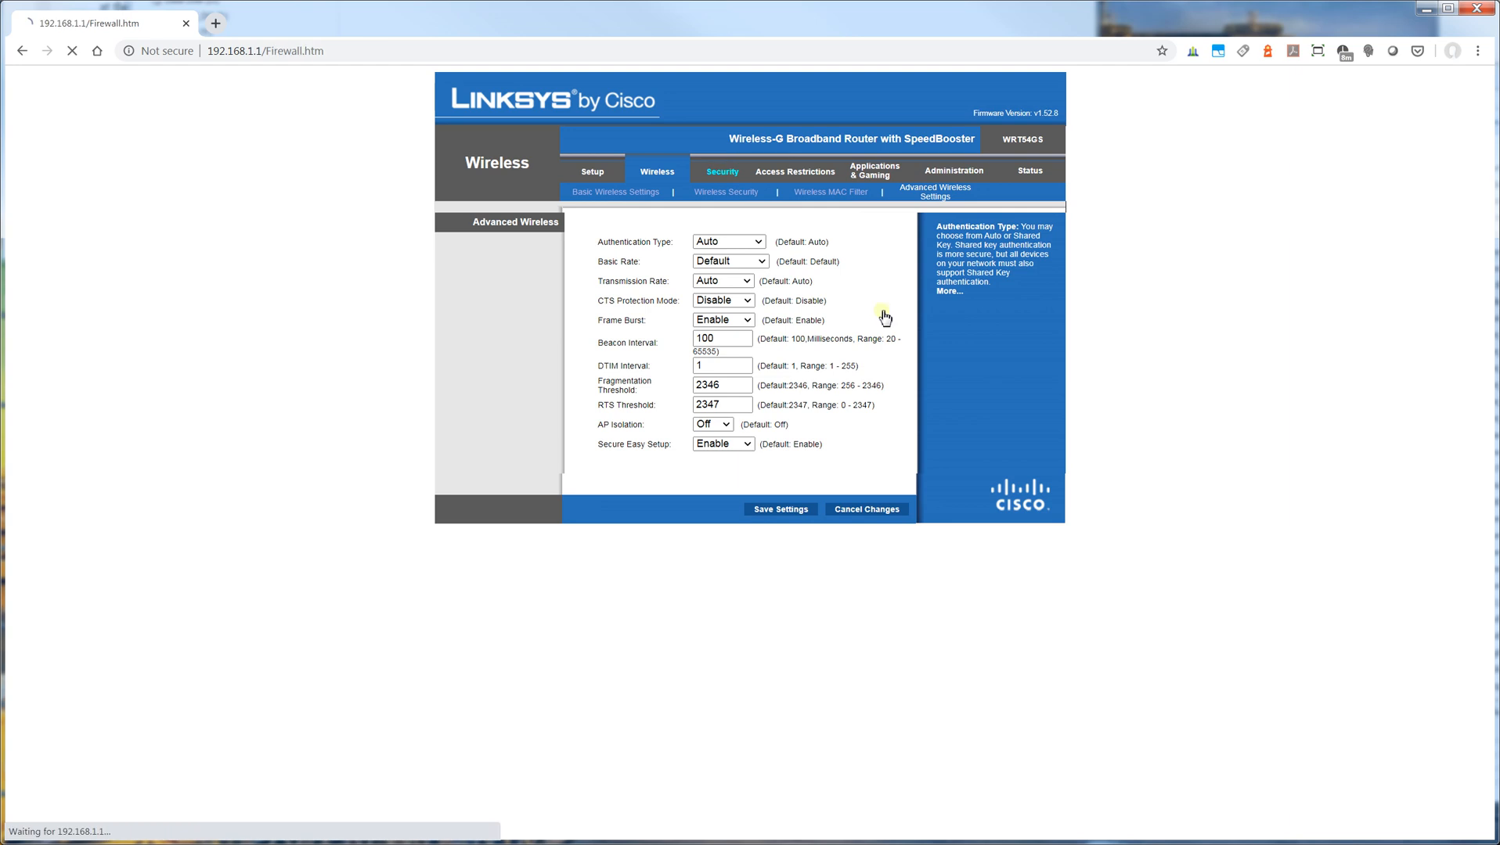
pyautogui.click(722, 171)
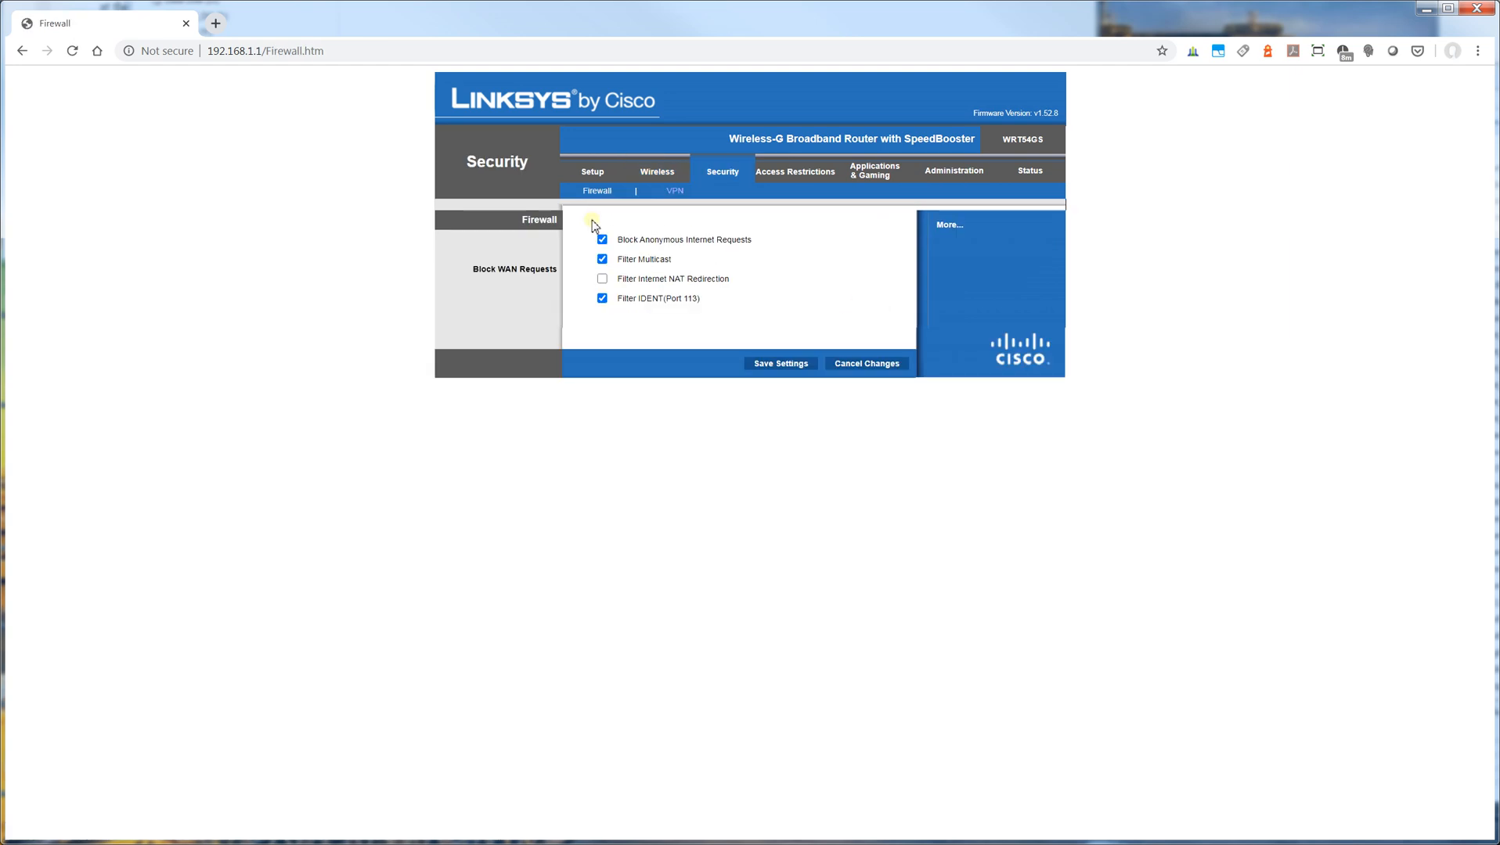
pyautogui.click(674, 191)
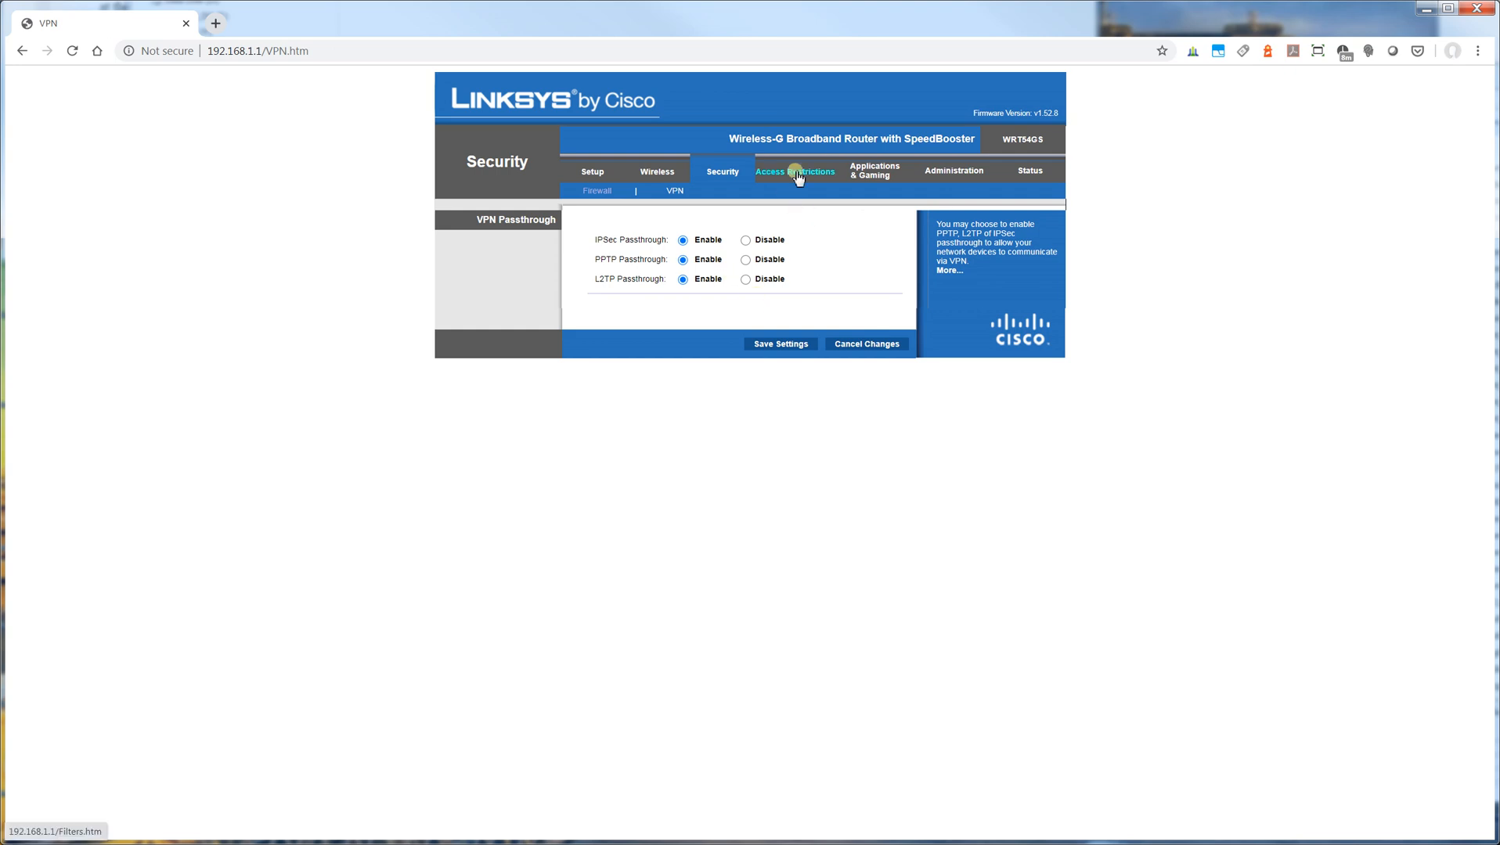
# Step: On Access Restrictions Internet Access, review the blockable services and the Port Services window, then close it
pyautogui.click(795, 171)
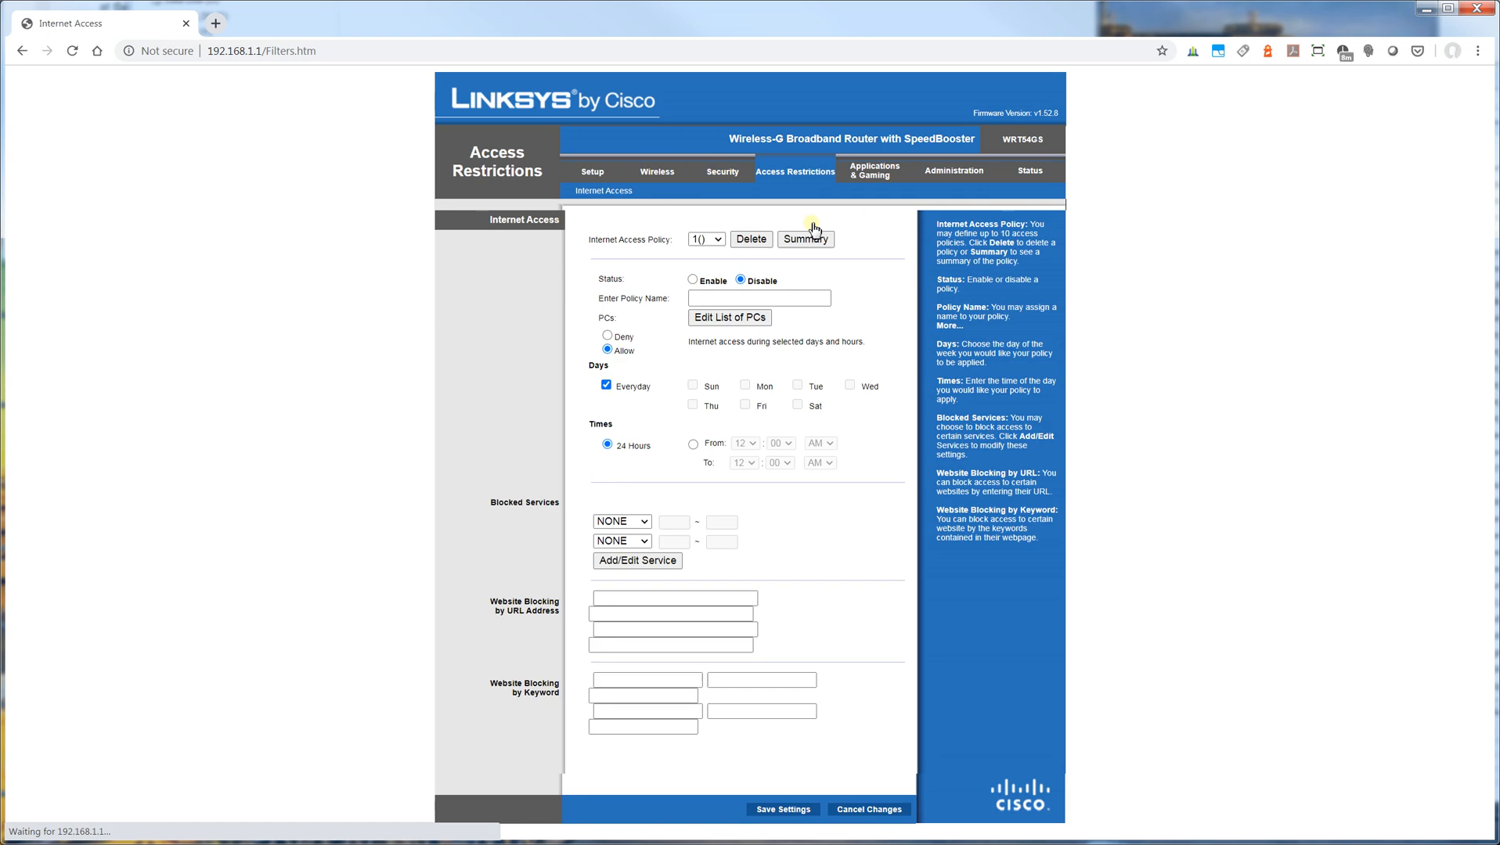
pyautogui.moveTo(775, 504)
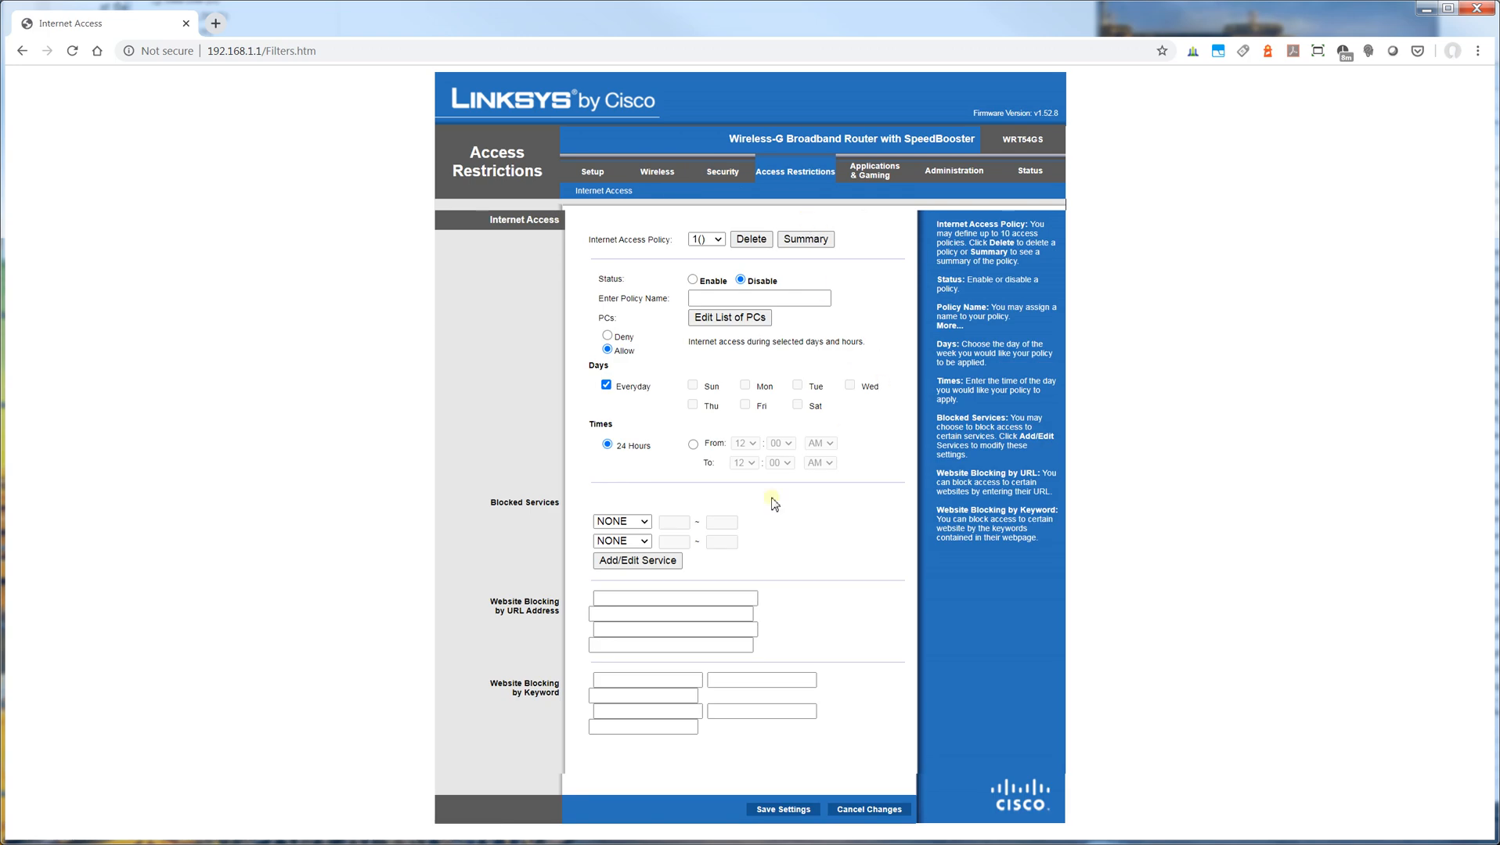
pyautogui.moveTo(661, 419)
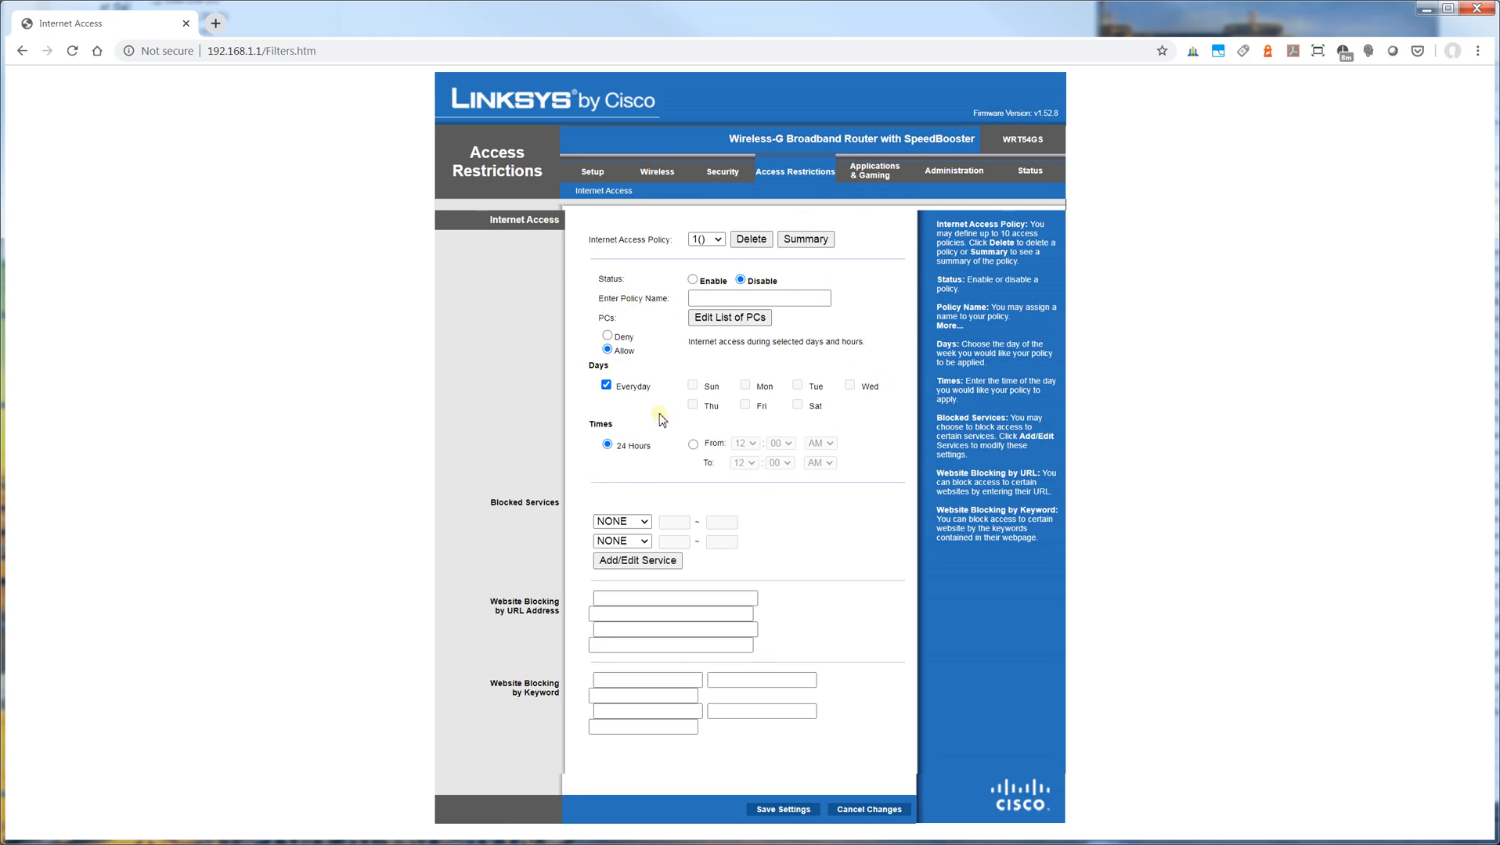
pyautogui.moveTo(747, 334)
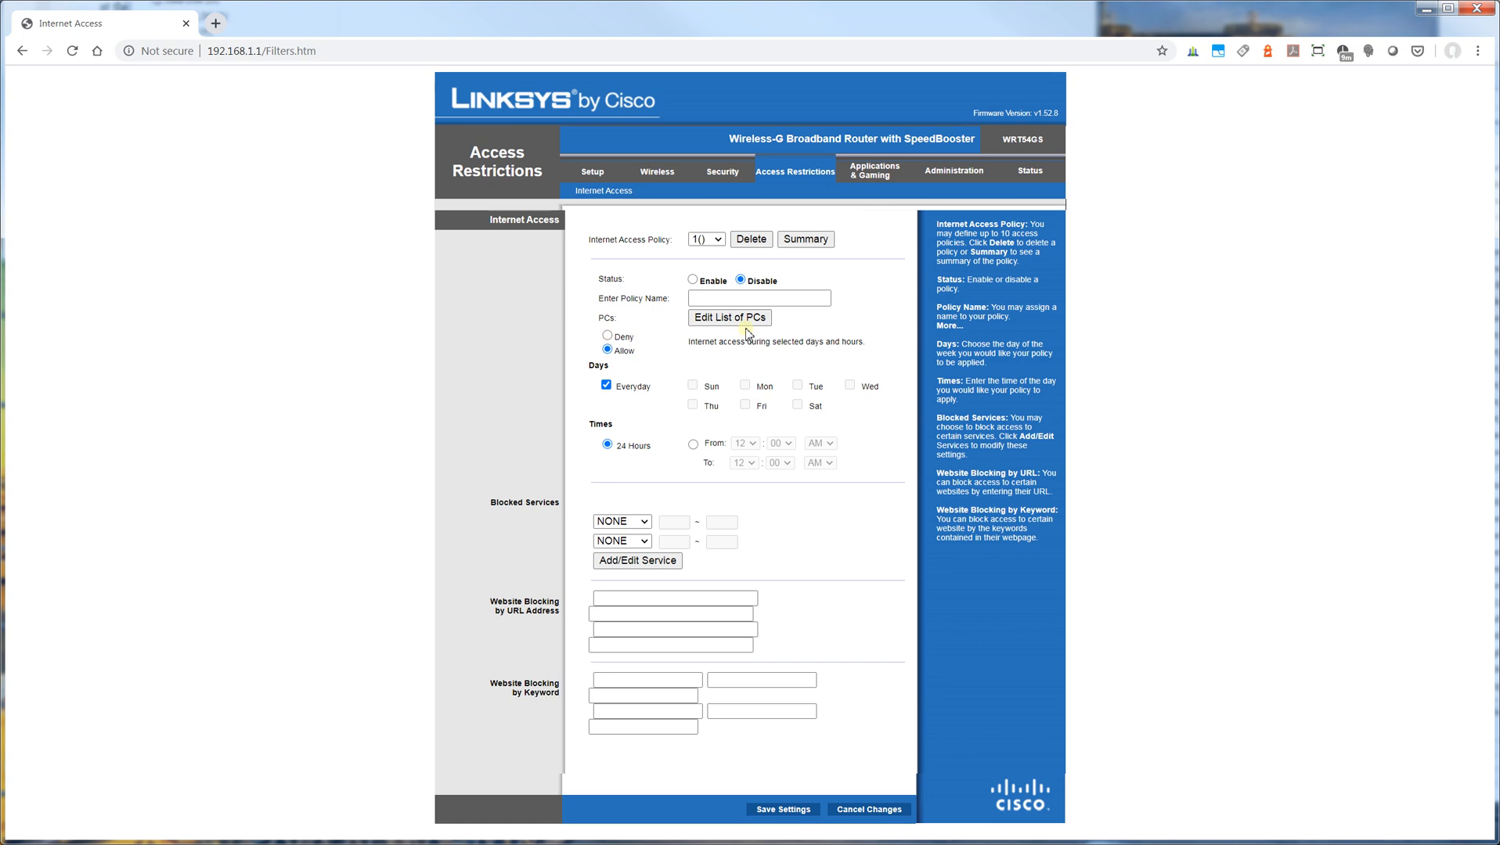
pyautogui.click(621, 521)
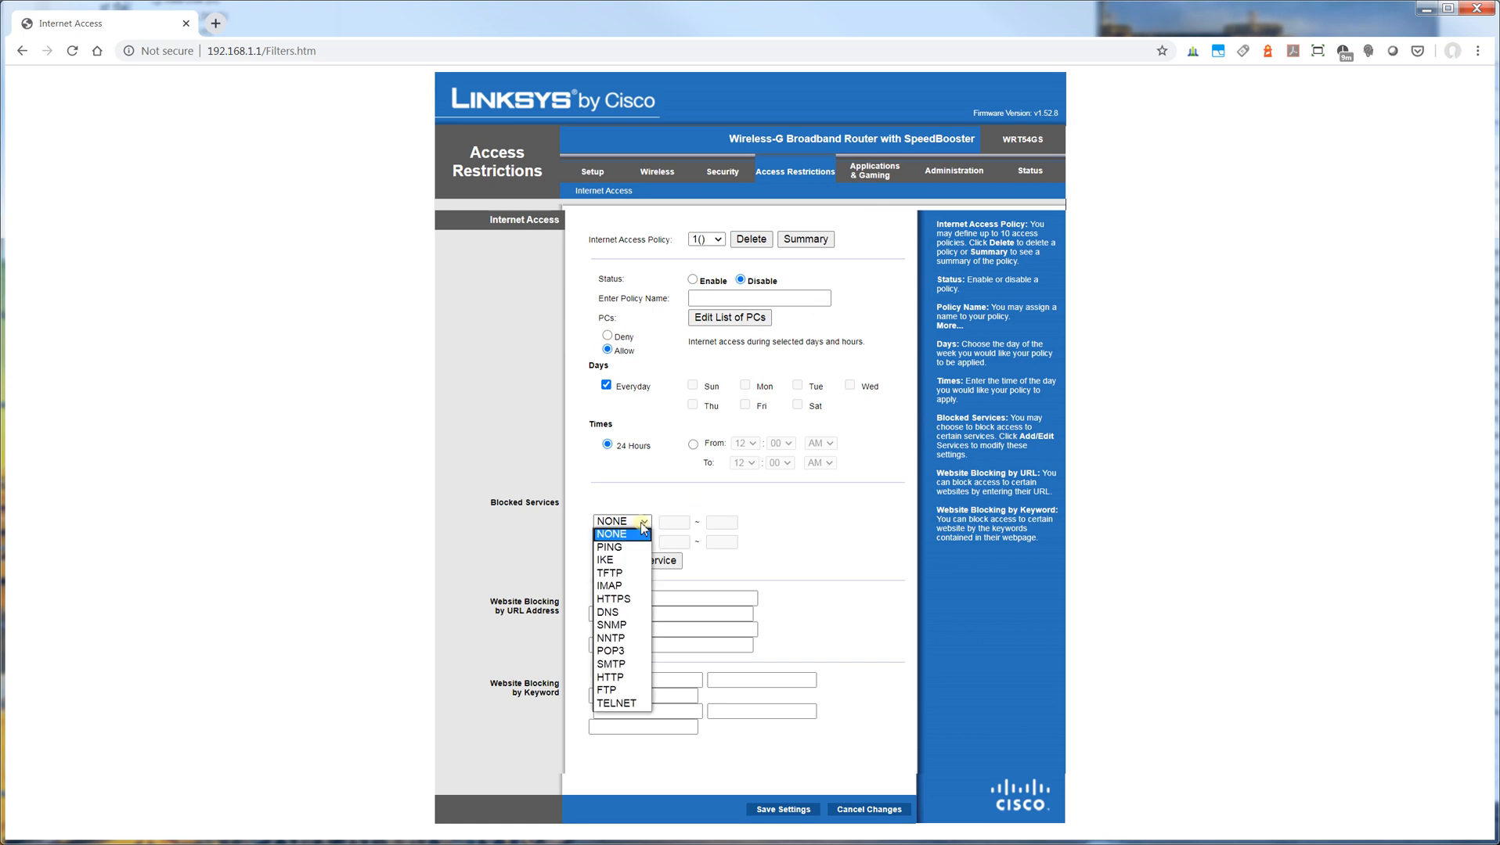
pyautogui.moveTo(657, 464)
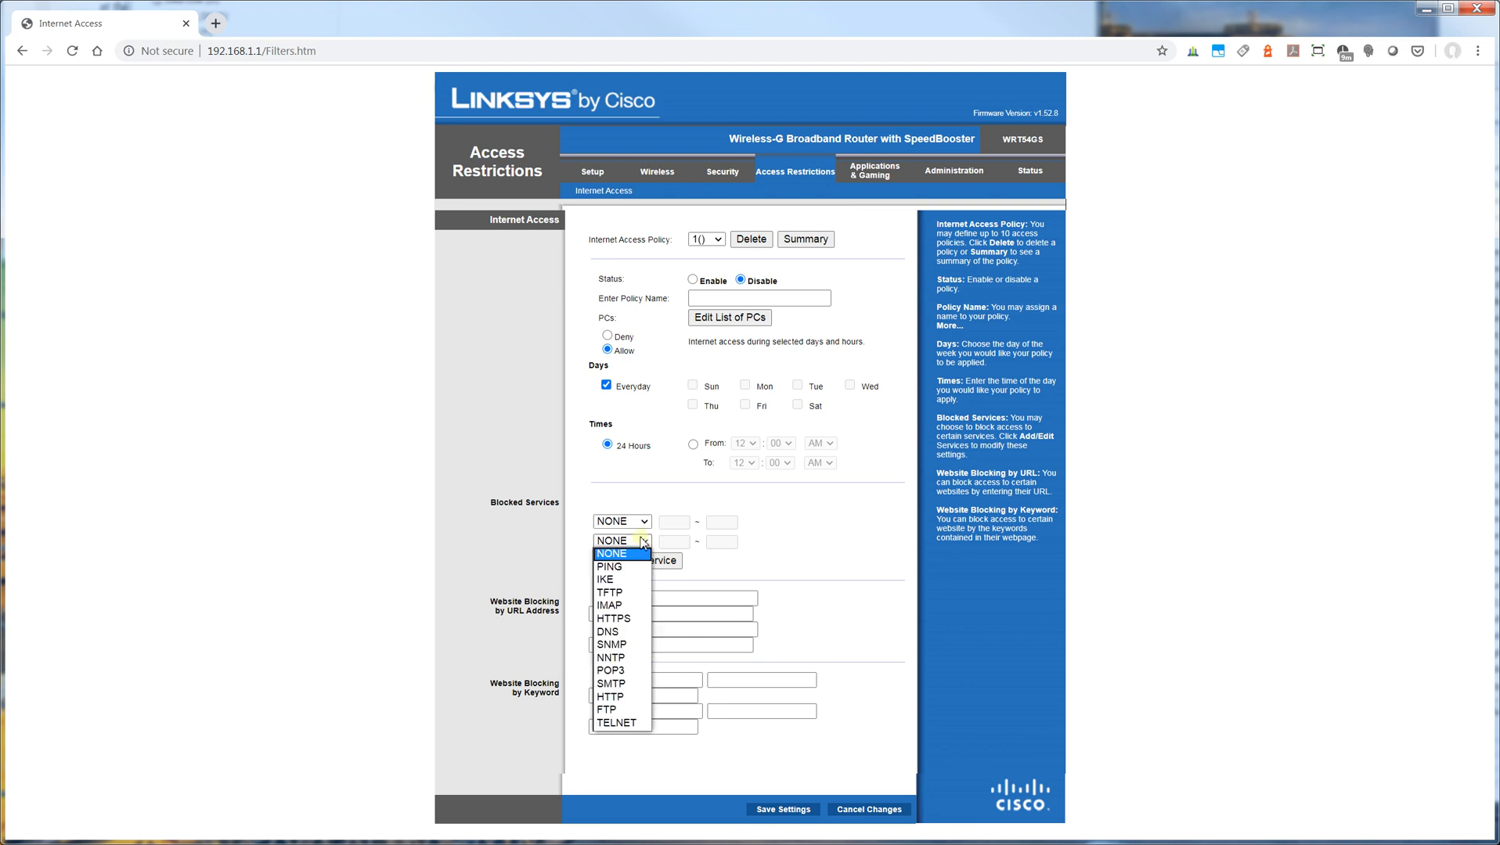
pyautogui.click(620, 540)
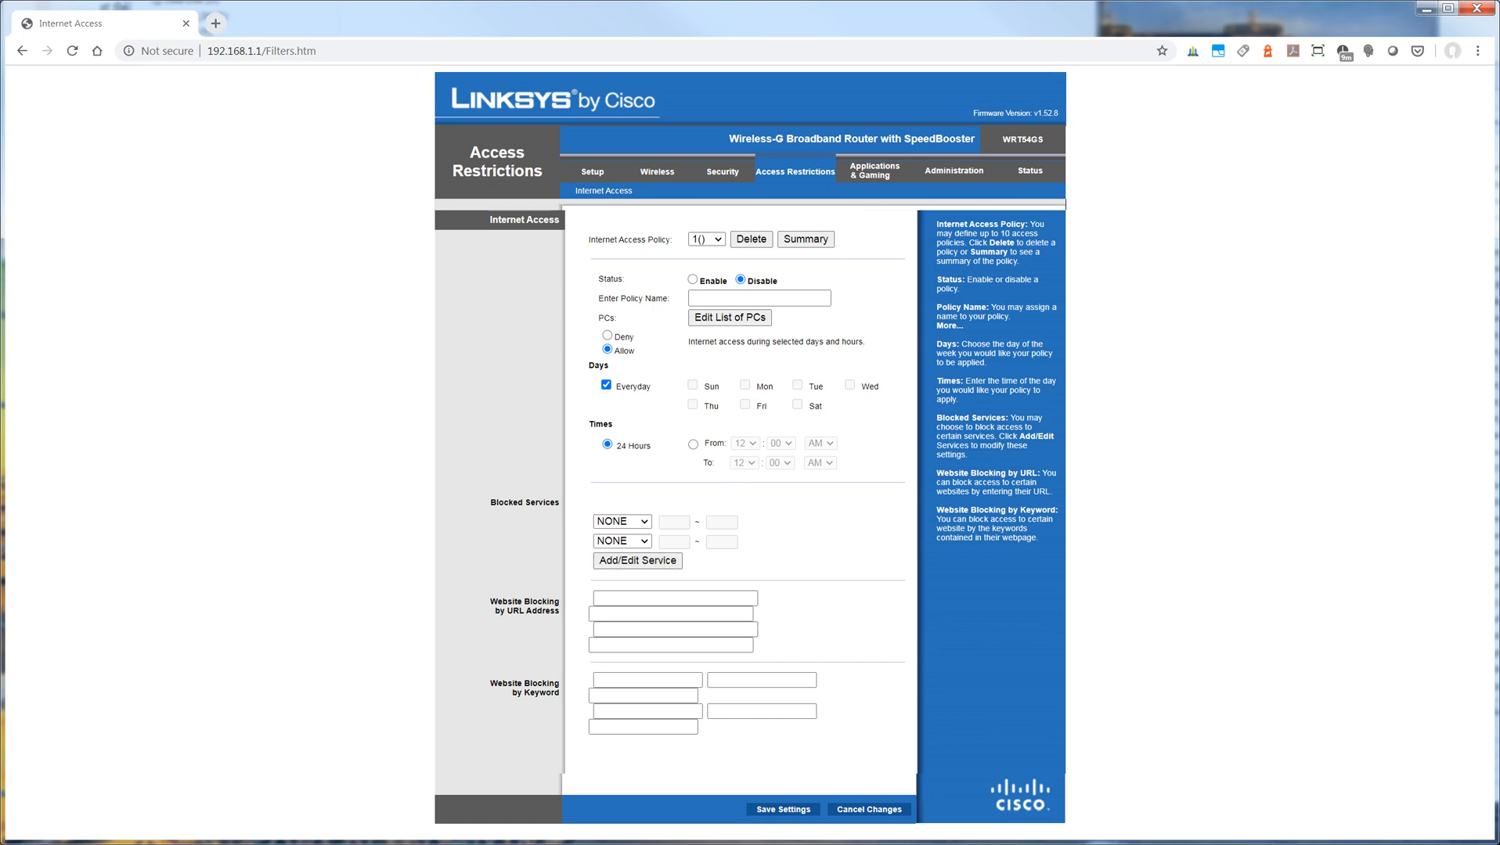
pyautogui.click(635, 561)
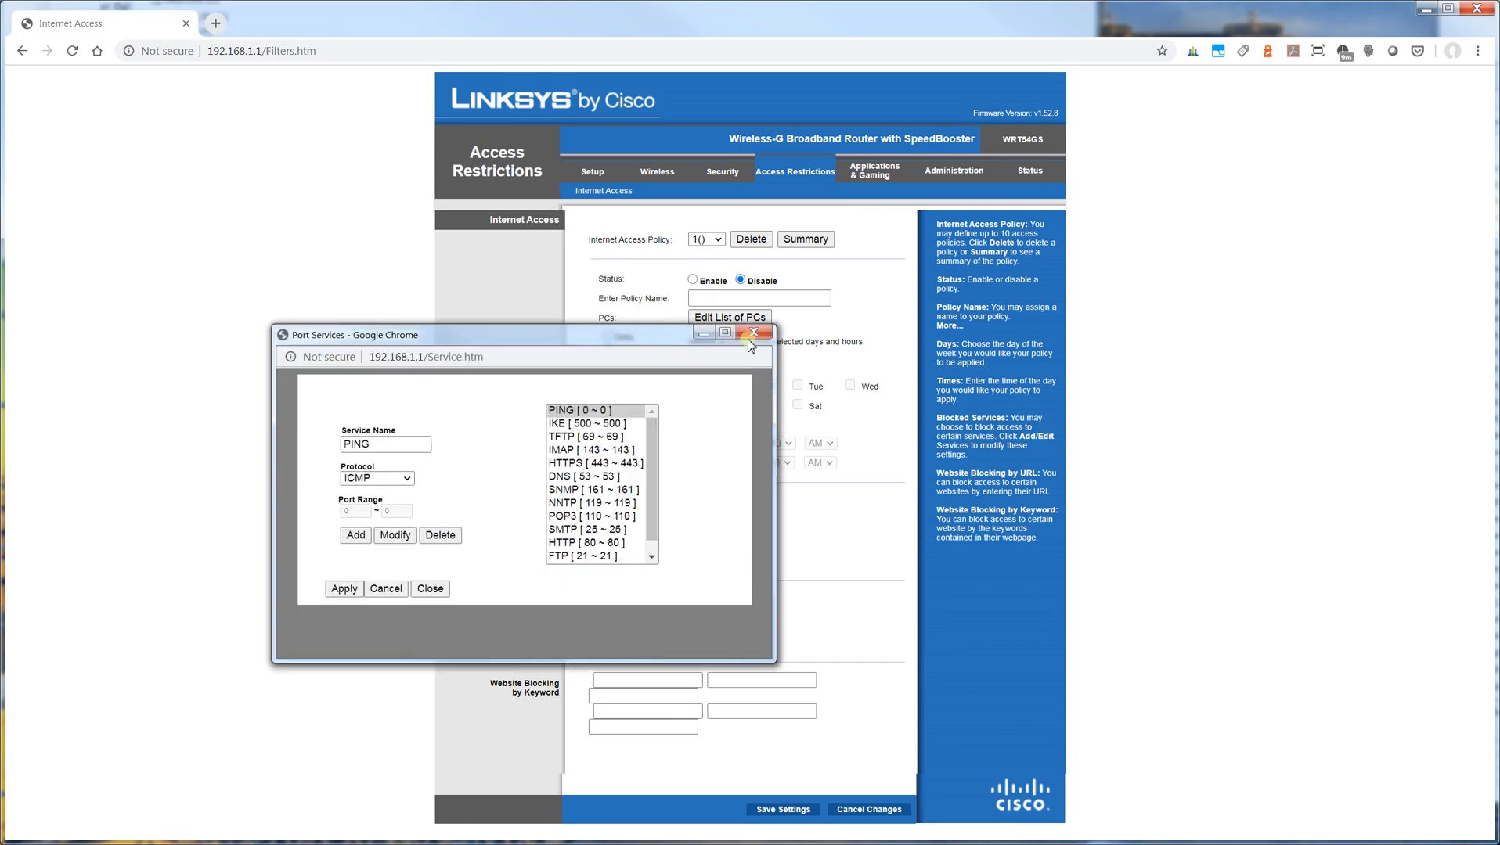
pyautogui.click(755, 332)
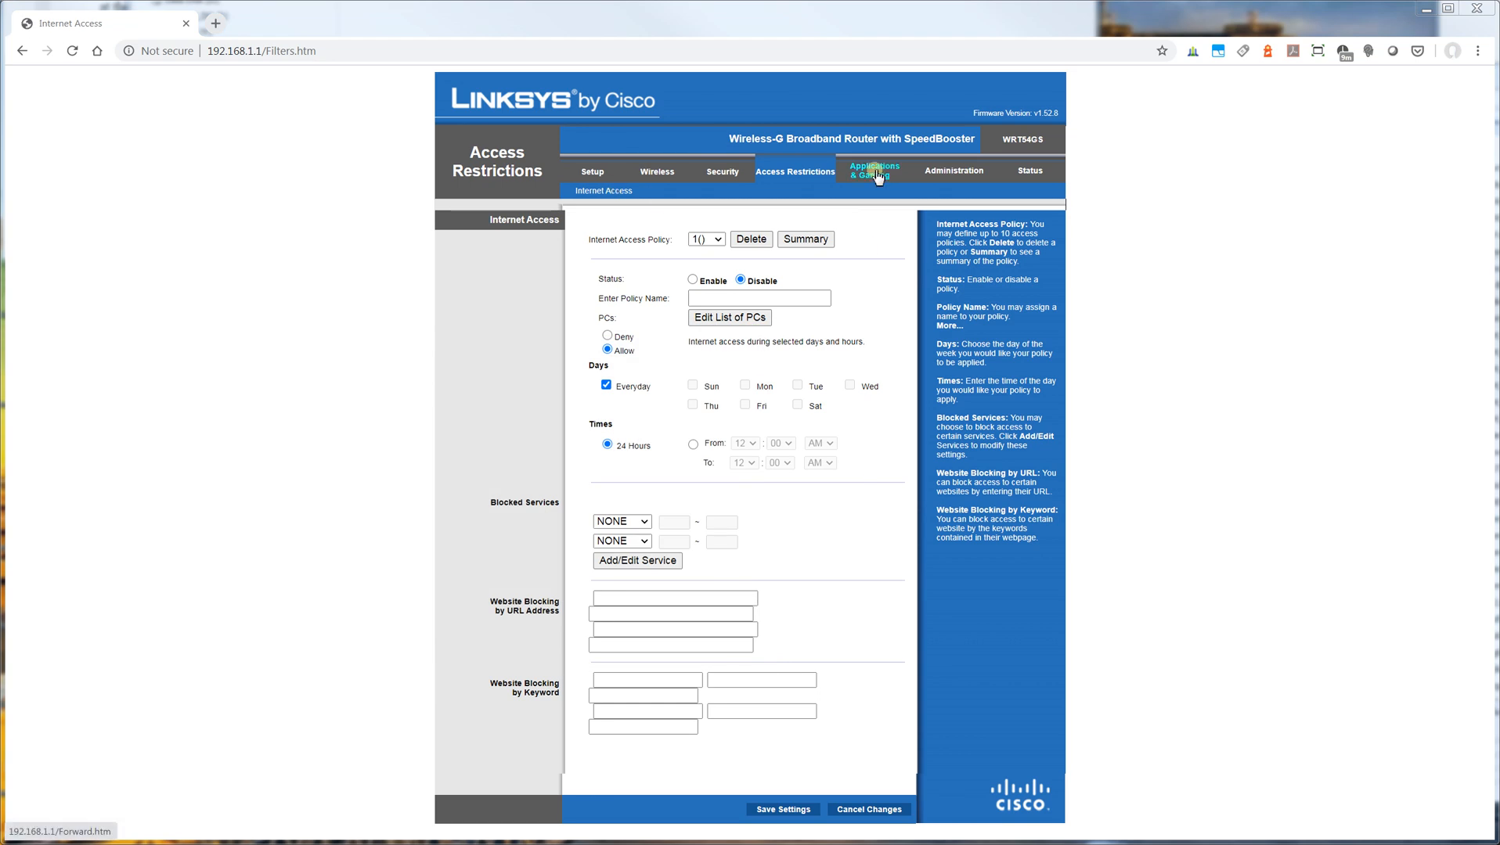
# Step: View the Applications & Gaming Port Range Forwarding and Port Triggering pages
pyautogui.click(872, 169)
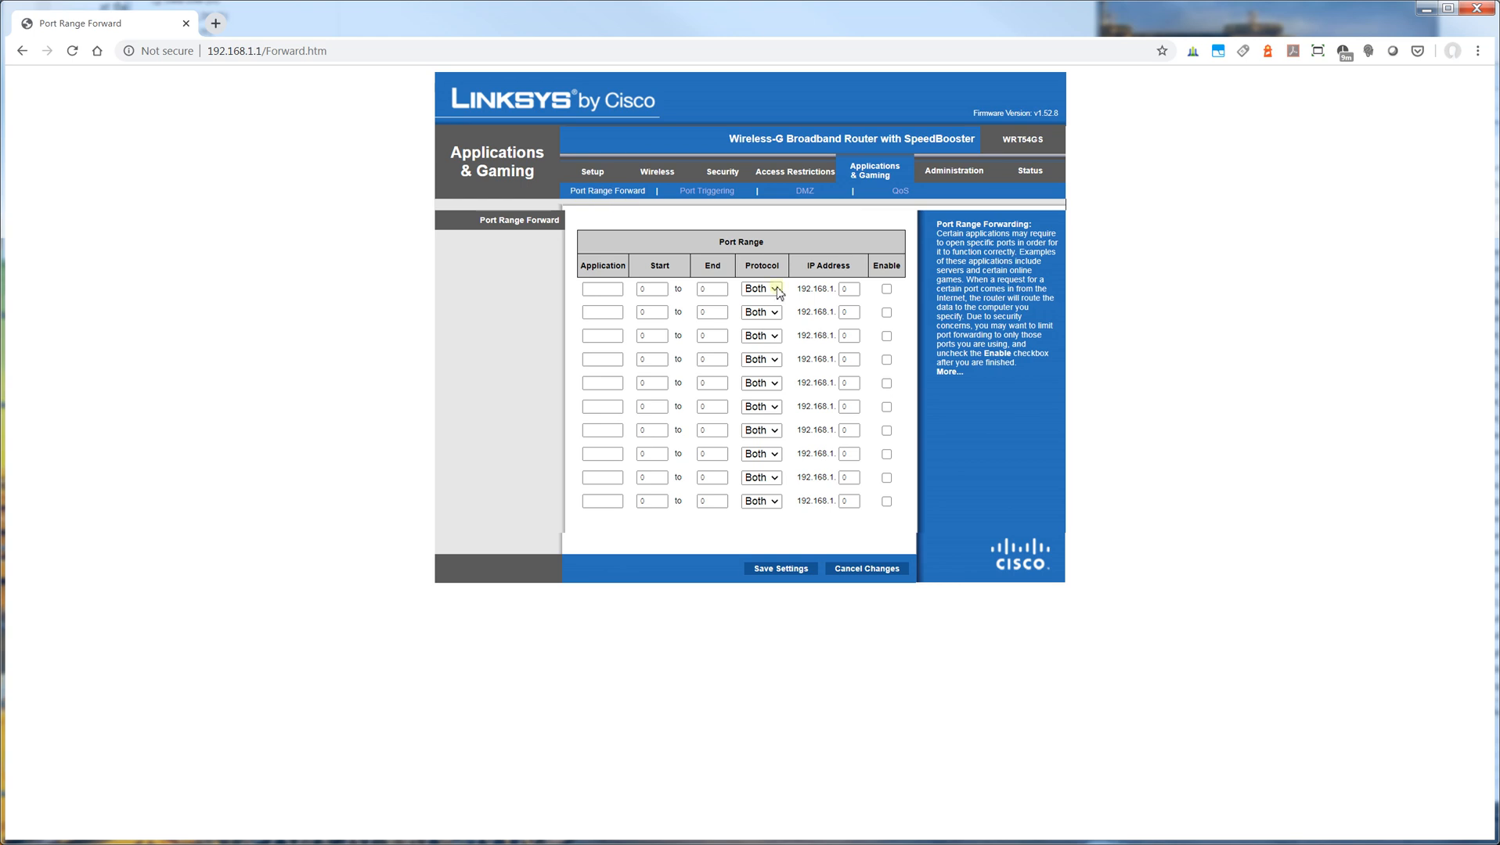
pyautogui.click(761, 288)
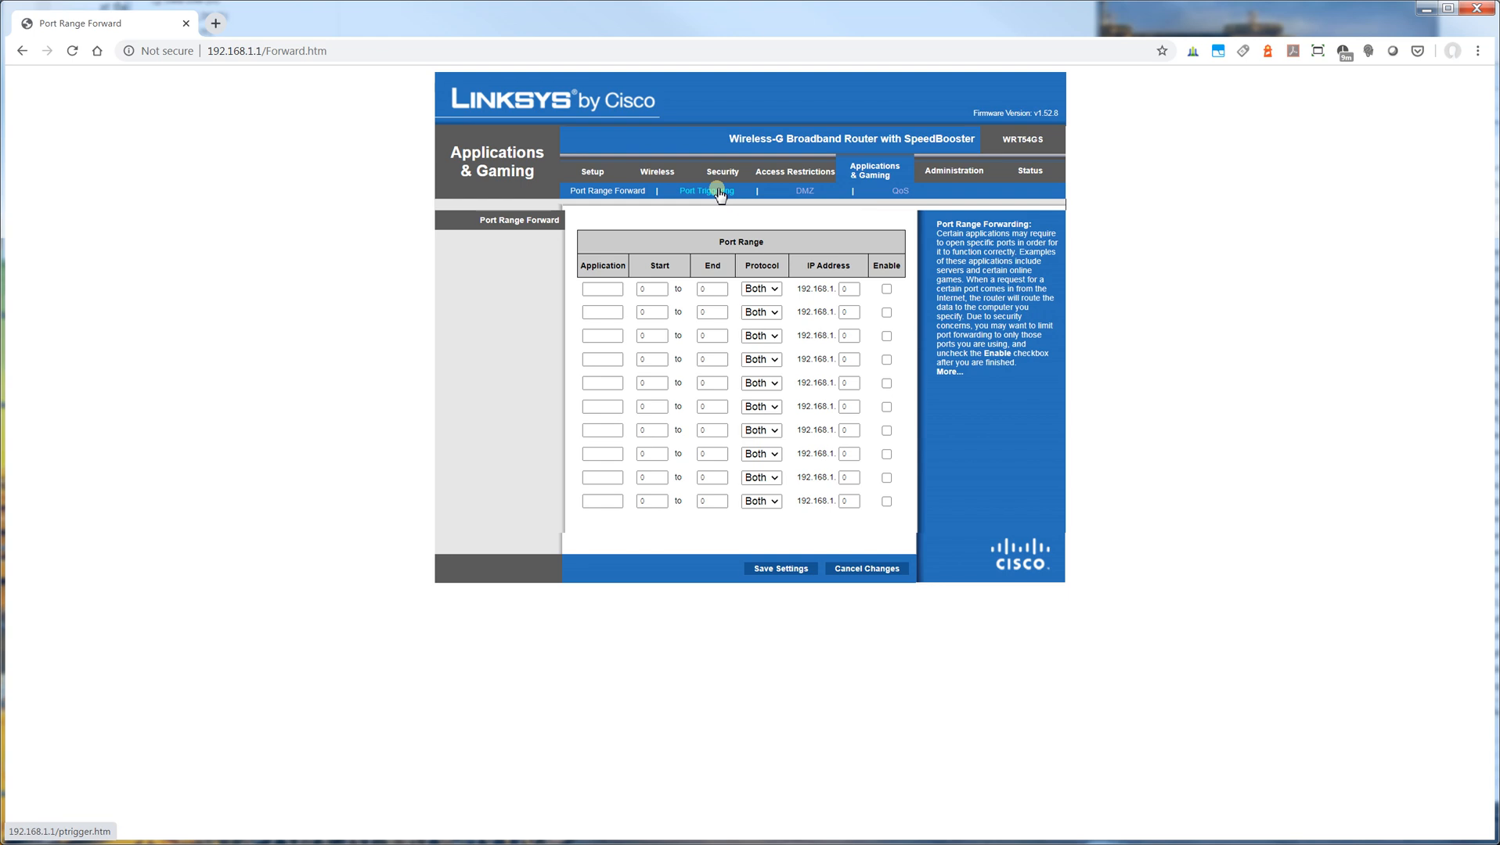
pyautogui.click(705, 191)
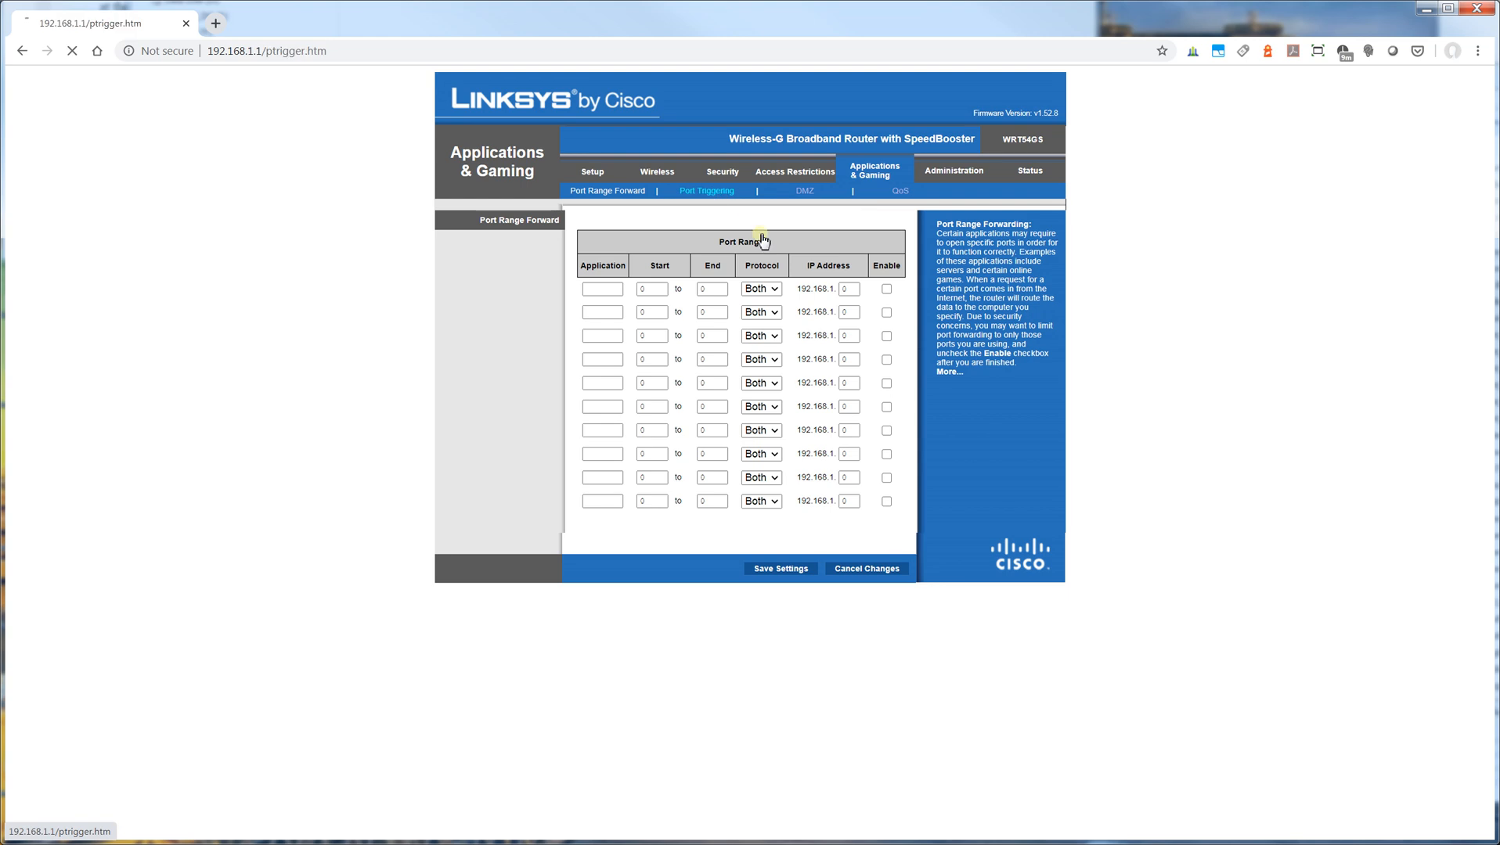
pyautogui.click(706, 191)
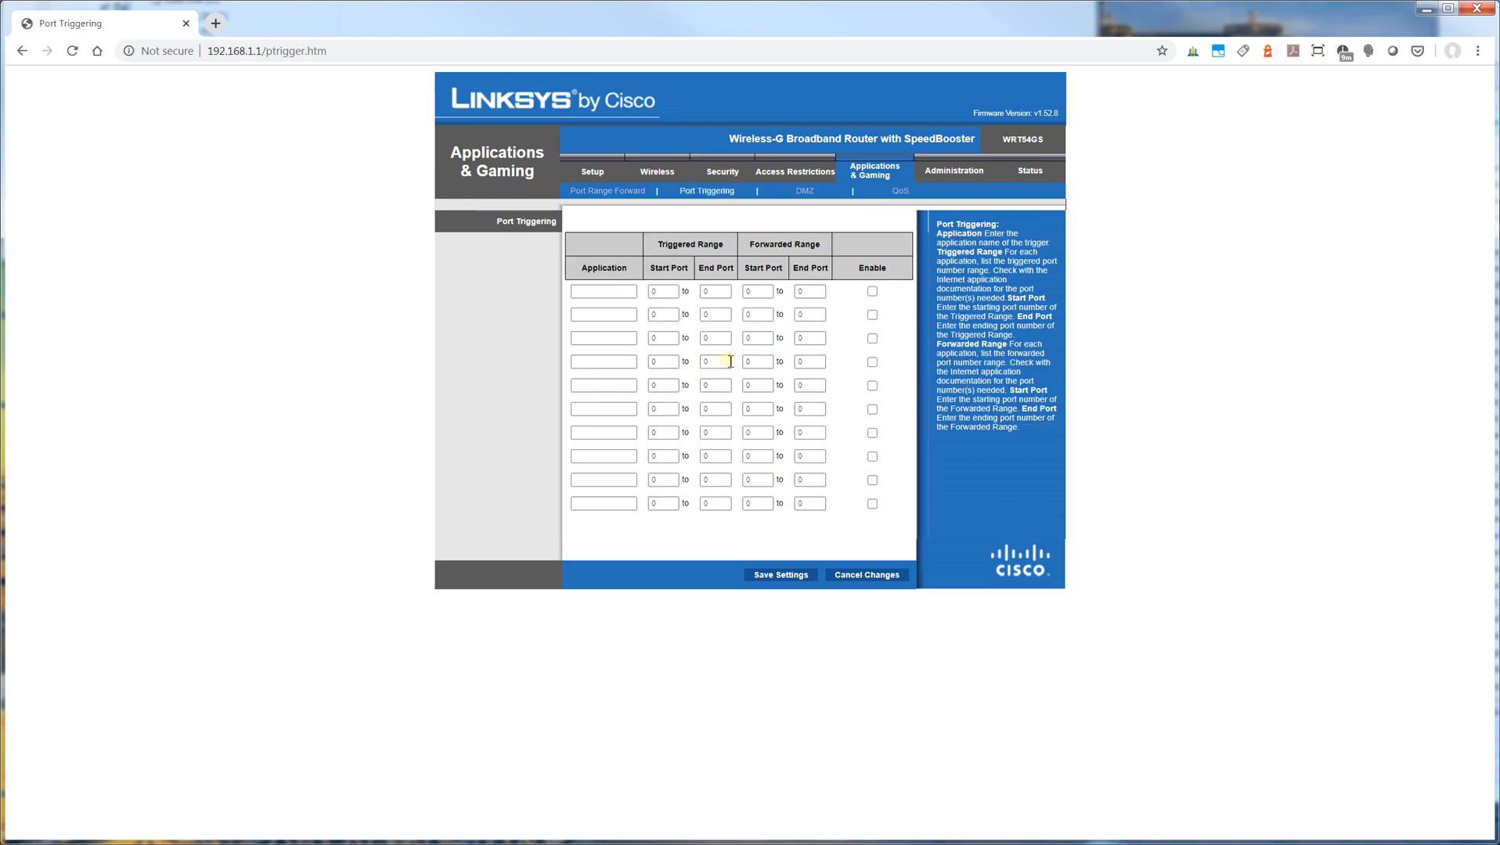
# Step: View the DMZ page (disabled), then scroll through the QoS page with QoS disabled
pyautogui.click(804, 191)
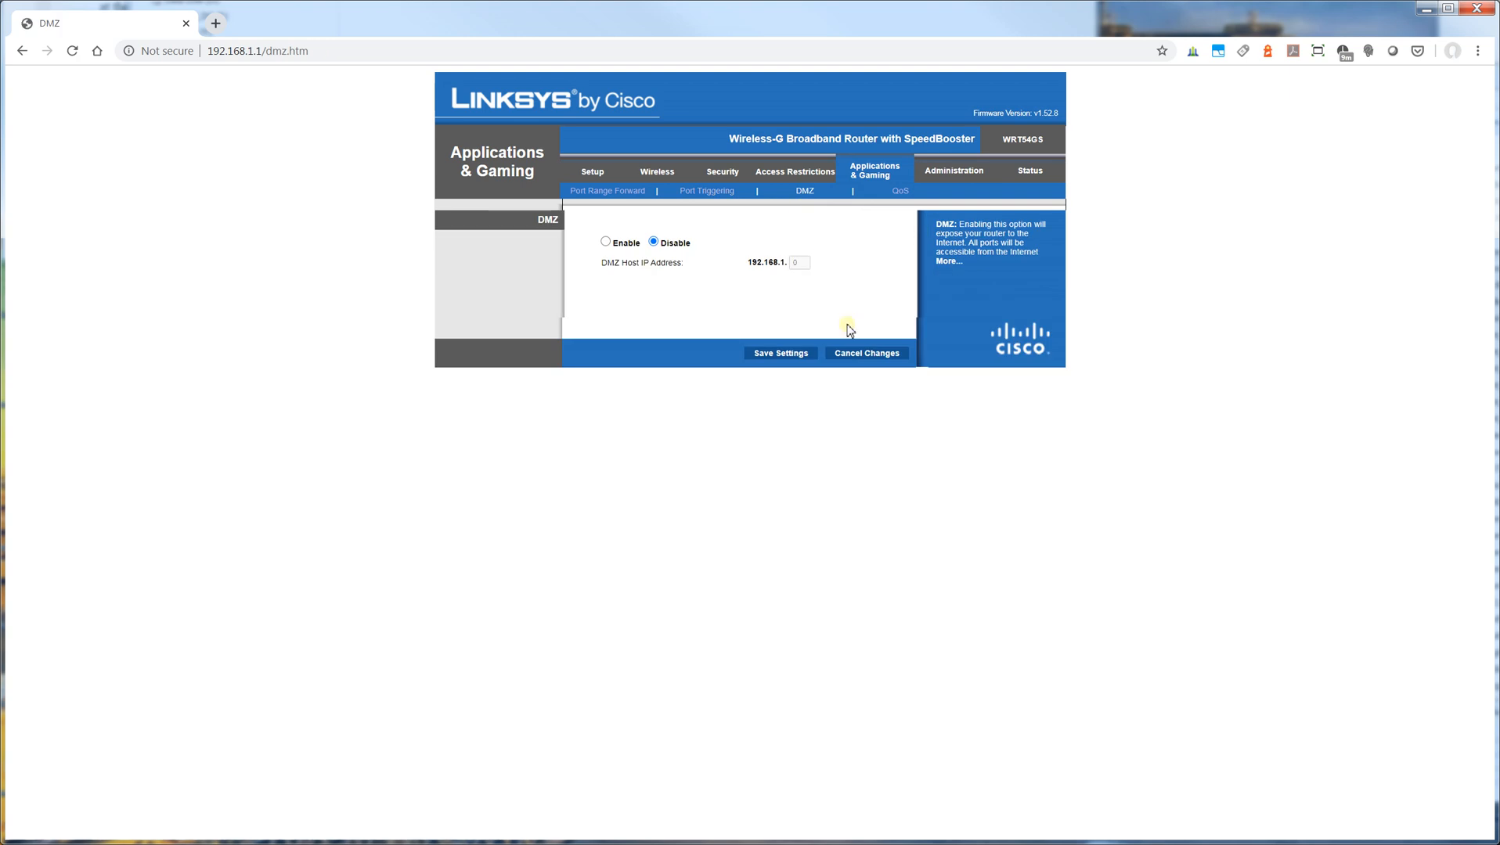
pyautogui.moveTo(712, 316)
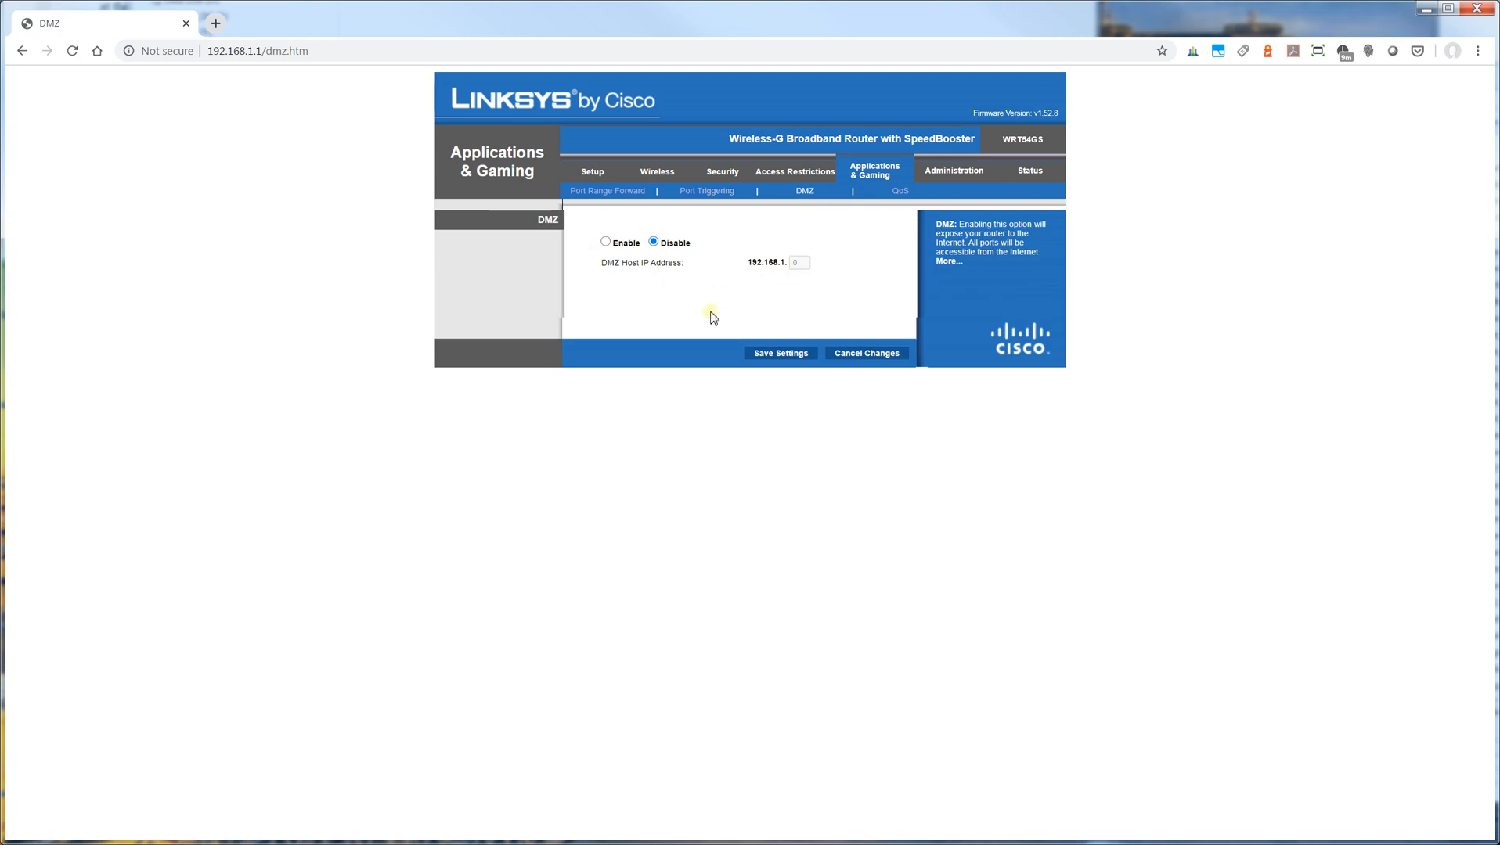
pyautogui.moveTo(623, 243)
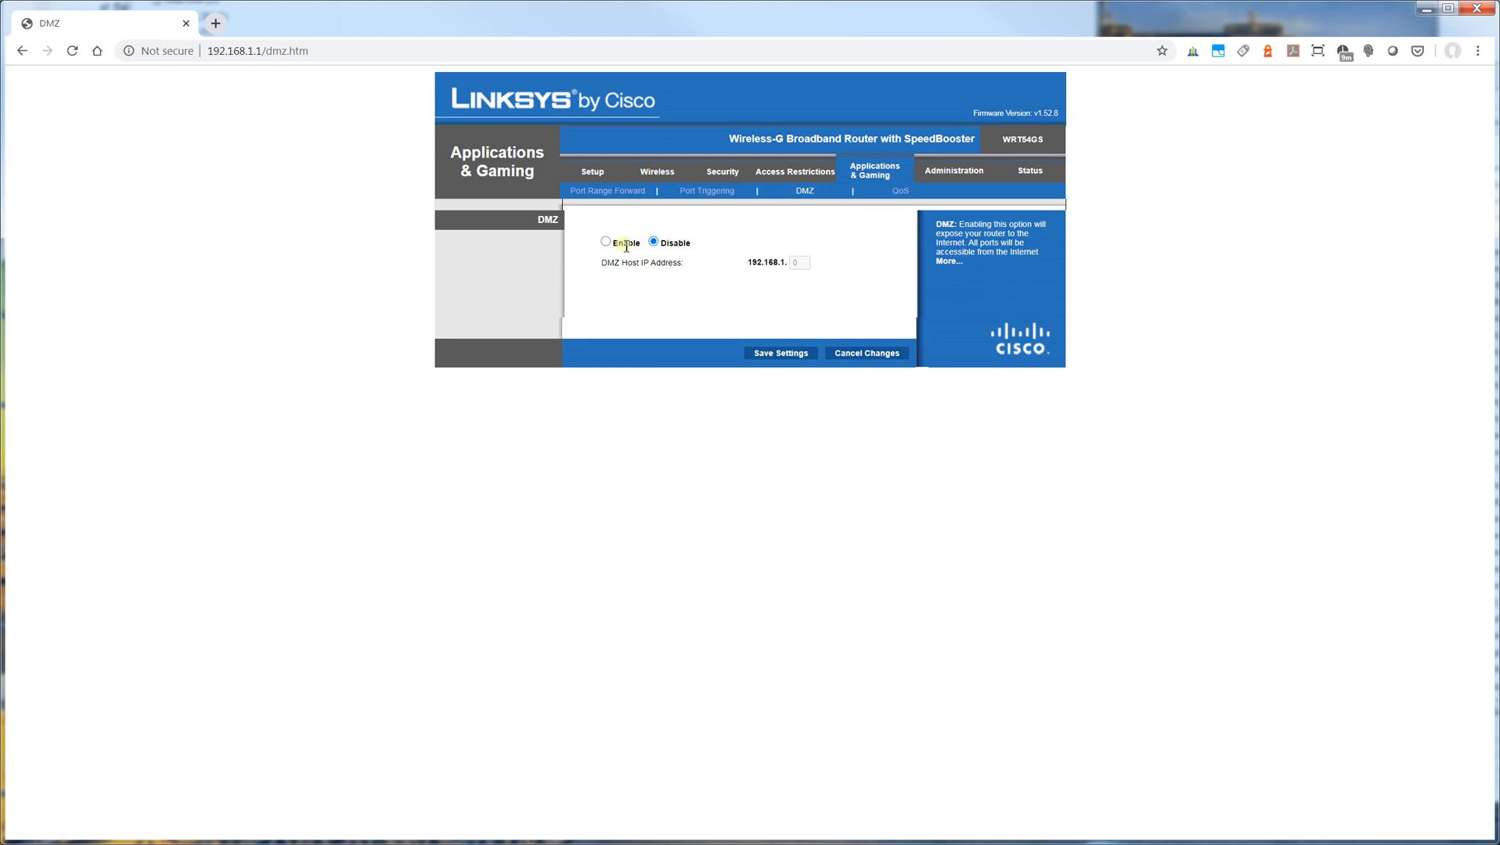
pyautogui.moveTo(908, 210)
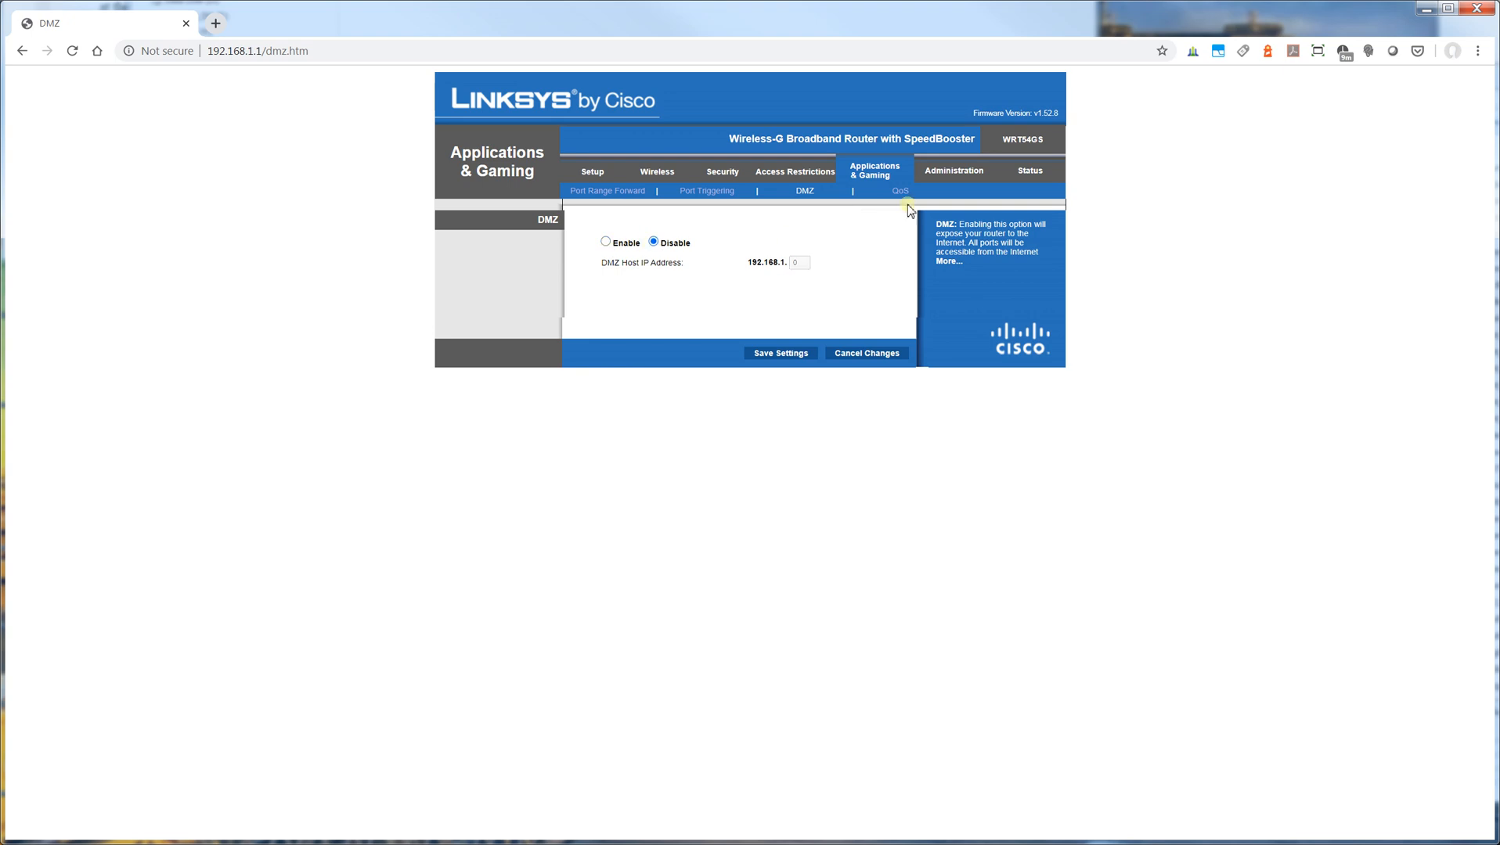
pyautogui.click(894, 191)
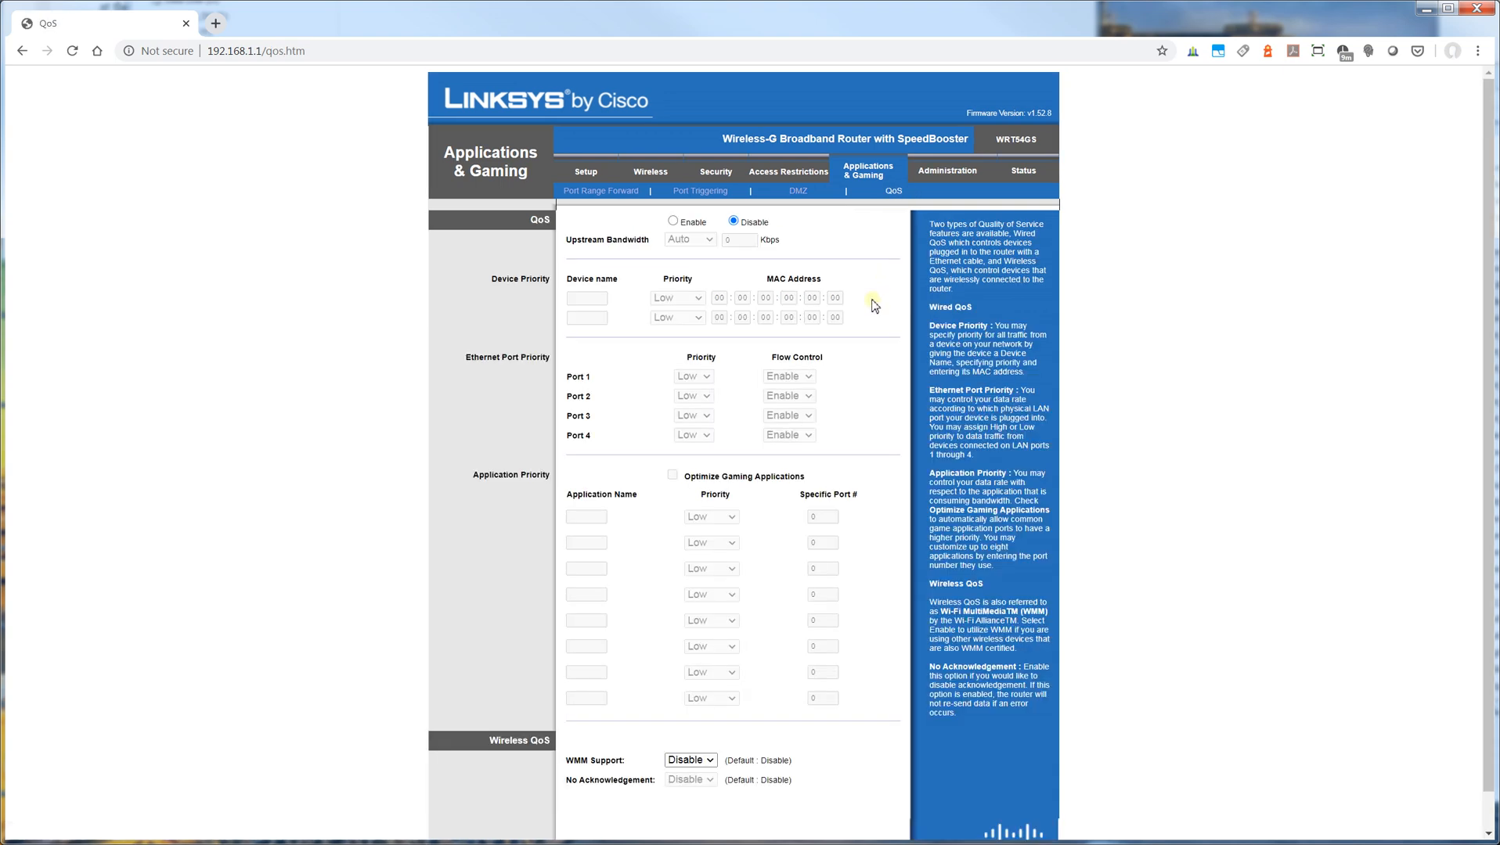
pyautogui.moveTo(872, 327)
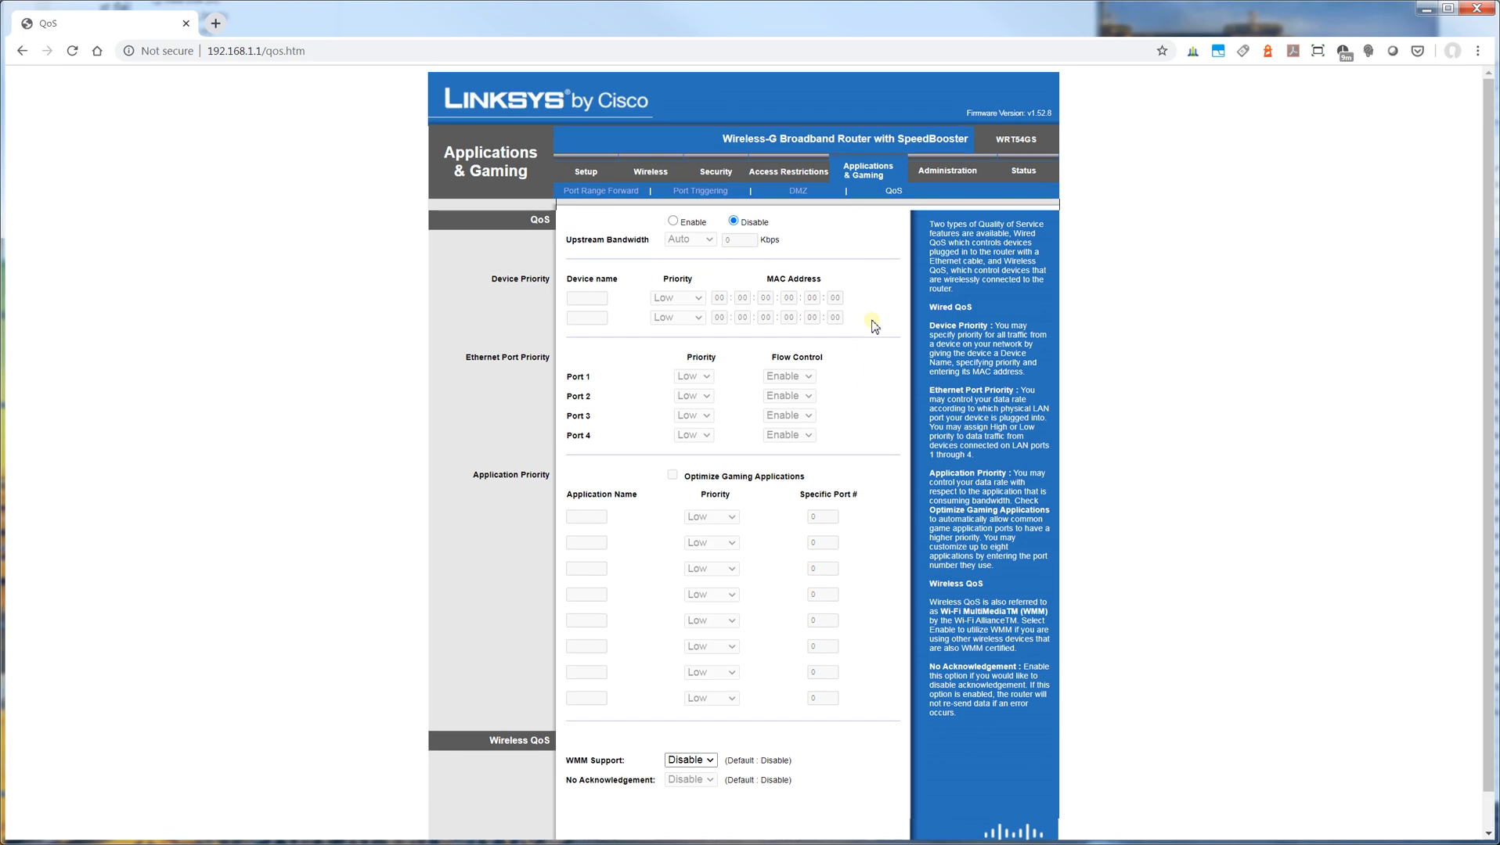
pyautogui.scroll(-3)
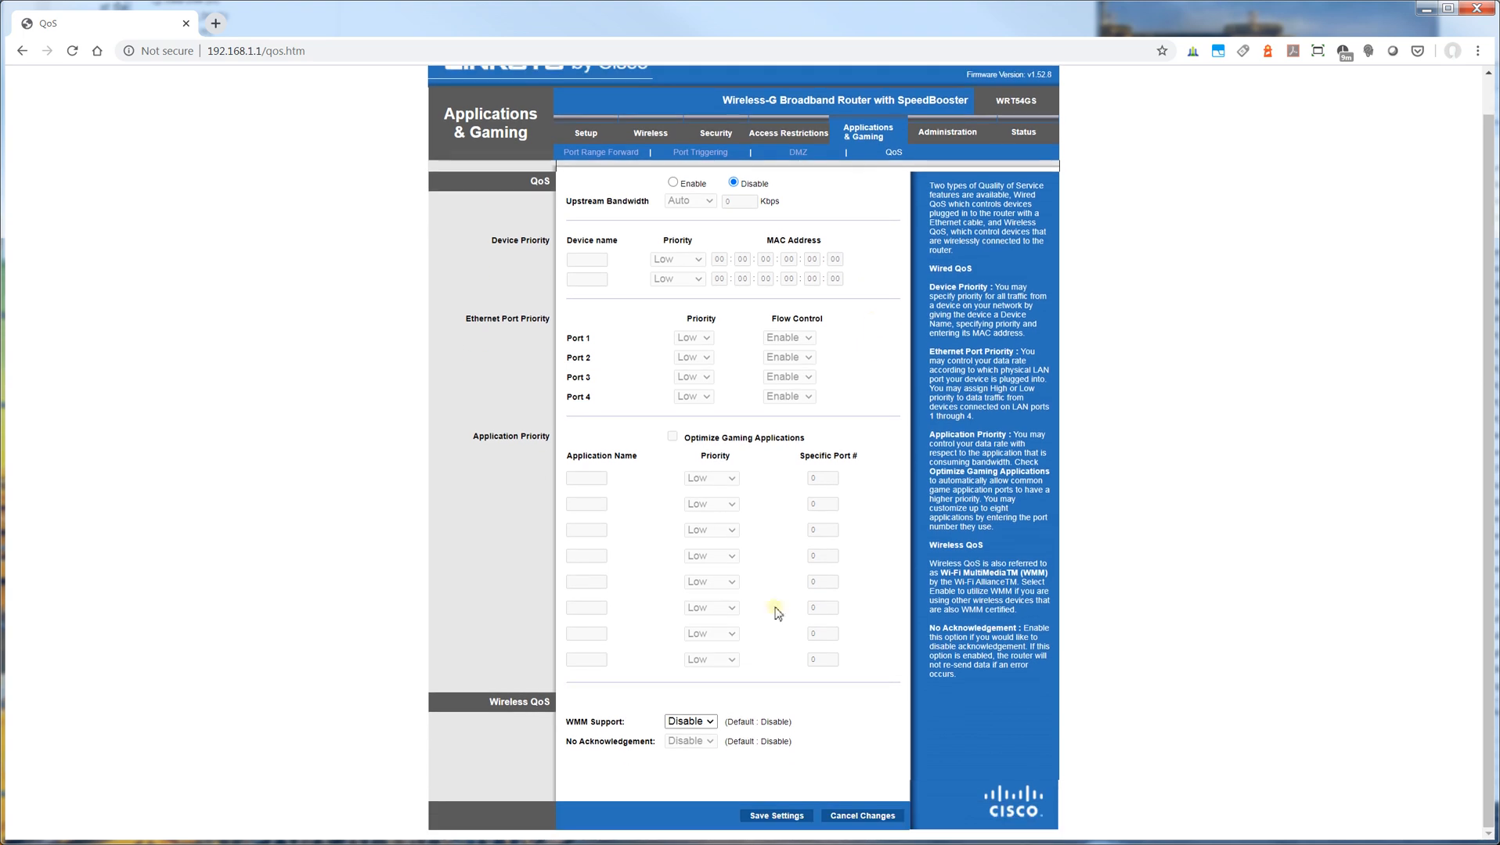
pyautogui.moveTo(864, 449)
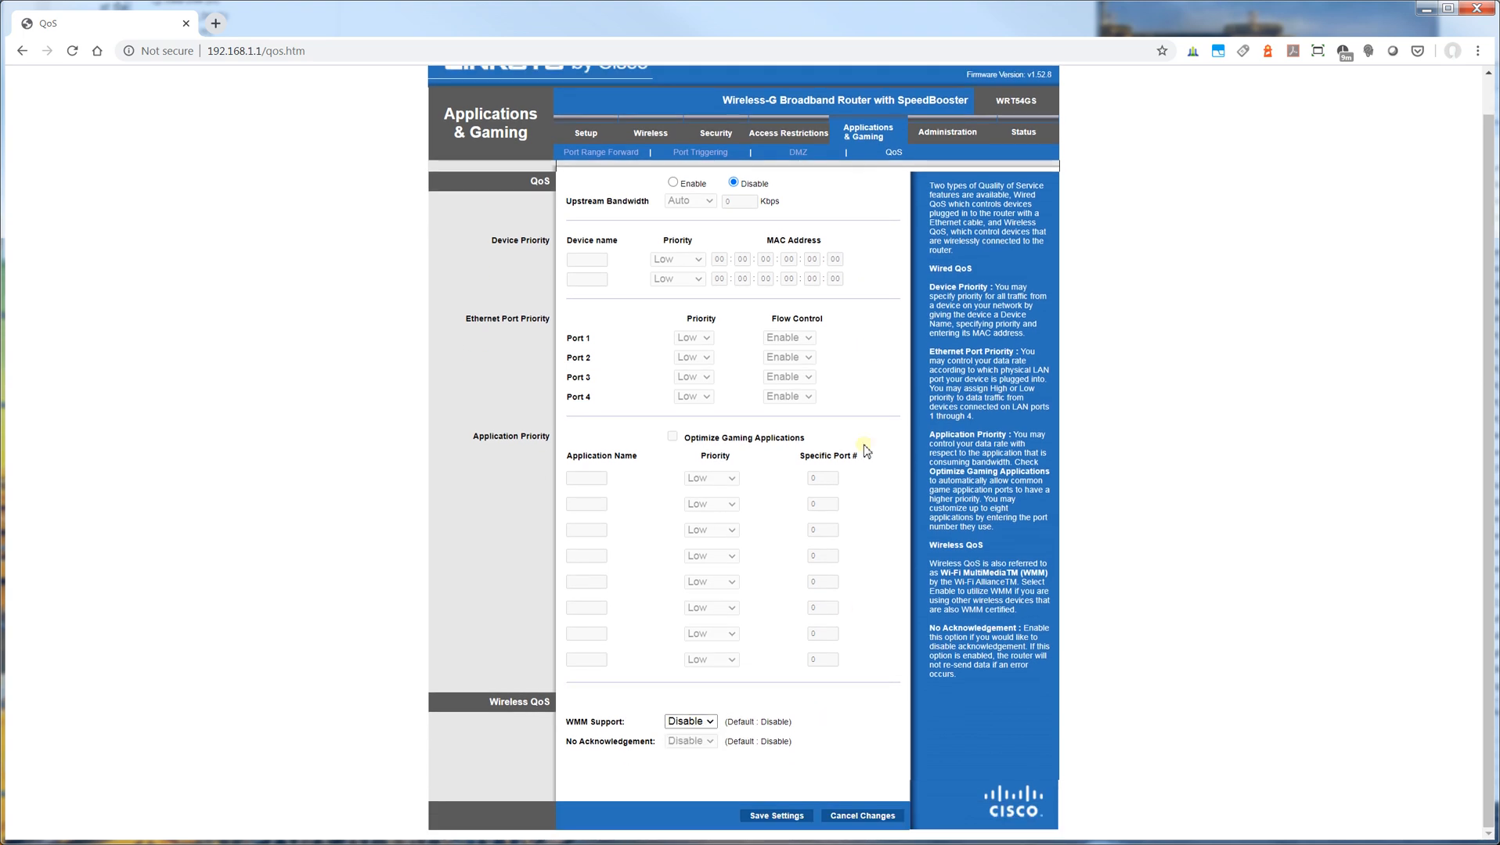
pyautogui.scroll(3)
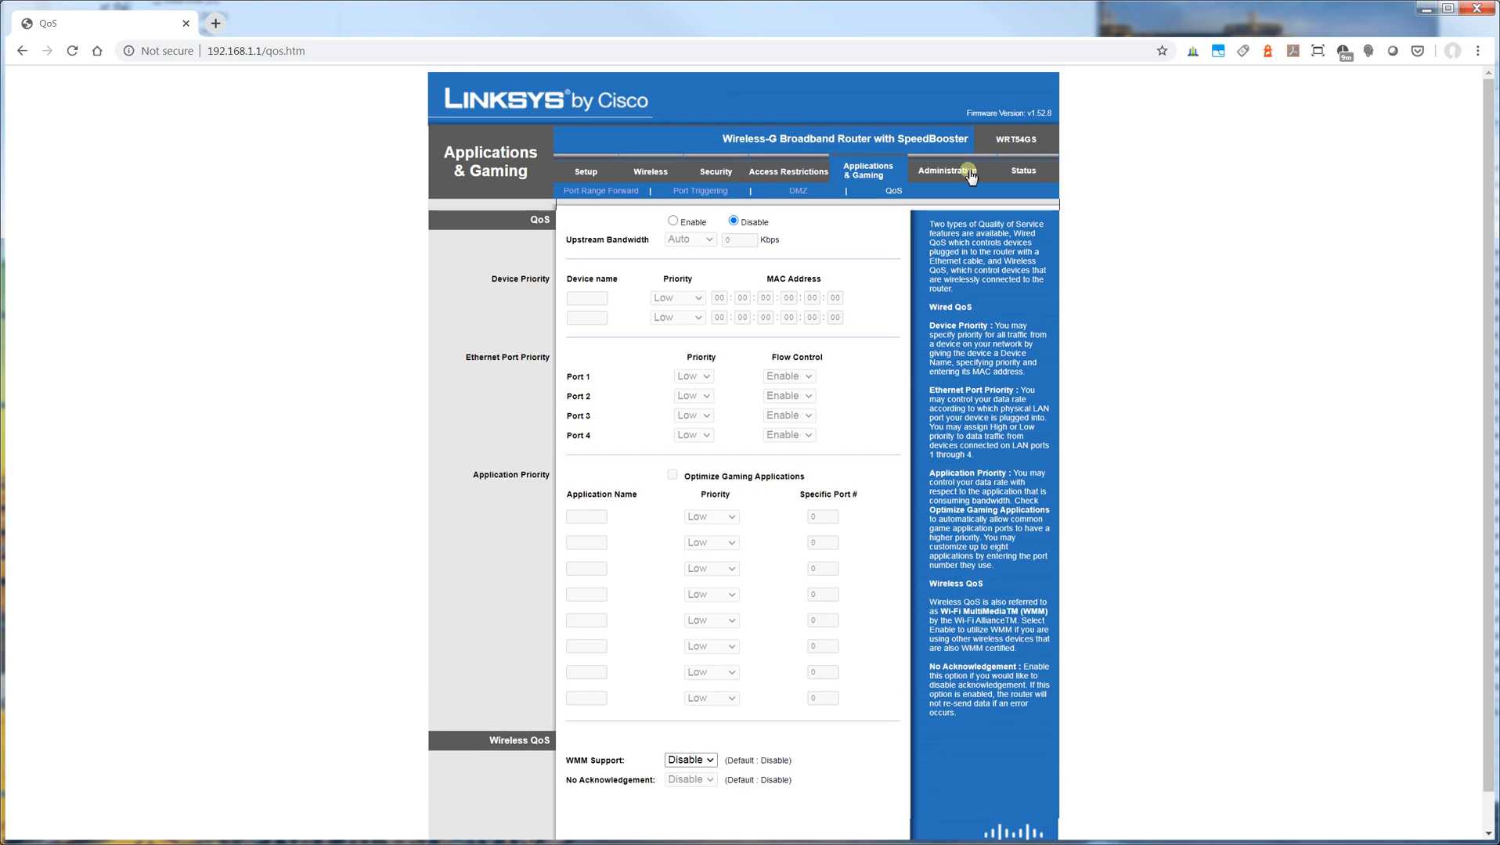
# Step: View the Administration Management, Log, Diagnostics and Factory Defaults pages
pyautogui.click(958, 171)
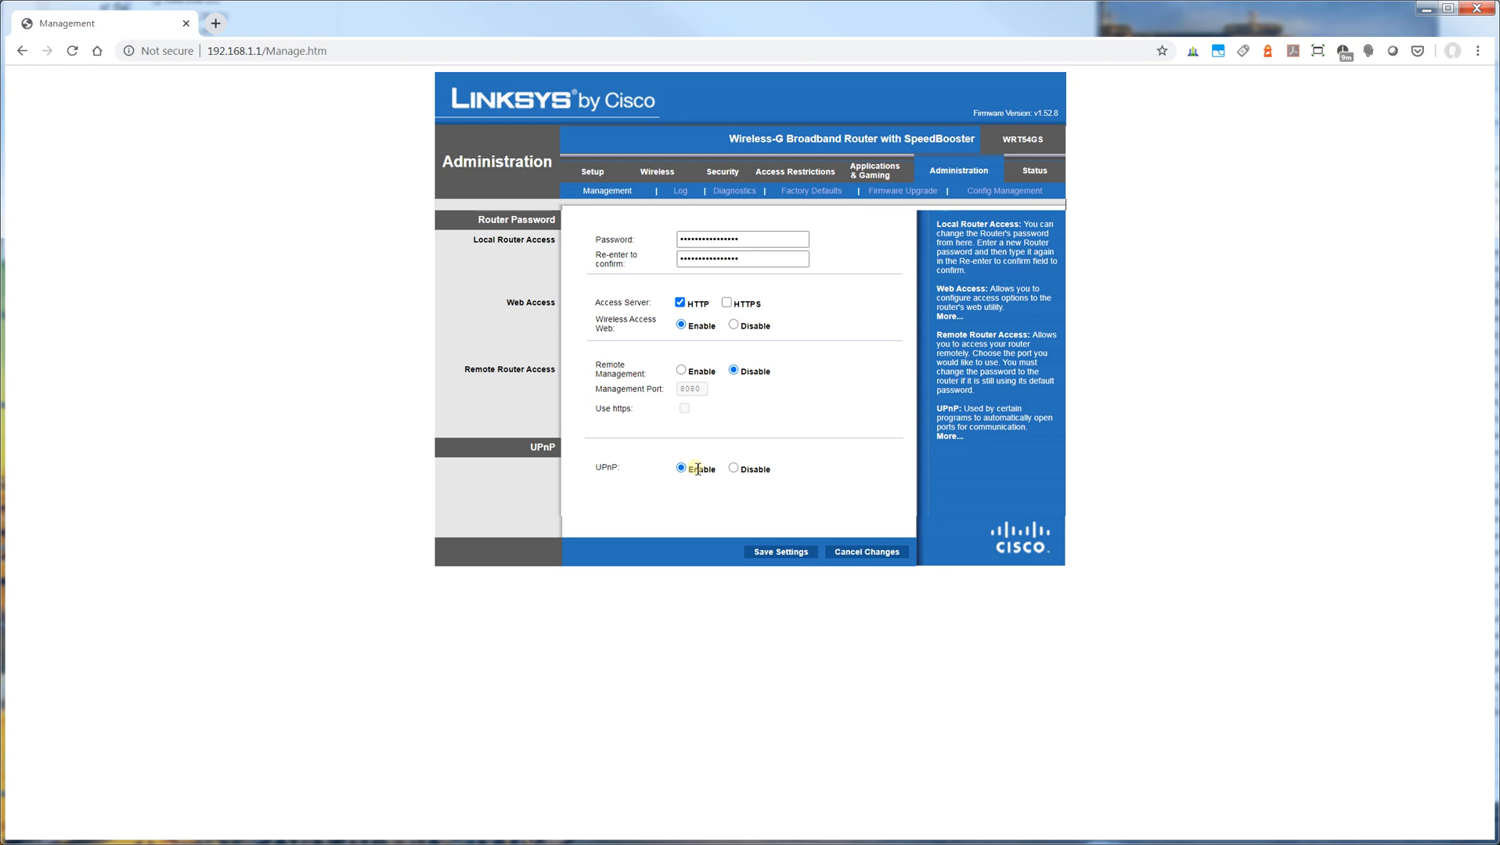
pyautogui.moveTo(844, 332)
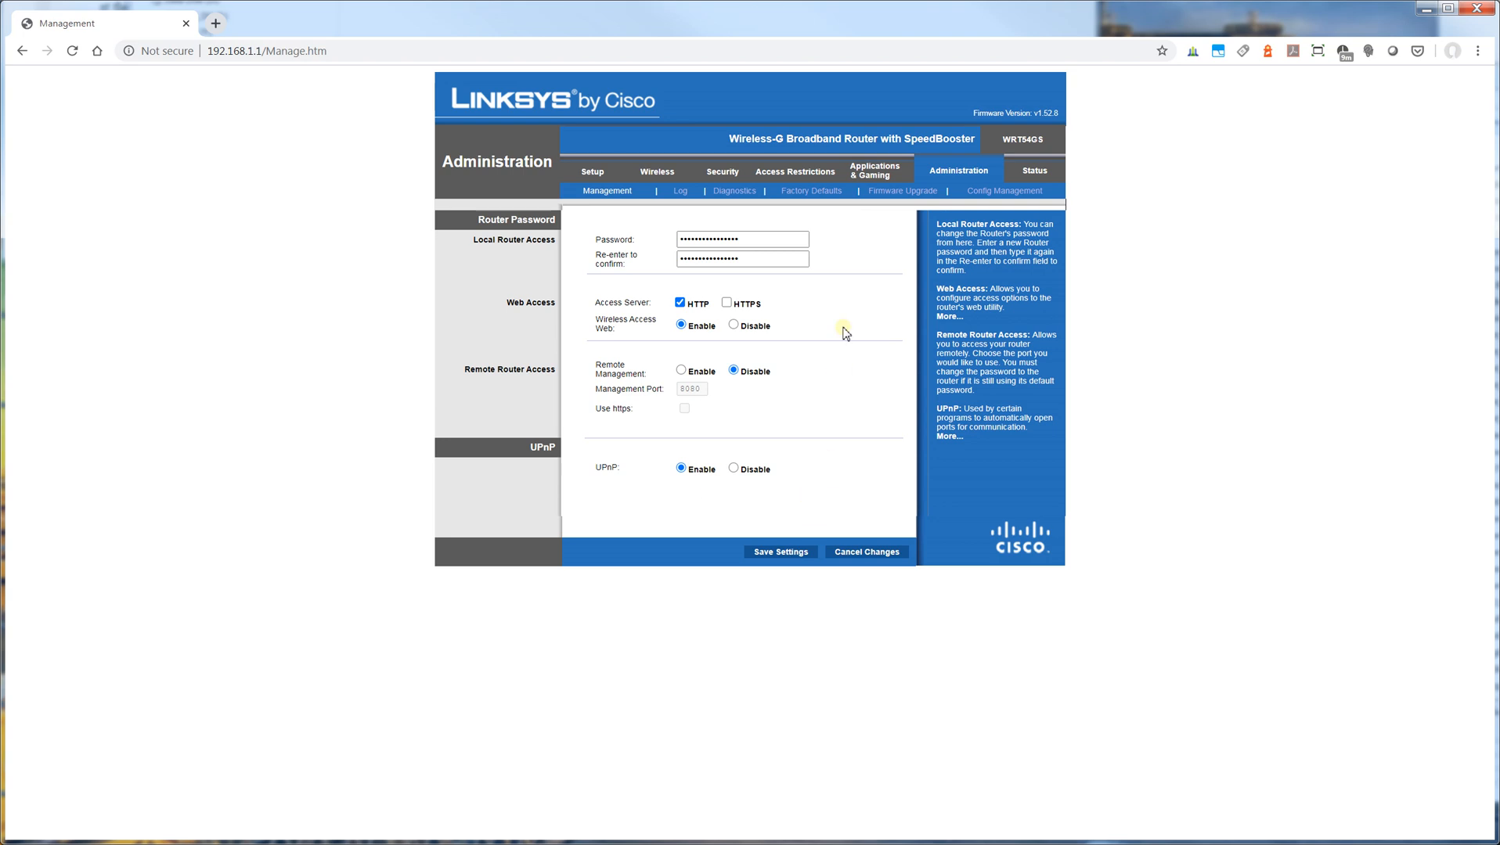
pyautogui.moveTo(679, 191)
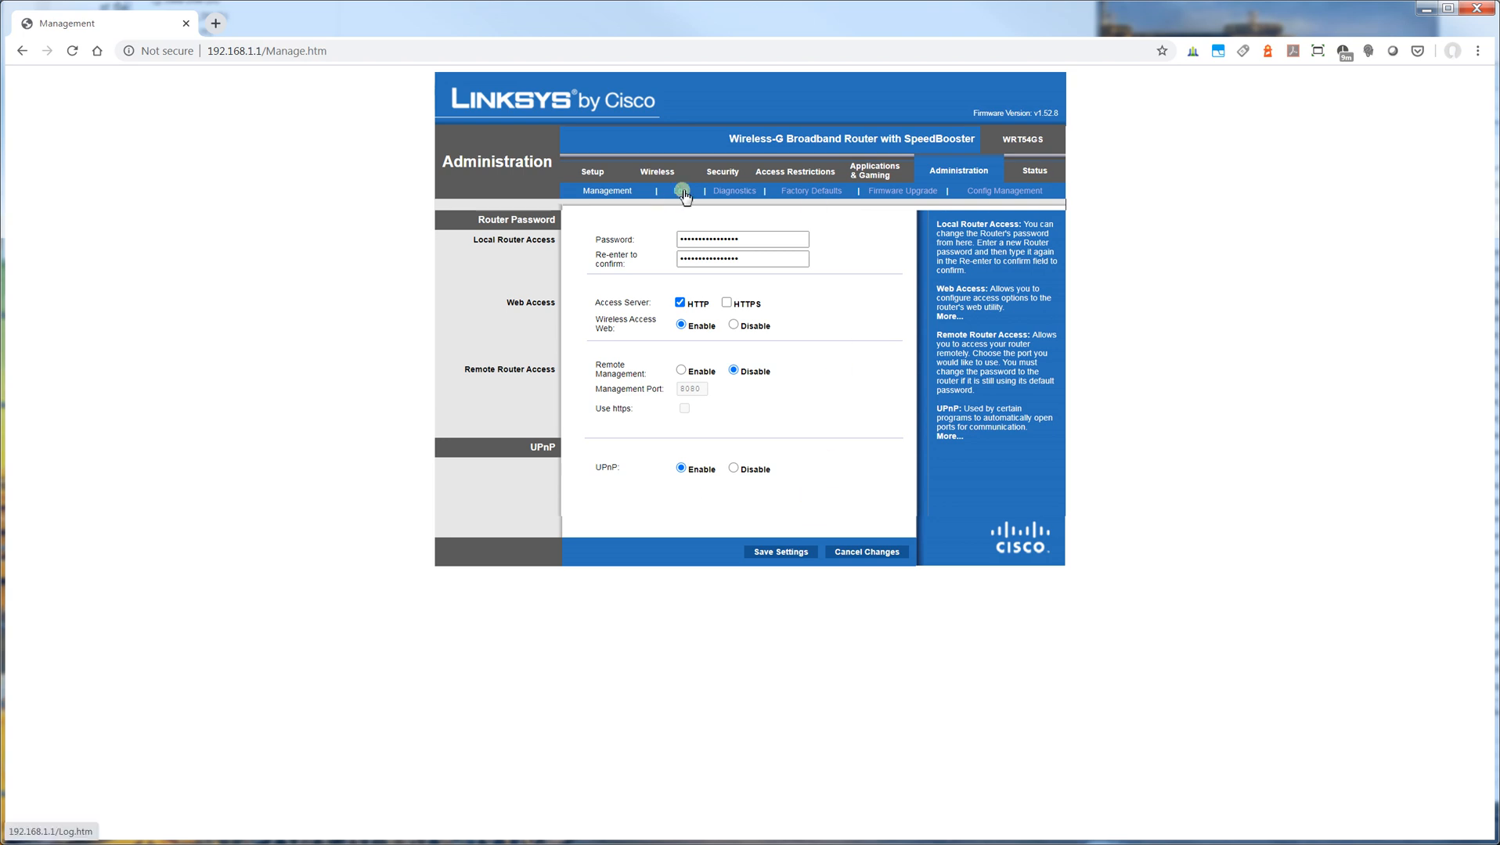
pyautogui.click(680, 191)
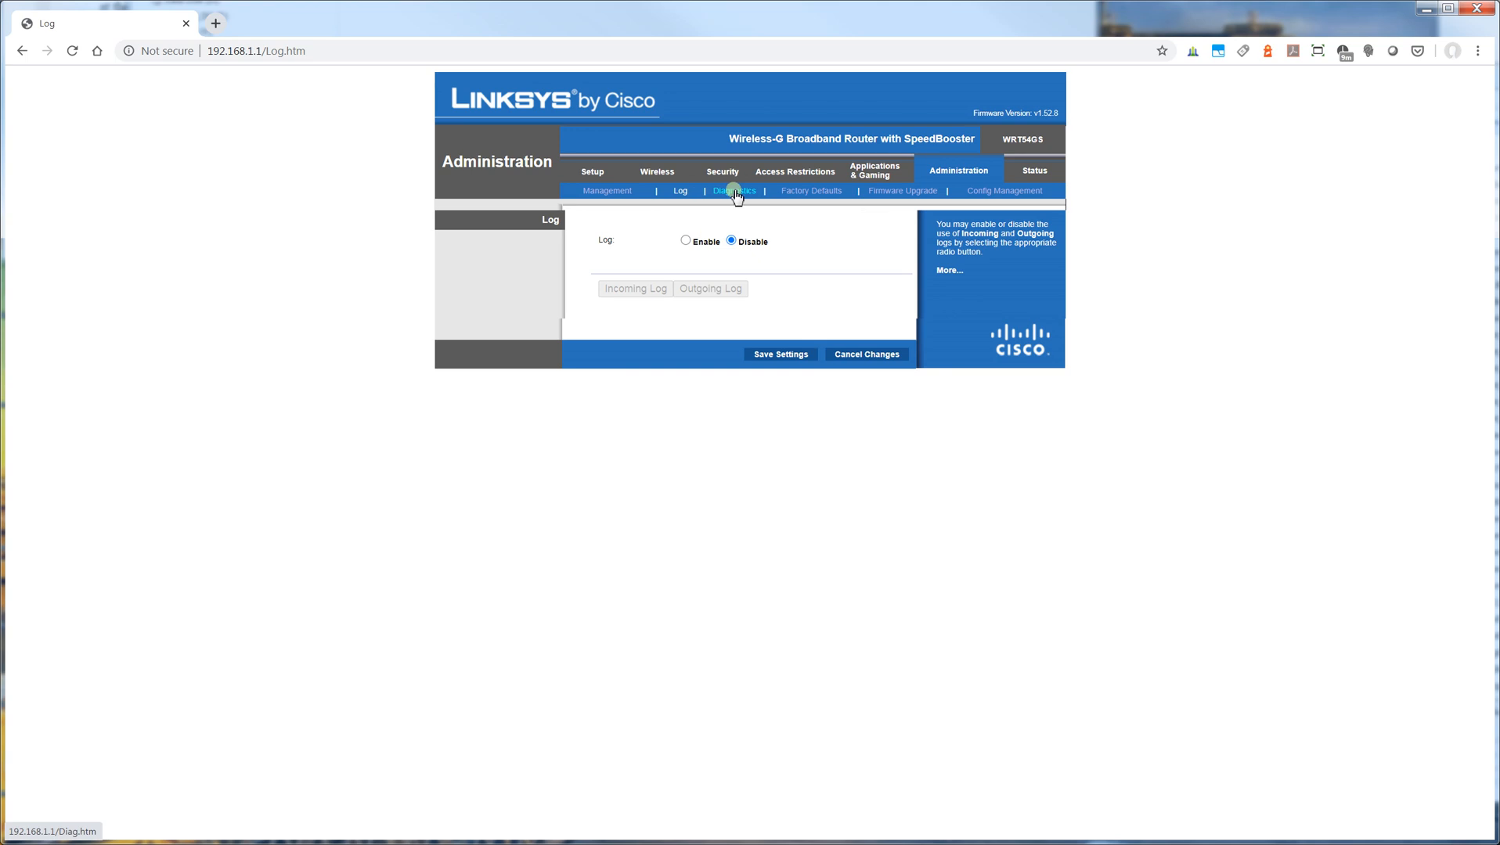
pyautogui.click(734, 191)
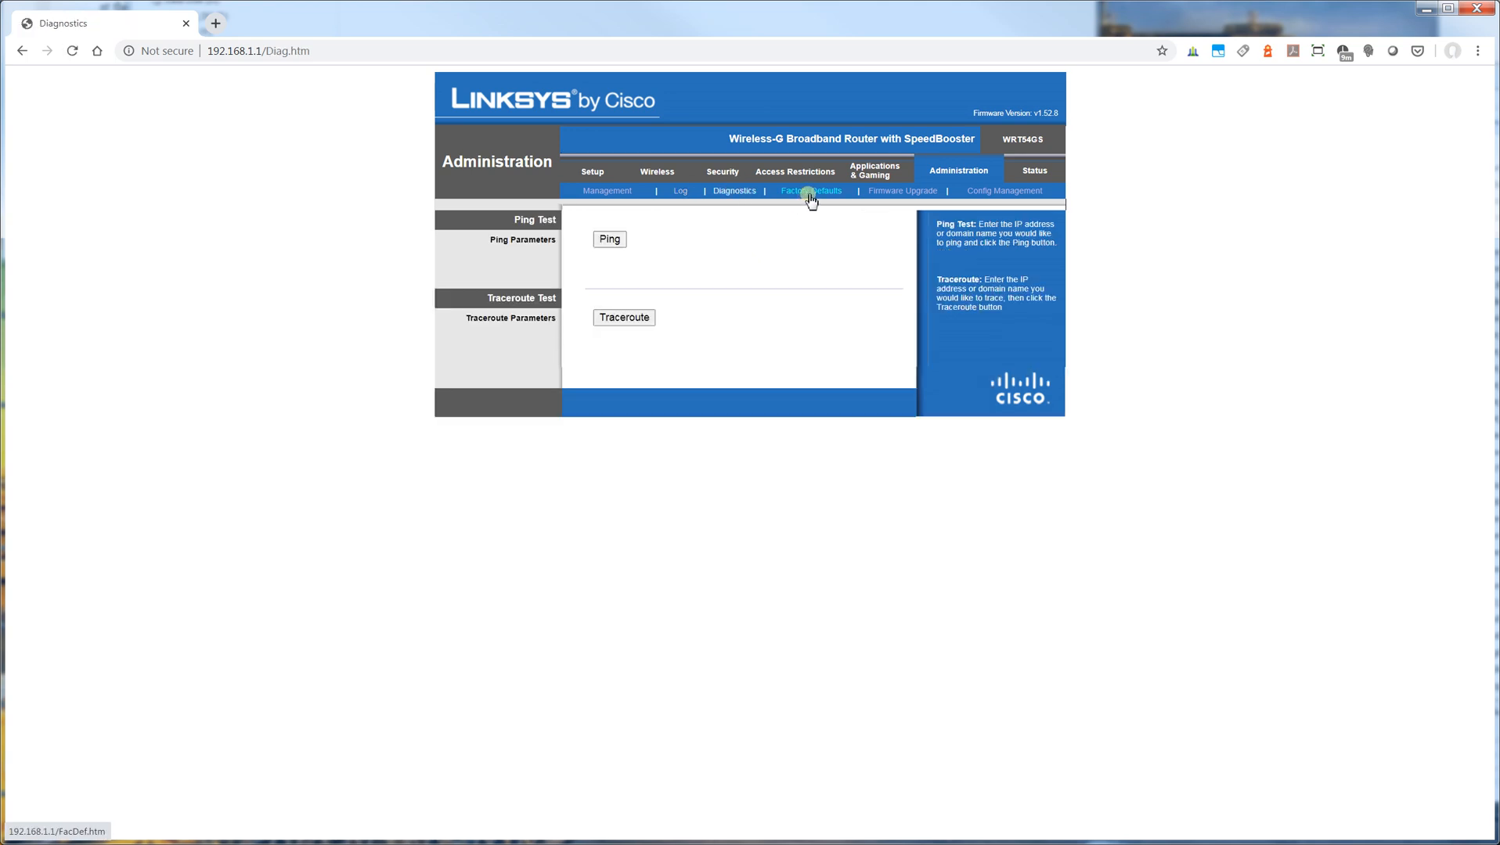
pyautogui.click(810, 191)
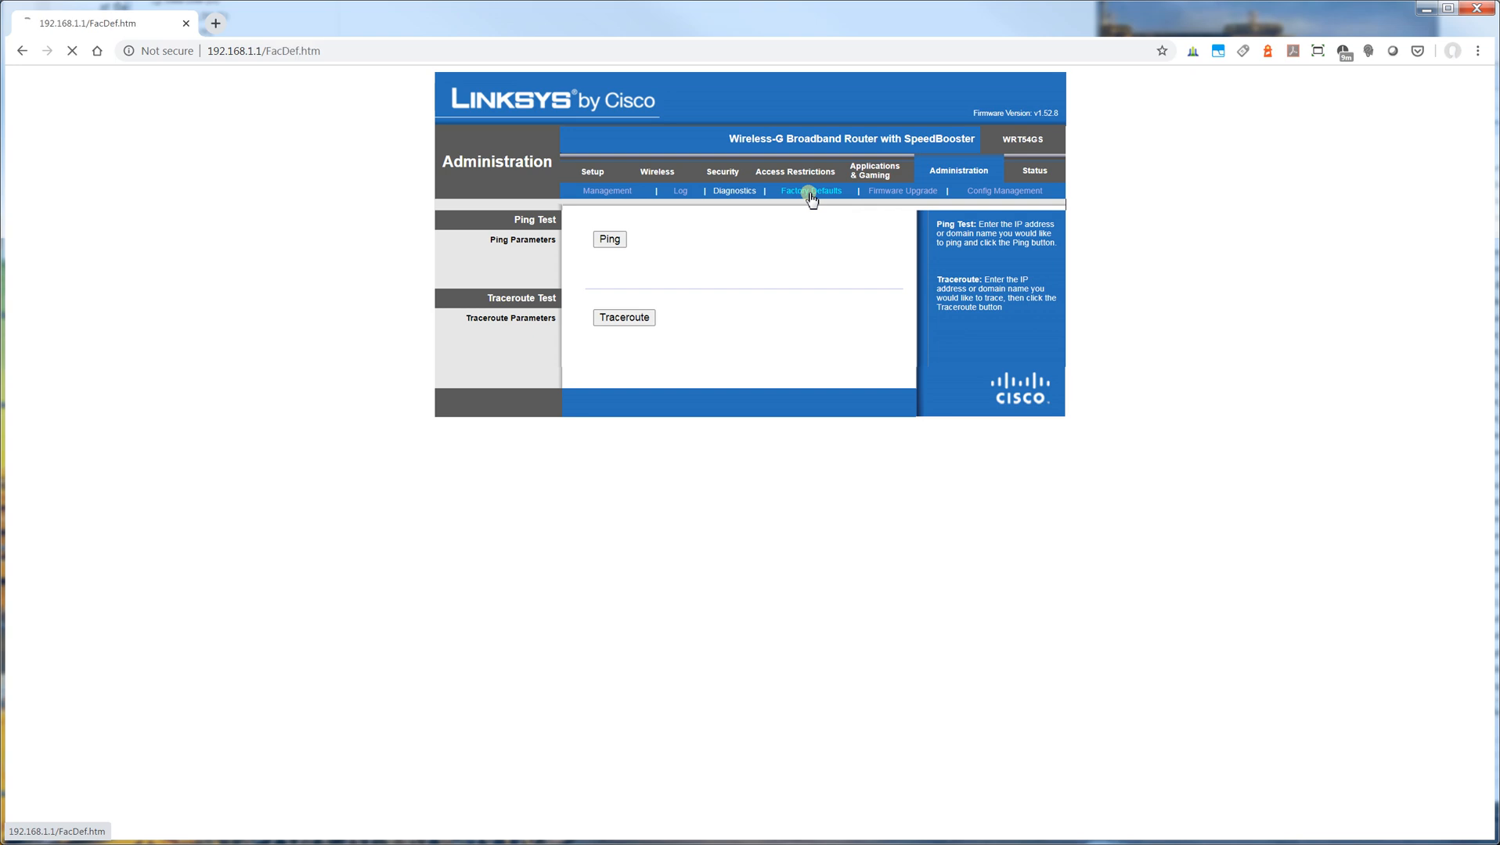
pyautogui.click(809, 191)
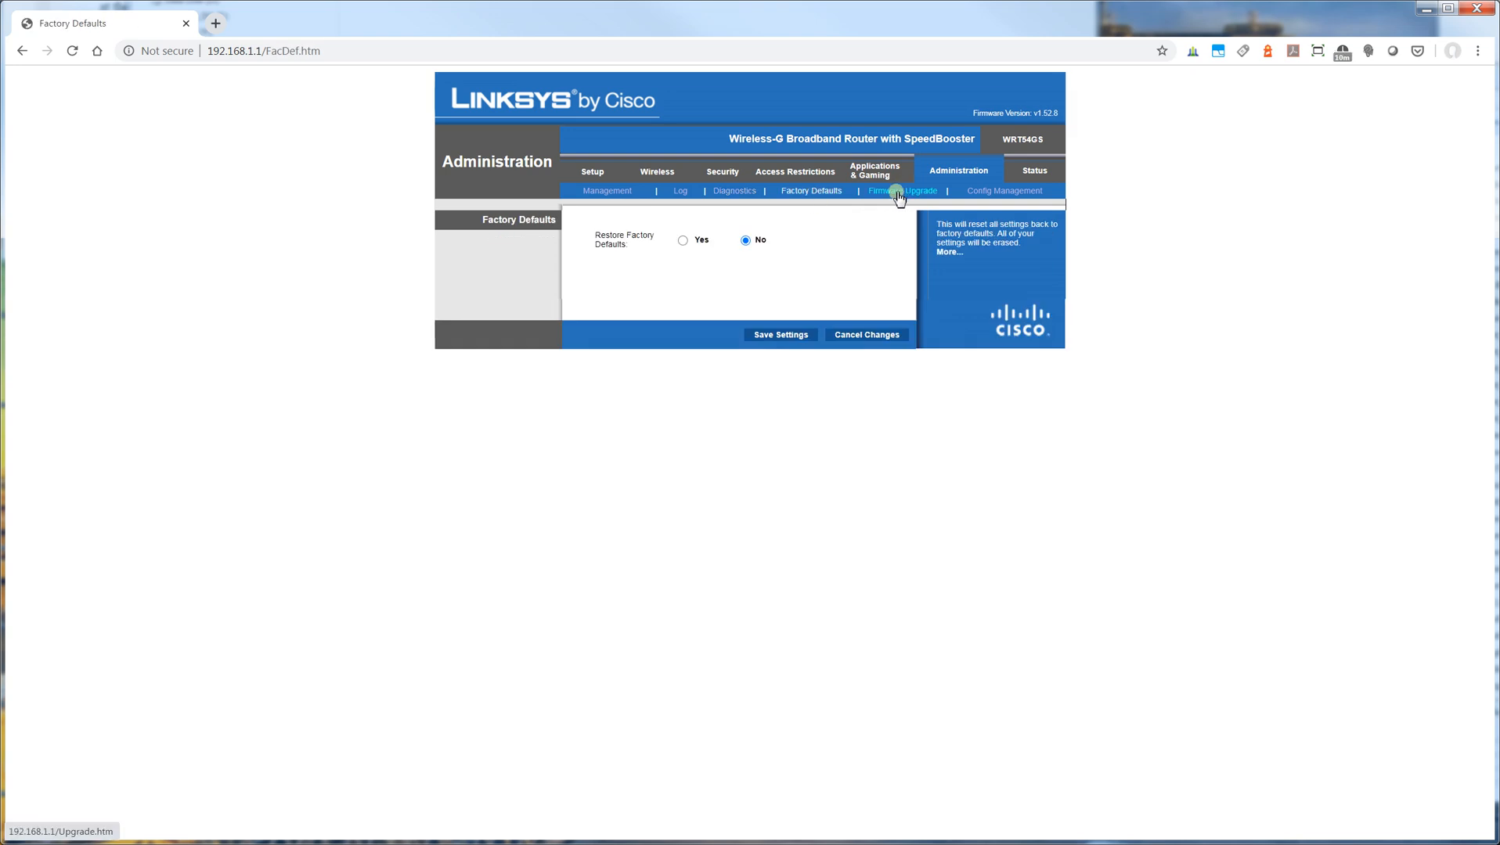
# Step: View the Firmware Upgrade page, then Config Management for backup and restore
pyautogui.click(902, 191)
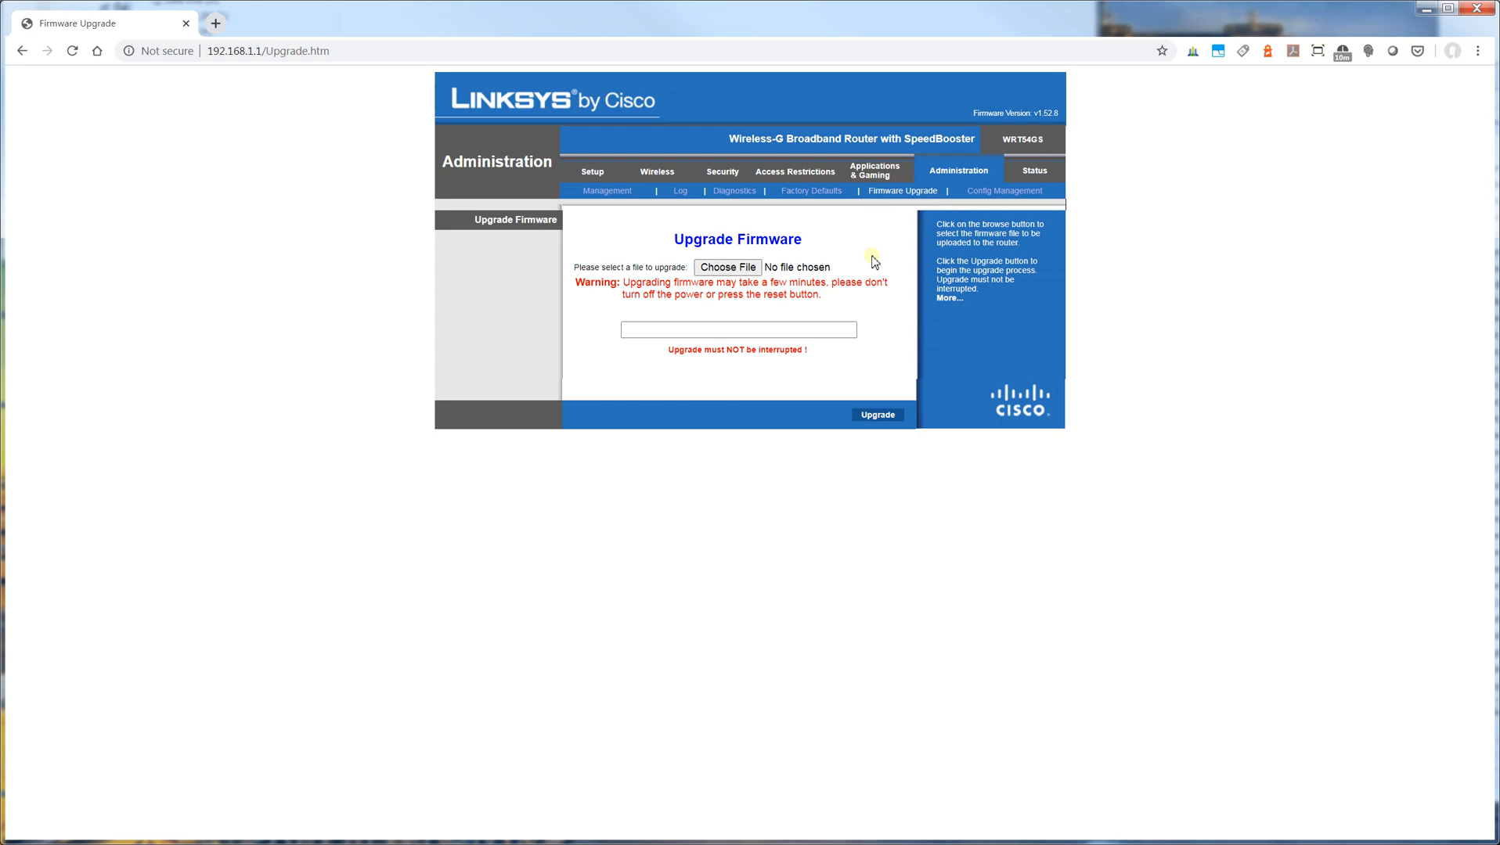
pyautogui.moveTo(1002, 191)
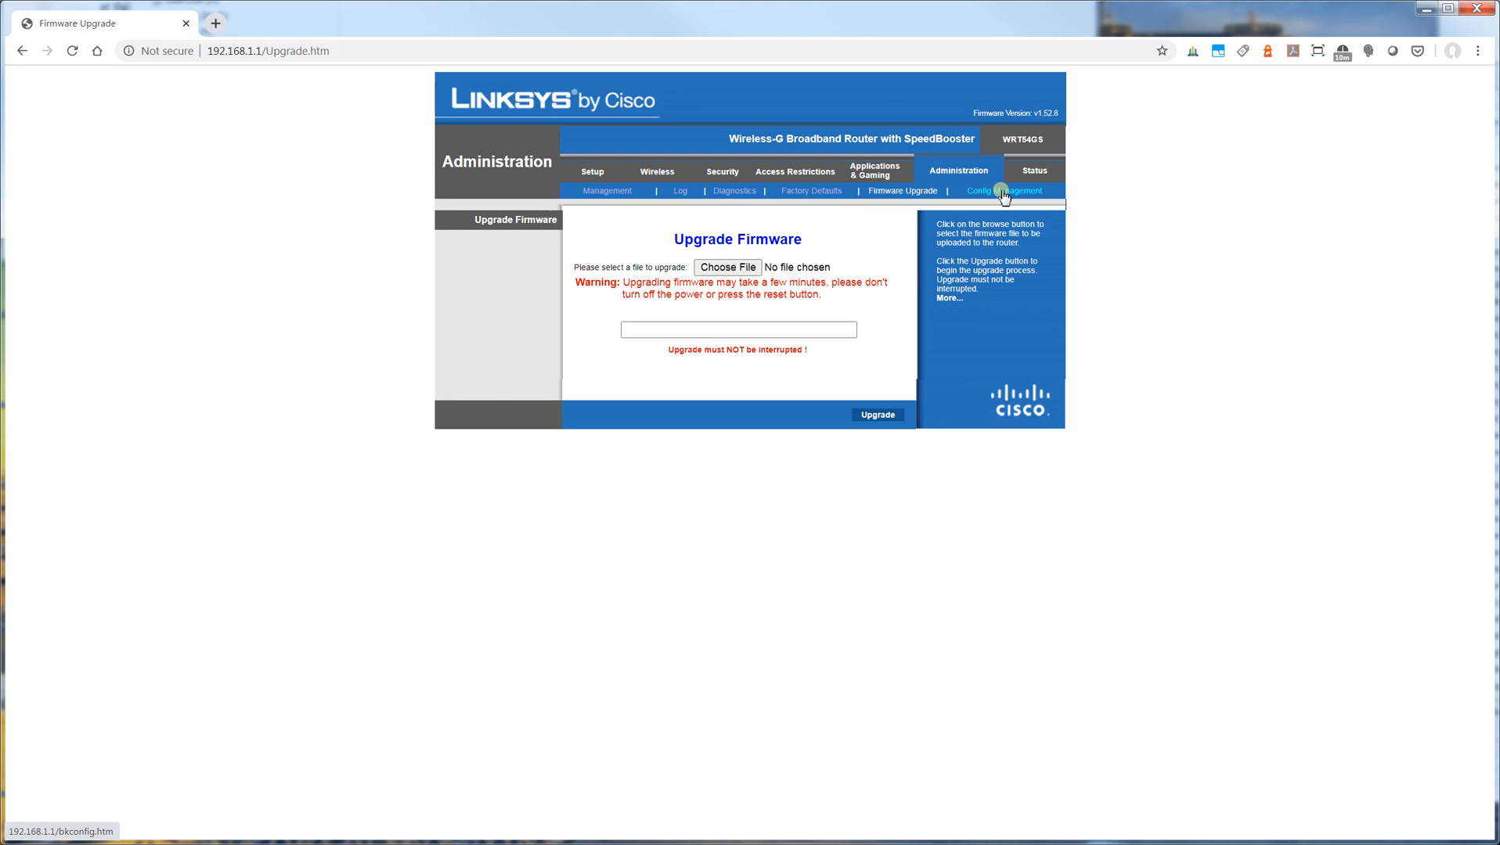
pyautogui.click(1002, 191)
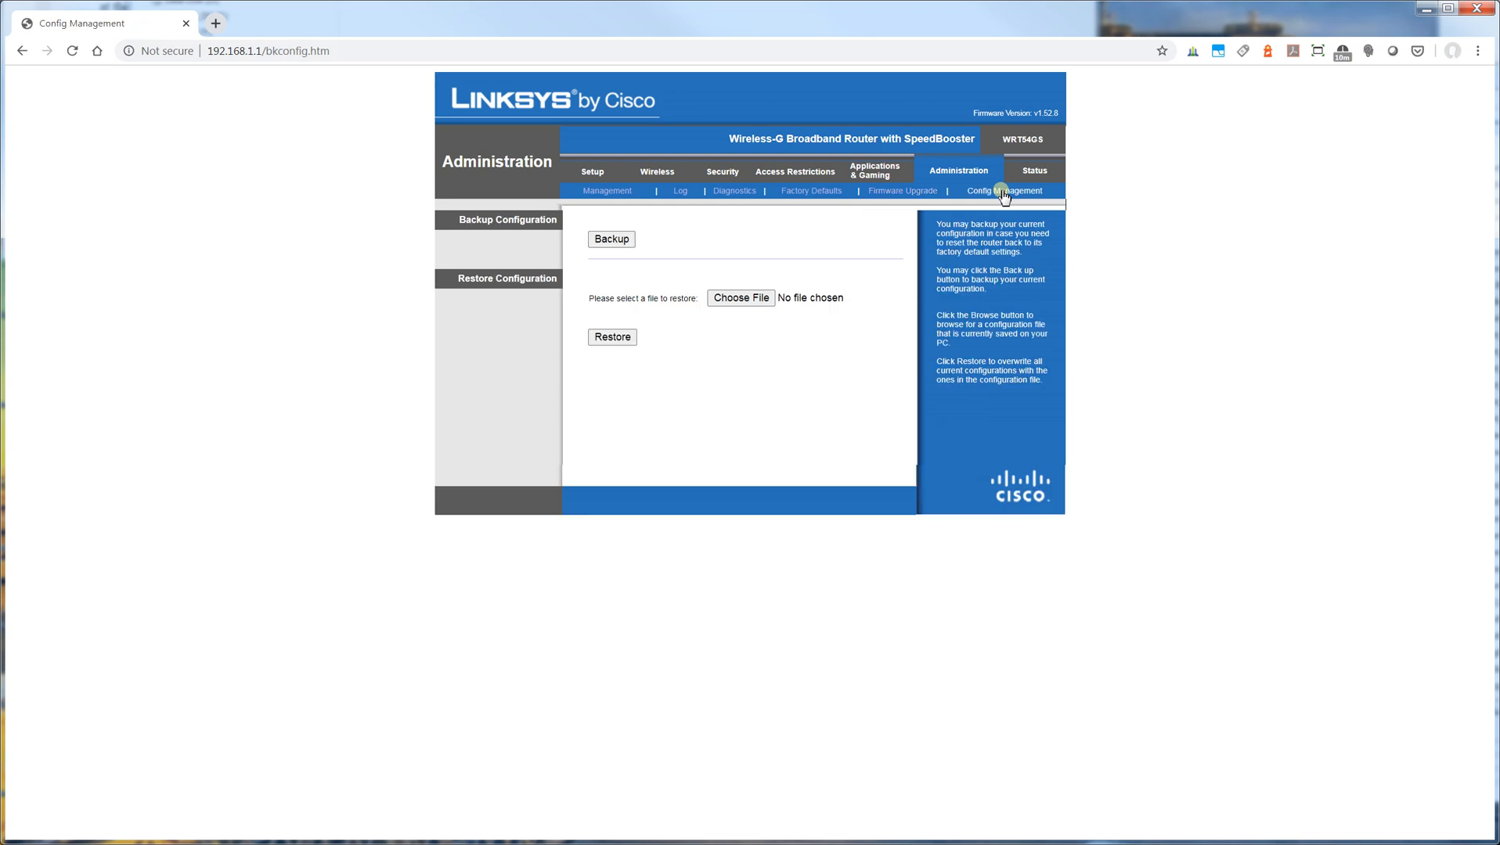
pyautogui.moveTo(942, 188)
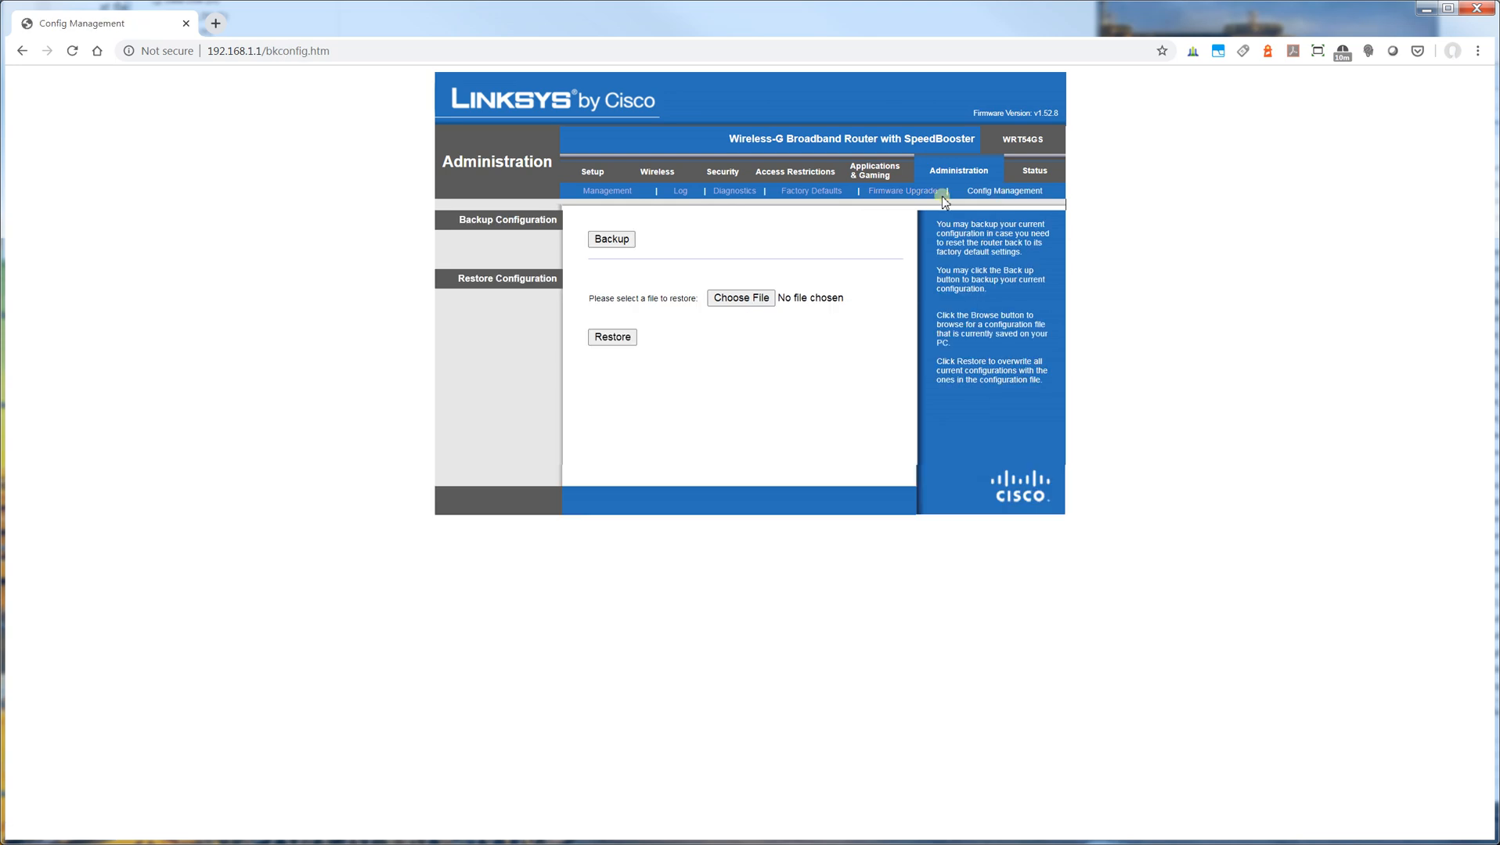
pyautogui.moveTo(1016, 200)
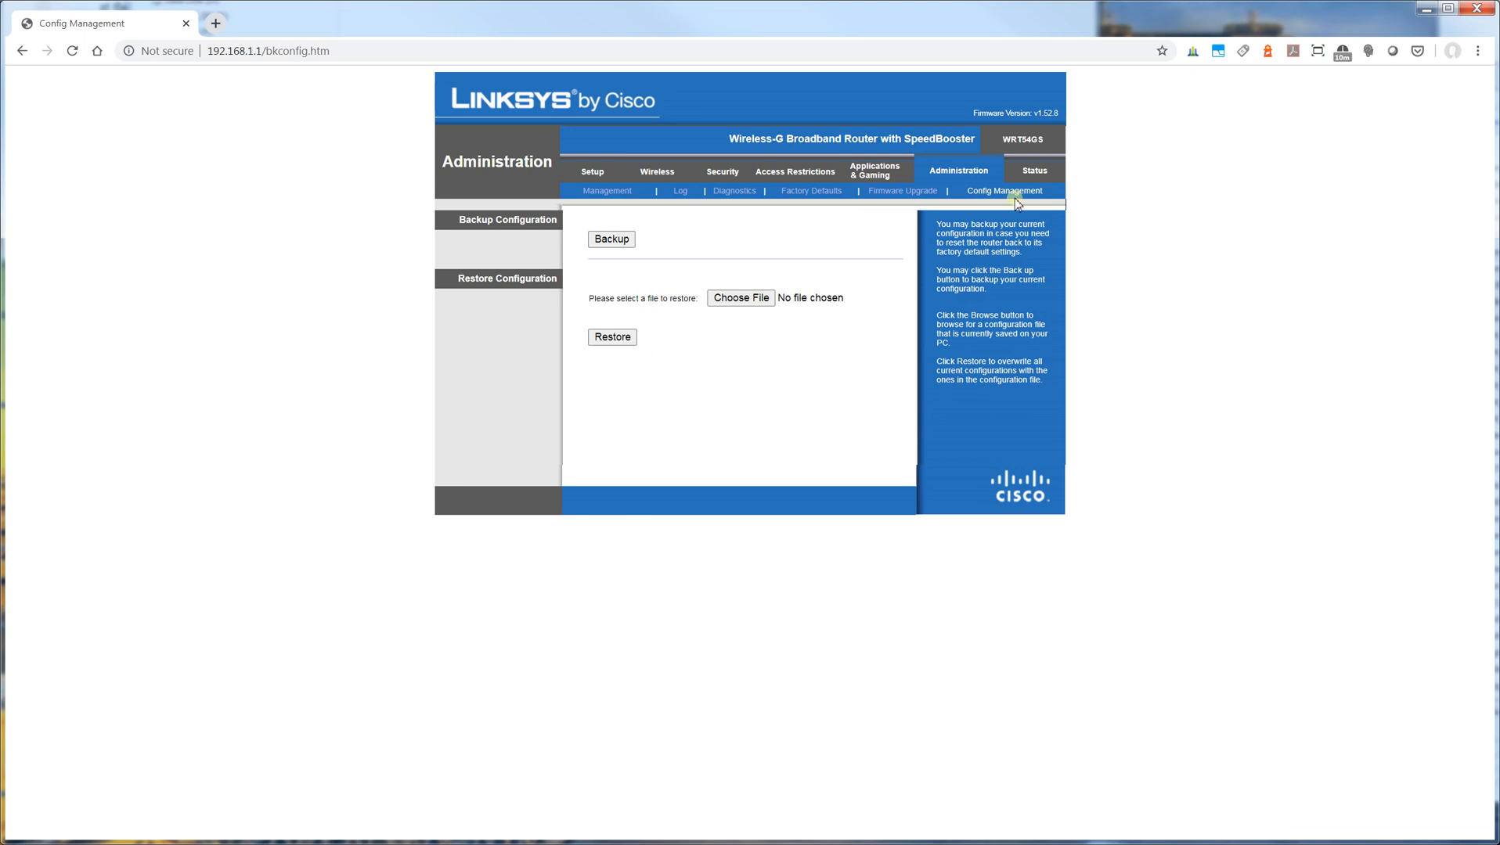
pyautogui.click(1033, 170)
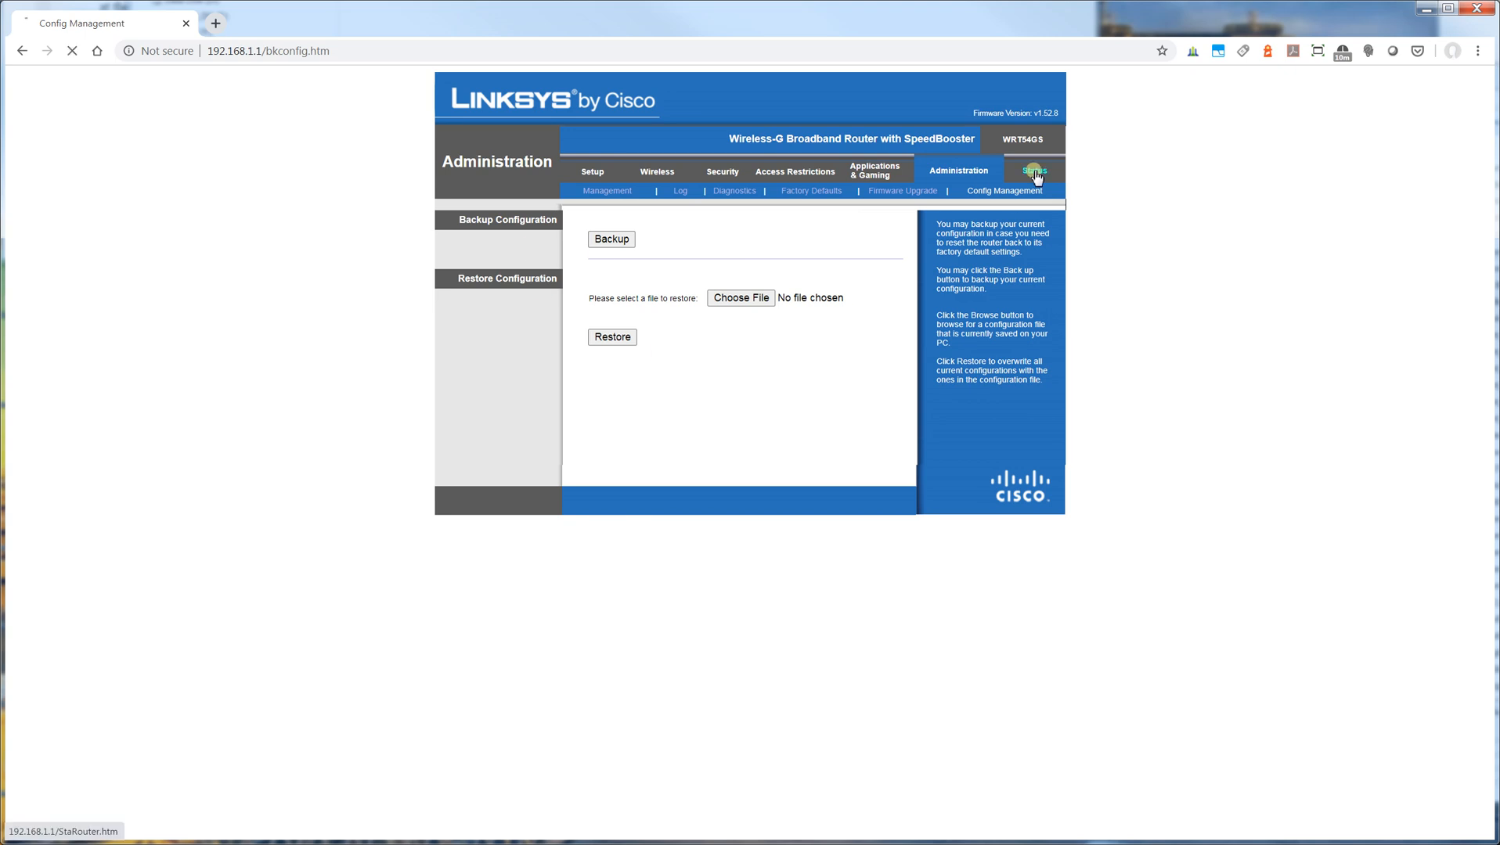
# Step: View the Status section's Router, Local Network and Wireless pages, ending on the Router summary
pyautogui.click(1034, 171)
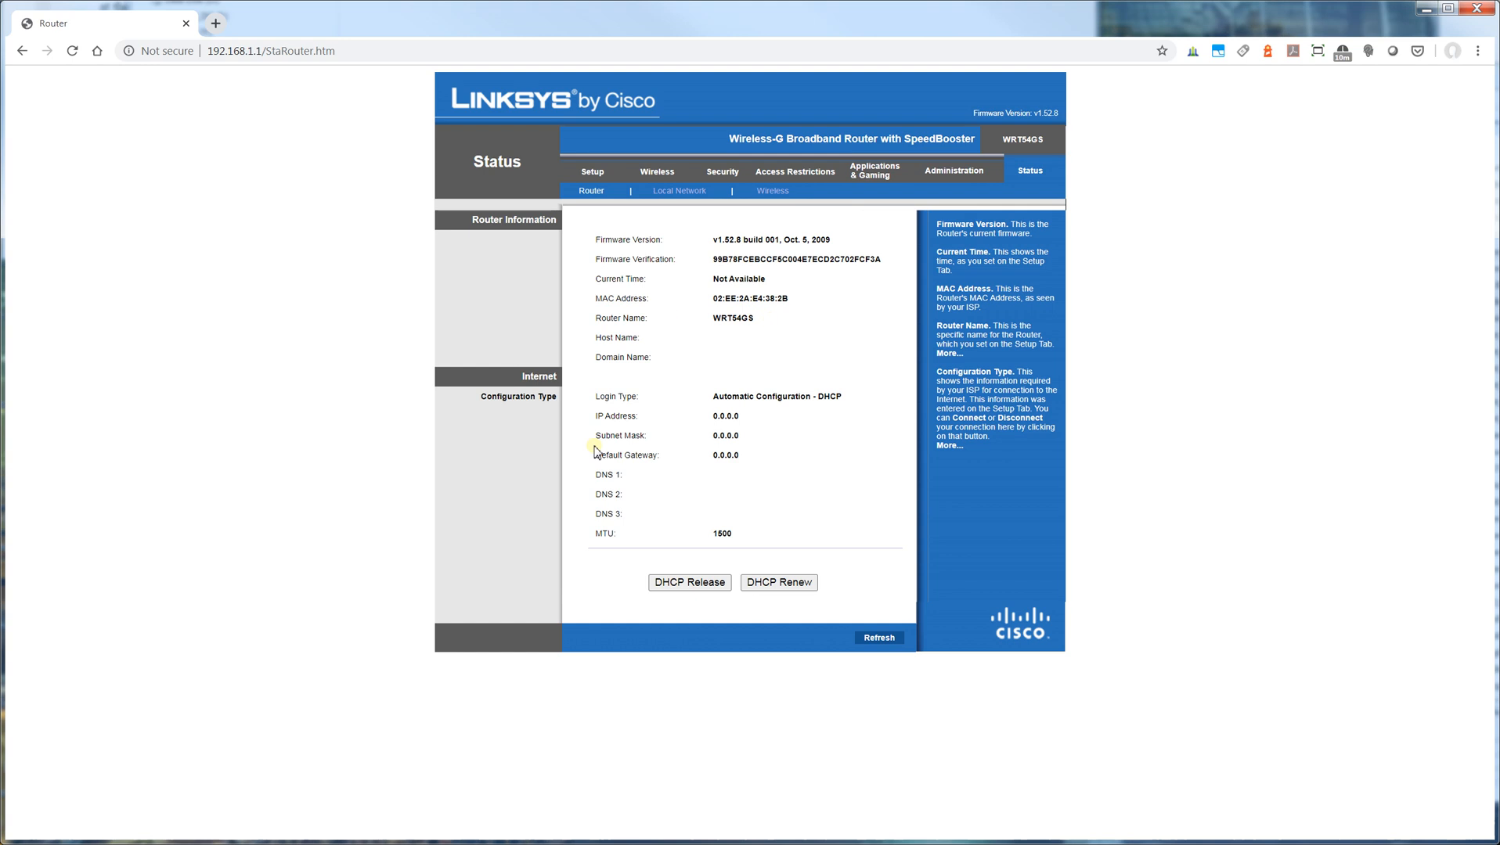
pyautogui.moveTo(609, 354)
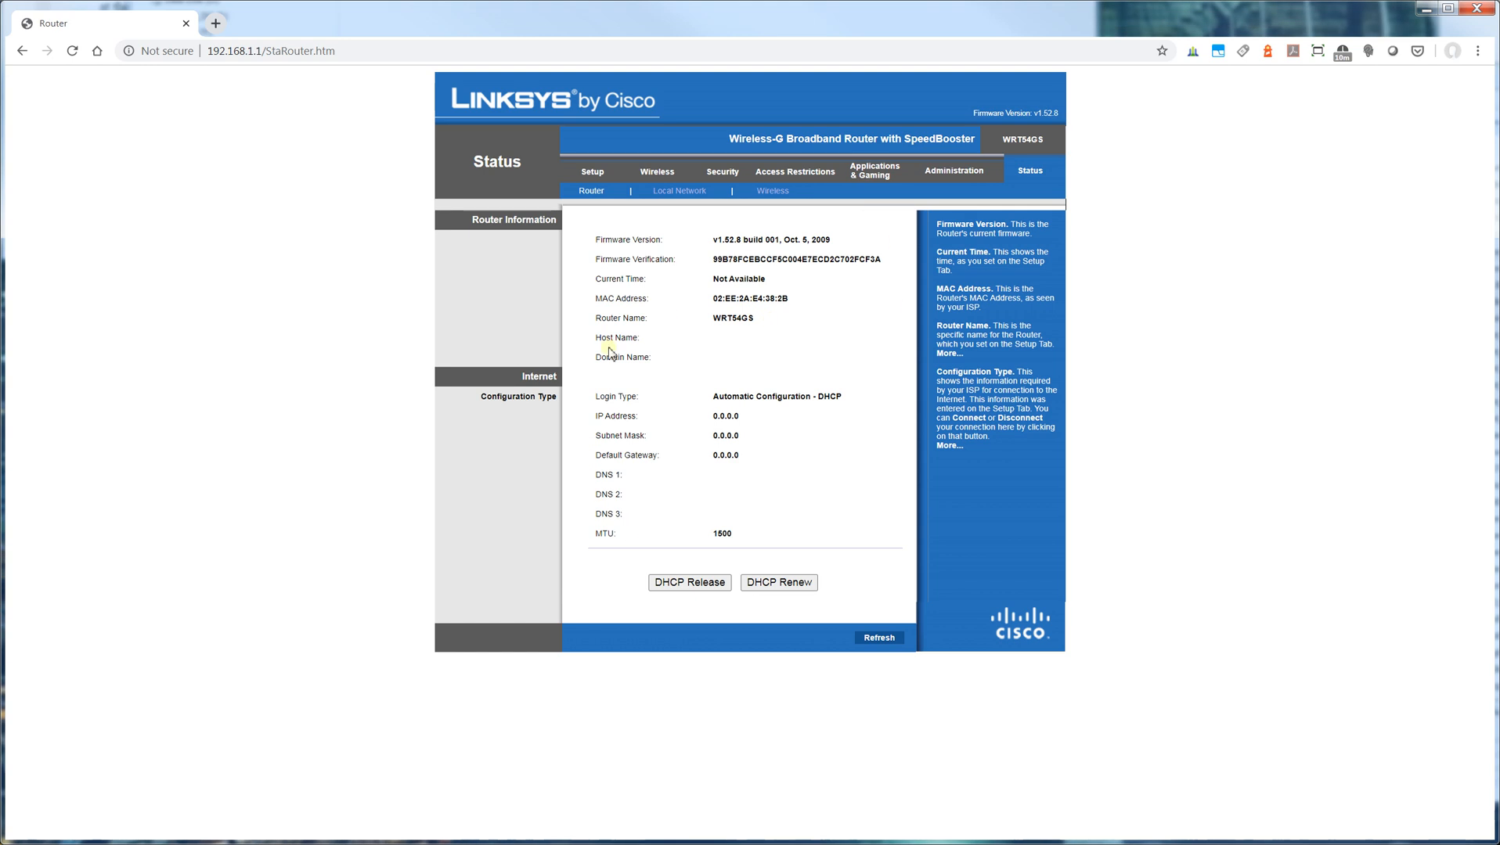
pyautogui.moveTo(643, 344)
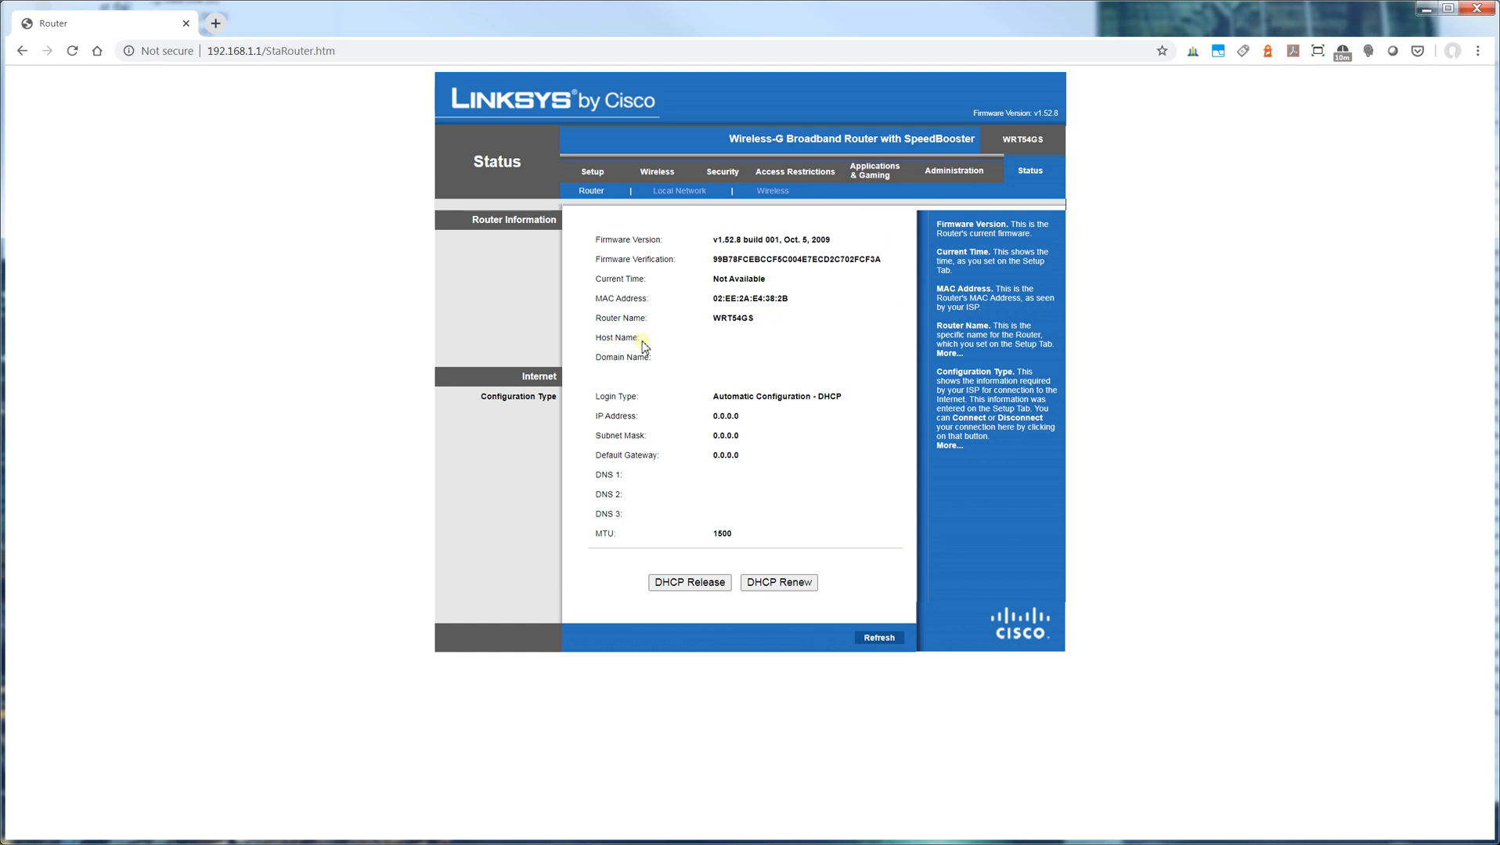
pyautogui.moveTo(395, 317)
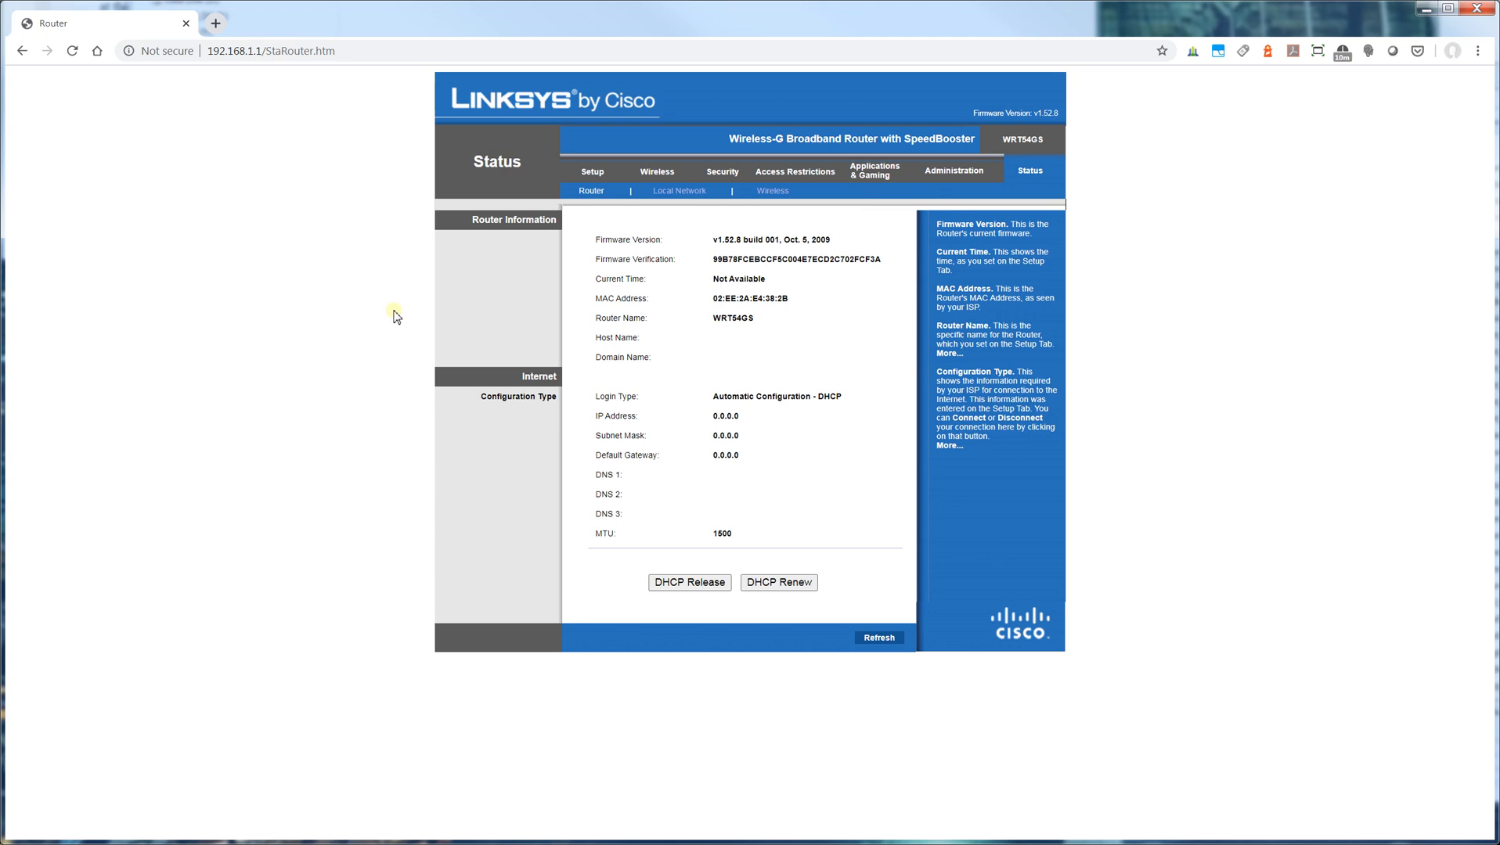
pyautogui.moveTo(513, 400)
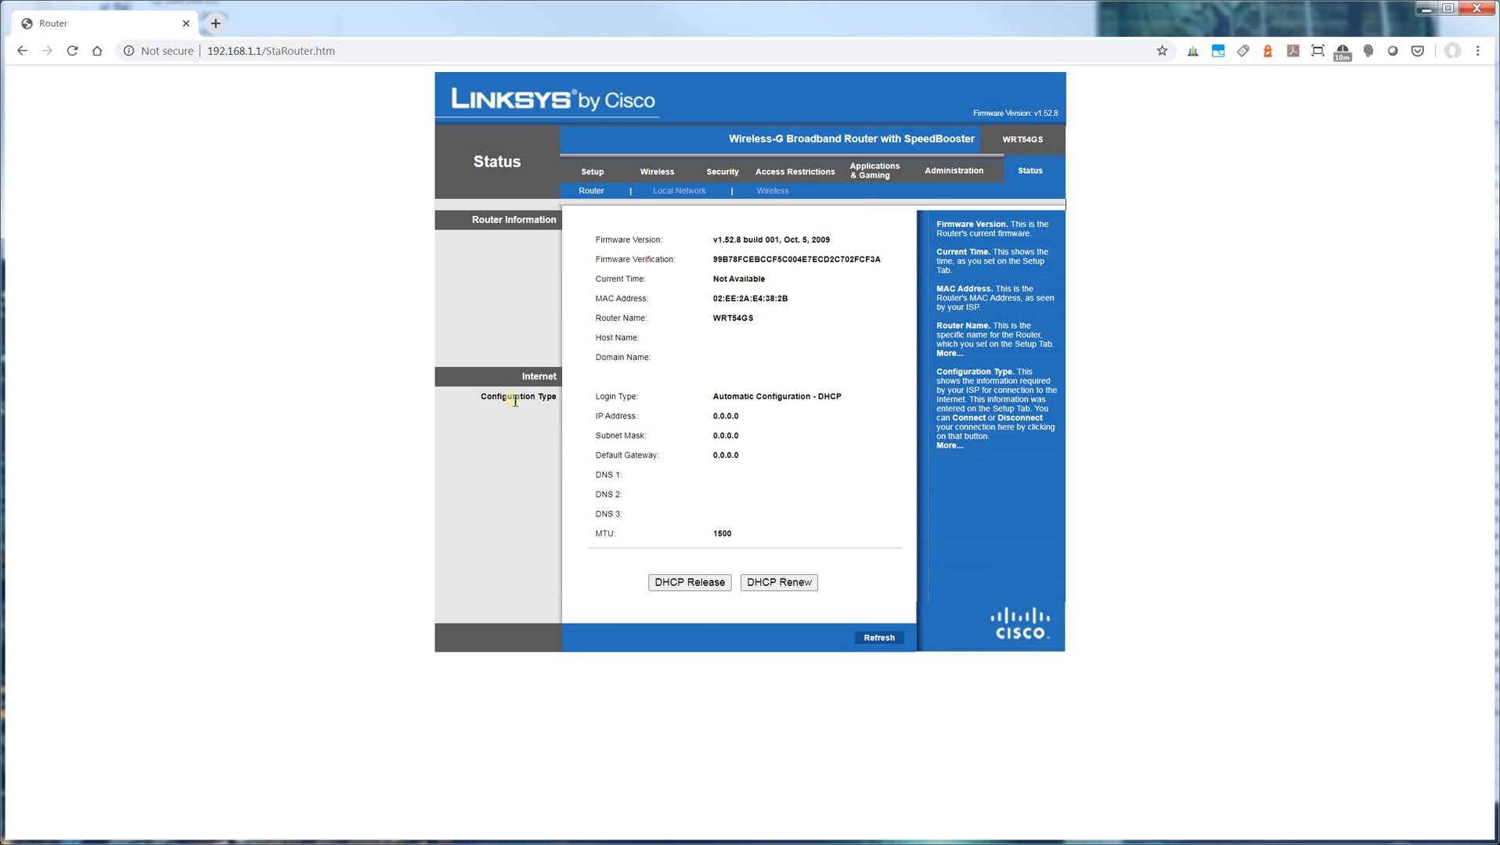
pyautogui.moveTo(617, 426)
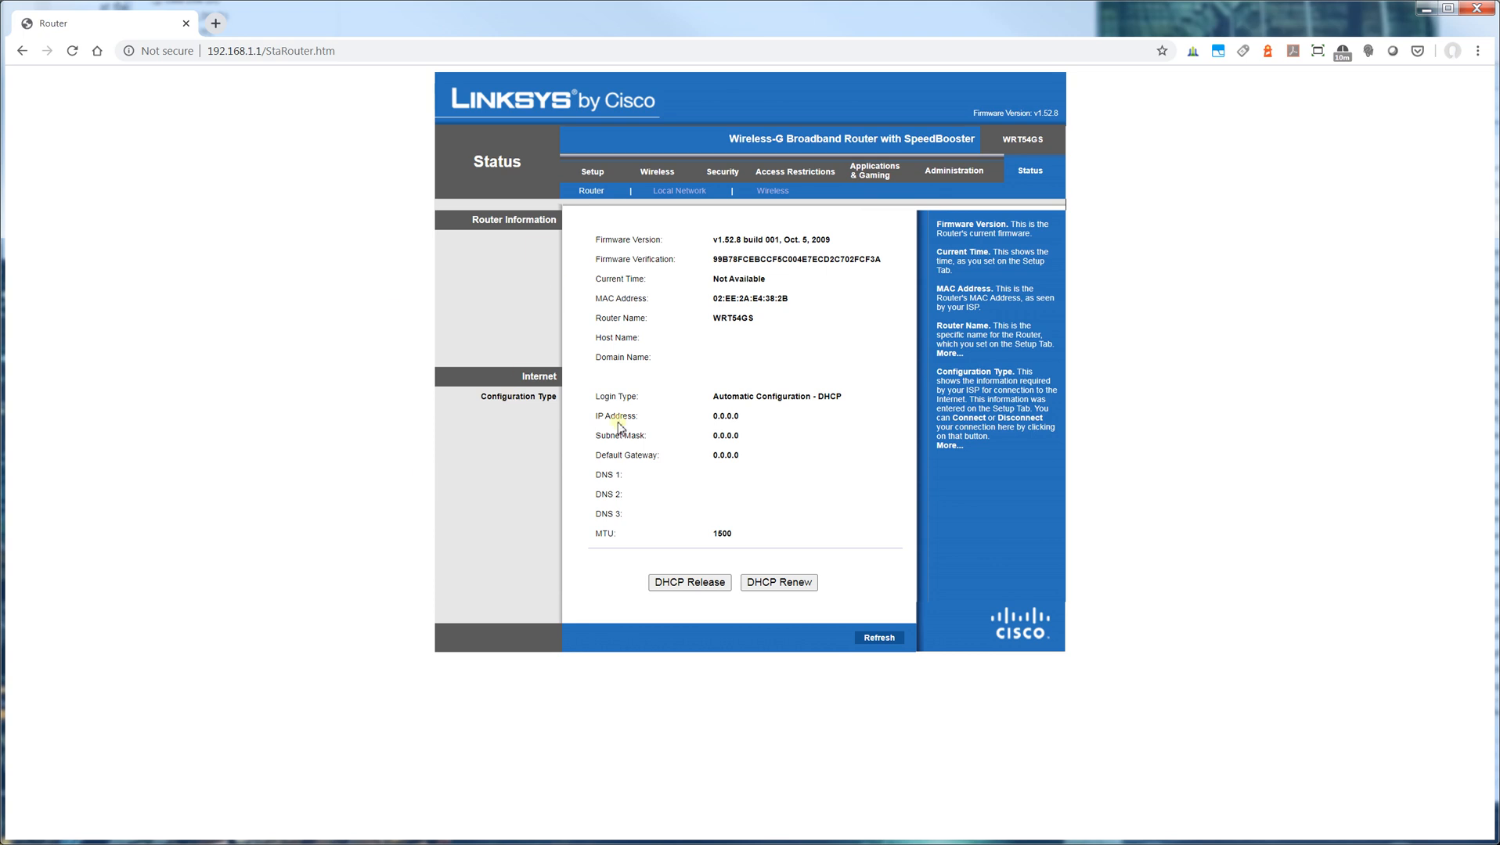
pyautogui.moveTo(698, 164)
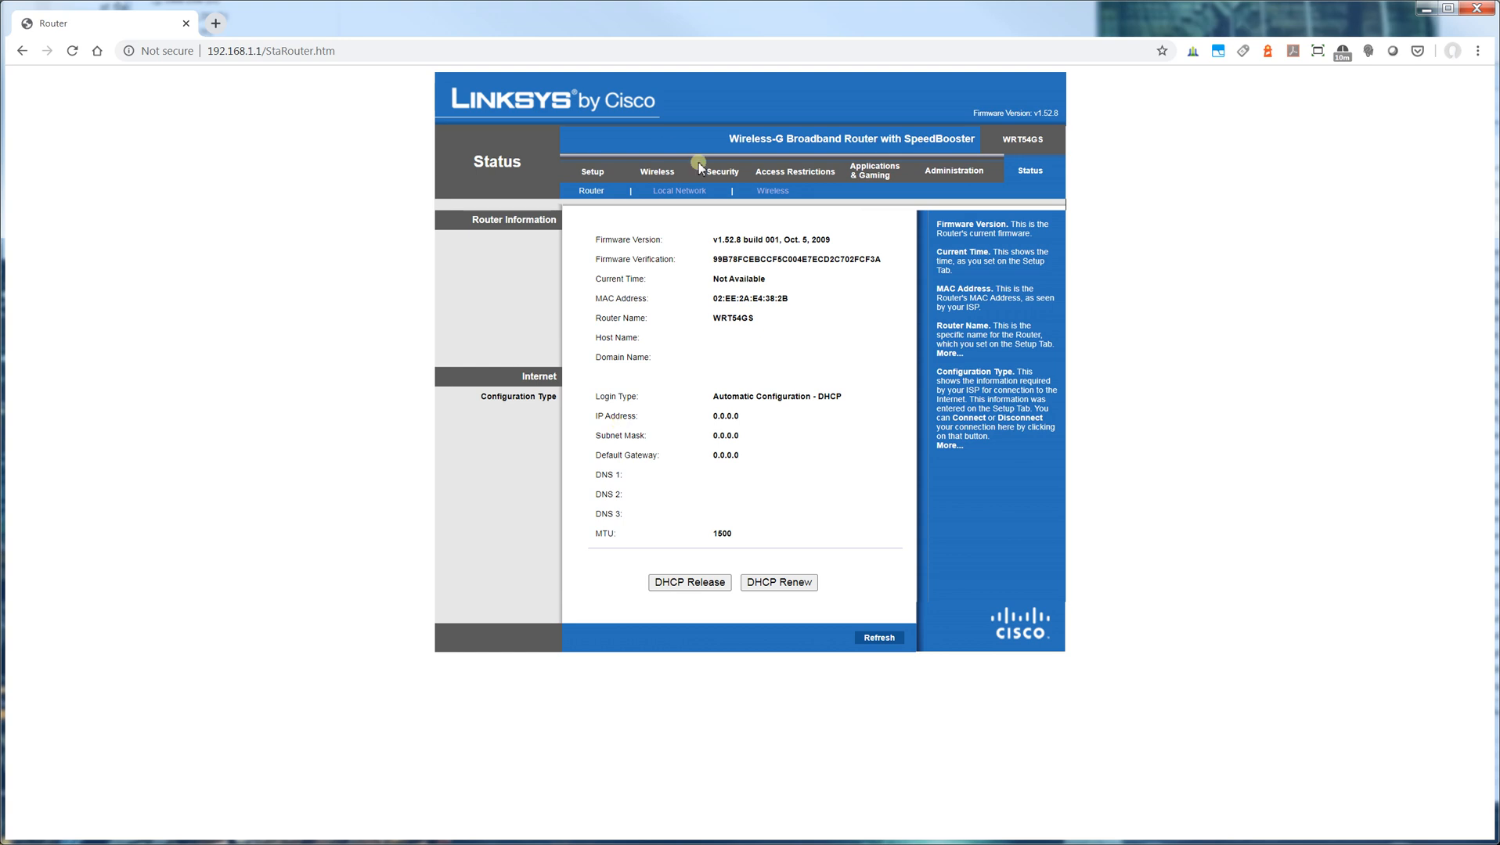
pyautogui.click(678, 191)
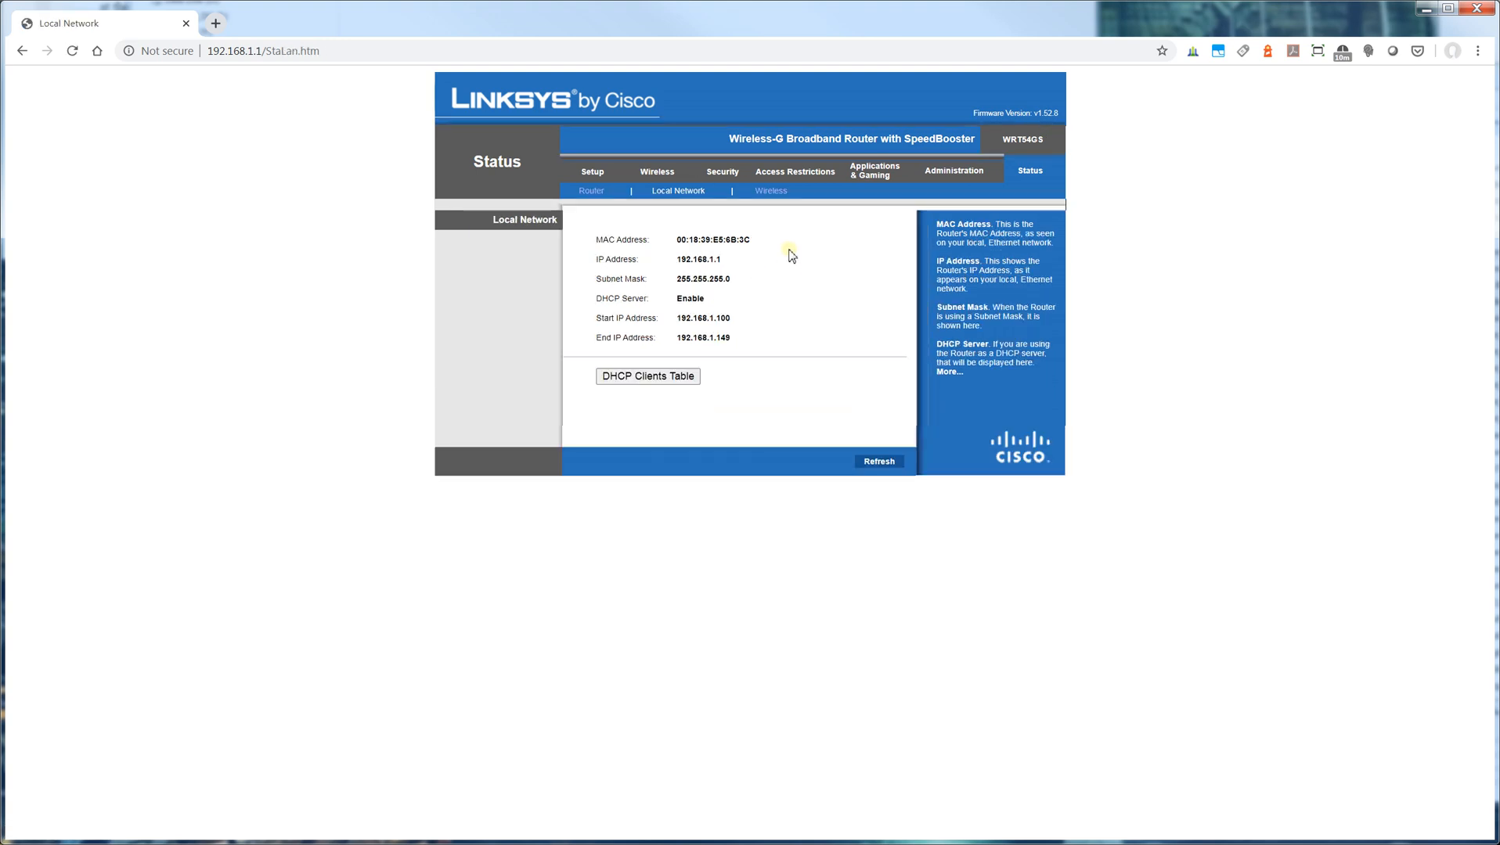
pyautogui.click(771, 191)
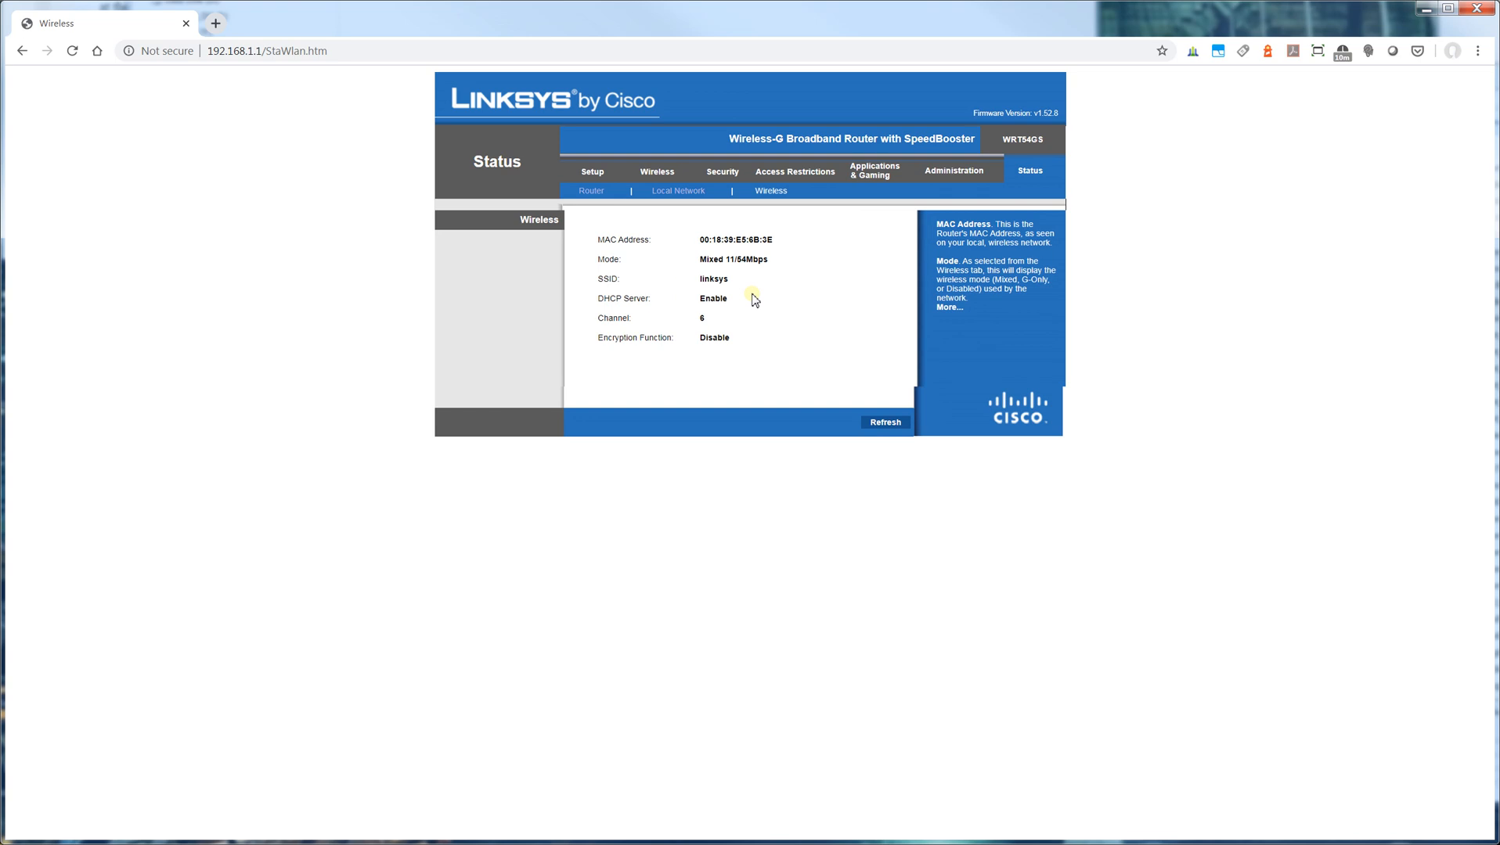
pyautogui.moveTo(692, 191)
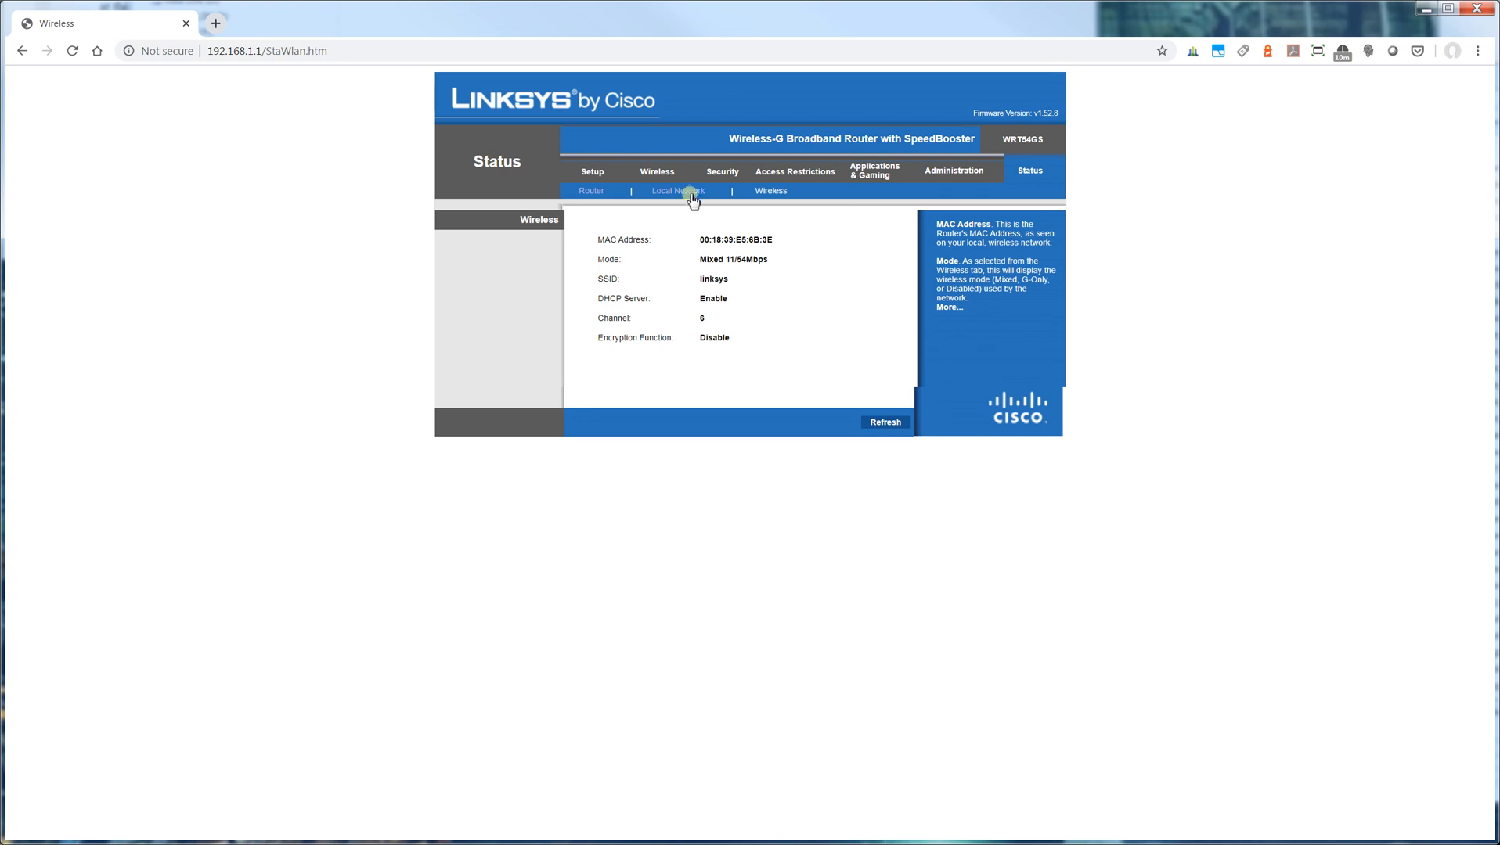
pyautogui.moveTo(678, 191)
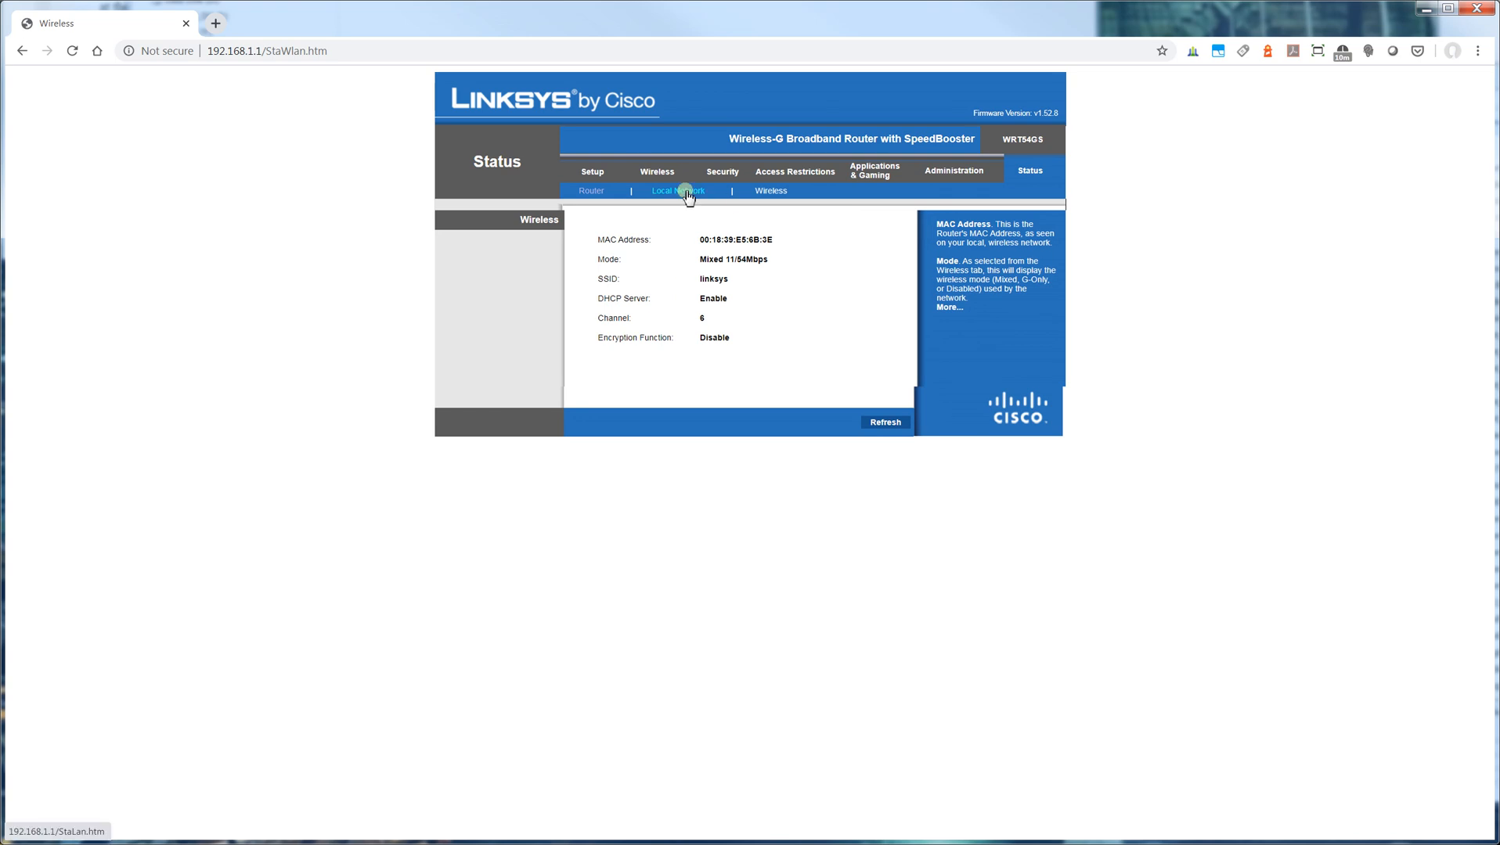
pyautogui.click(592, 191)
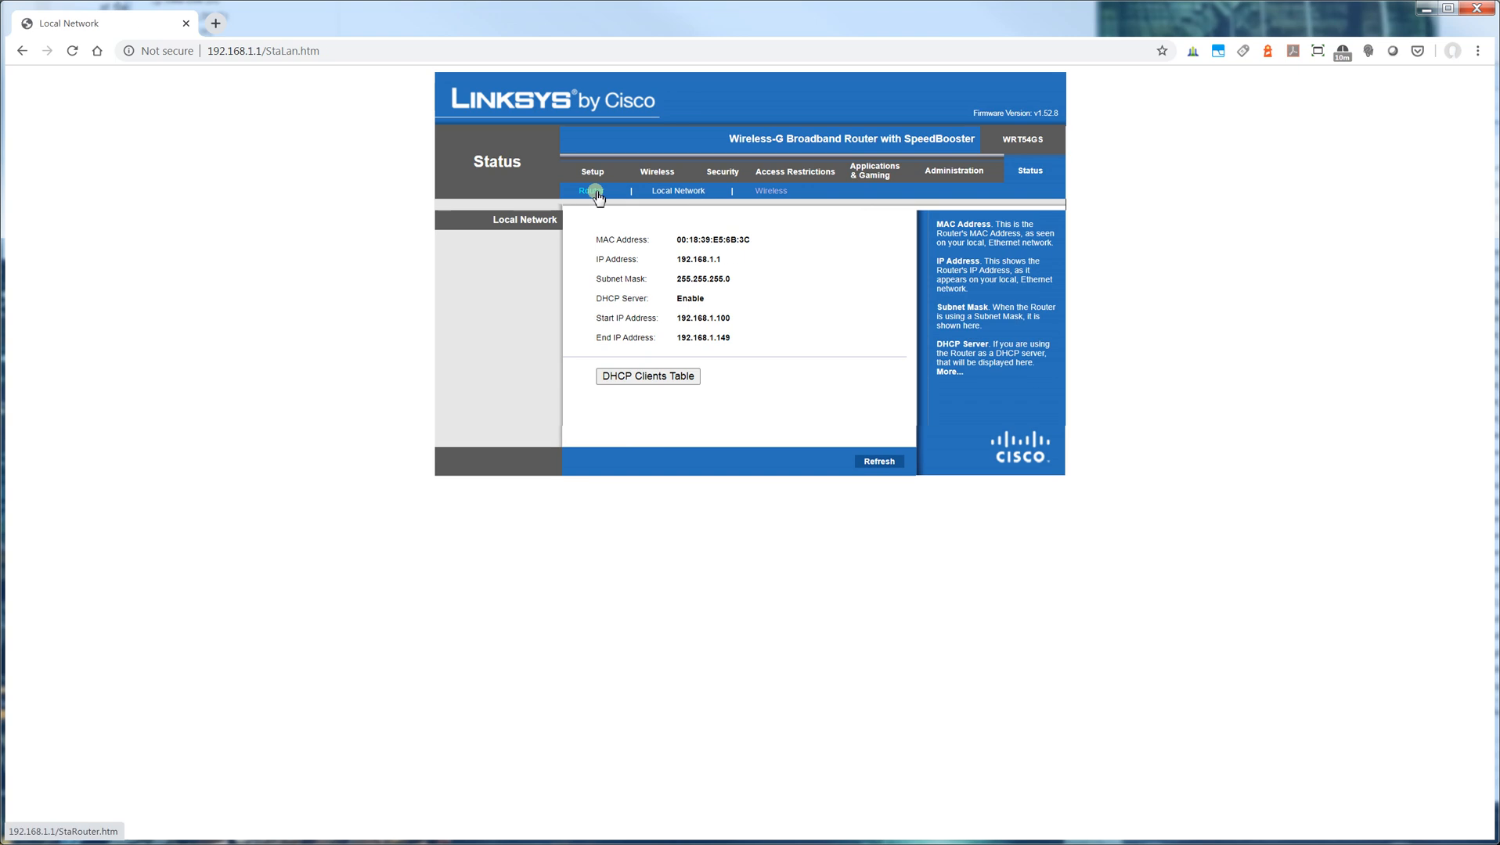
pyautogui.click(590, 191)
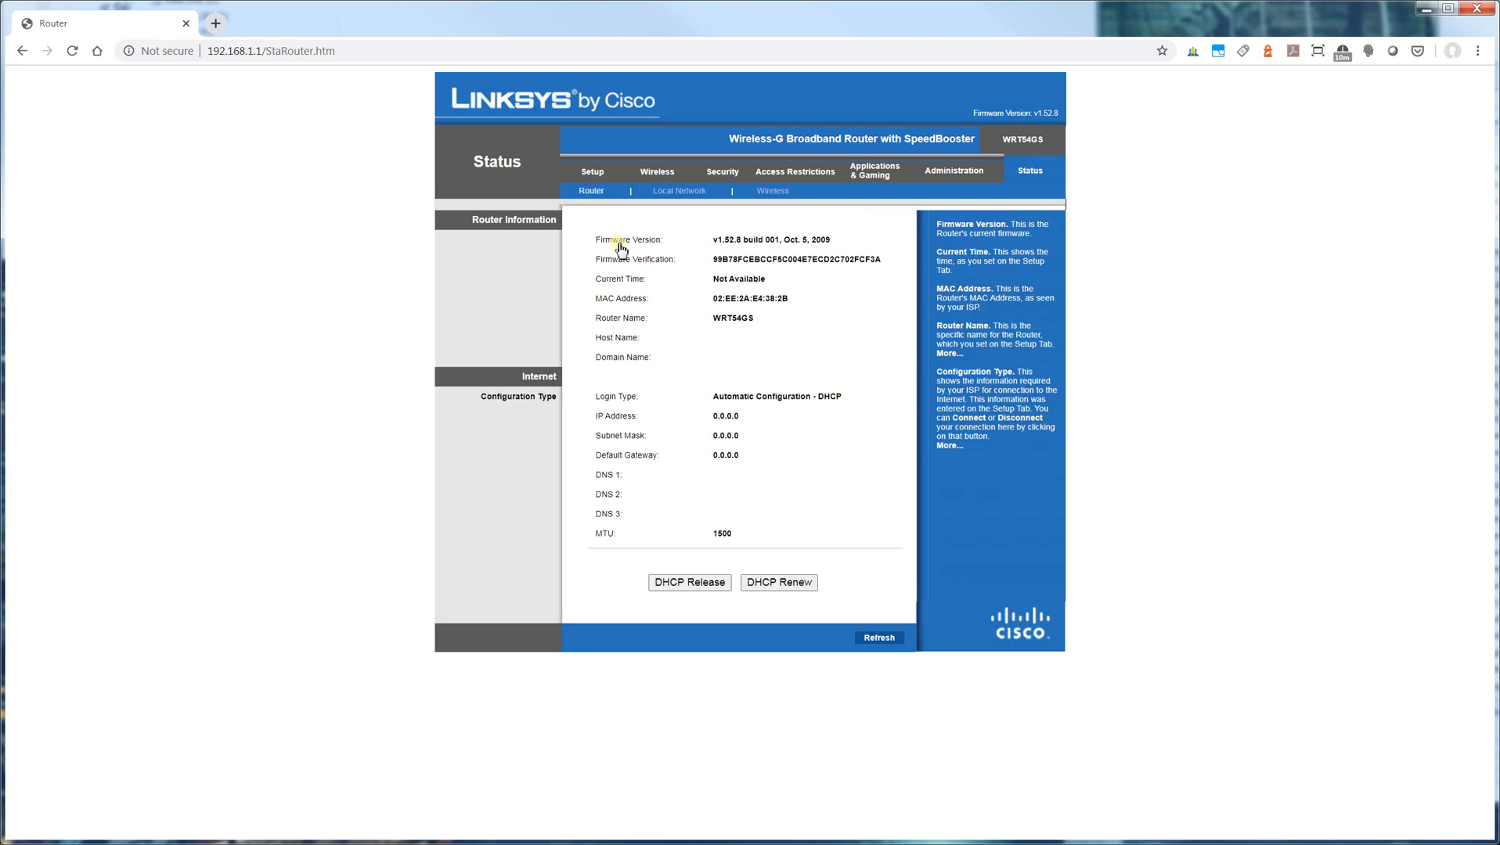
pyautogui.moveTo(622, 244)
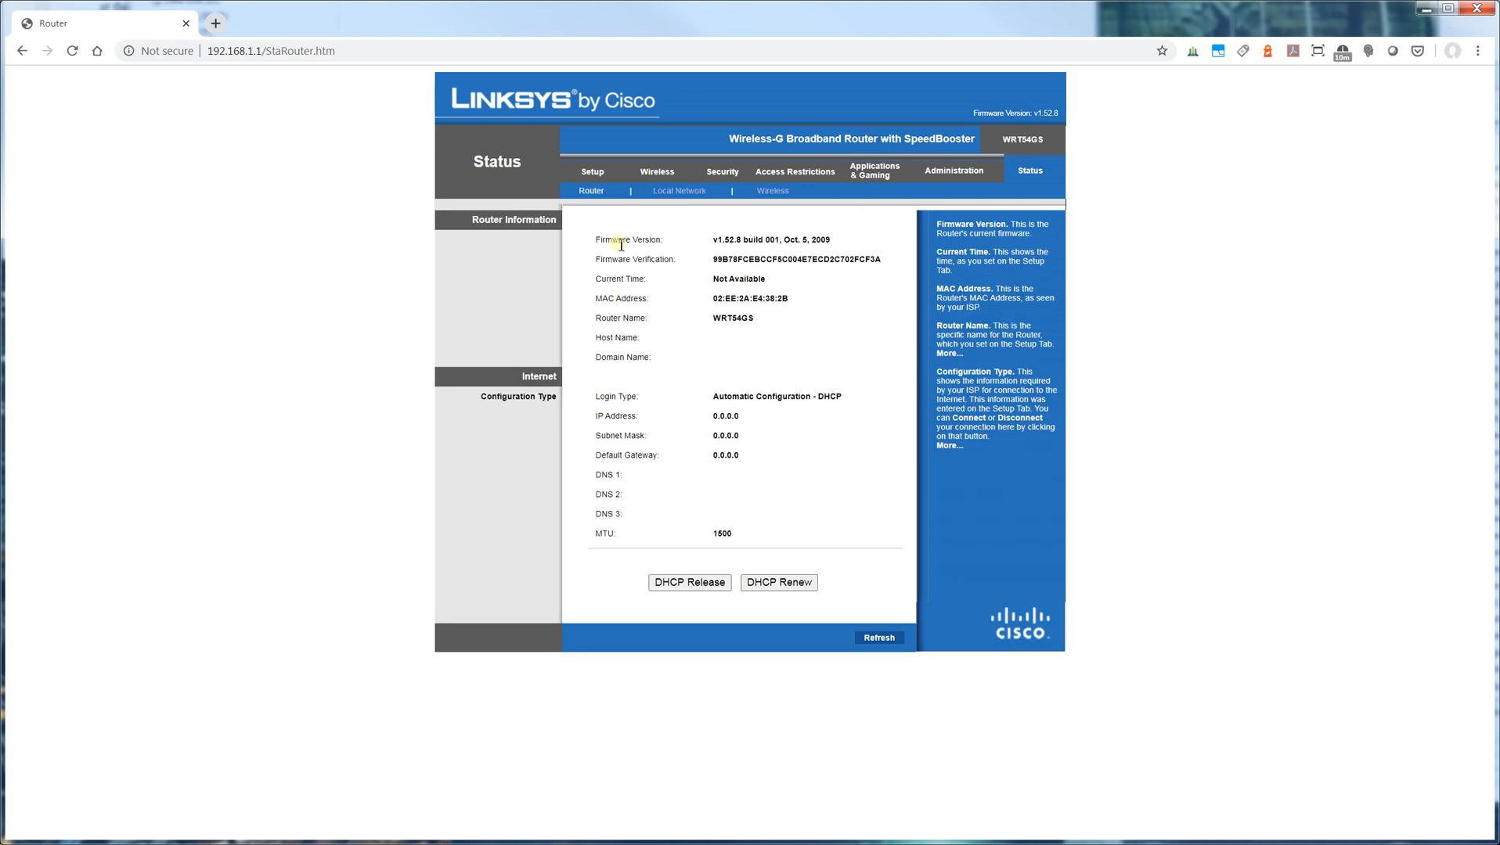